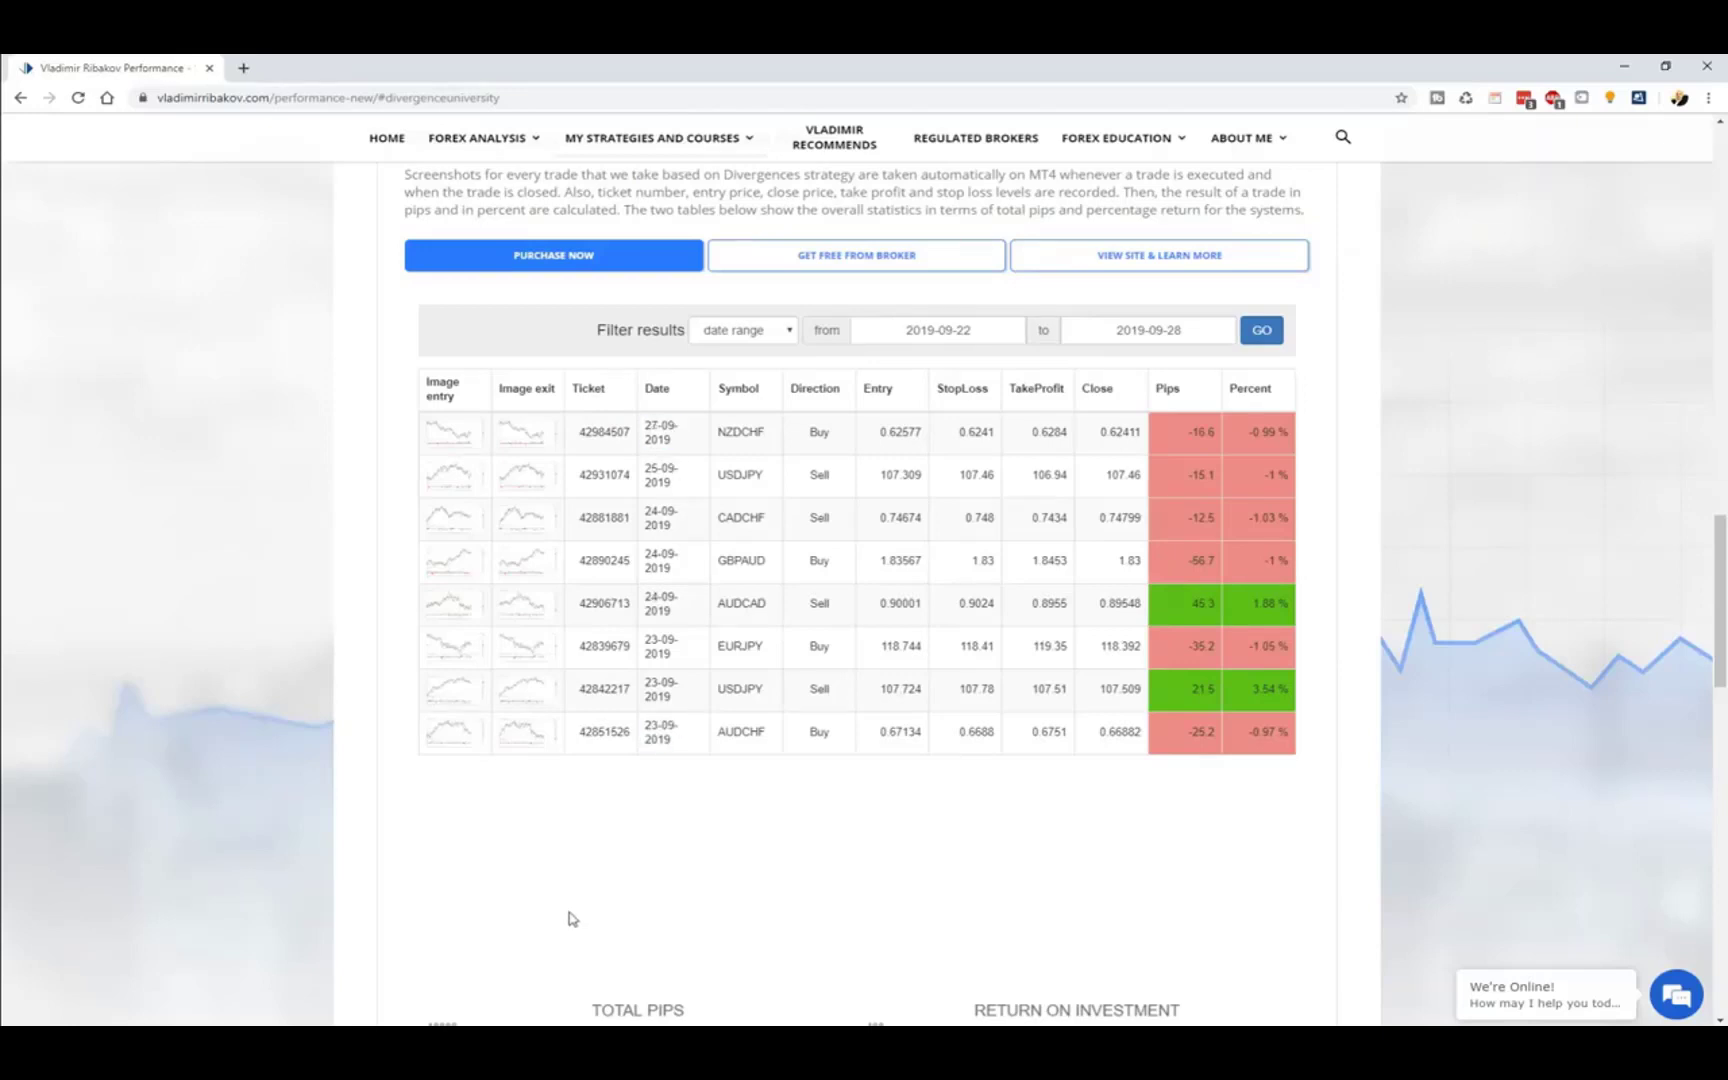
pyautogui.moveTo(416, 814)
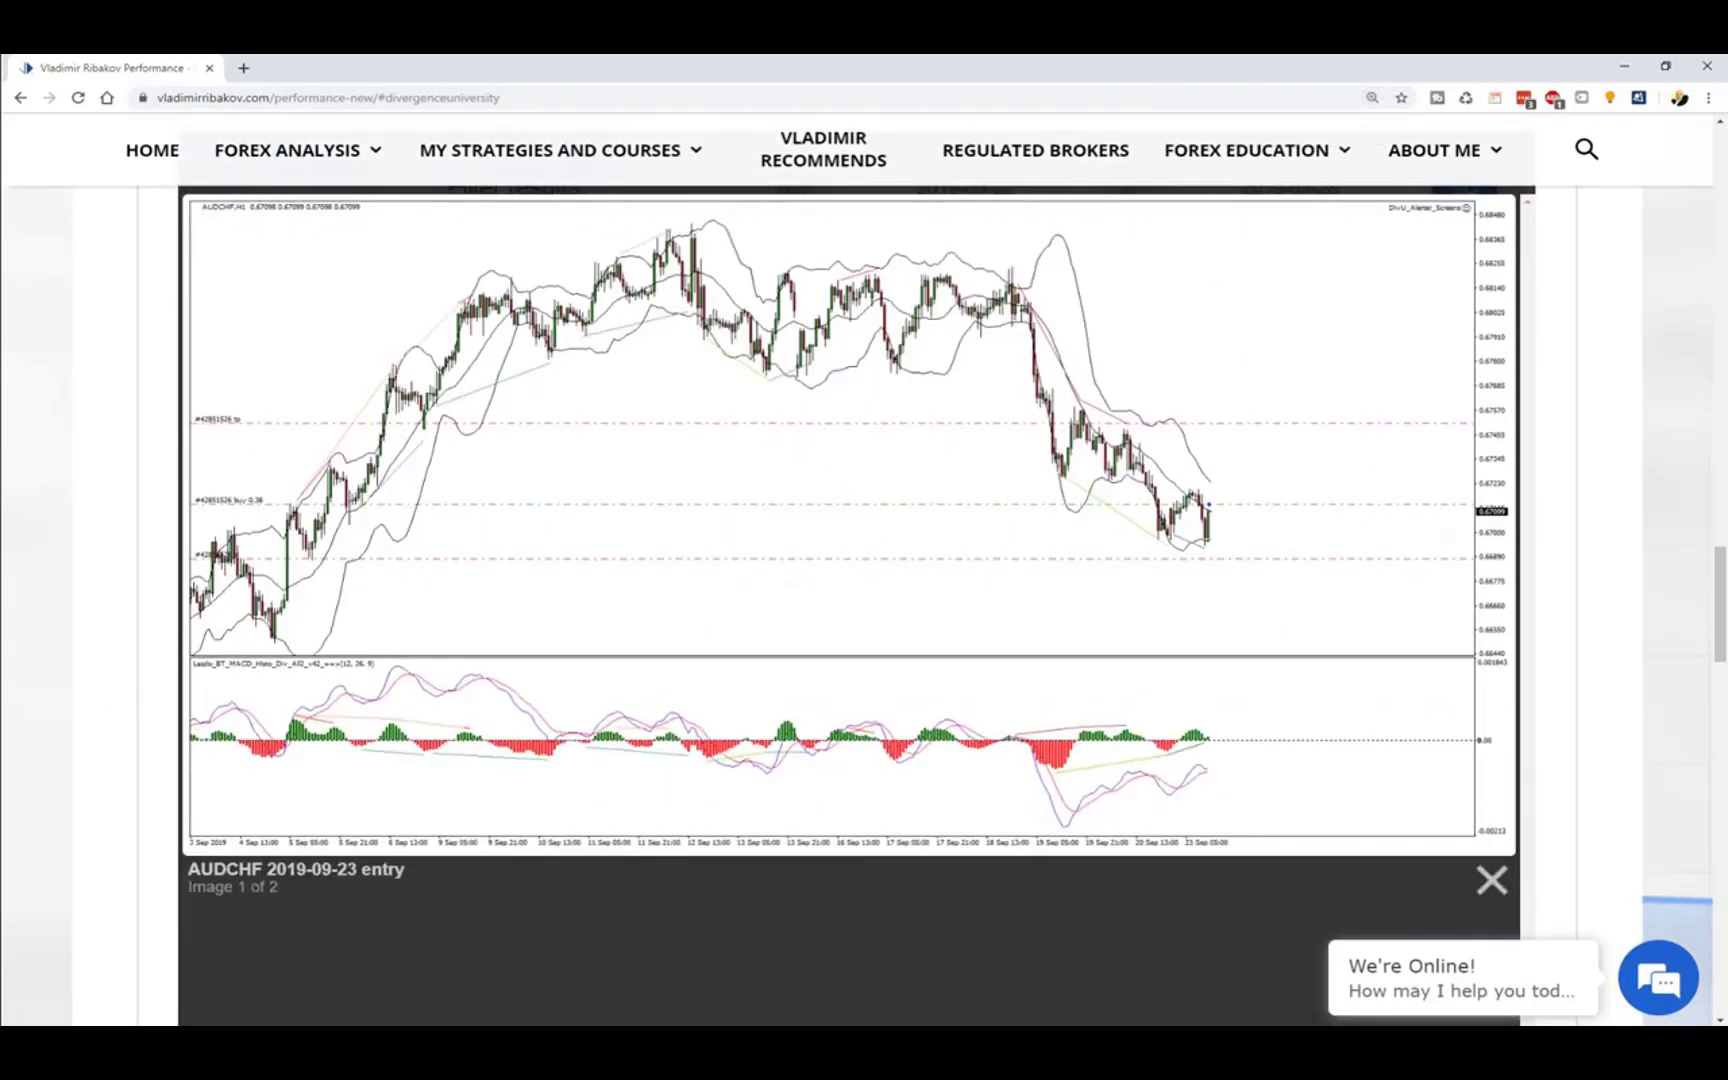
pyautogui.moveTo(852, 438)
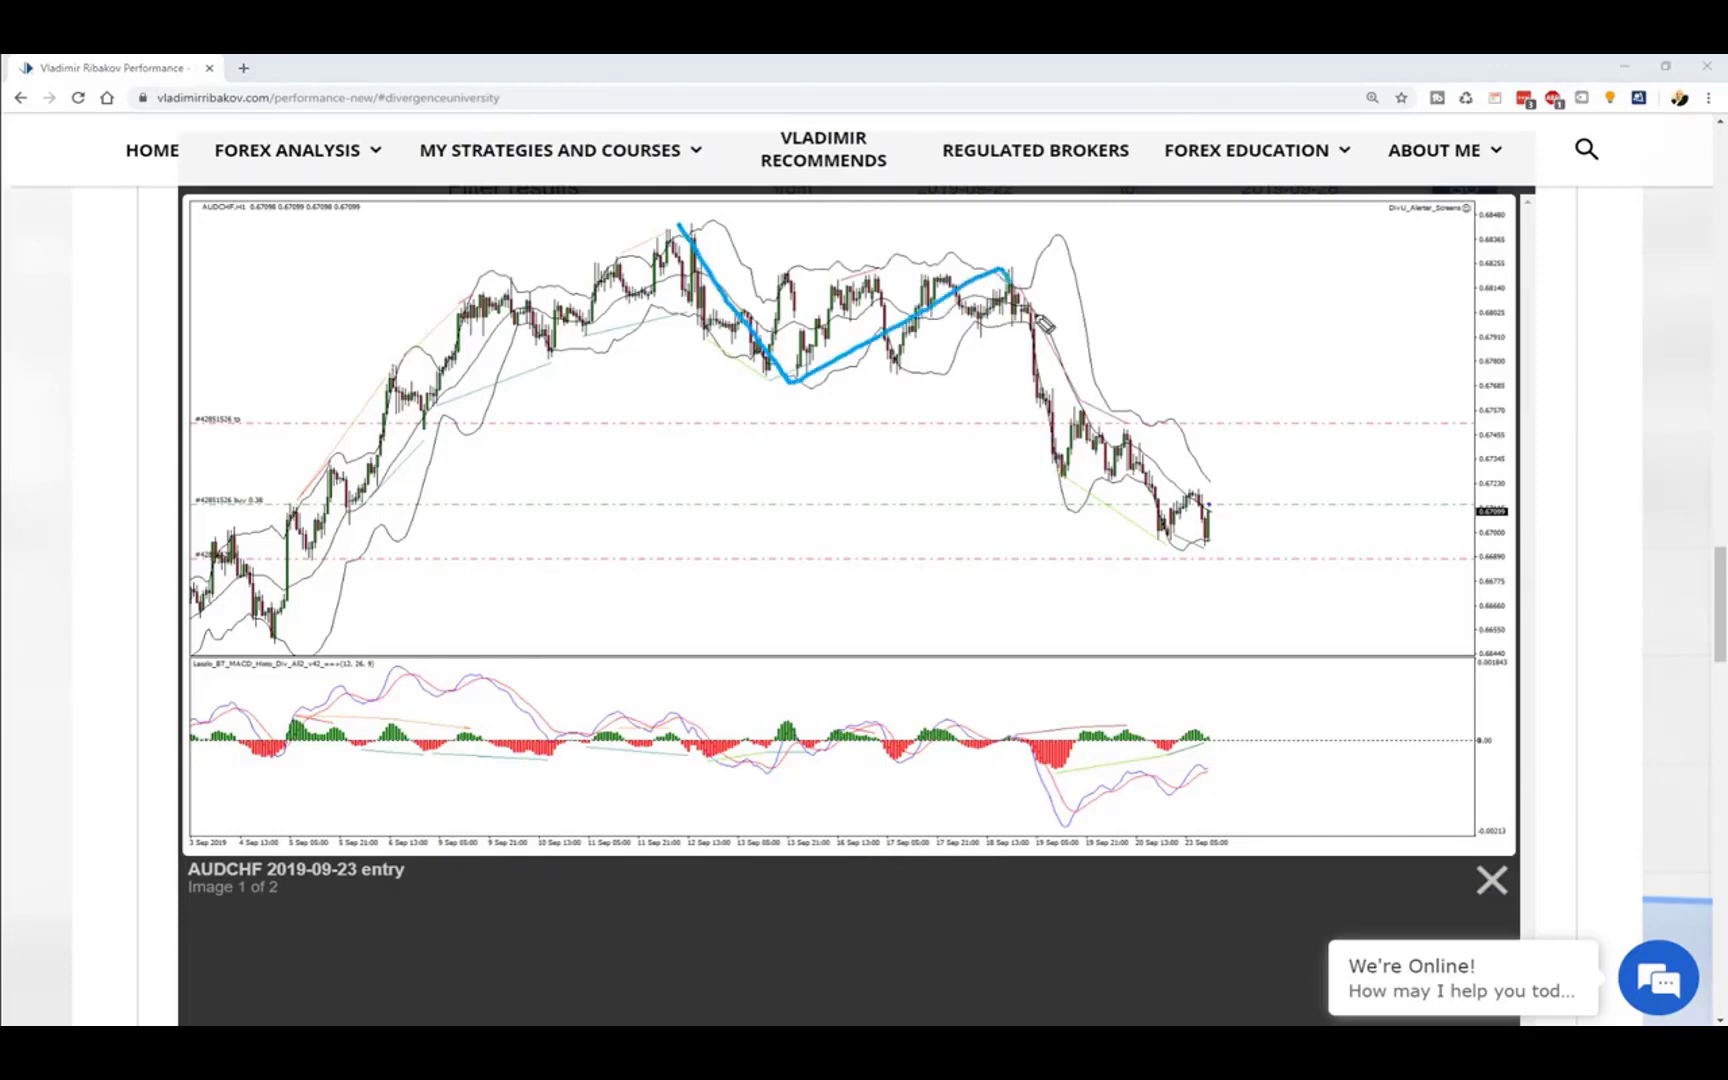
# Trace the double-top divergence swing on the AUDCHF 2019-09-23 entry chart.
pyautogui.moveTo(1002, 270); pyautogui.dragTo(1196, 546)
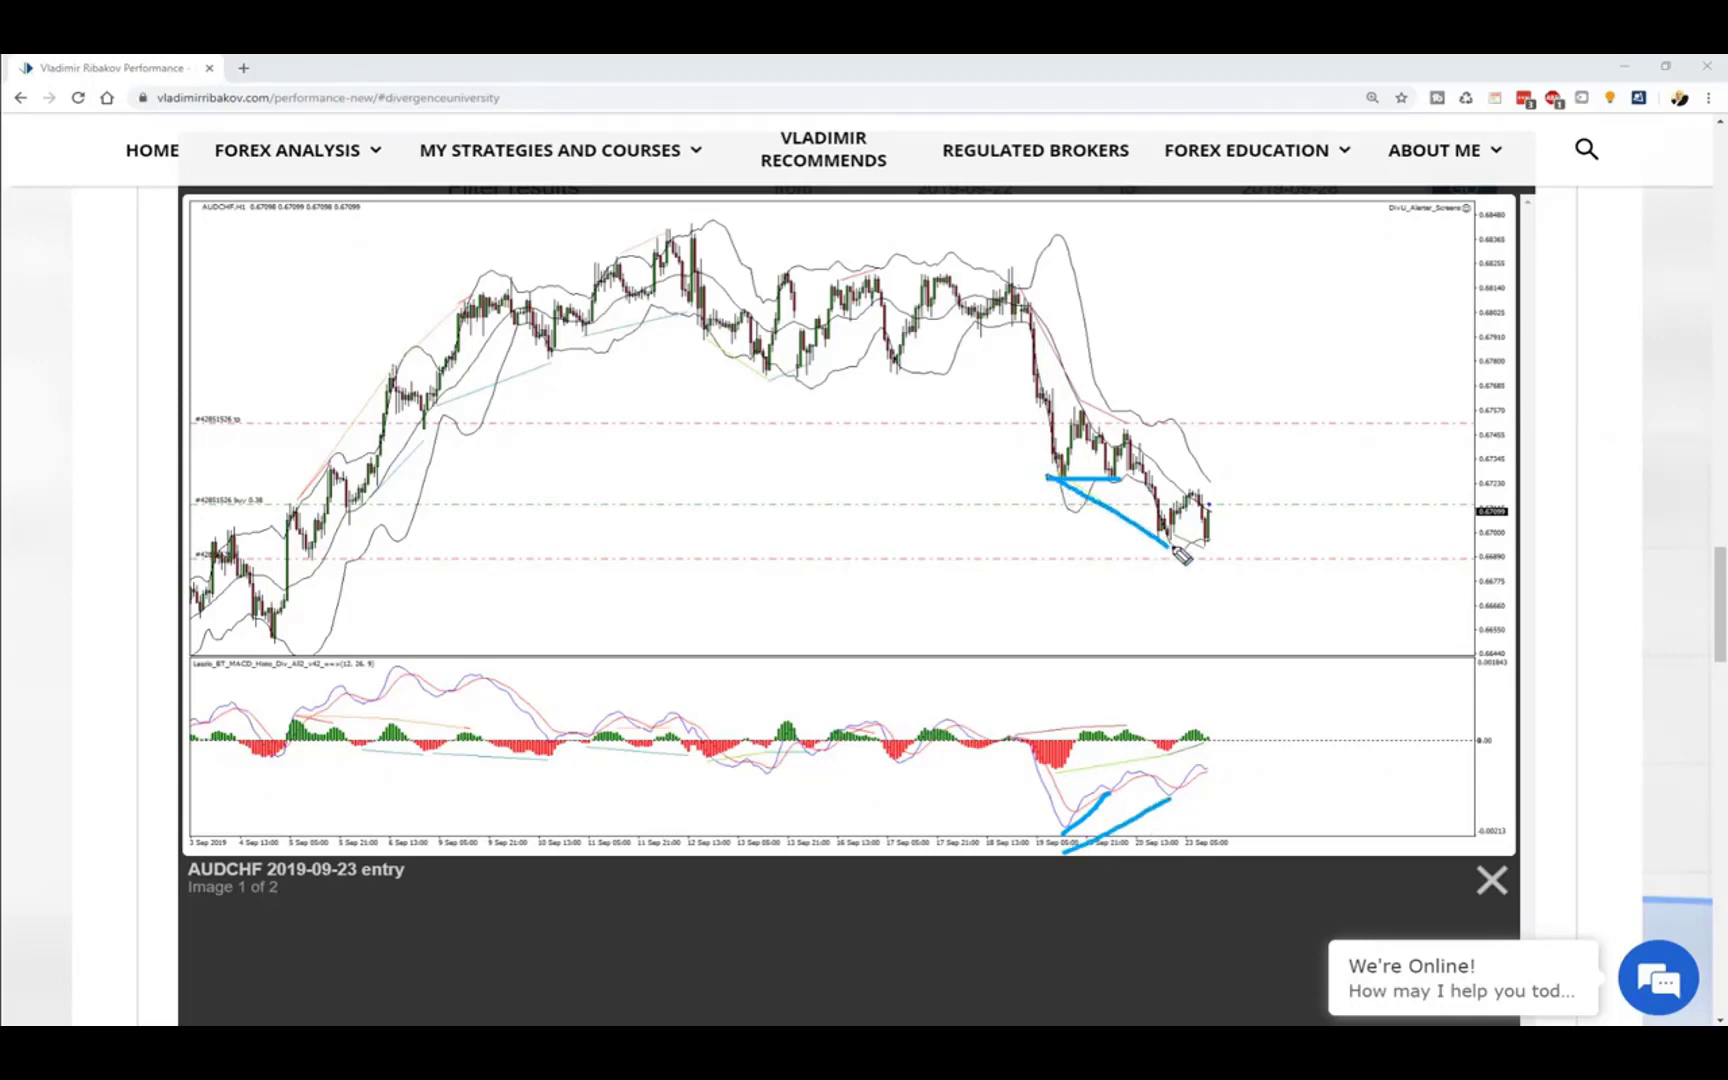
pyautogui.moveTo(1036, 792)
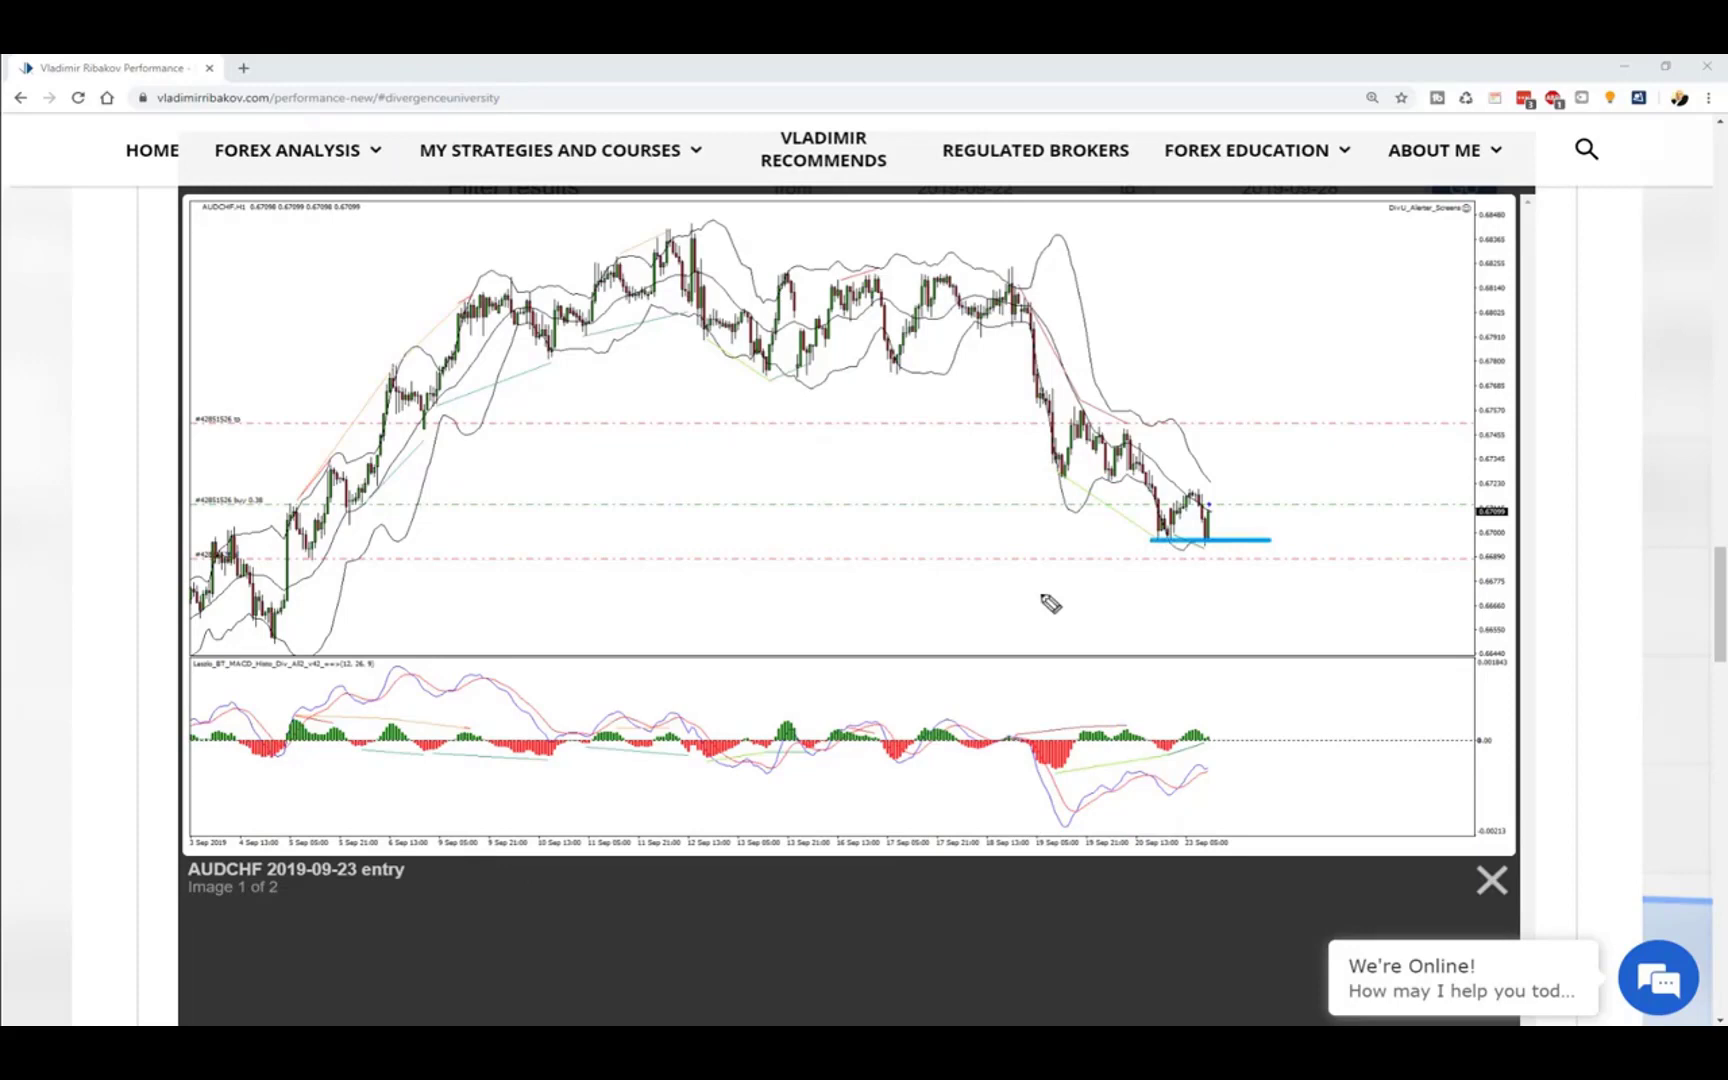
pyautogui.moveTo(642, 660)
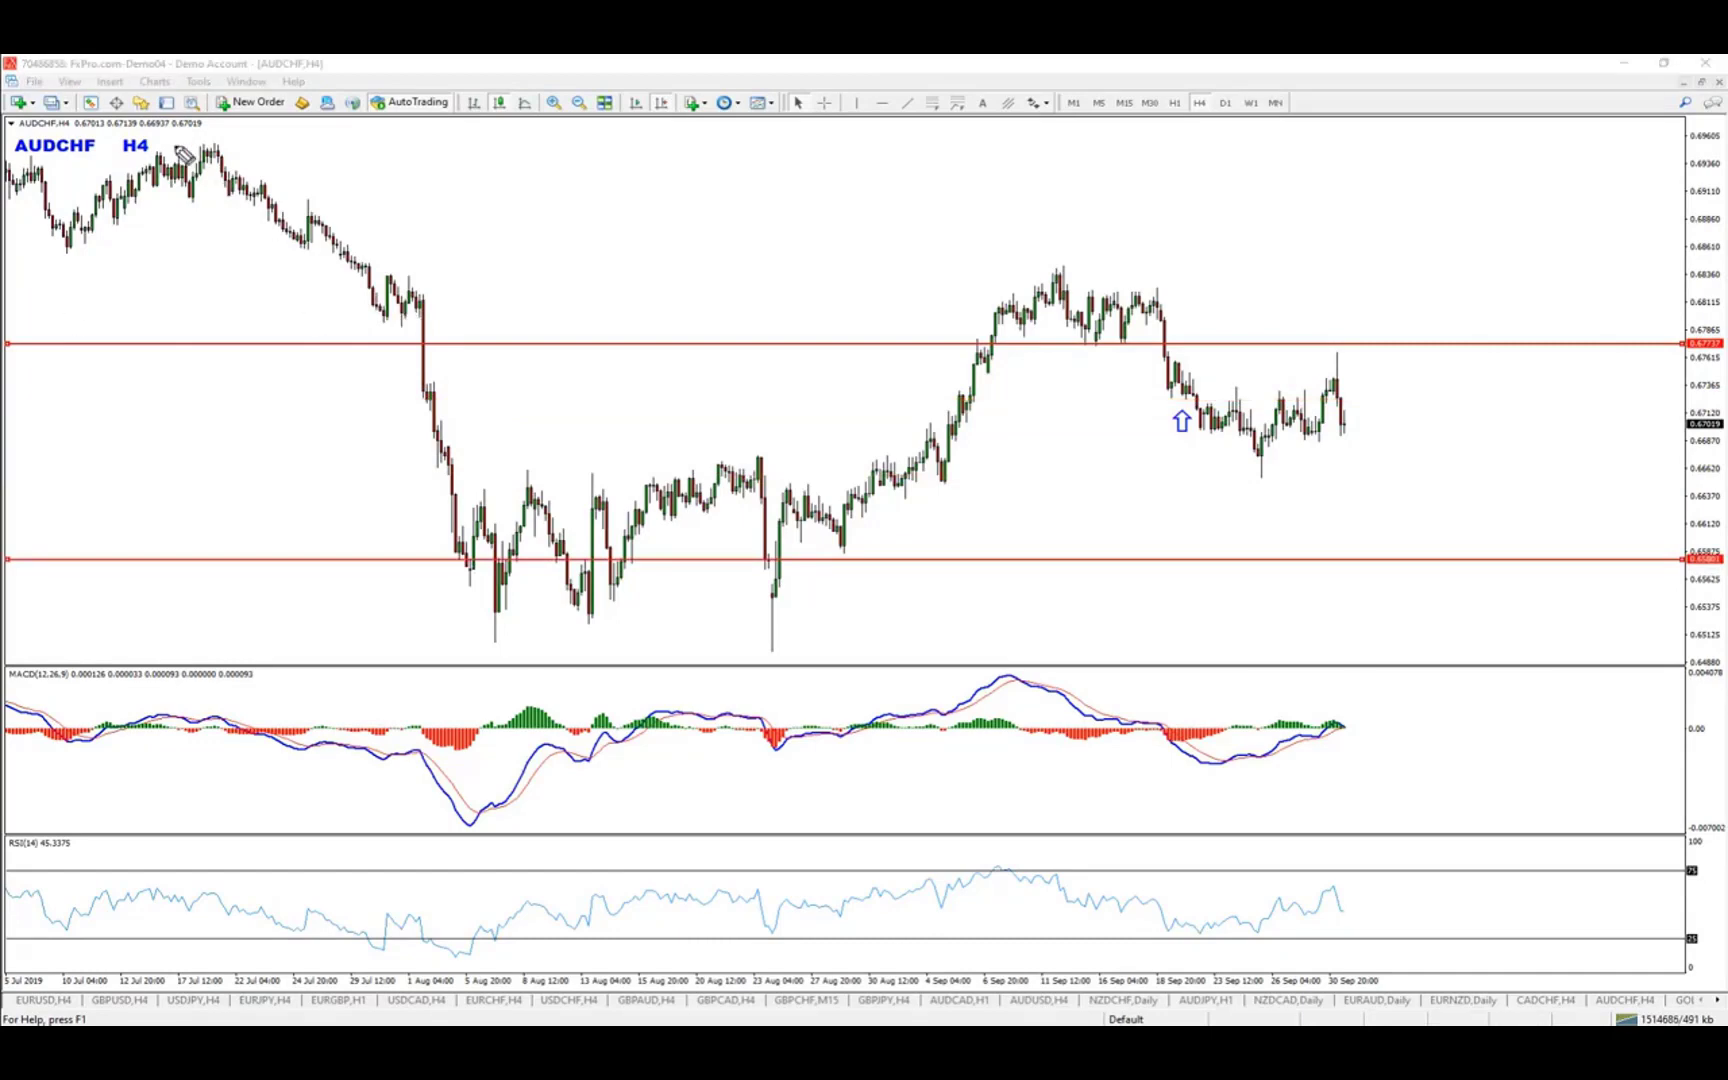
# Trace the July downtrend, August breakdown and its level, moving the red line to the retest price.
pyautogui.moveTo(176, 148); pyautogui.dragTo(396, 308)
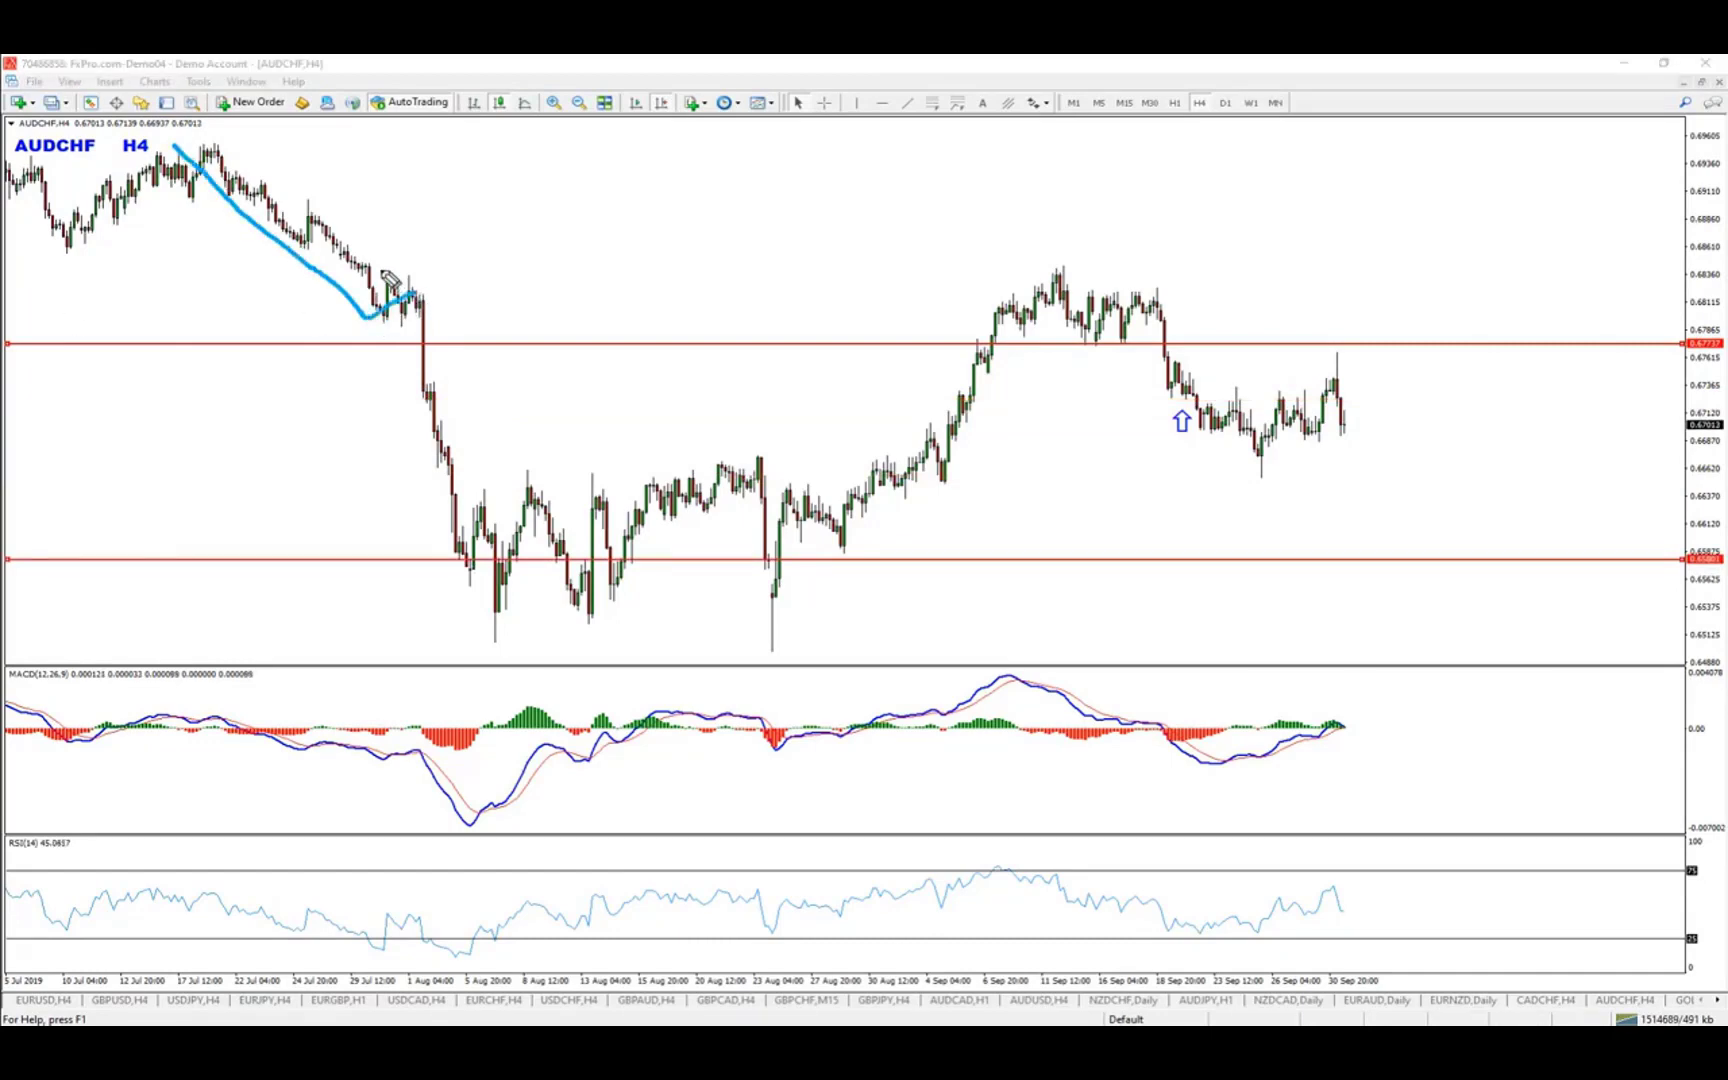
pyautogui.moveTo(418, 276); pyautogui.dragTo(424, 364)
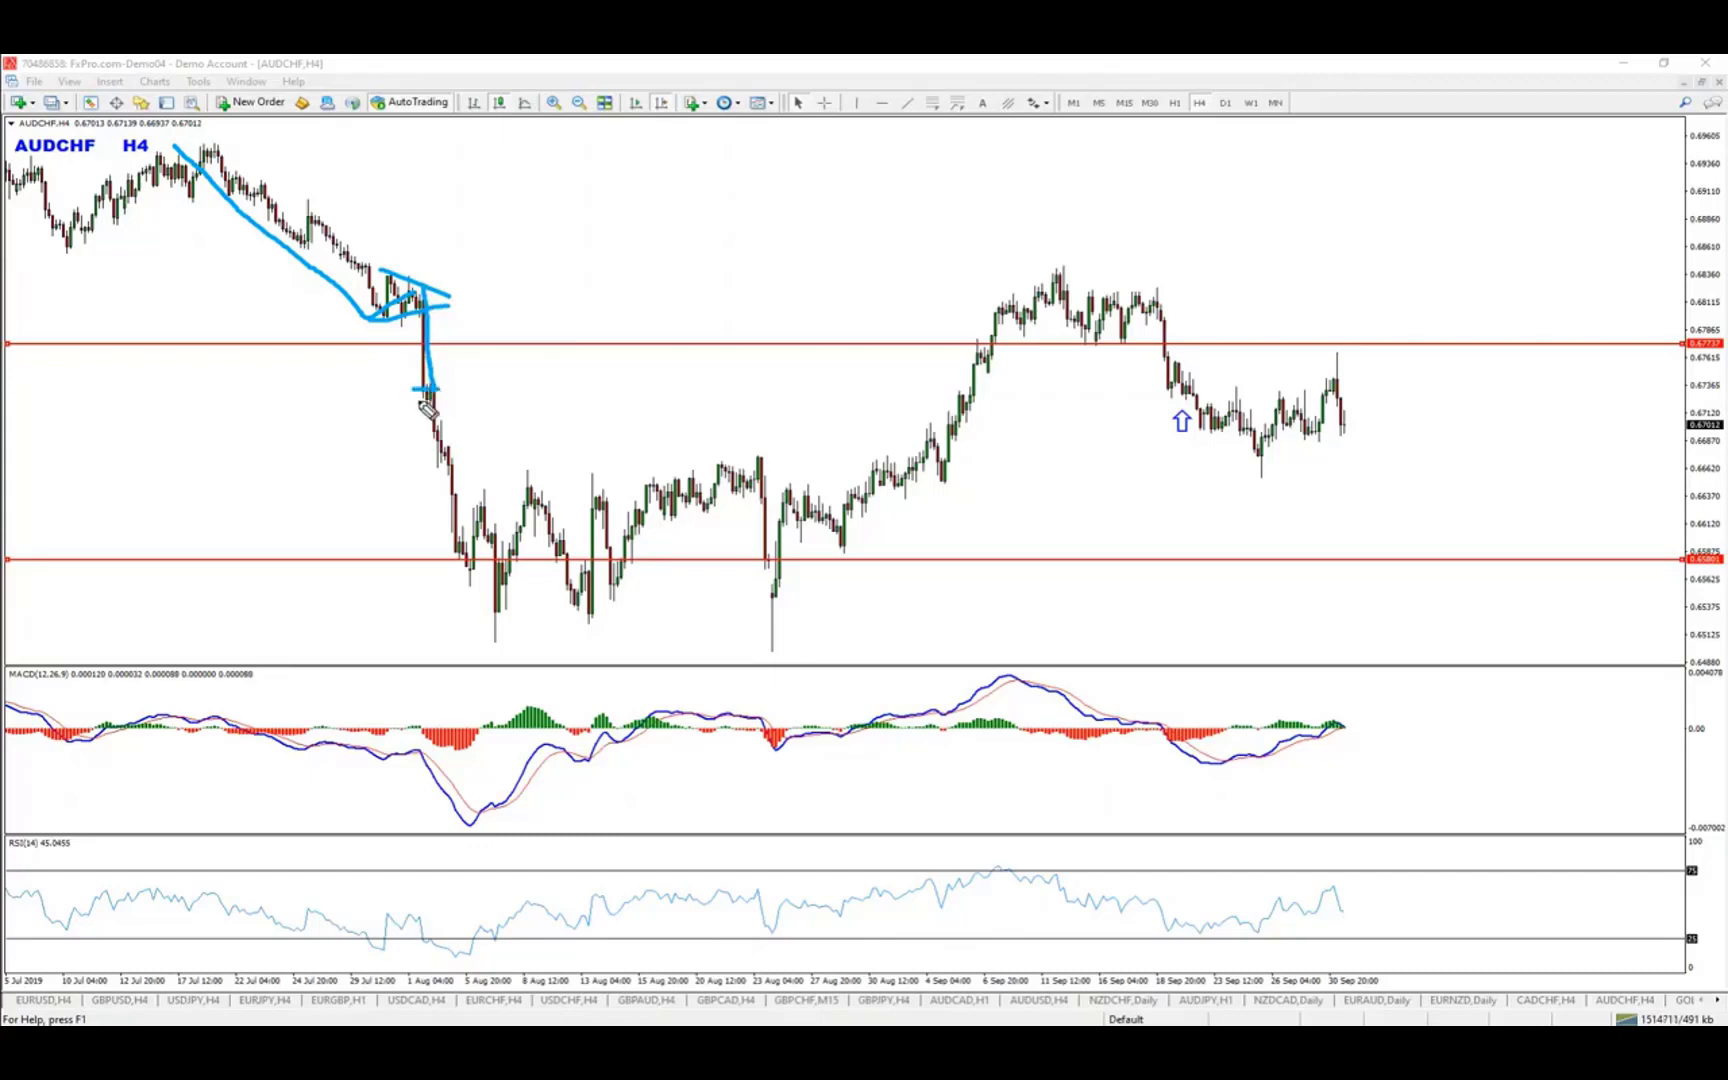
pyautogui.moveTo(428, 398); pyautogui.dragTo(490, 612)
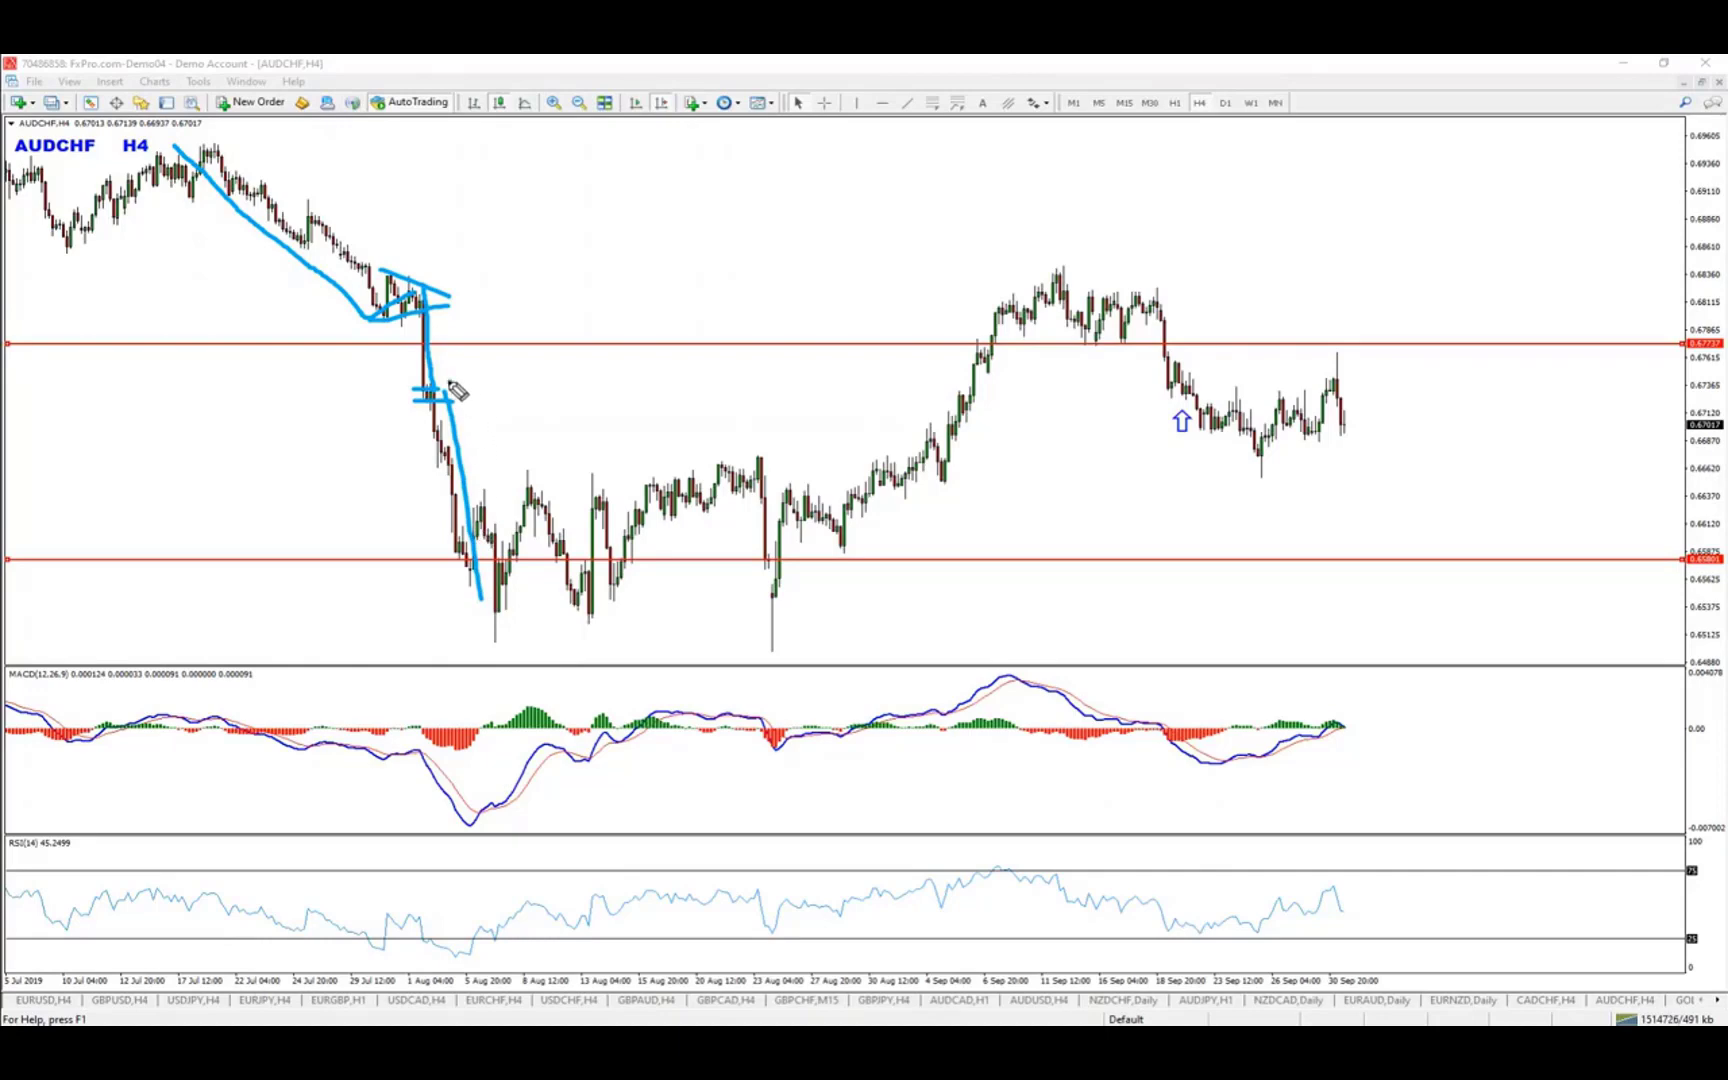
pyautogui.moveTo(380, 394); pyautogui.dragTo(484, 394)
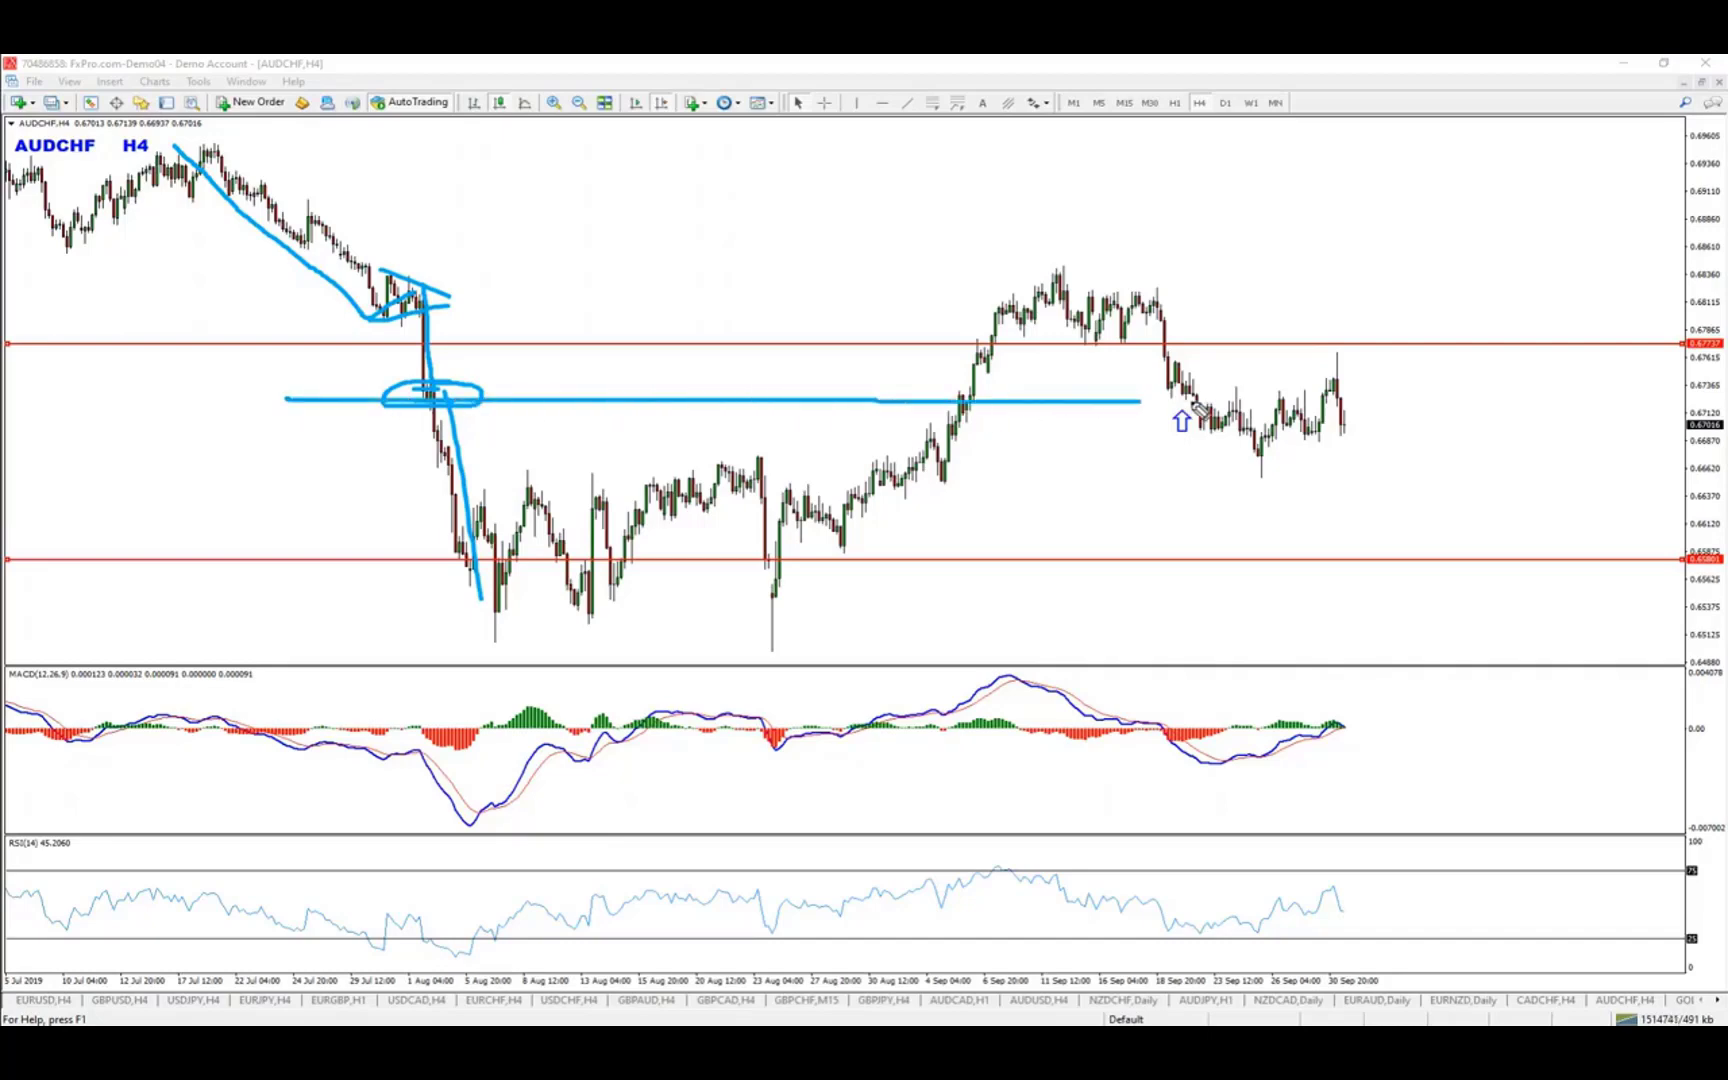
pyautogui.moveTo(1136, 398); pyautogui.dragTo(1488, 404)
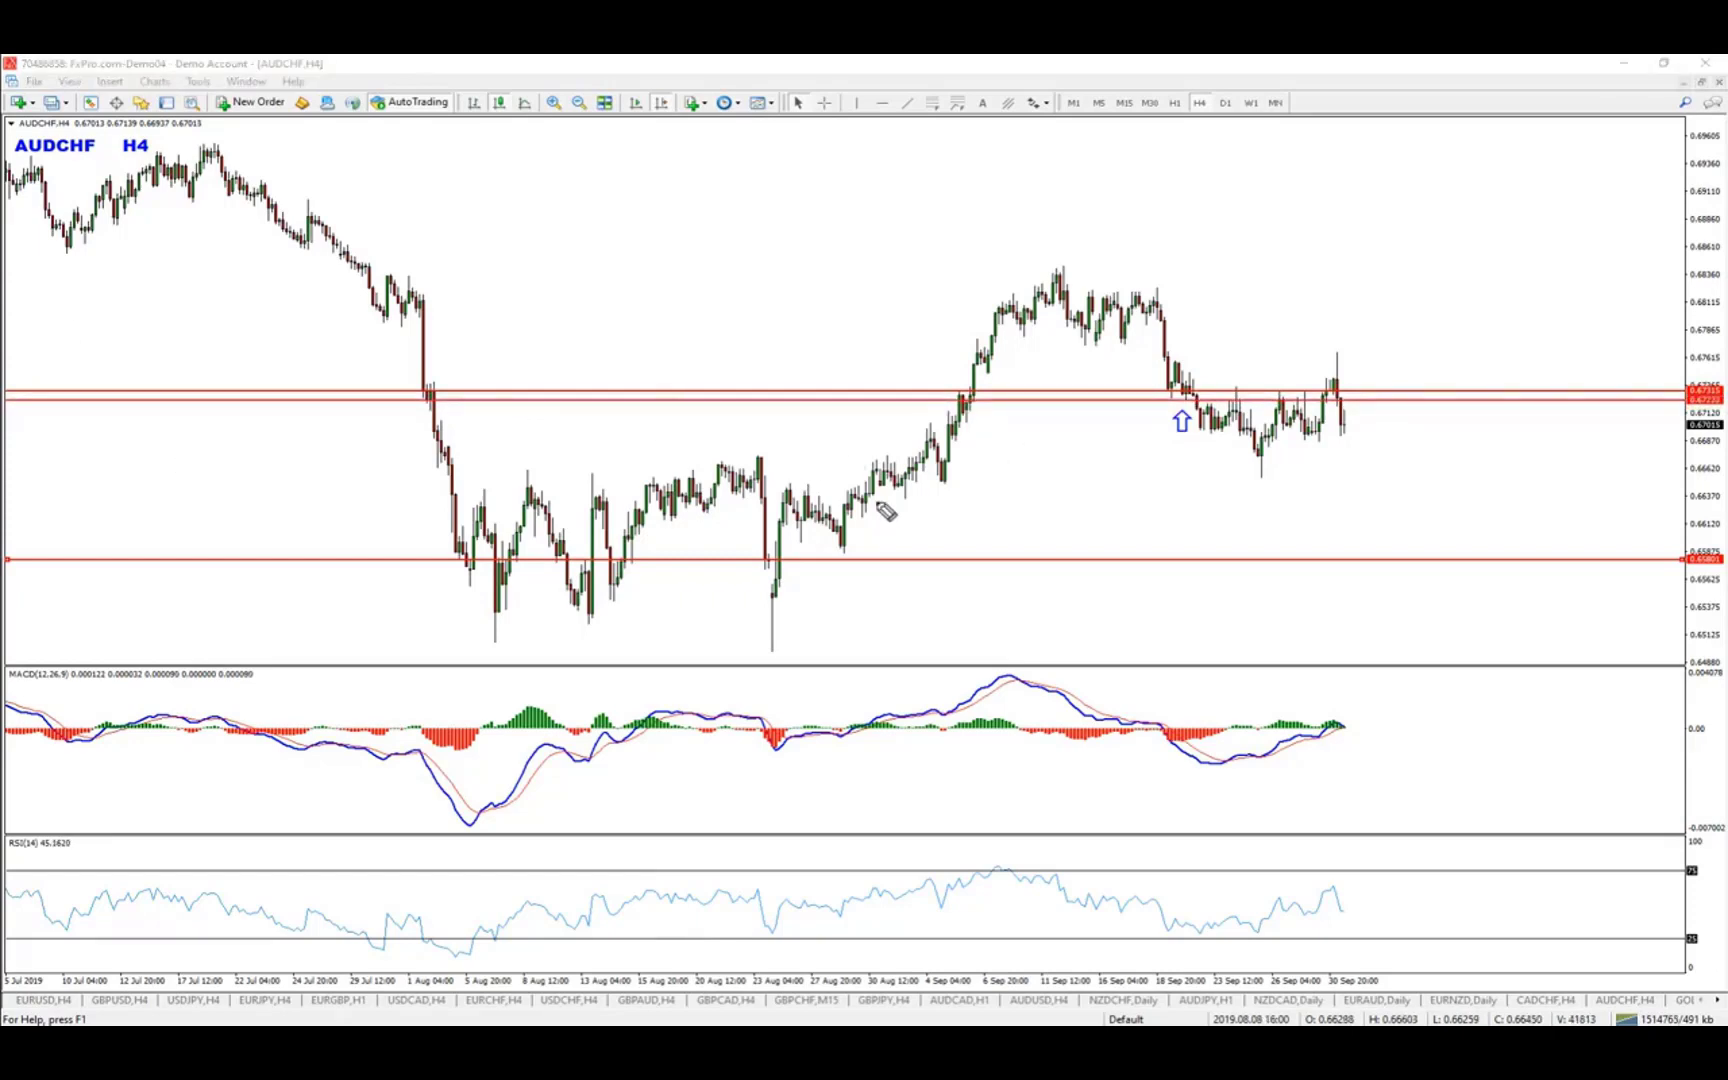
# Trace the late-August rally into the level and up to the September high.
pyautogui.moveTo(798, 546); pyautogui.dragTo(954, 396)
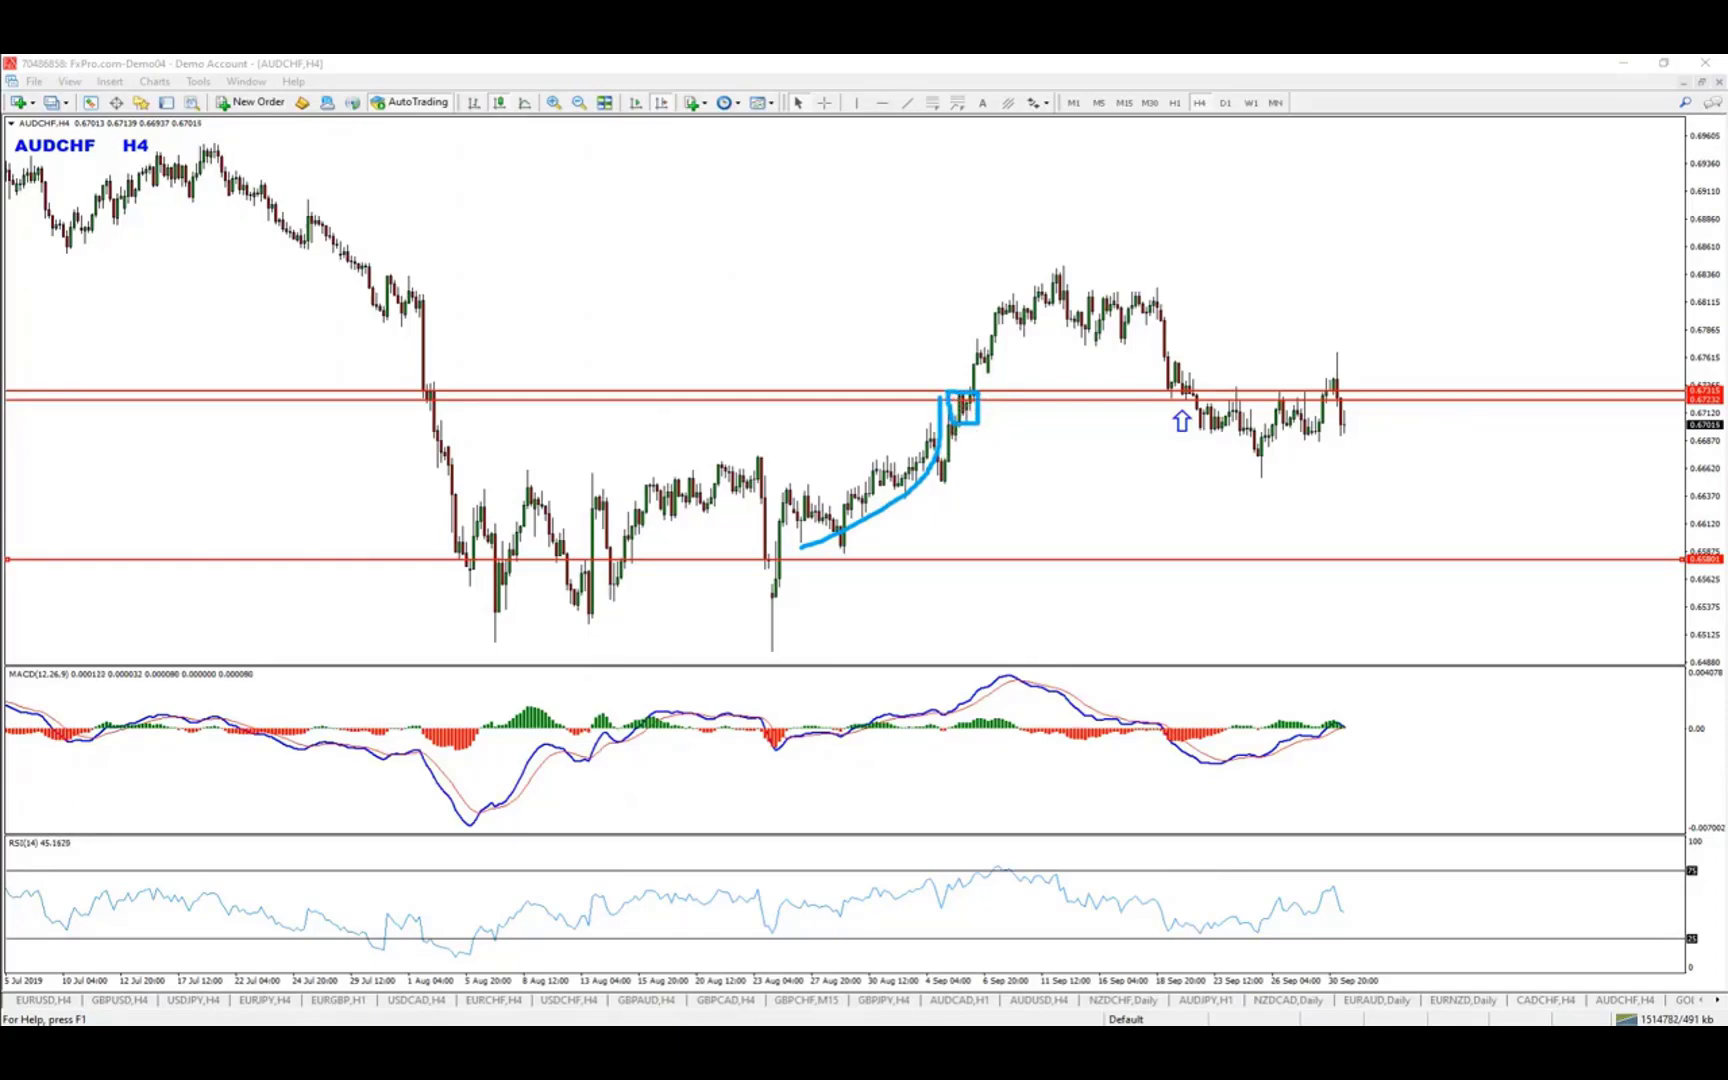
pyautogui.moveTo(964, 402); pyautogui.dragTo(1020, 270)
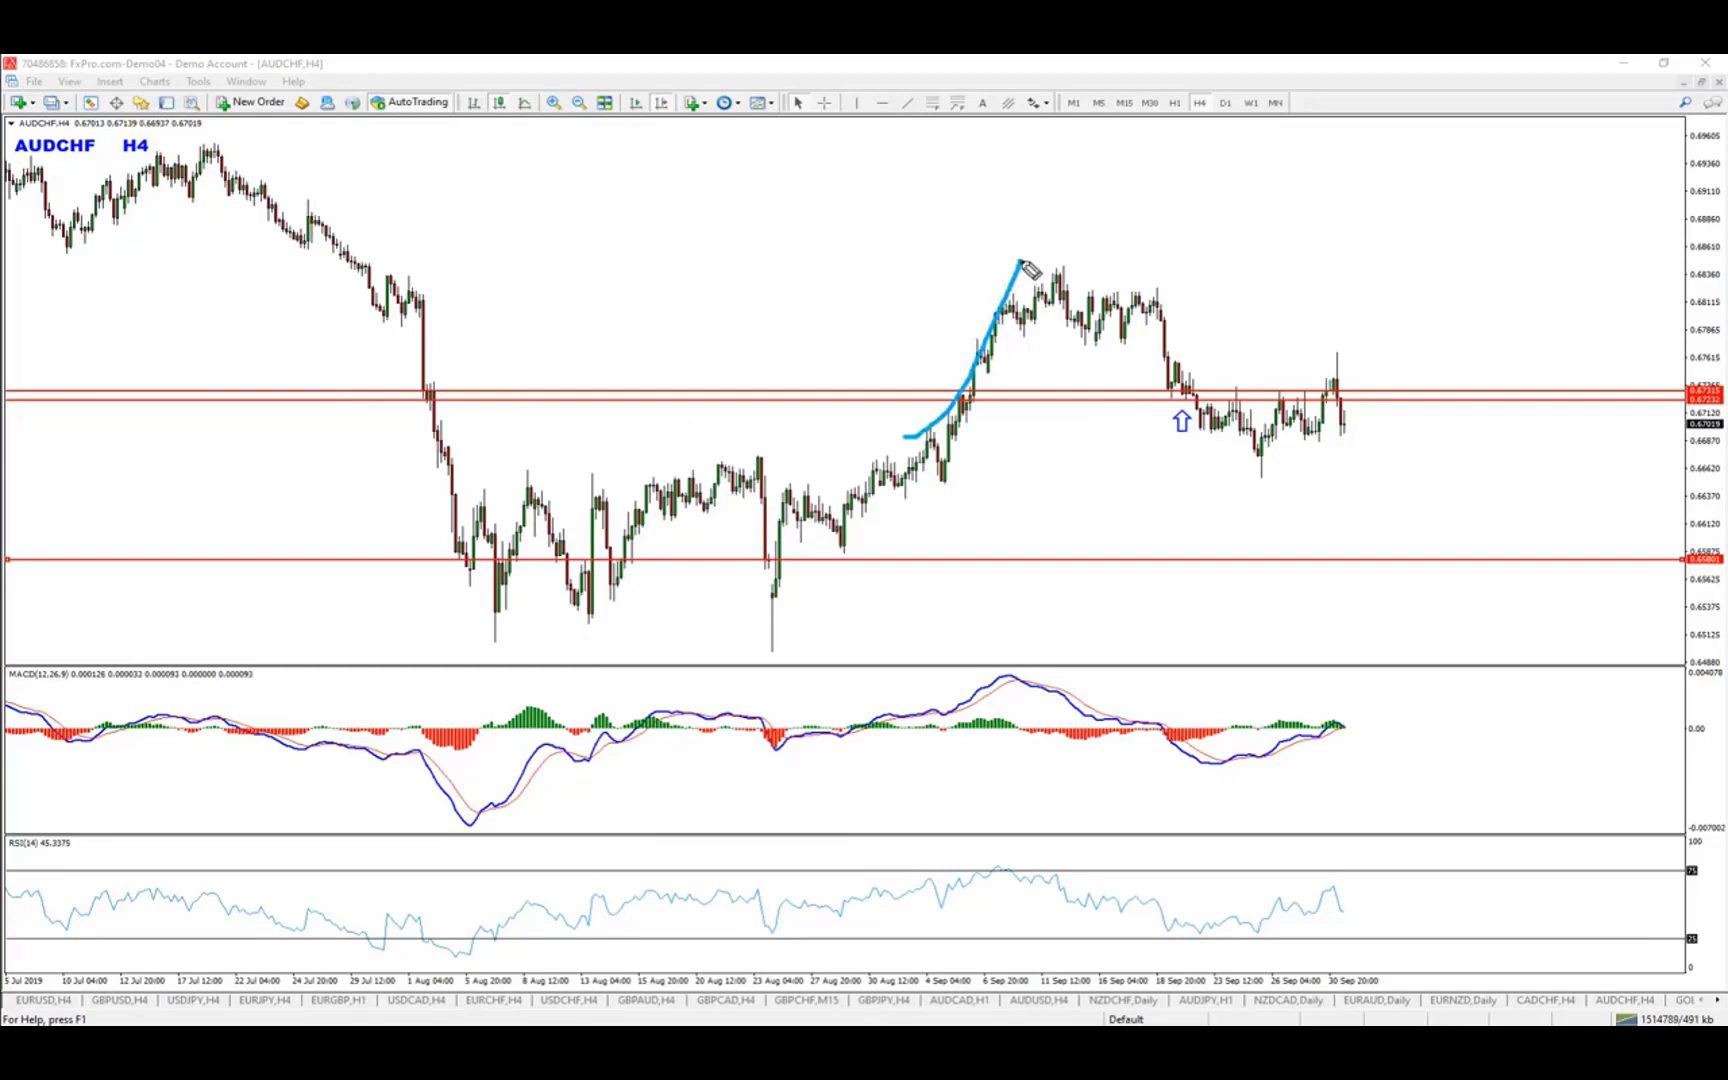
pyautogui.moveTo(366, 480)
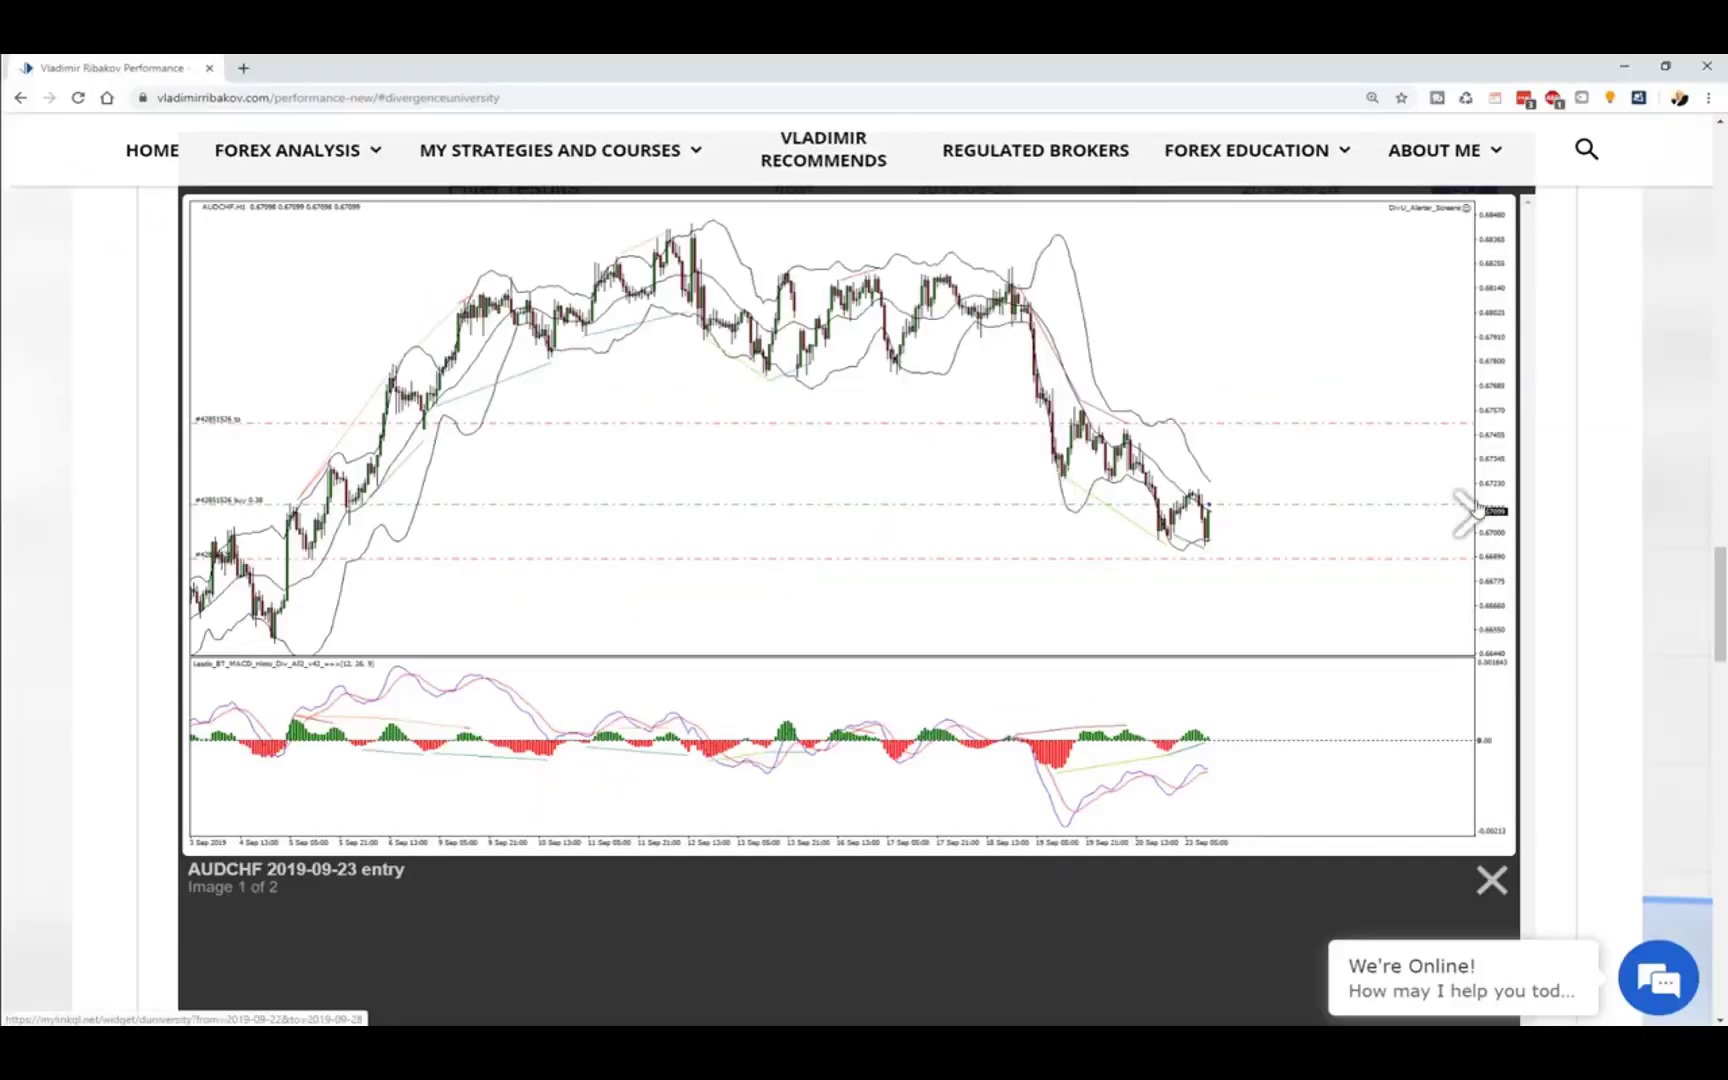
# Mark range levels on the AUDCHF exit chart, then return to the results table.
pyautogui.click(1466, 514)
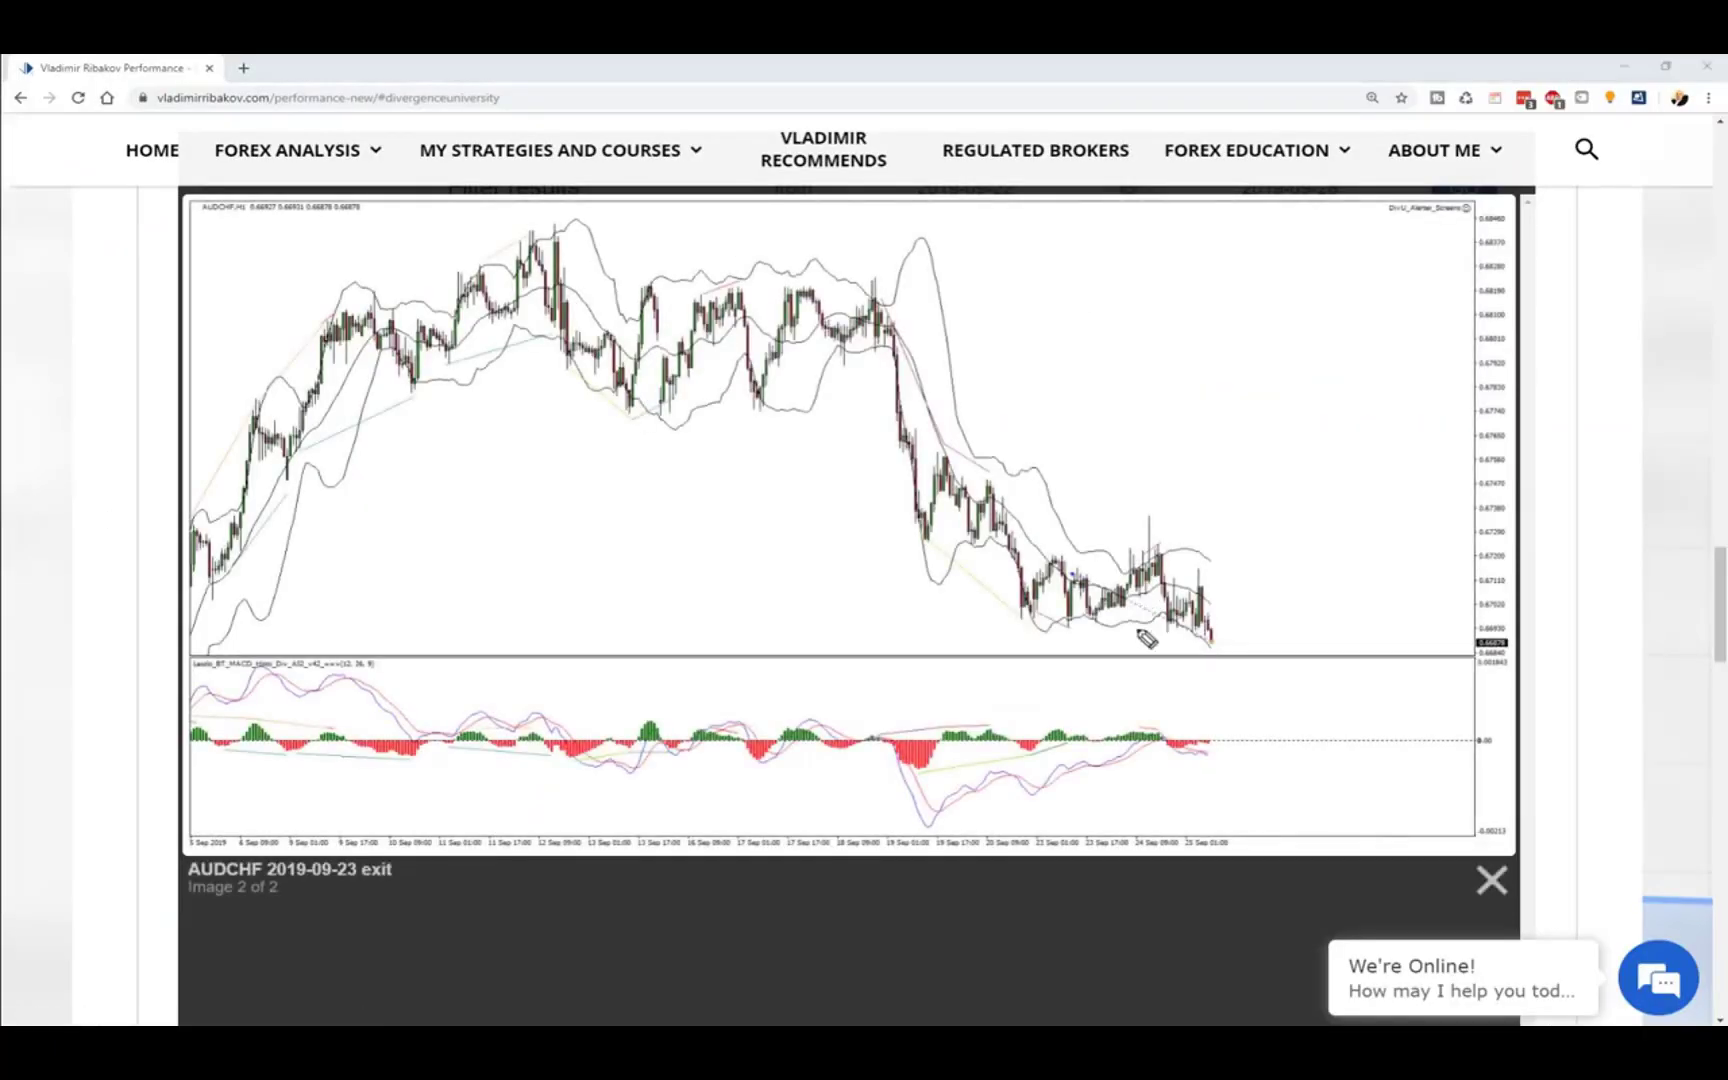
pyautogui.moveTo(1006, 624); pyautogui.dragTo(1320, 624)
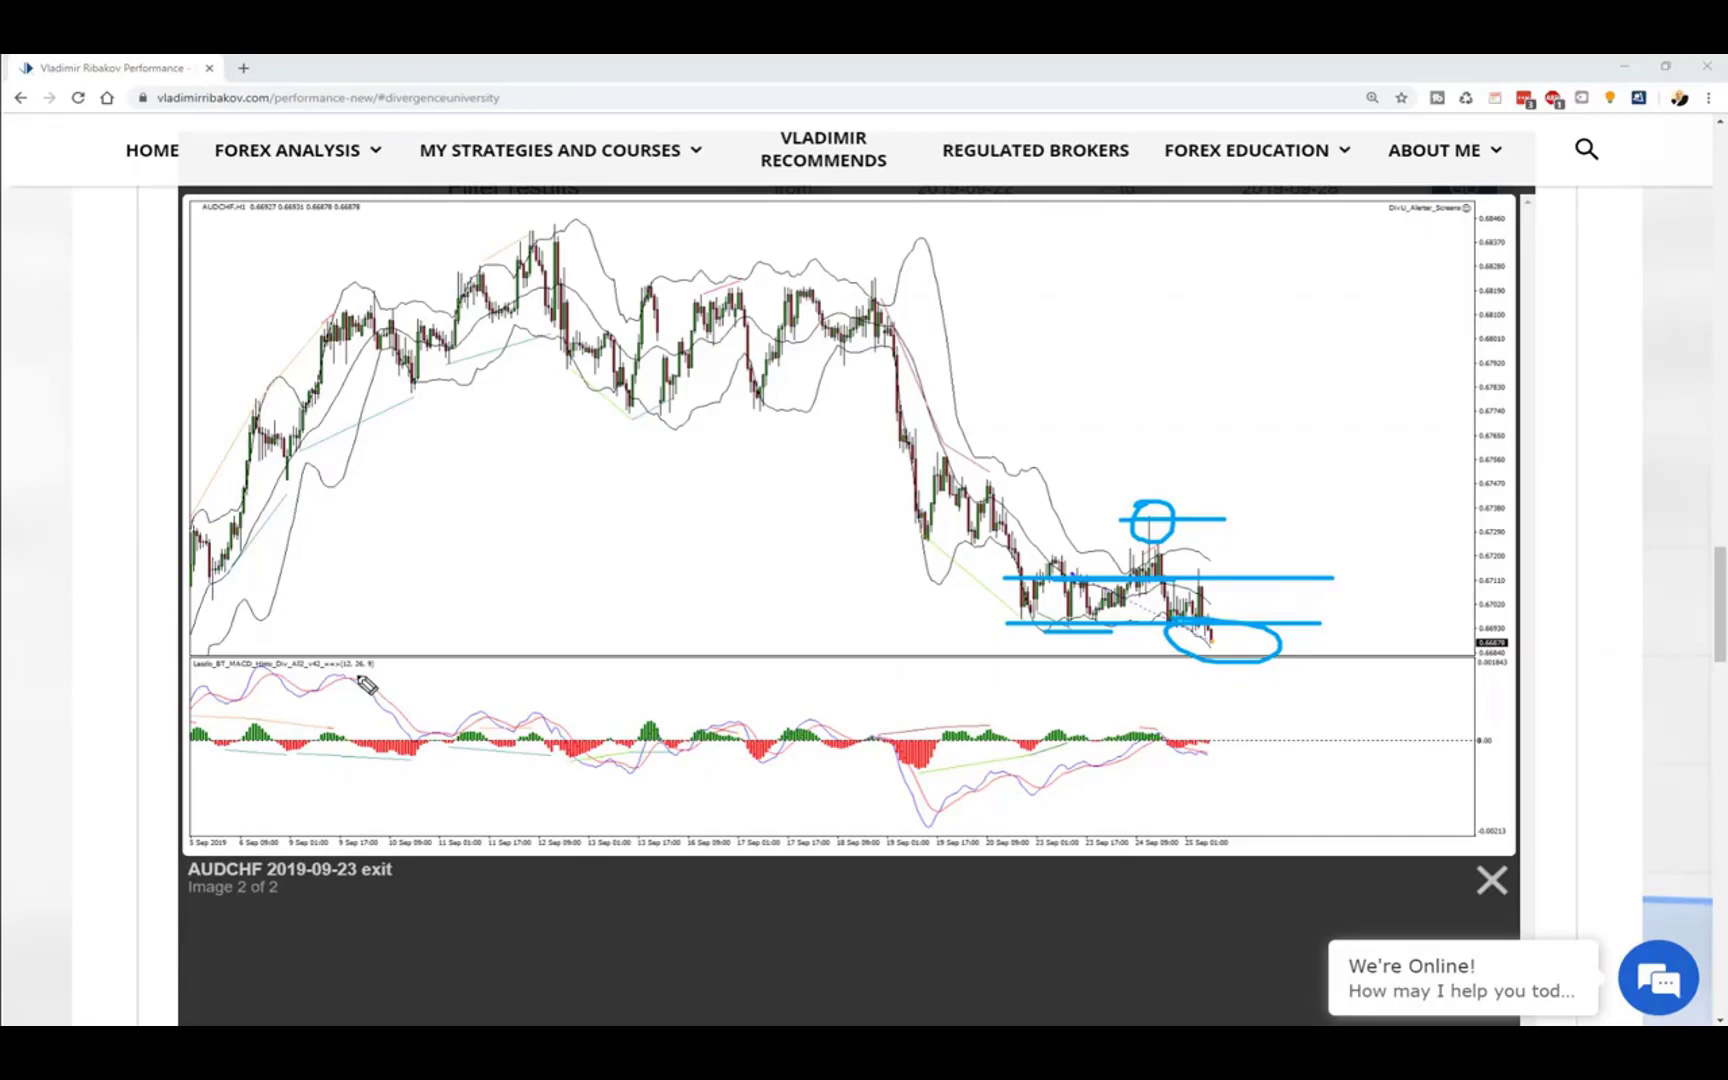
pyautogui.moveTo(146, 602)
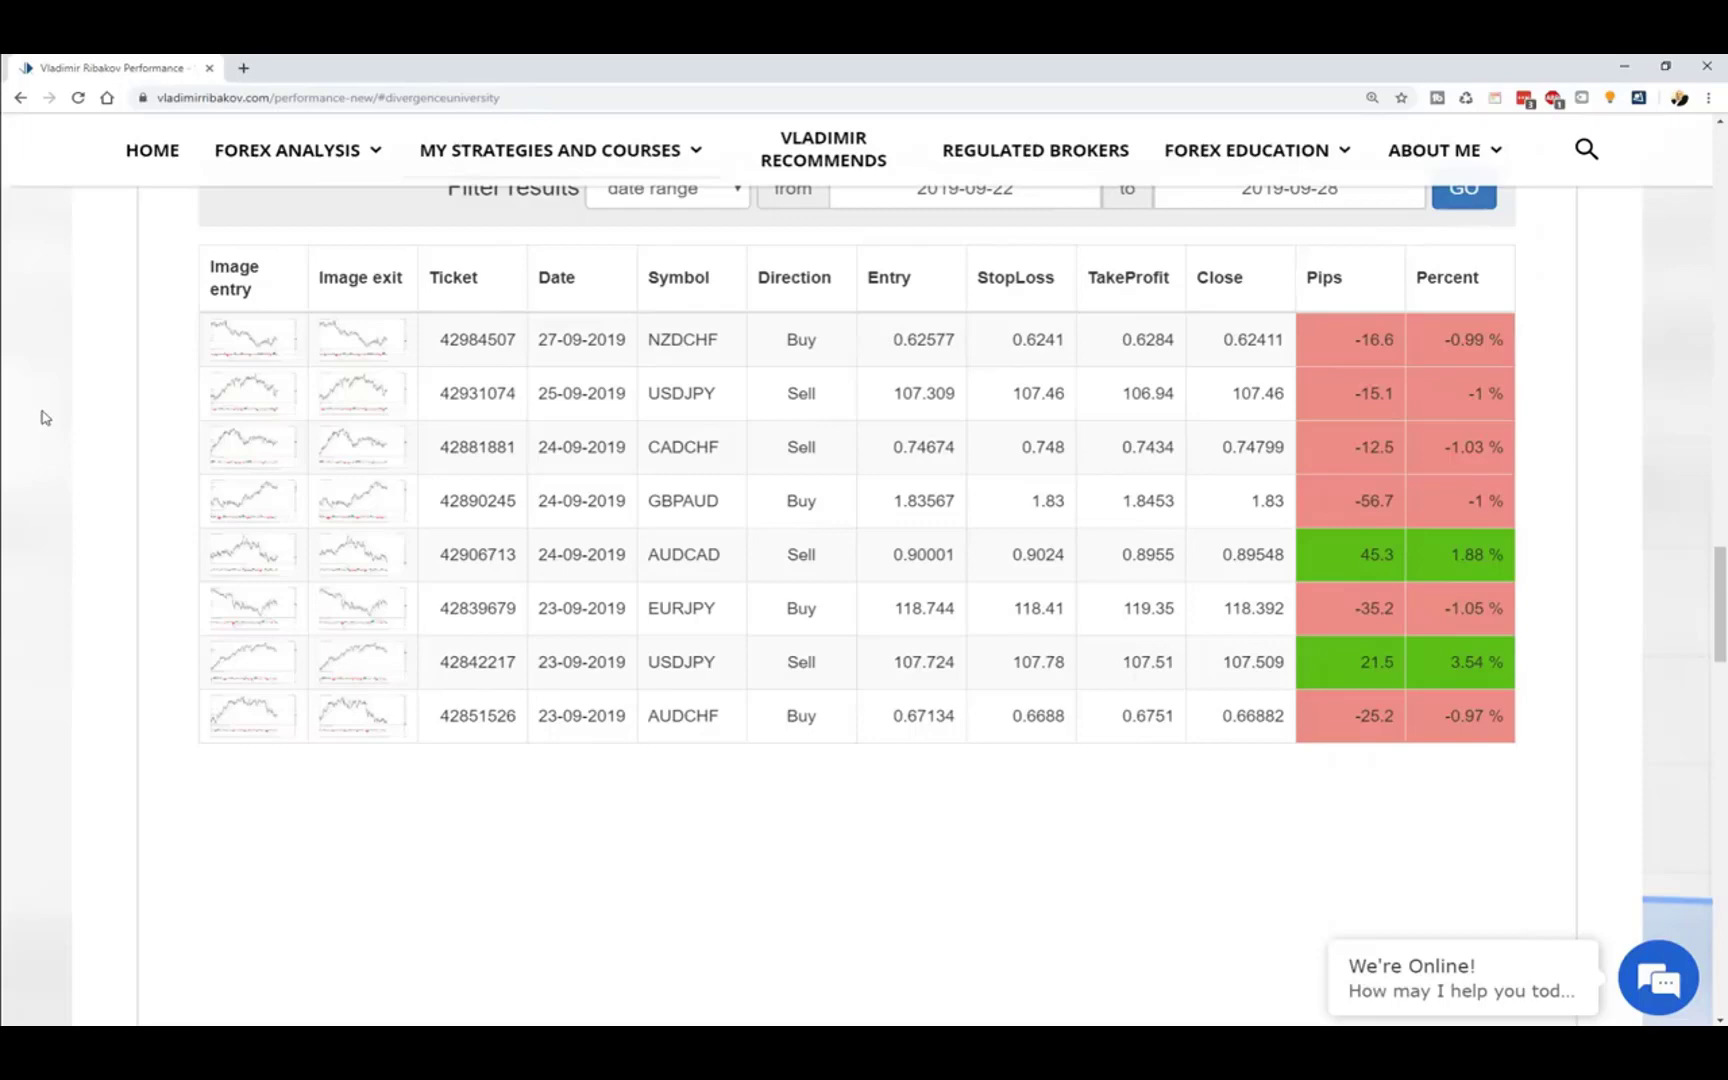
pyautogui.moveTo(430, 892)
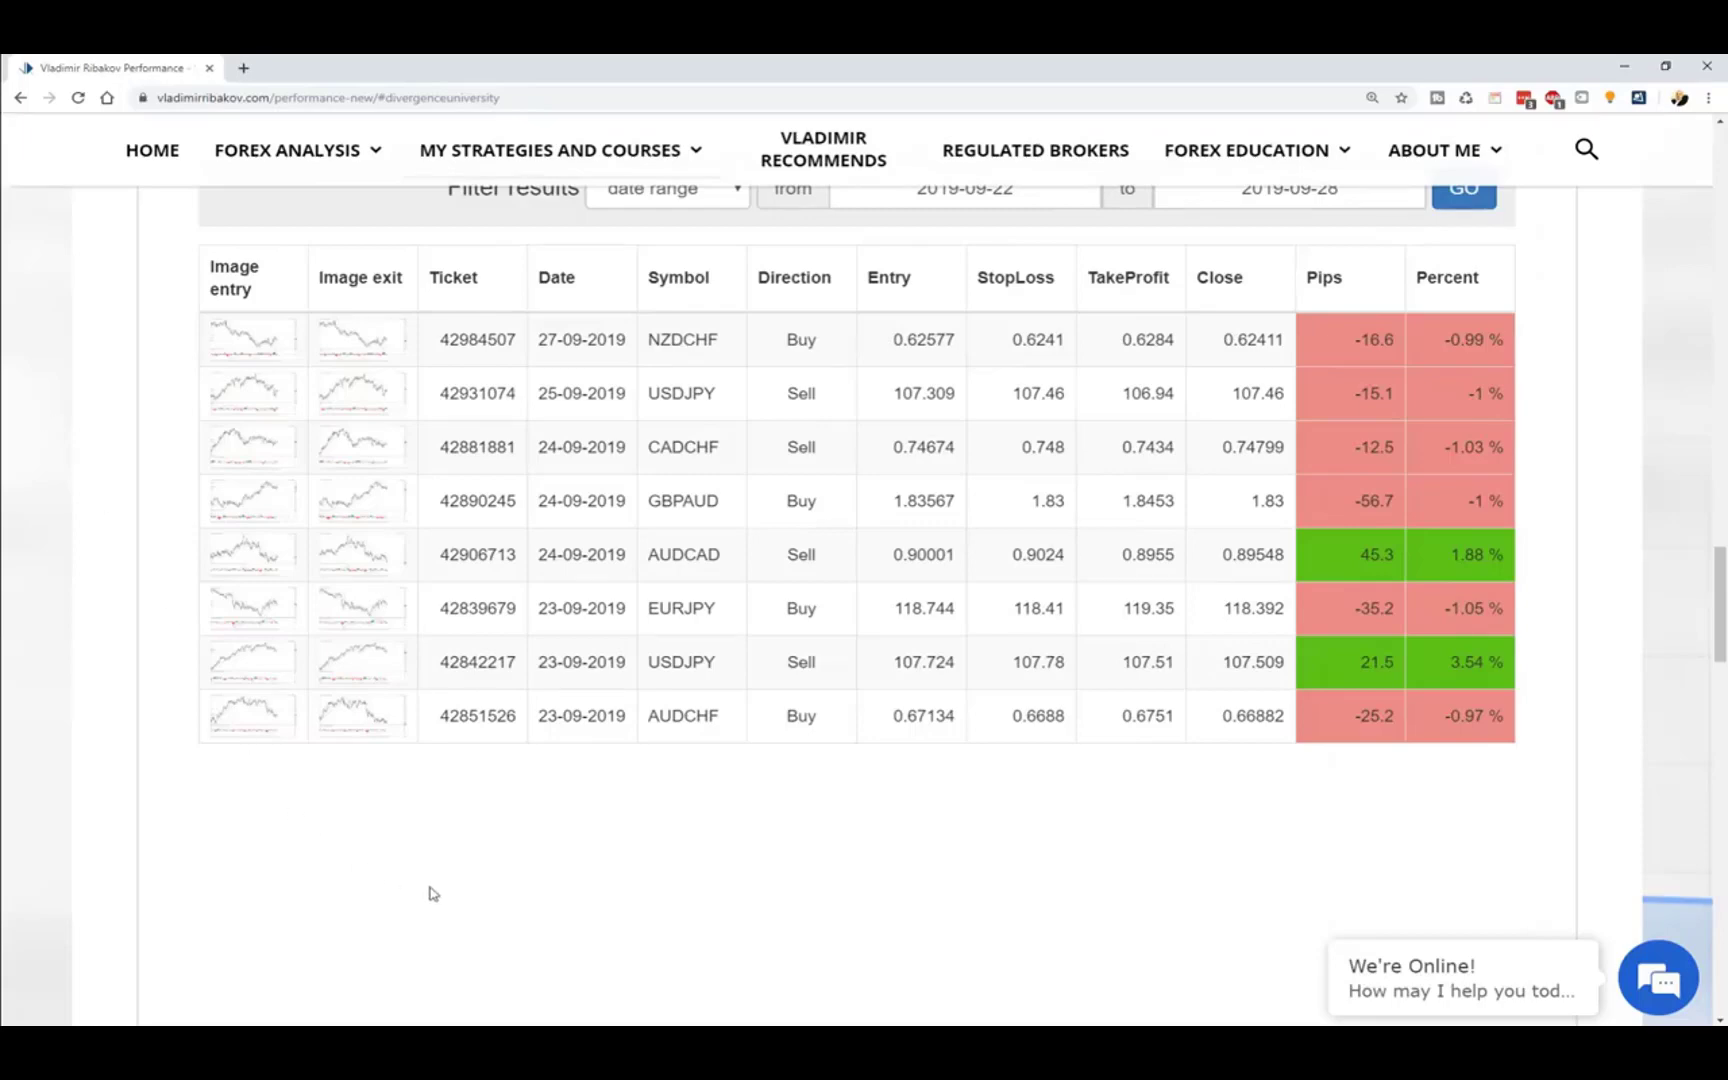
pyautogui.click(252, 662)
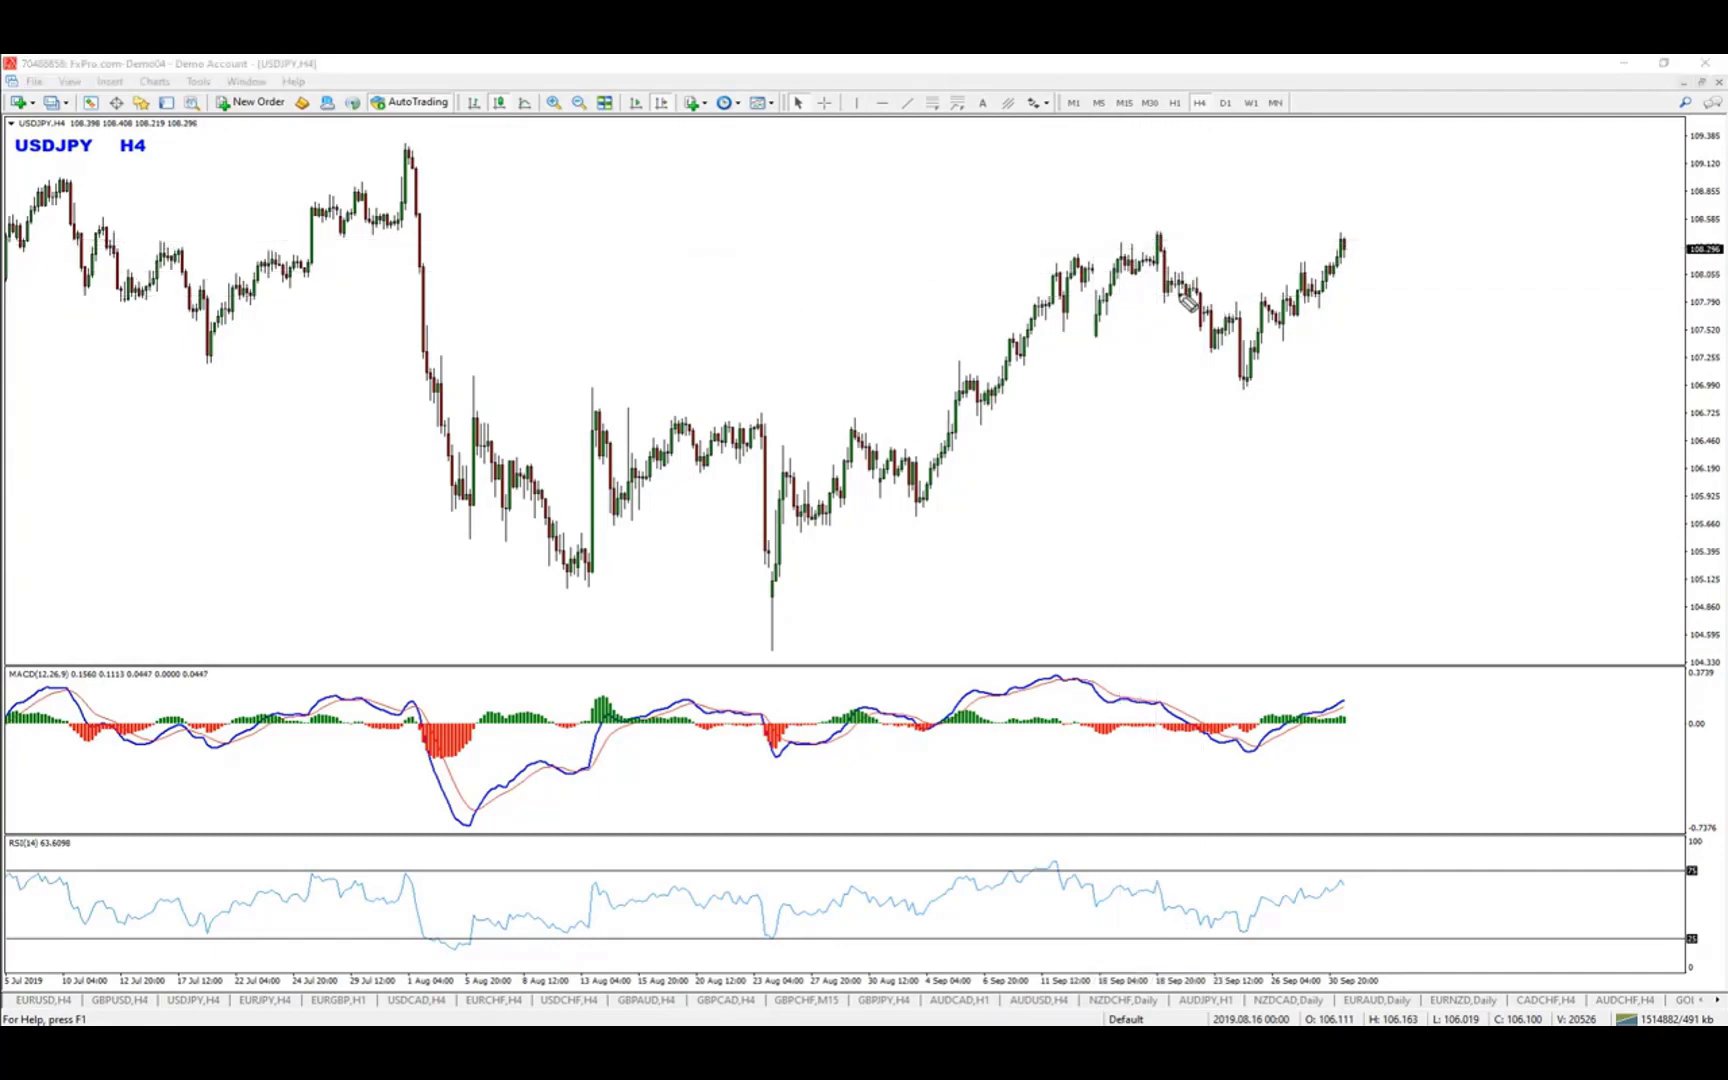
# Bring up the USDJPY H4 chart in MetaTrader 4 for review.
pyautogui.moveTo(1036, 246); pyautogui.dragTo(1196, 218)
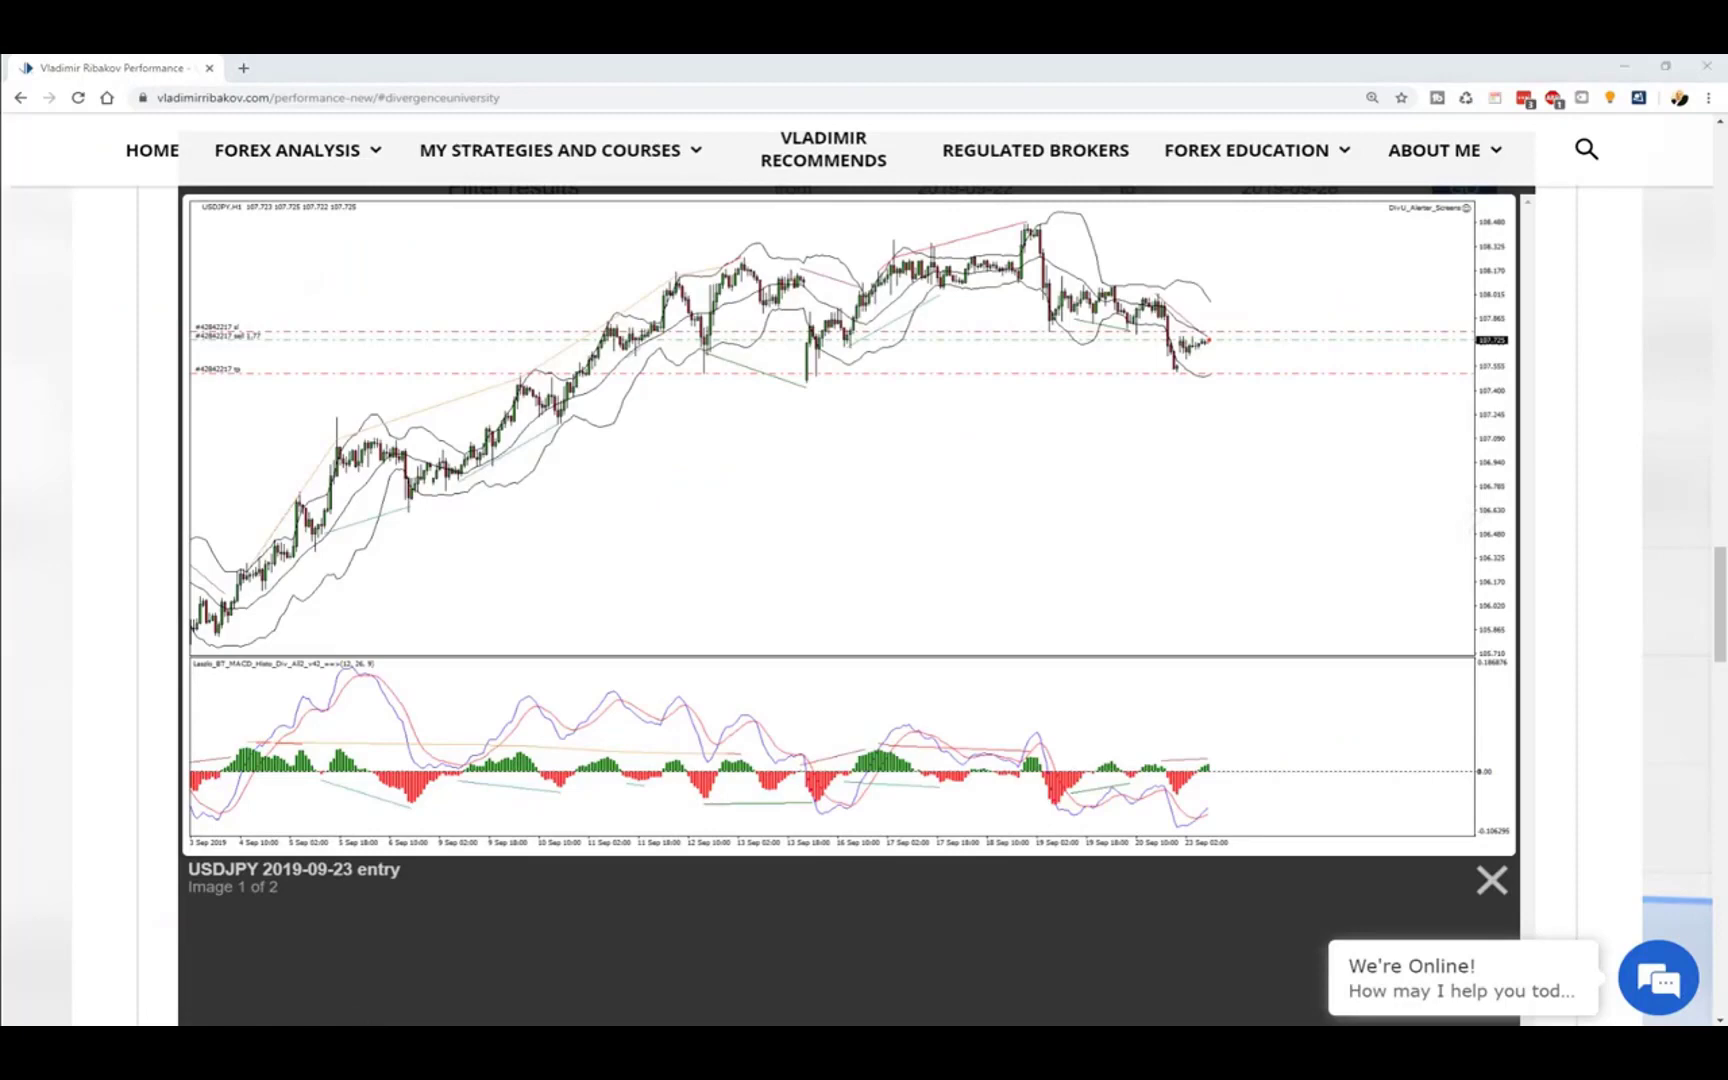
# Mark the USDJPY support level, MACD divergence and circle the entry candles.
pyautogui.moveTo(1014, 220); pyautogui.dragTo(1042, 336)
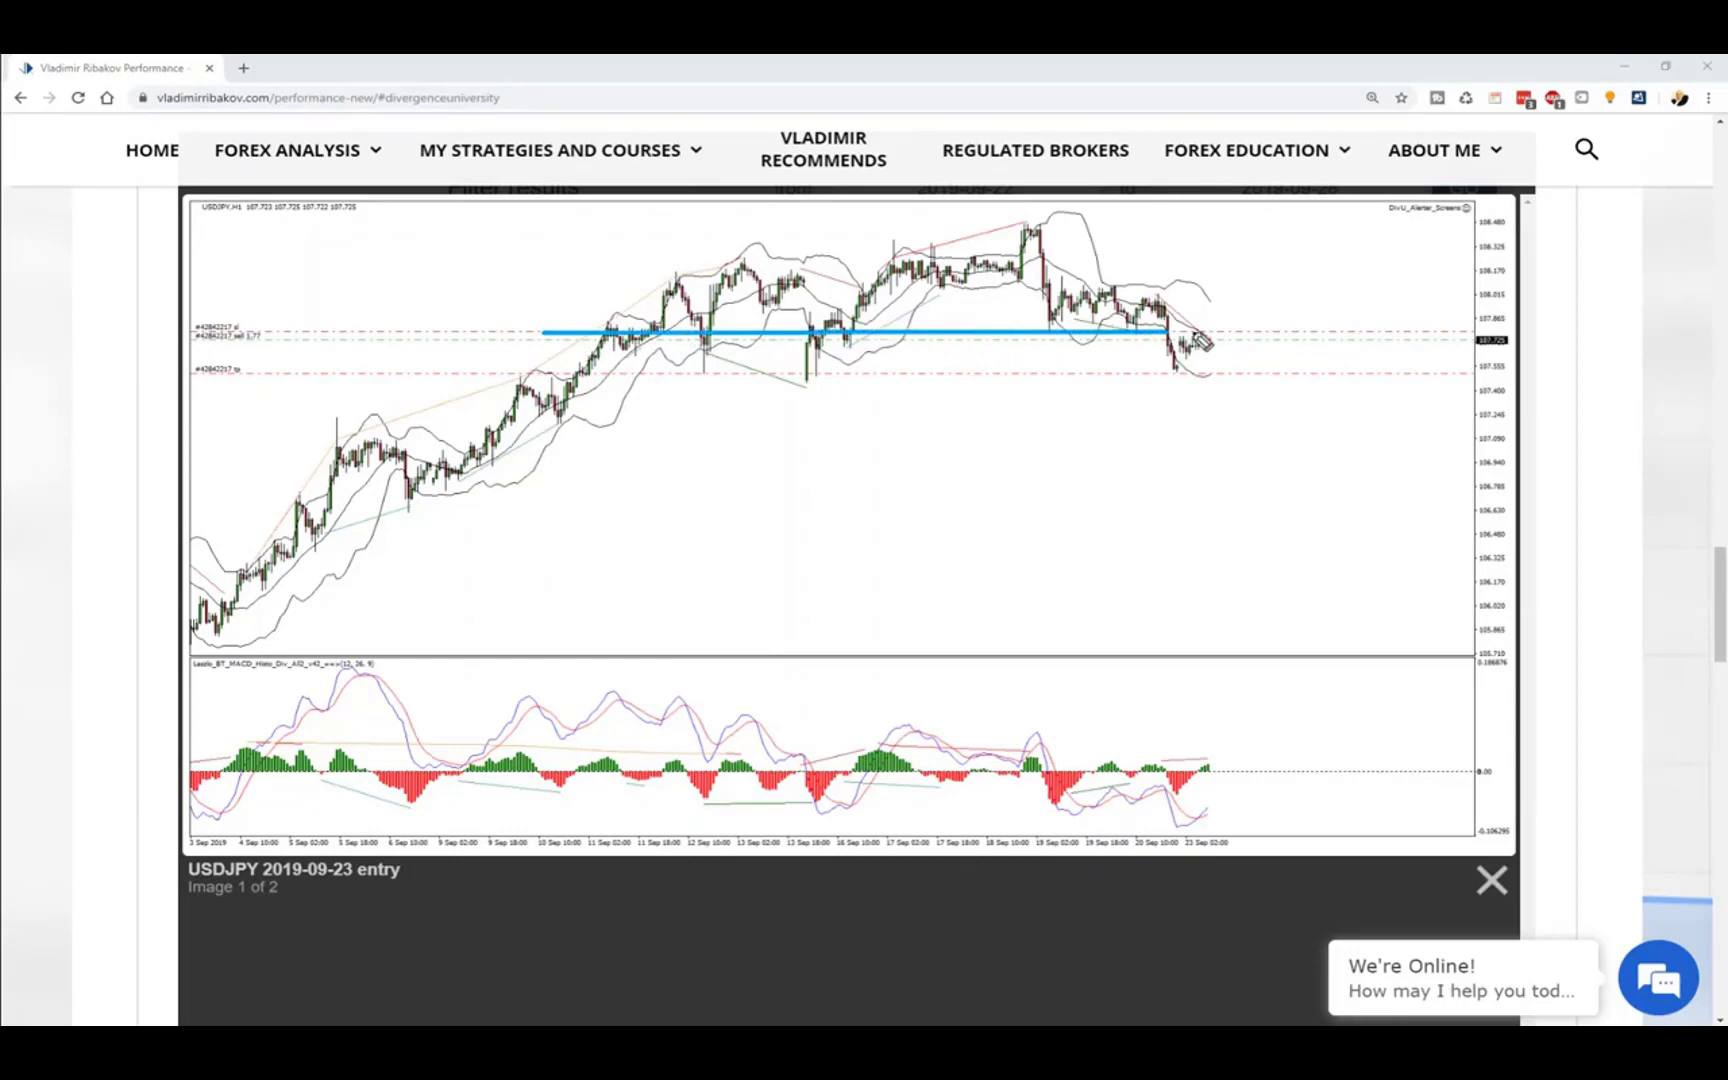
pyautogui.moveTo(1162, 332); pyautogui.dragTo(1344, 332)
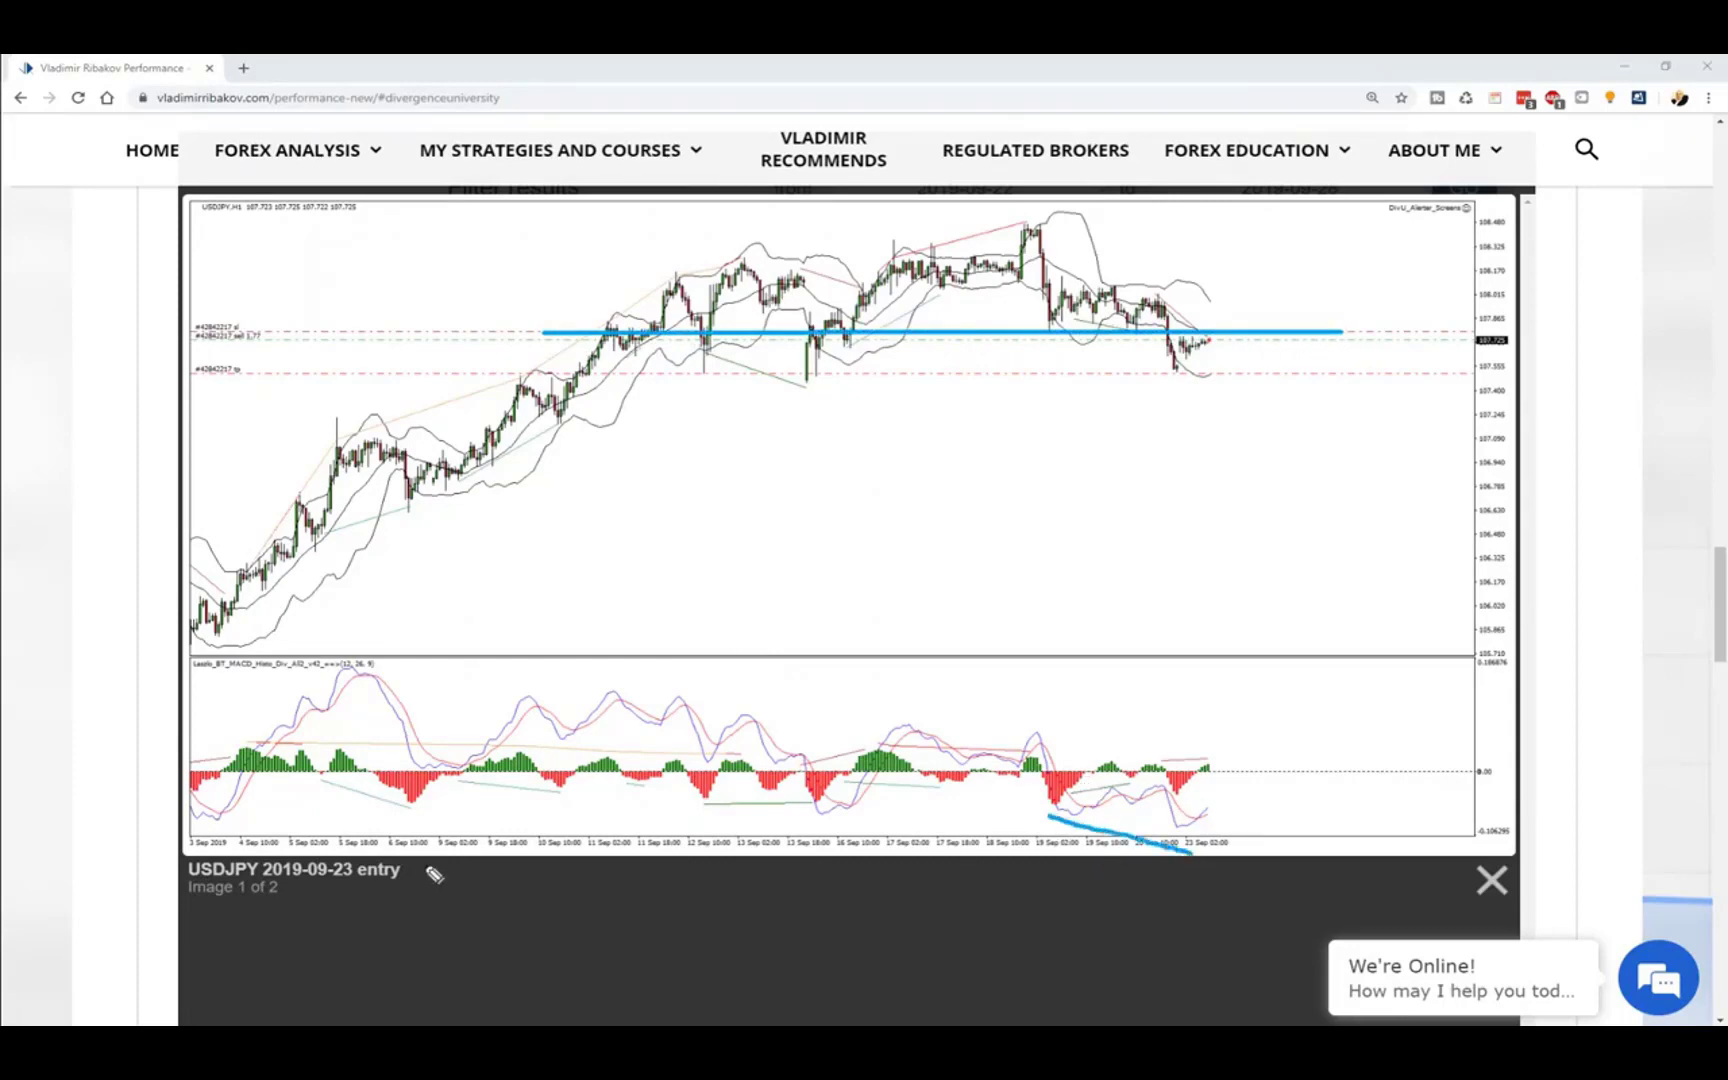
pyautogui.moveTo(1052, 822); pyautogui.dragTo(1184, 794)
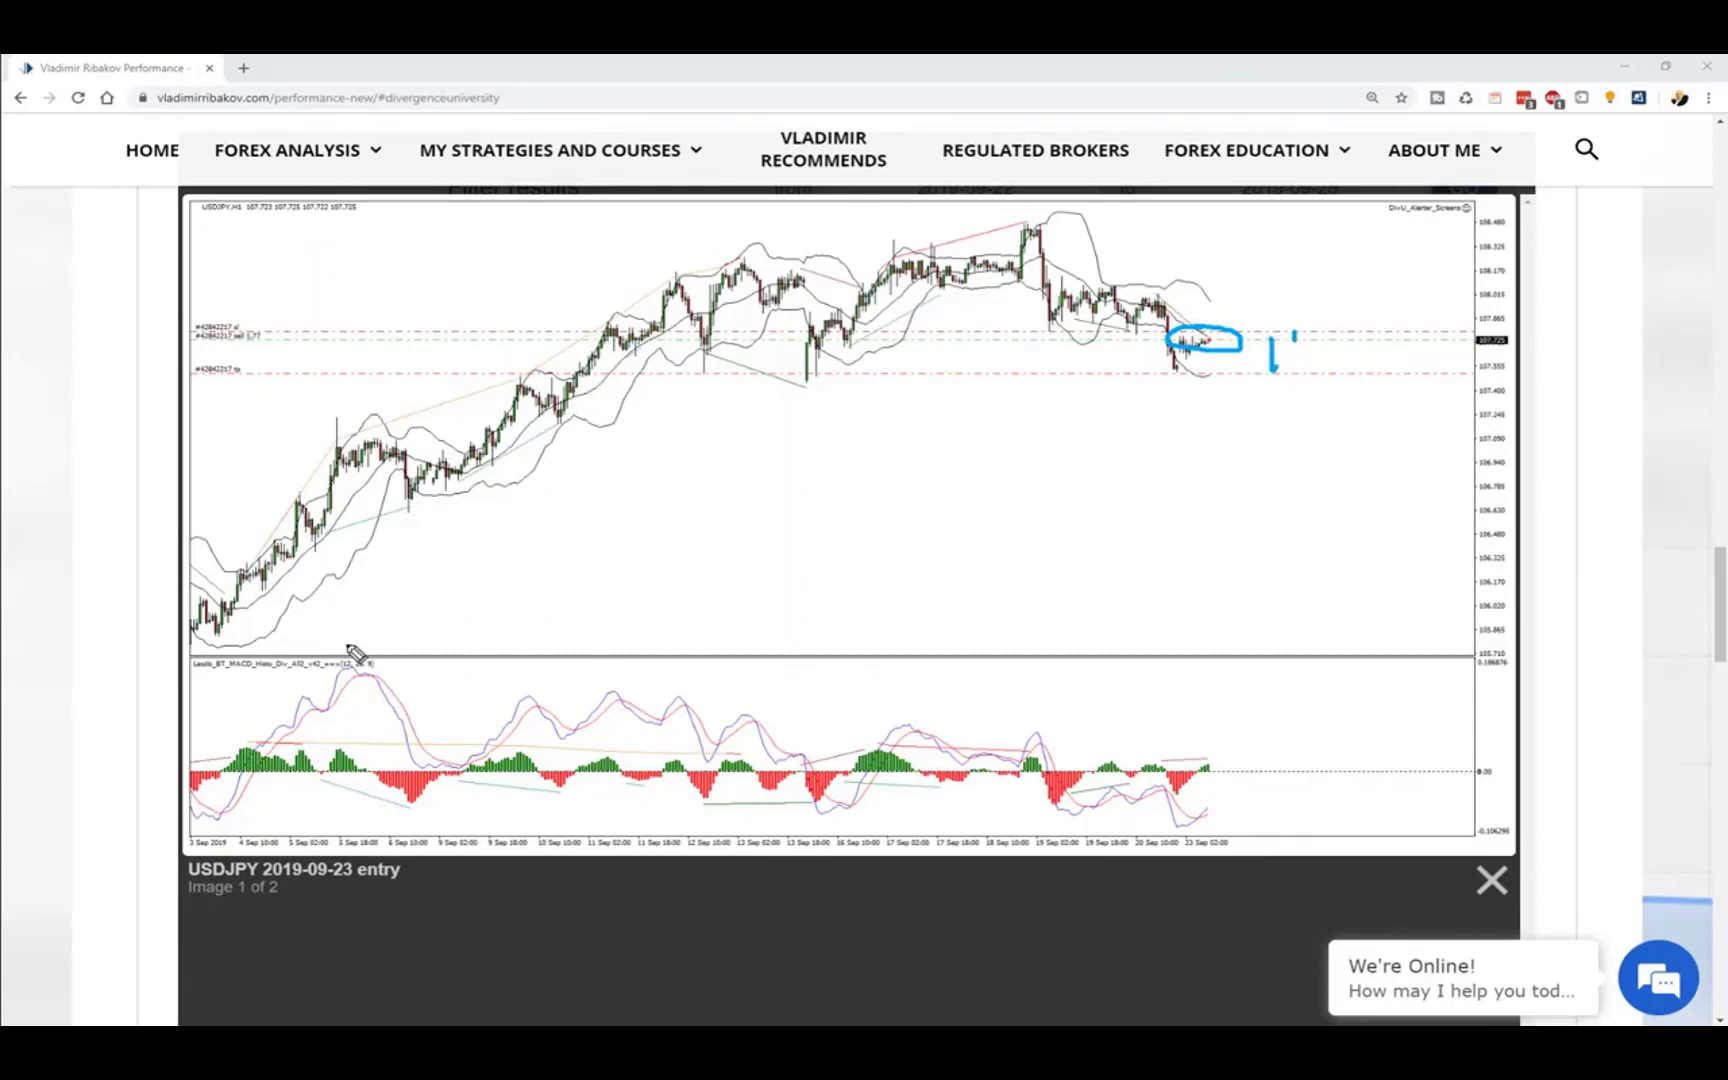
pyautogui.moveTo(130, 410)
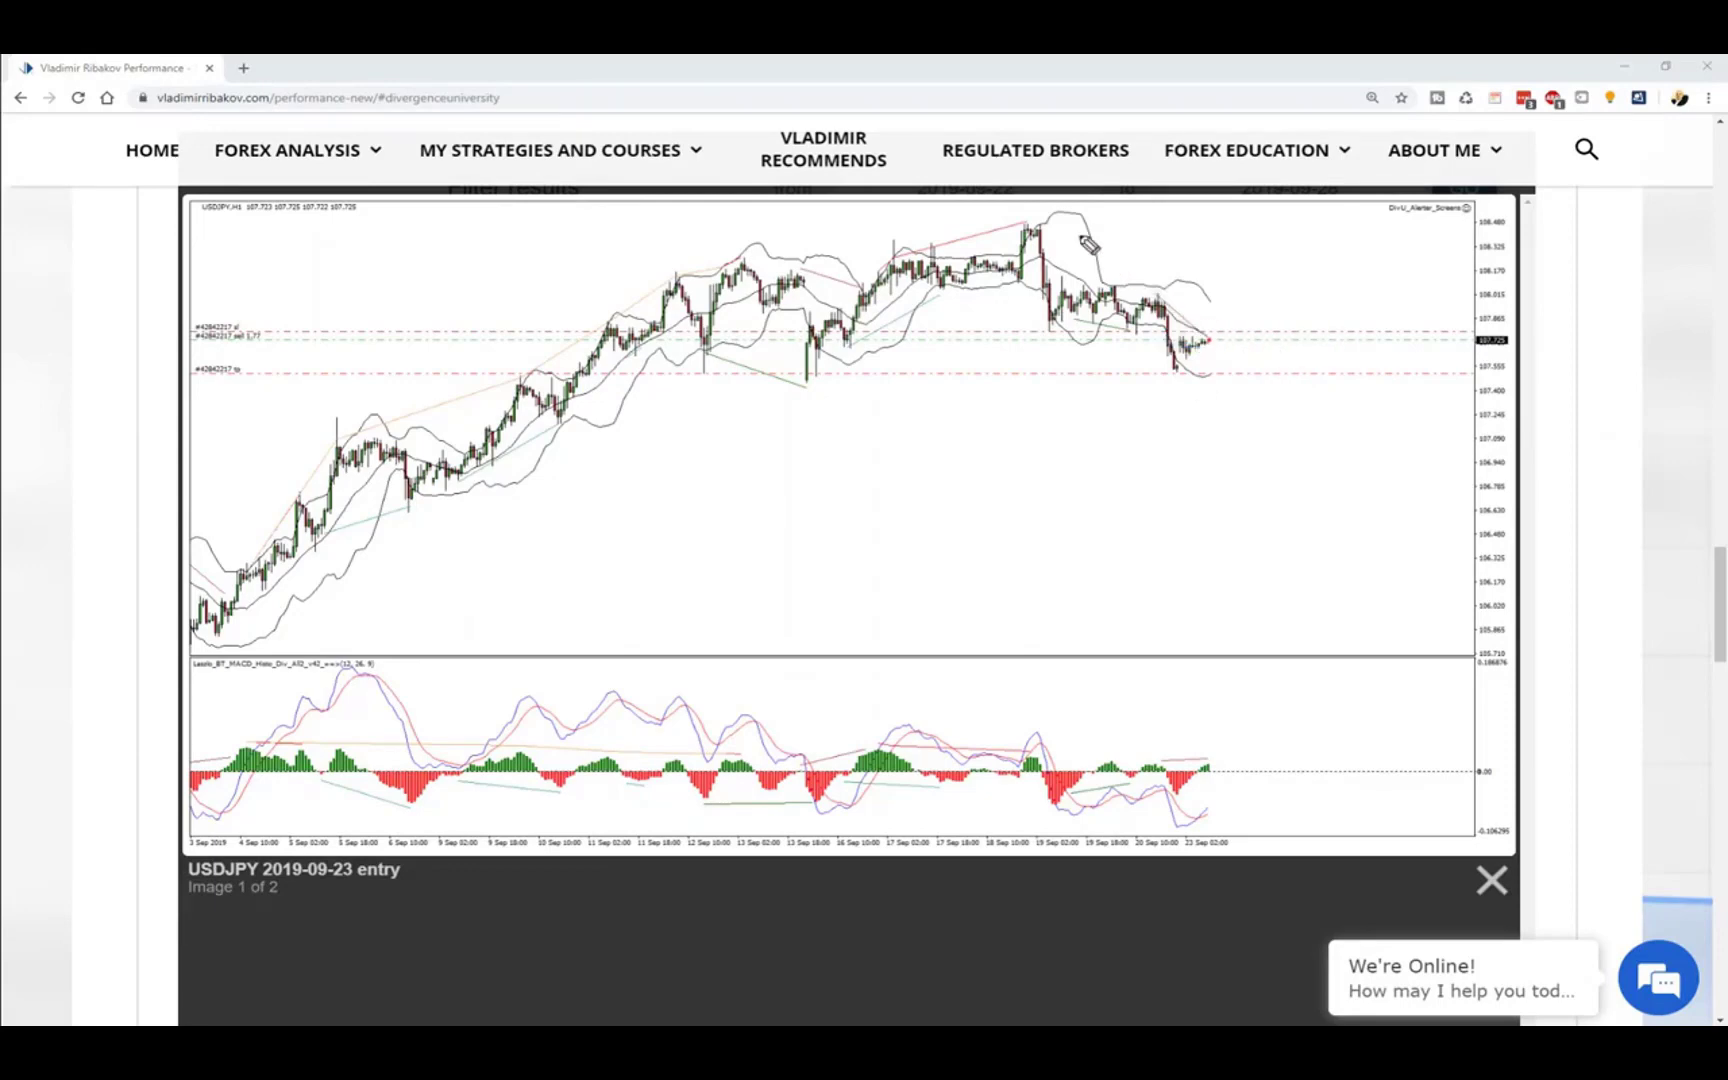
# Draw the September downtrend, top level, possible paths and take-profit/stop-loss spots on USDJPY.
pyautogui.moveTo(1024, 212); pyautogui.dragTo(1246, 326)
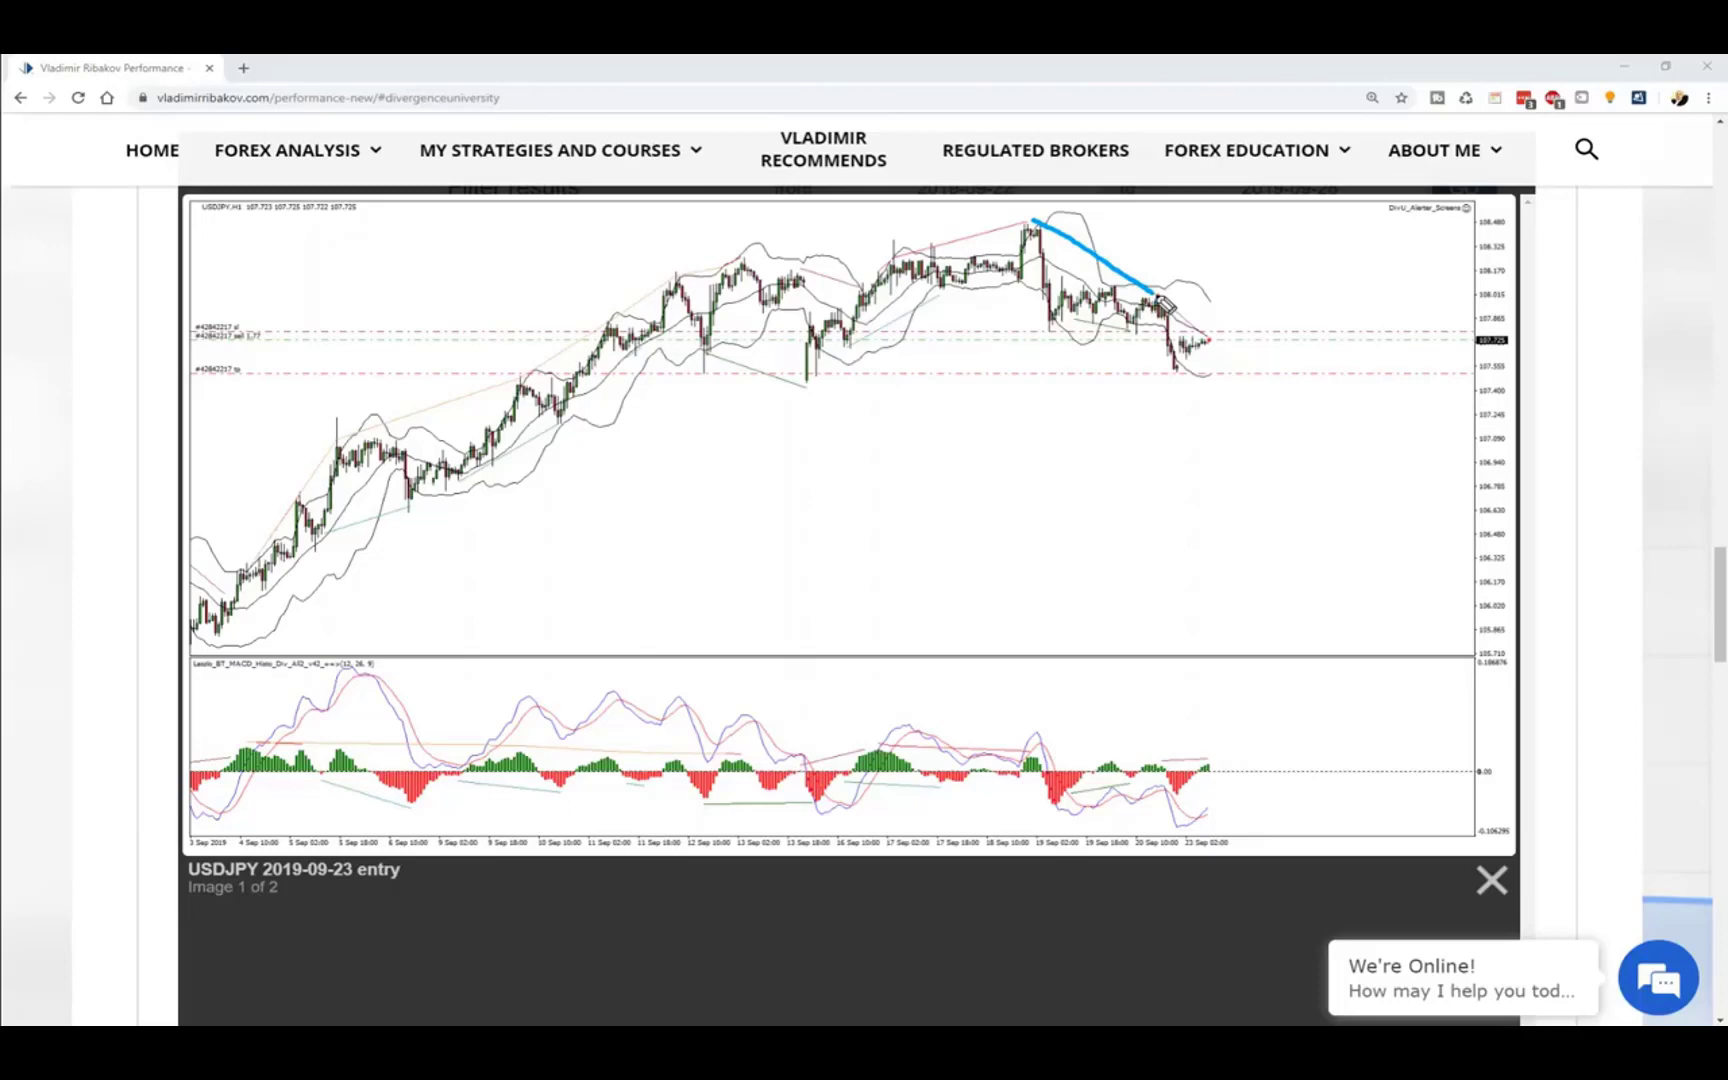
pyautogui.moveTo(1162, 306); pyautogui.dragTo(1312, 398)
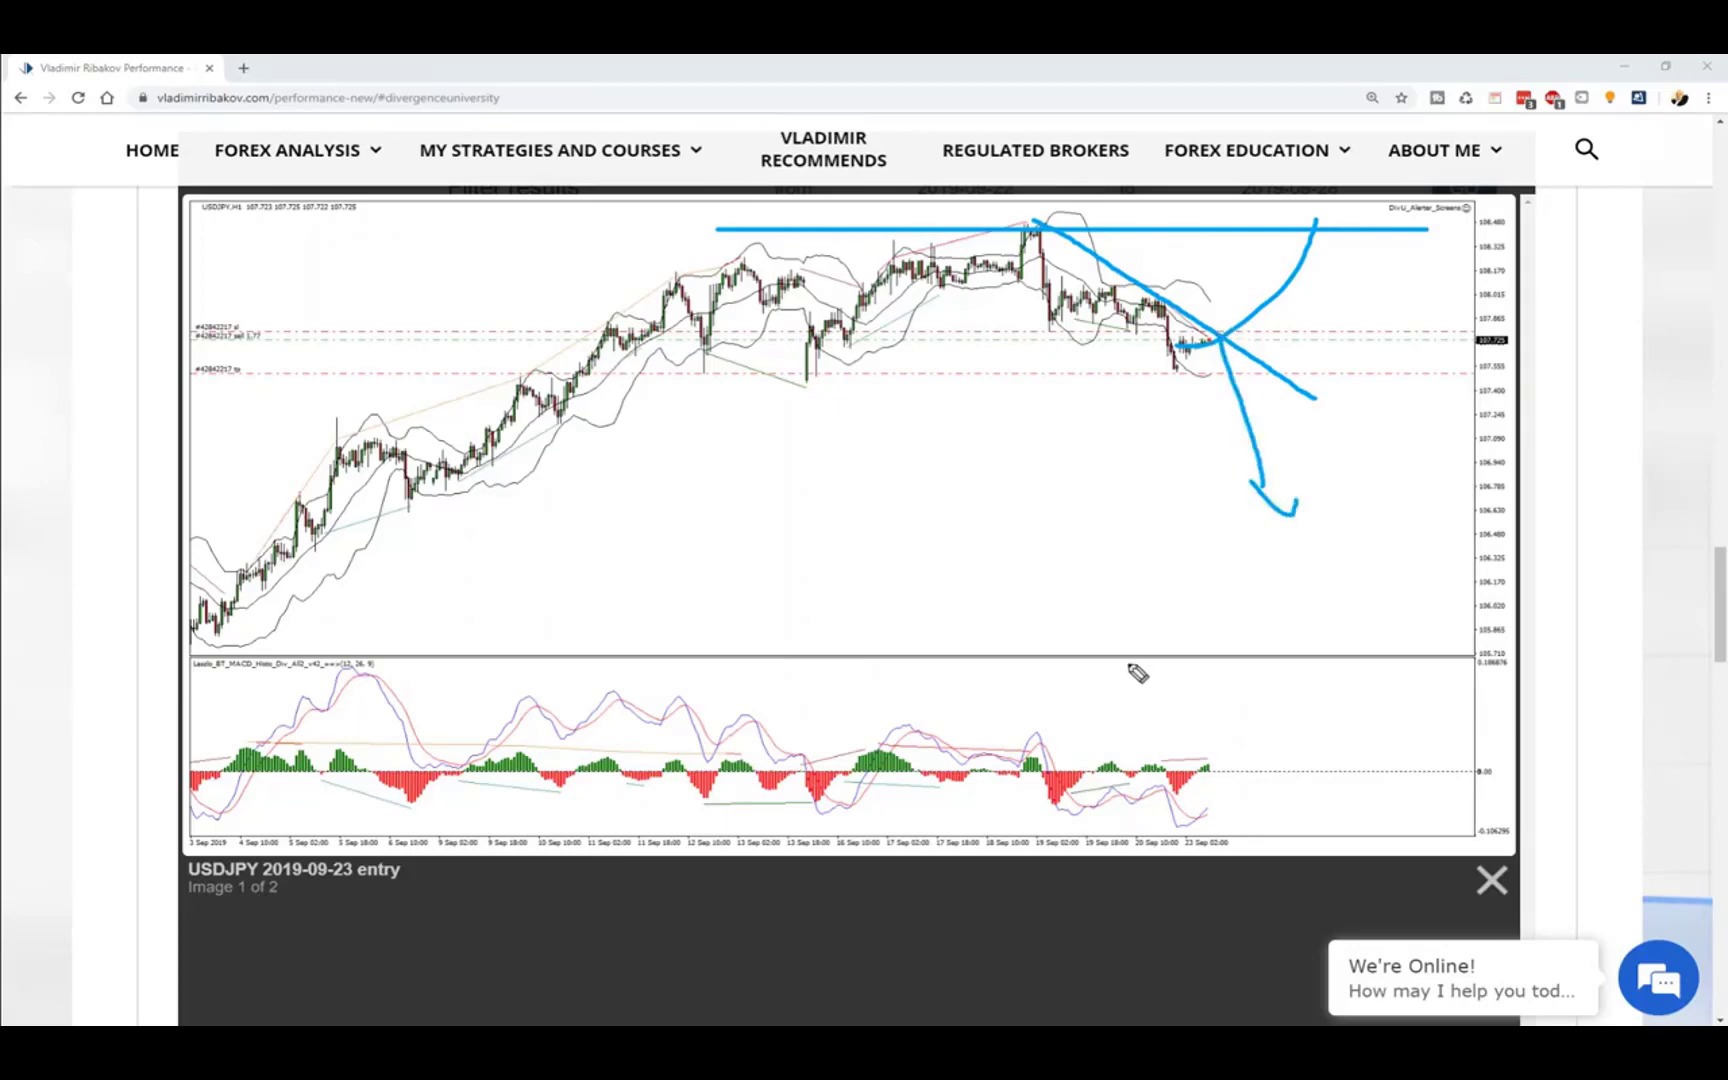
pyautogui.moveTo(1180, 390)
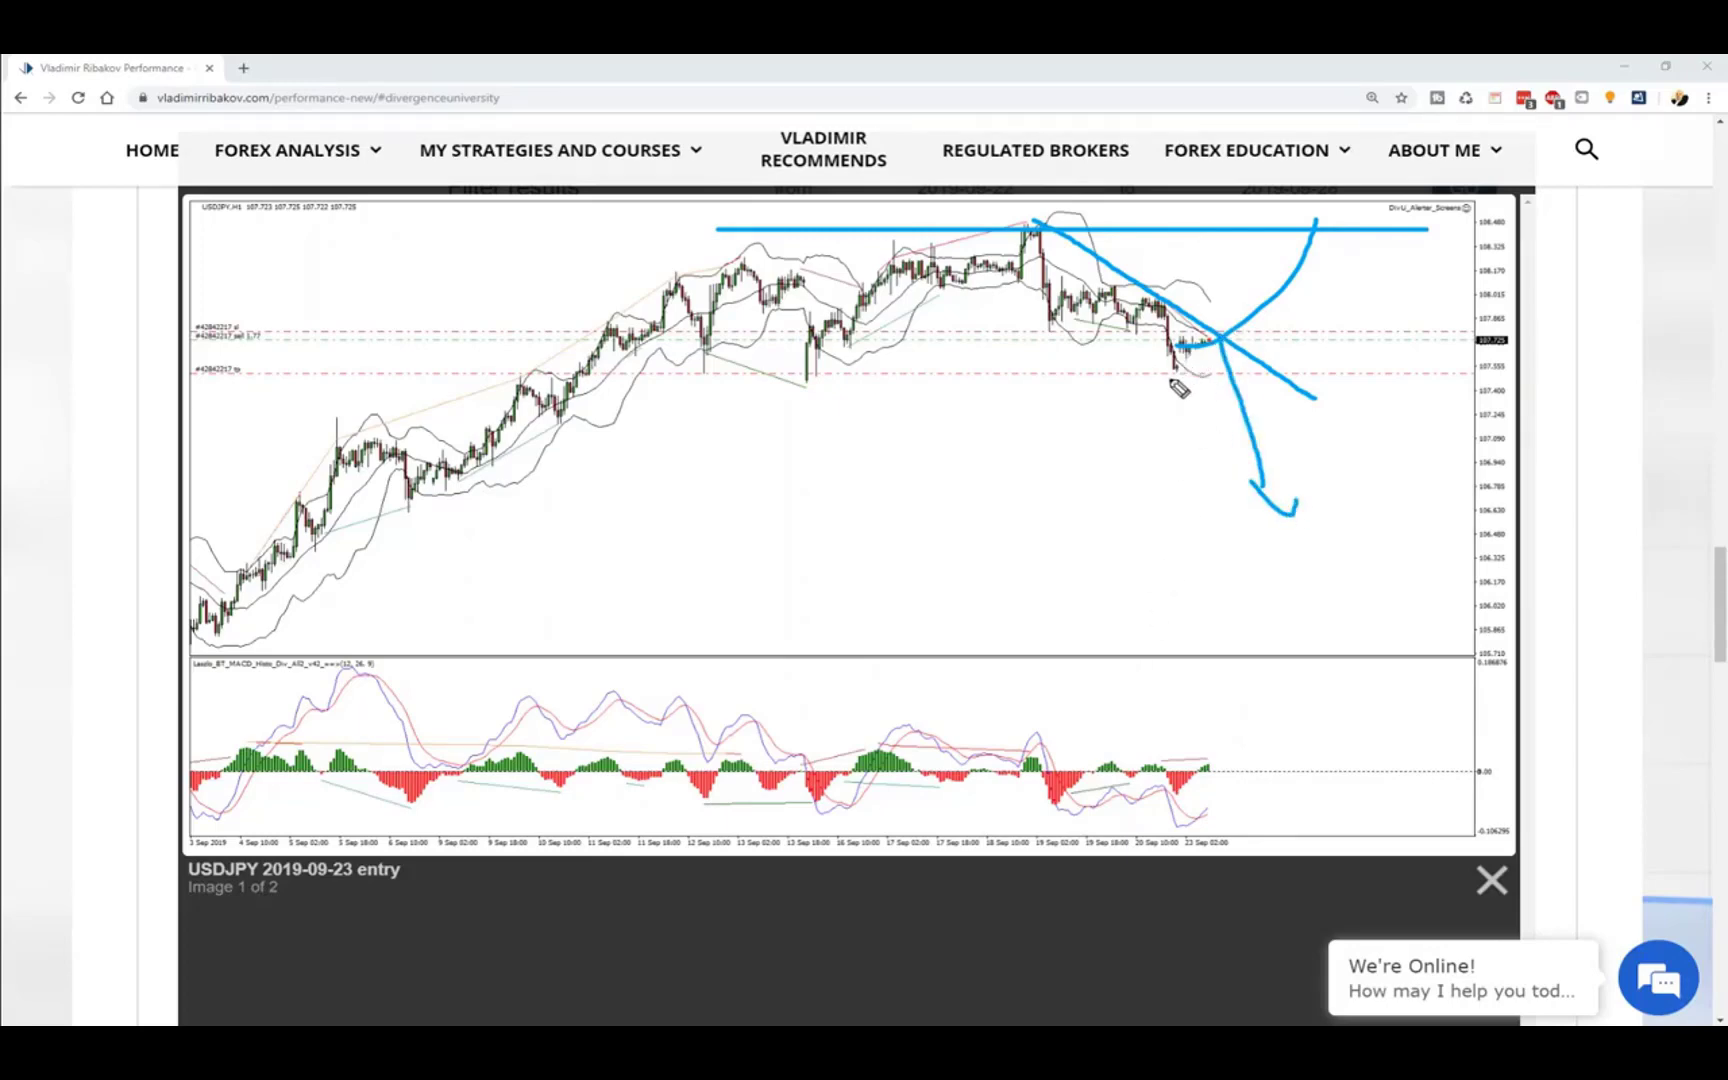
pyautogui.moveTo(1180, 352); pyautogui.dragTo(1268, 506)
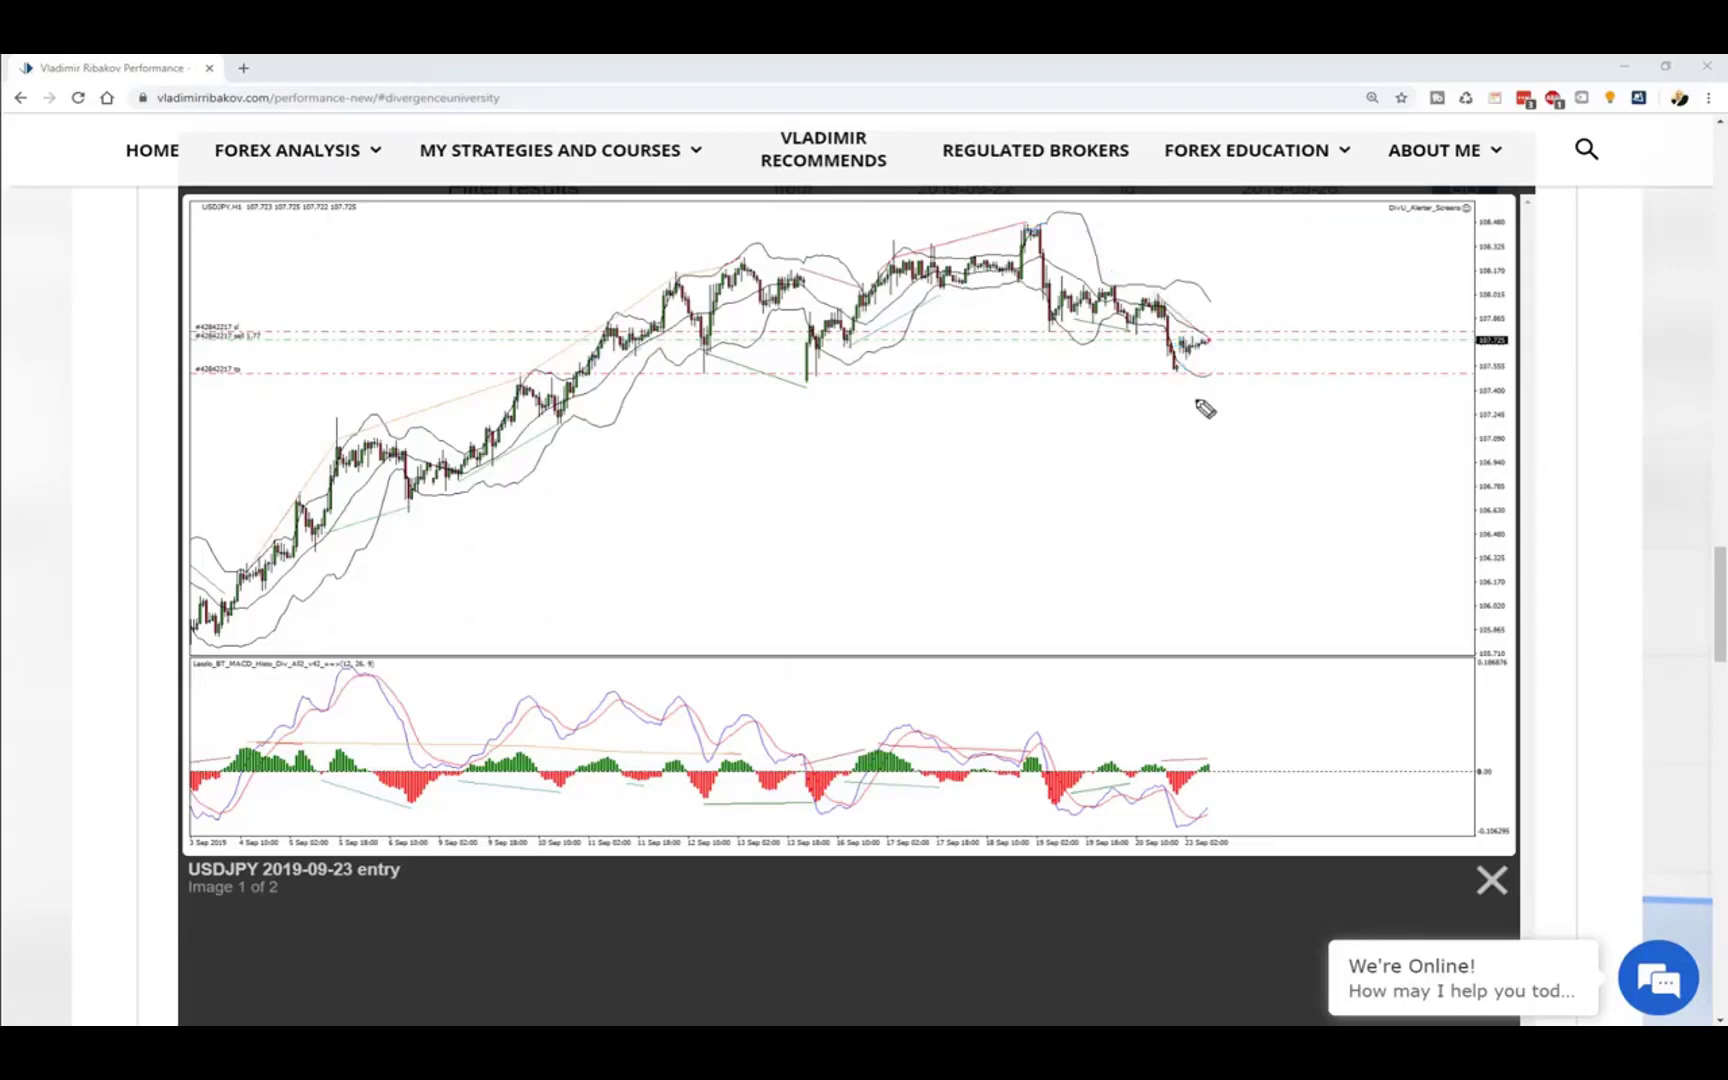
pyautogui.moveTo(1228, 386)
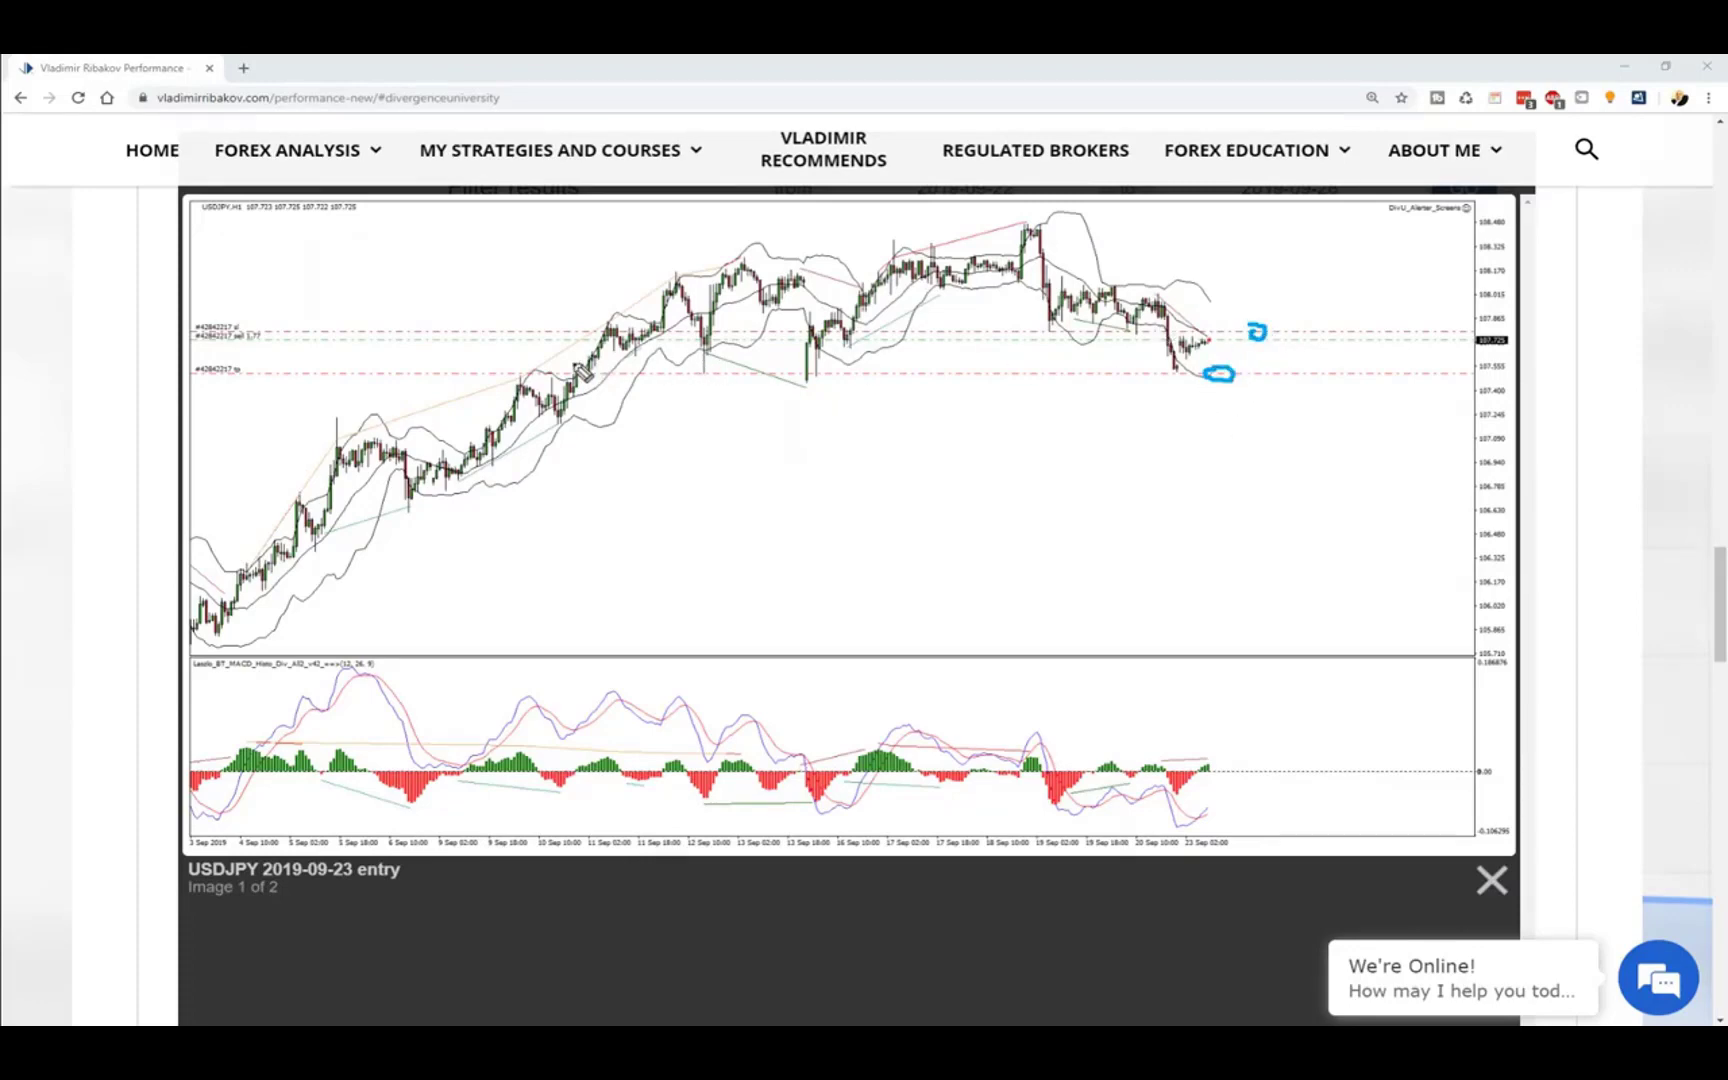
# Draw a support line under the recent USDJPY lows and mark the divergence lows.
pyautogui.moveTo(528, 372); pyautogui.dragTo(1400, 372)
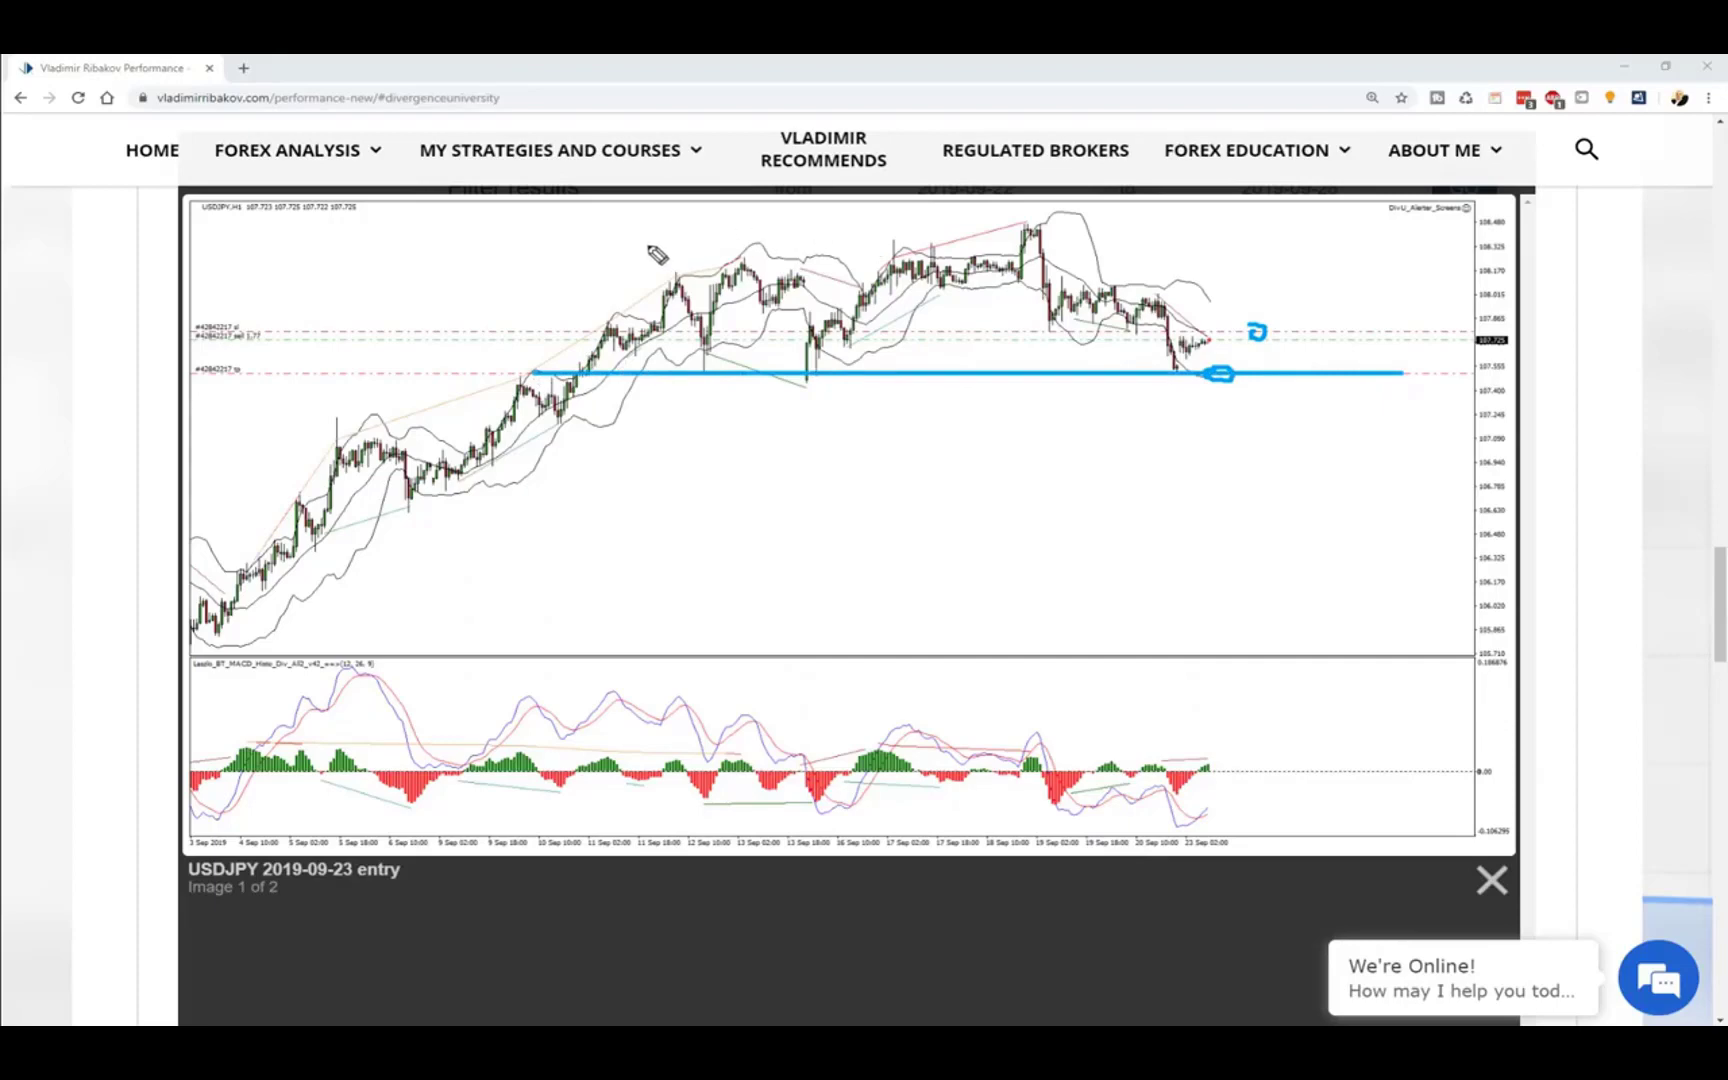
pyautogui.moveTo(644, 244); pyautogui.dragTo(1400, 248)
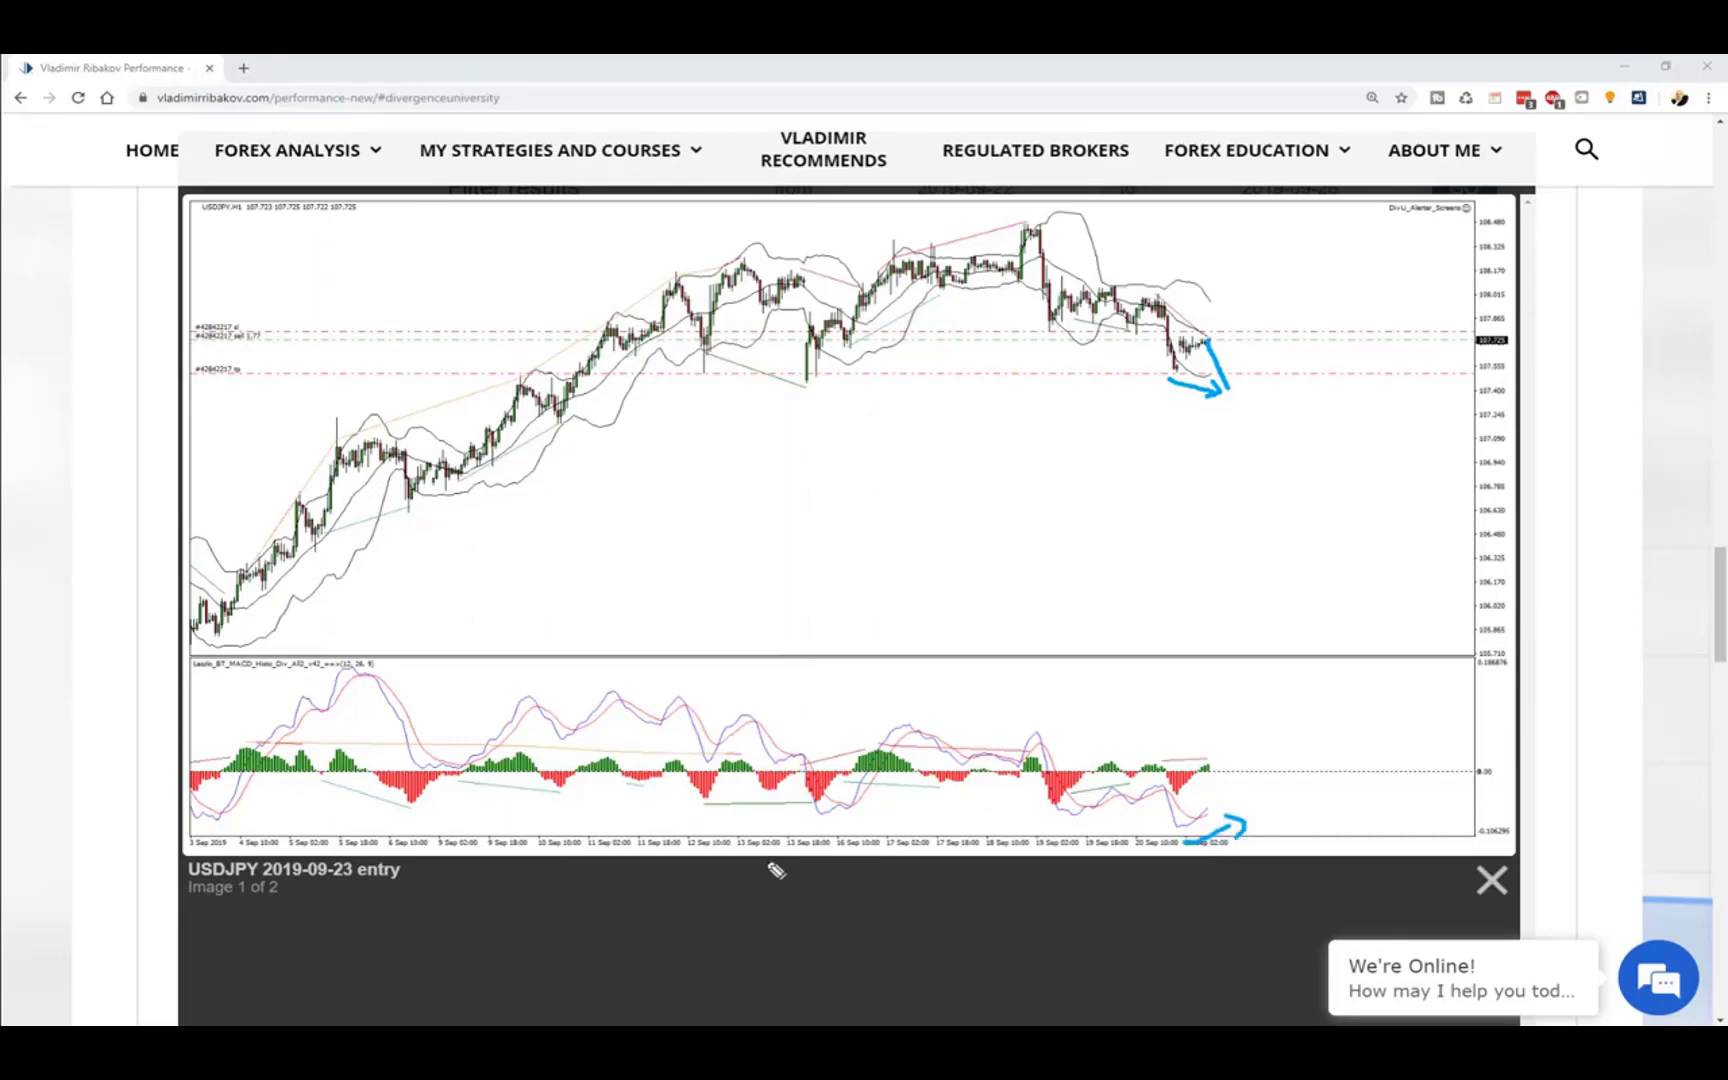
pyautogui.moveTo(292, 986)
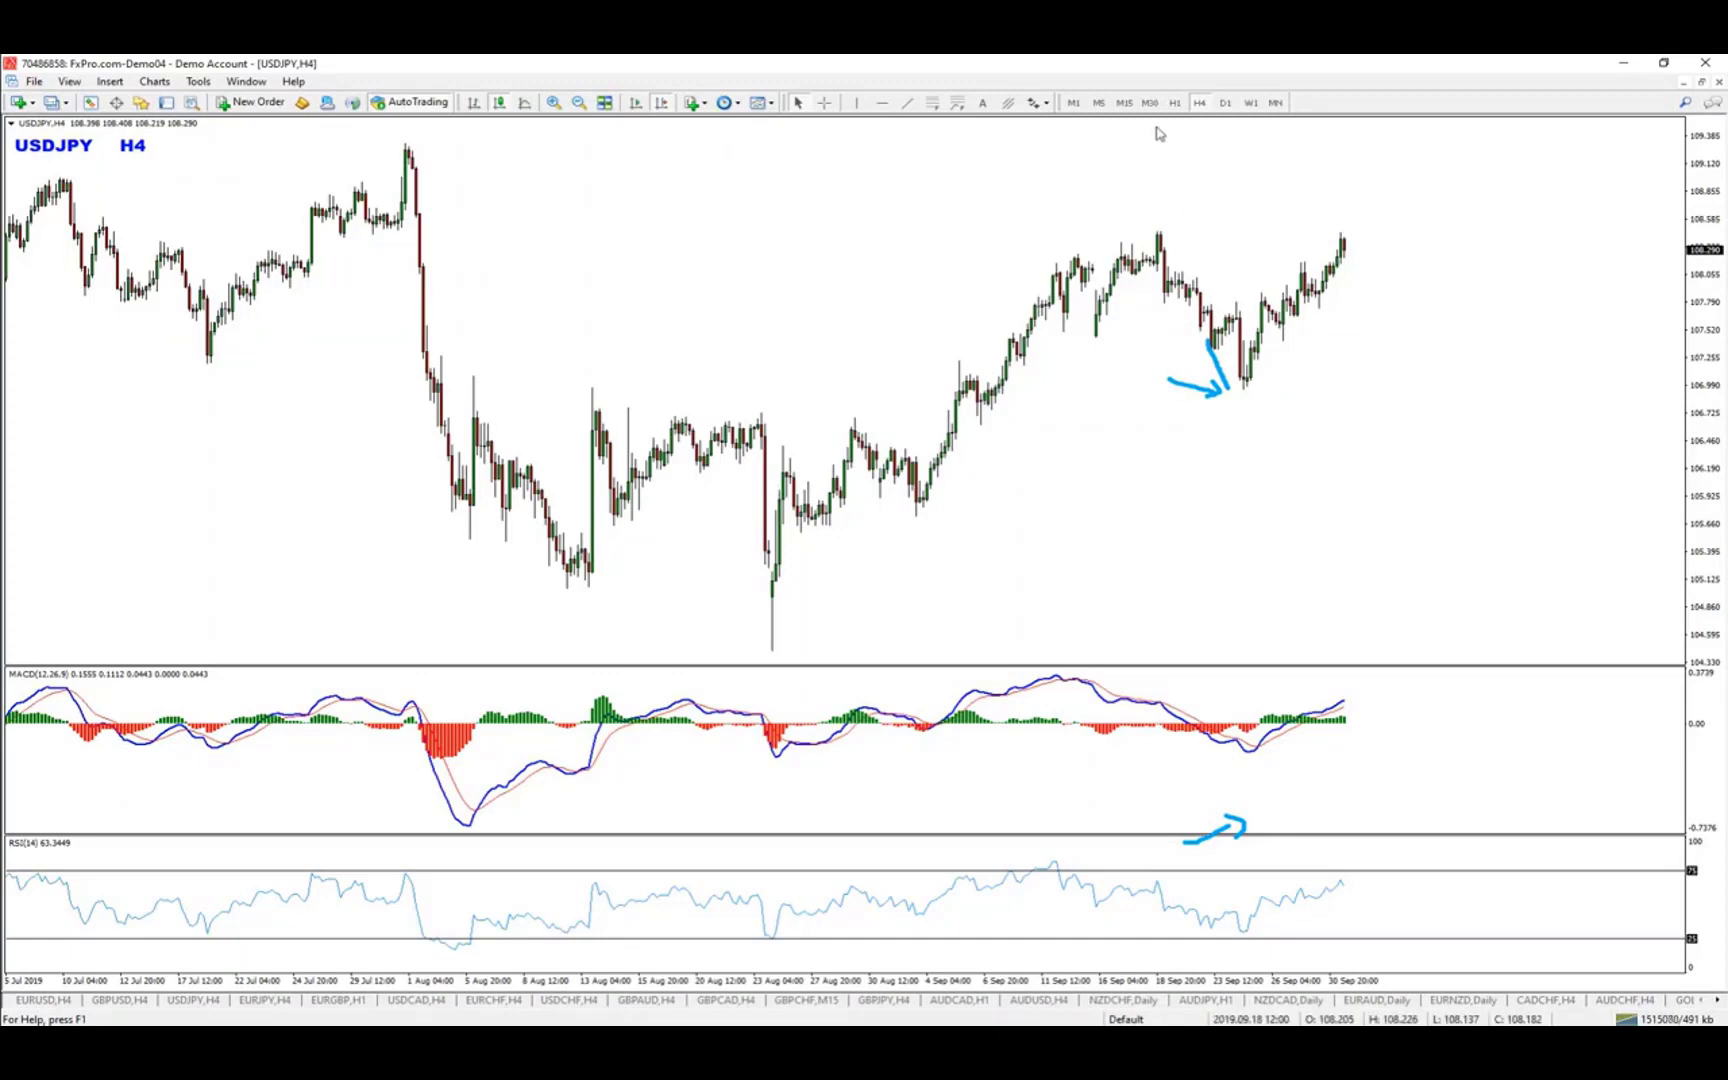
# Switch the USDJPY chart to the H1 timeframe.
pyautogui.click(1174, 102)
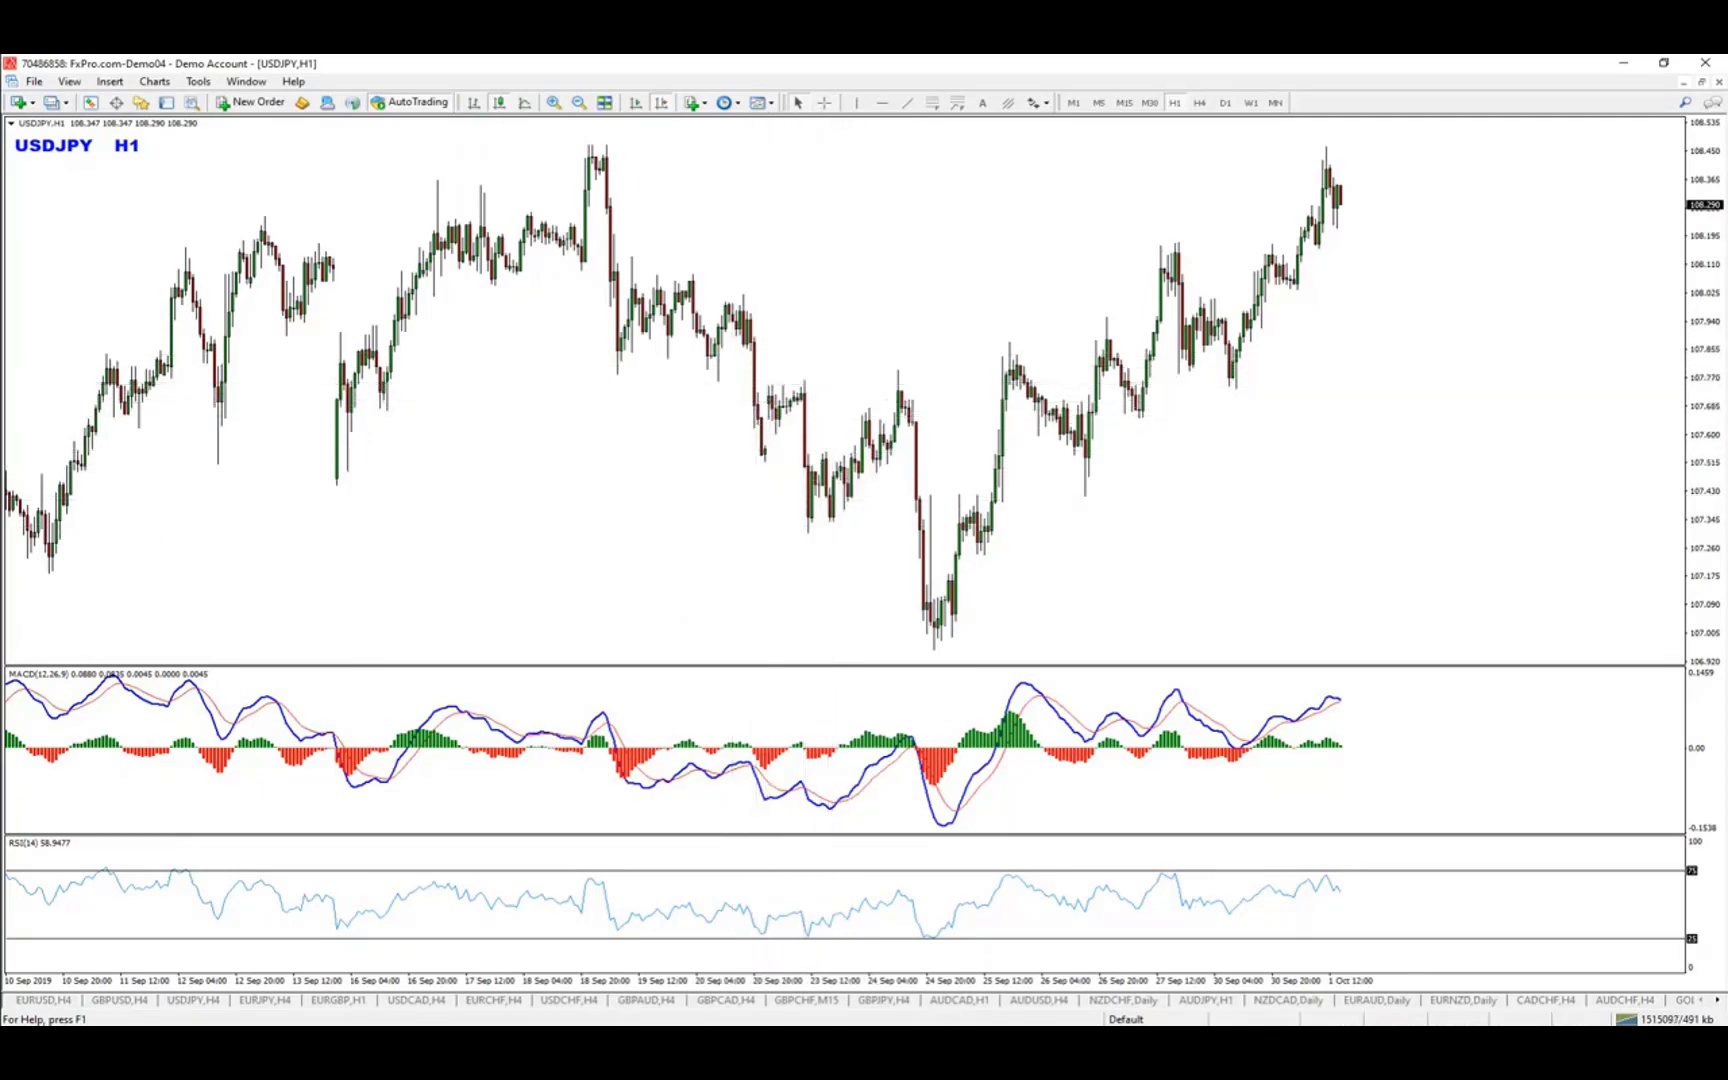
pyautogui.moveTo(316, 878)
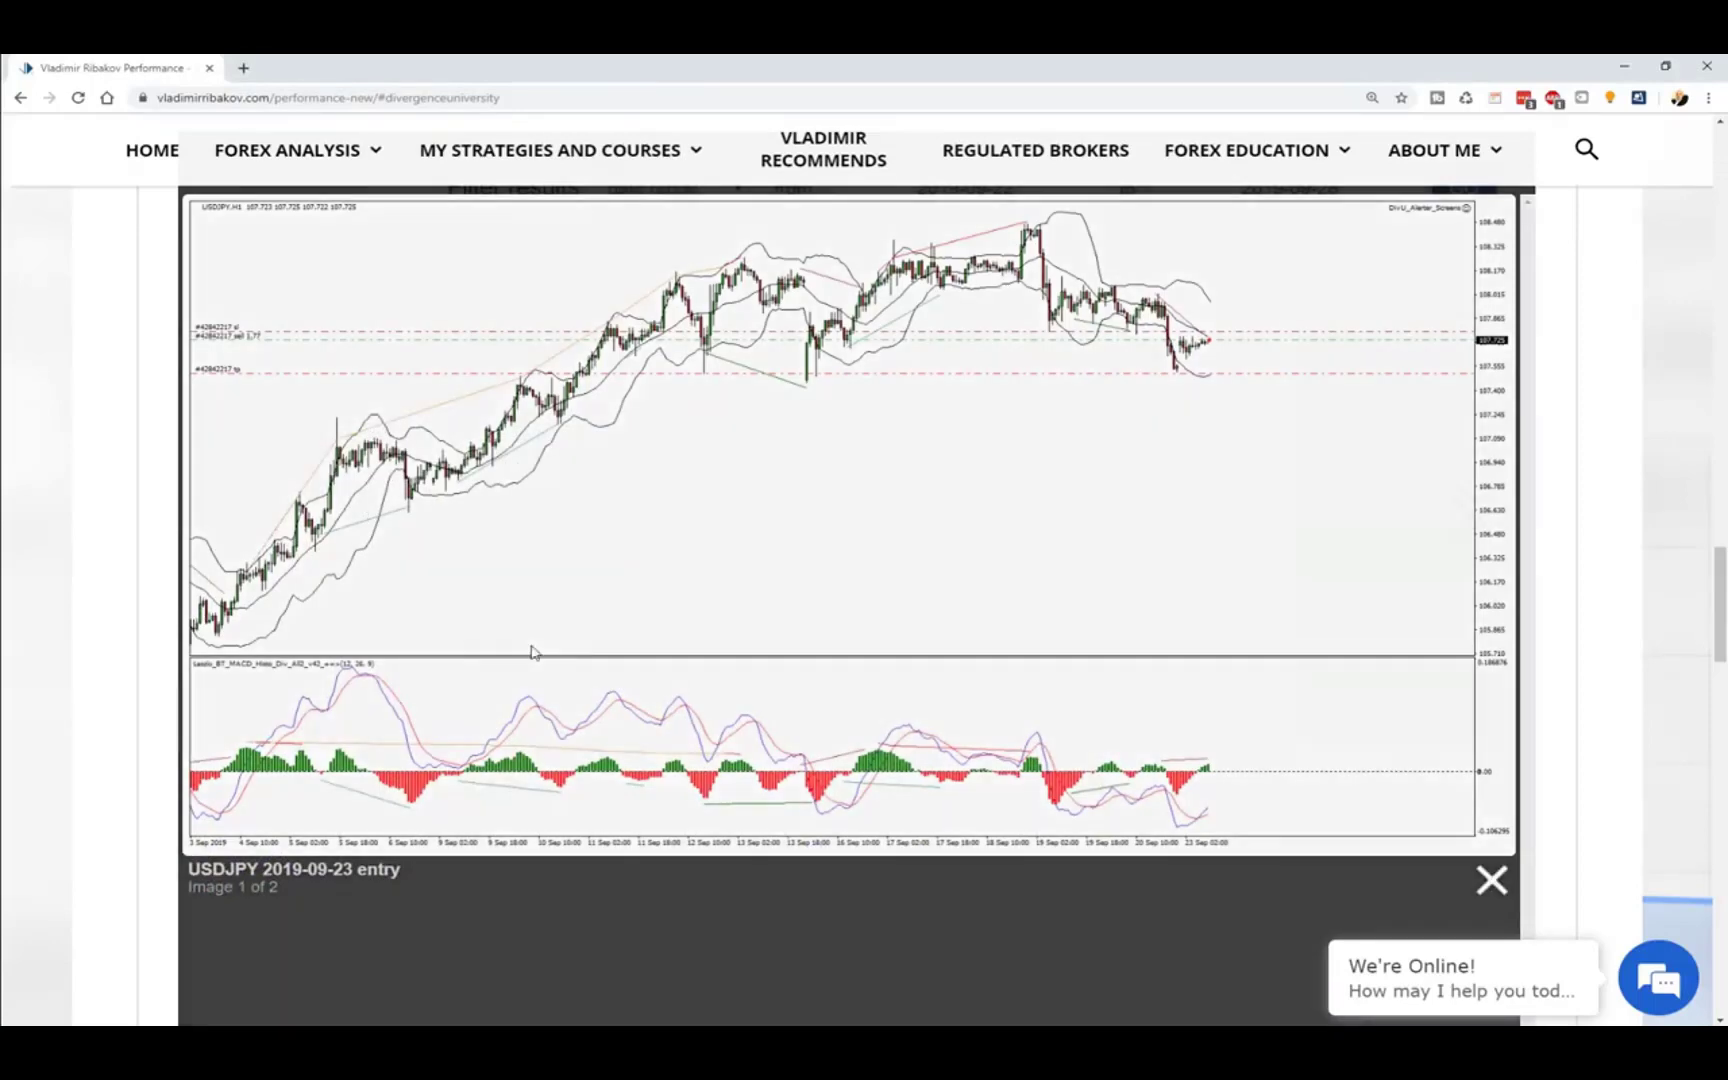
# Close USDJPY, mark the EURJPY entry level against the earlier reaction, clear it and move to the exit chart.
pyautogui.click(1490, 880)
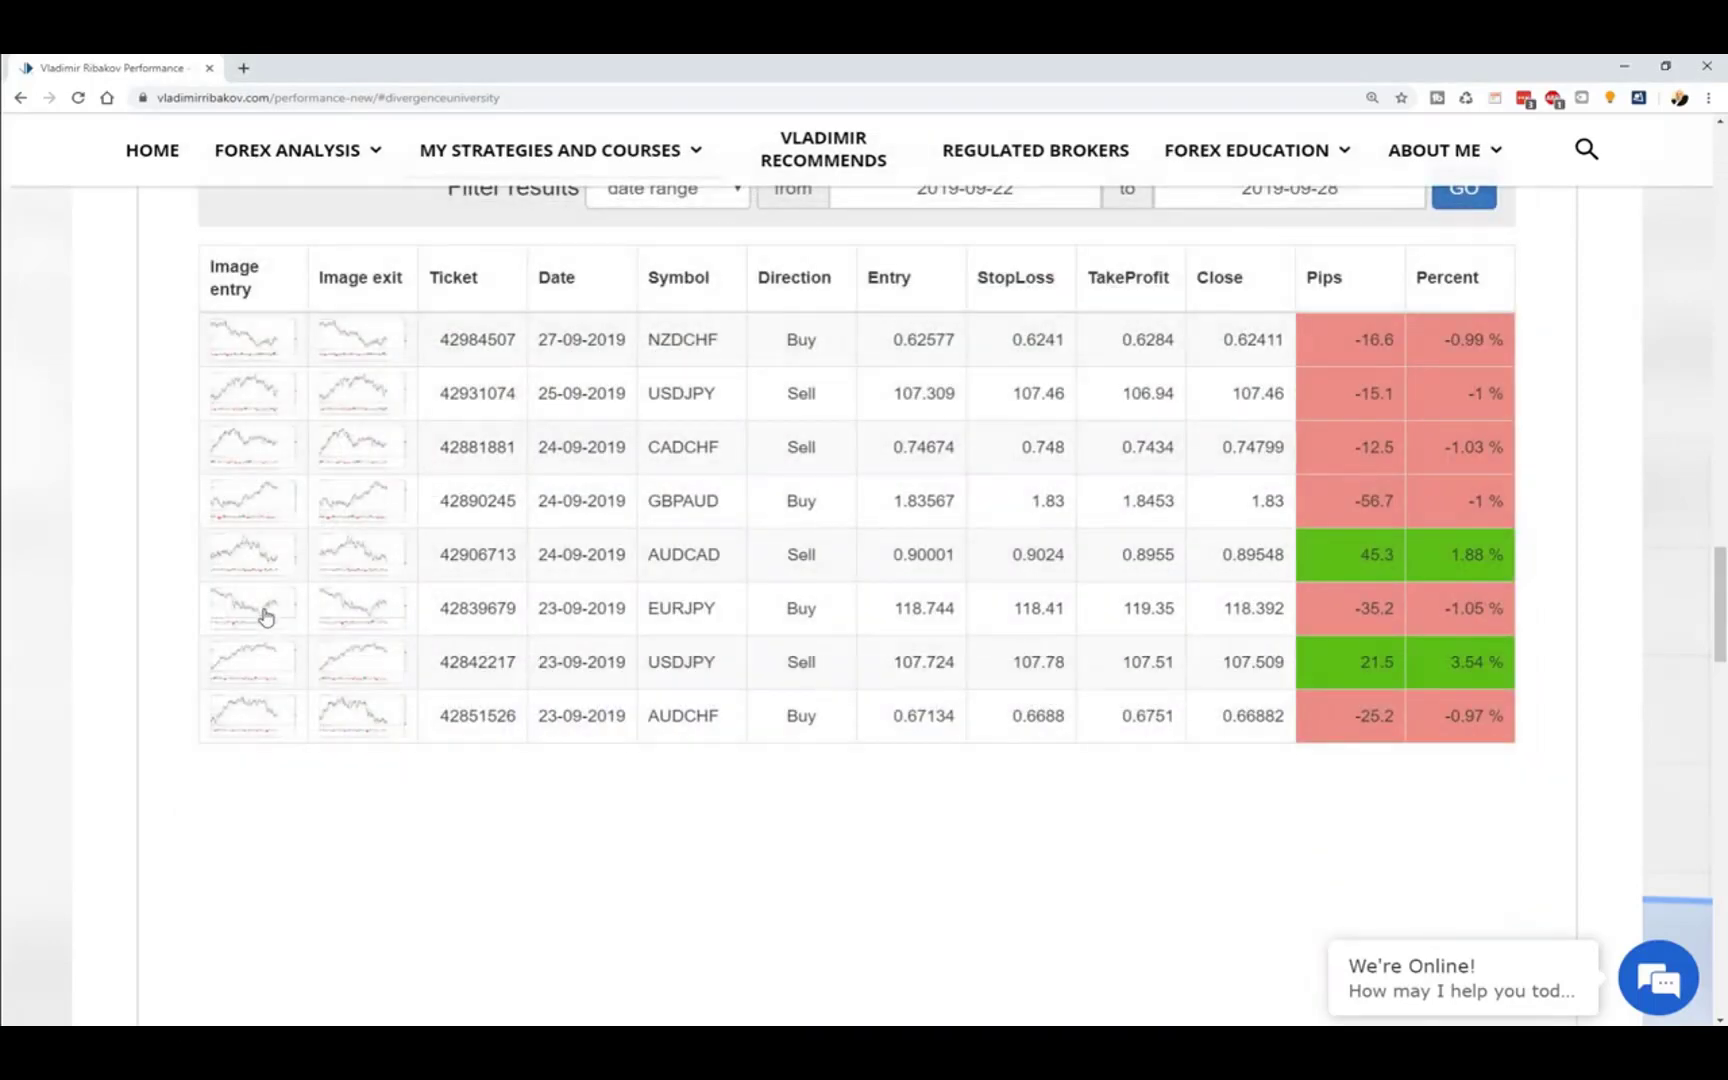
pyautogui.click(250, 608)
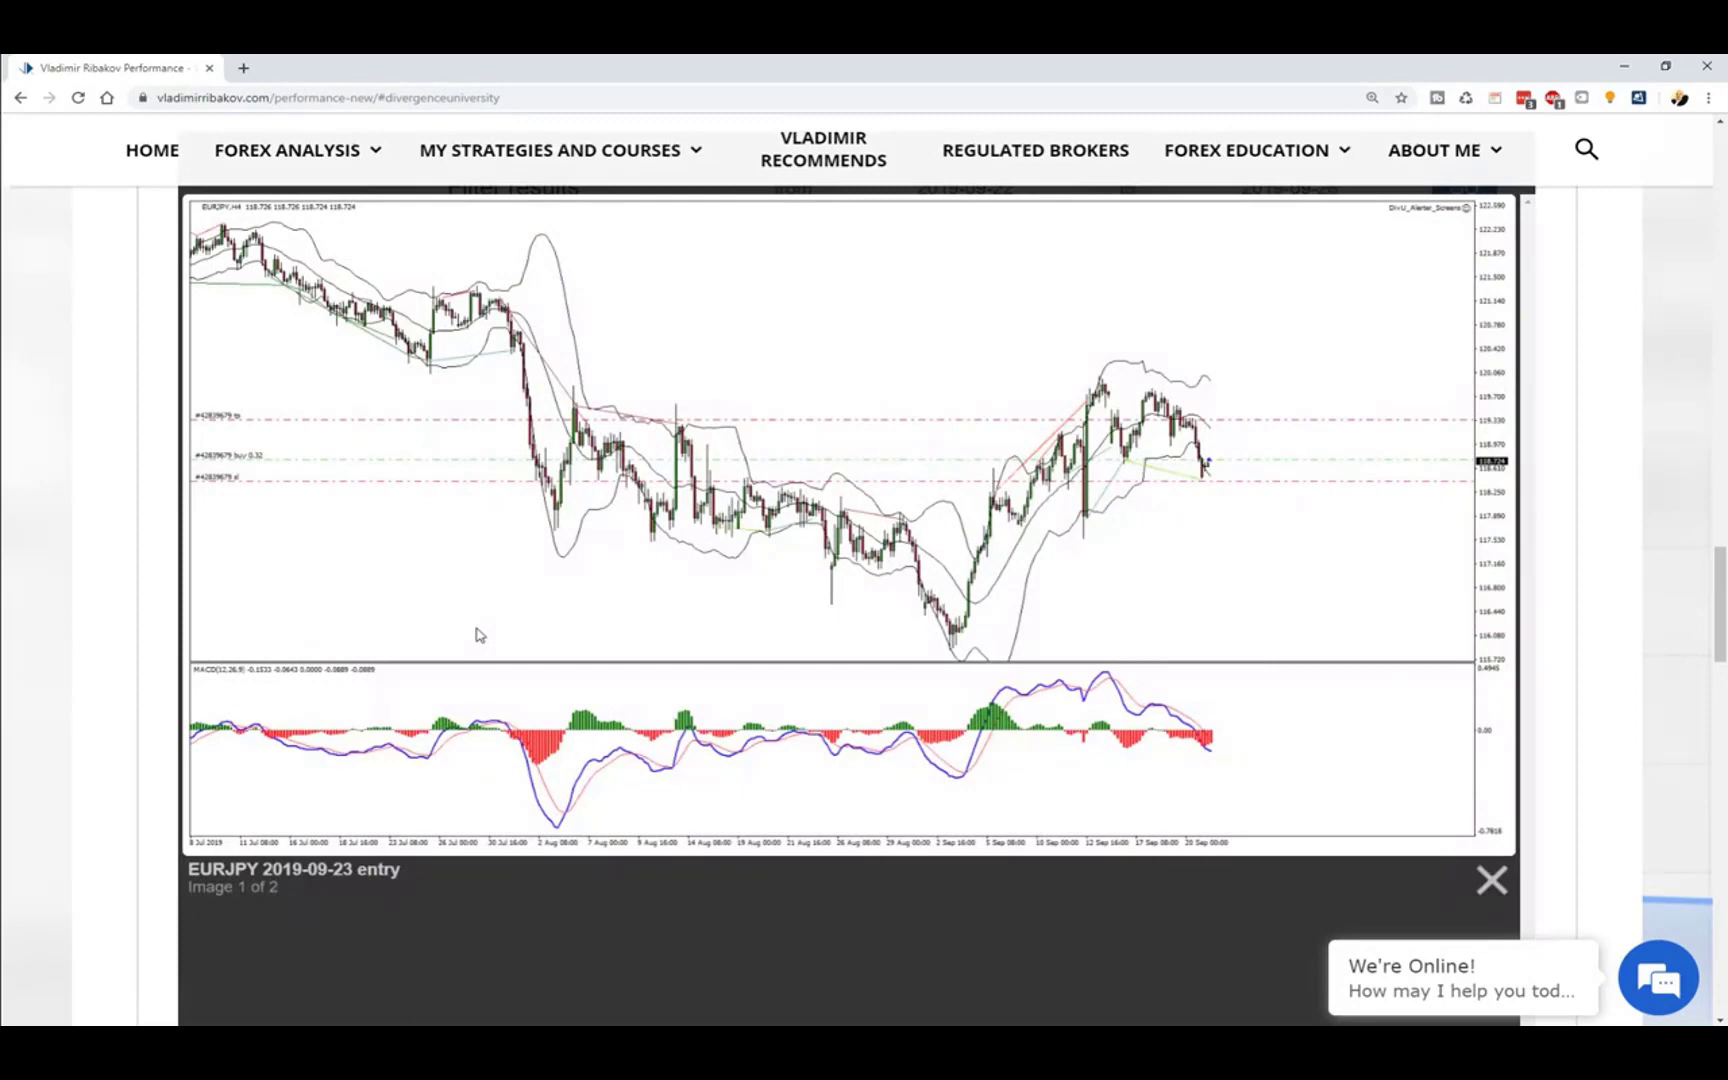
pyautogui.moveTo(1096, 356)
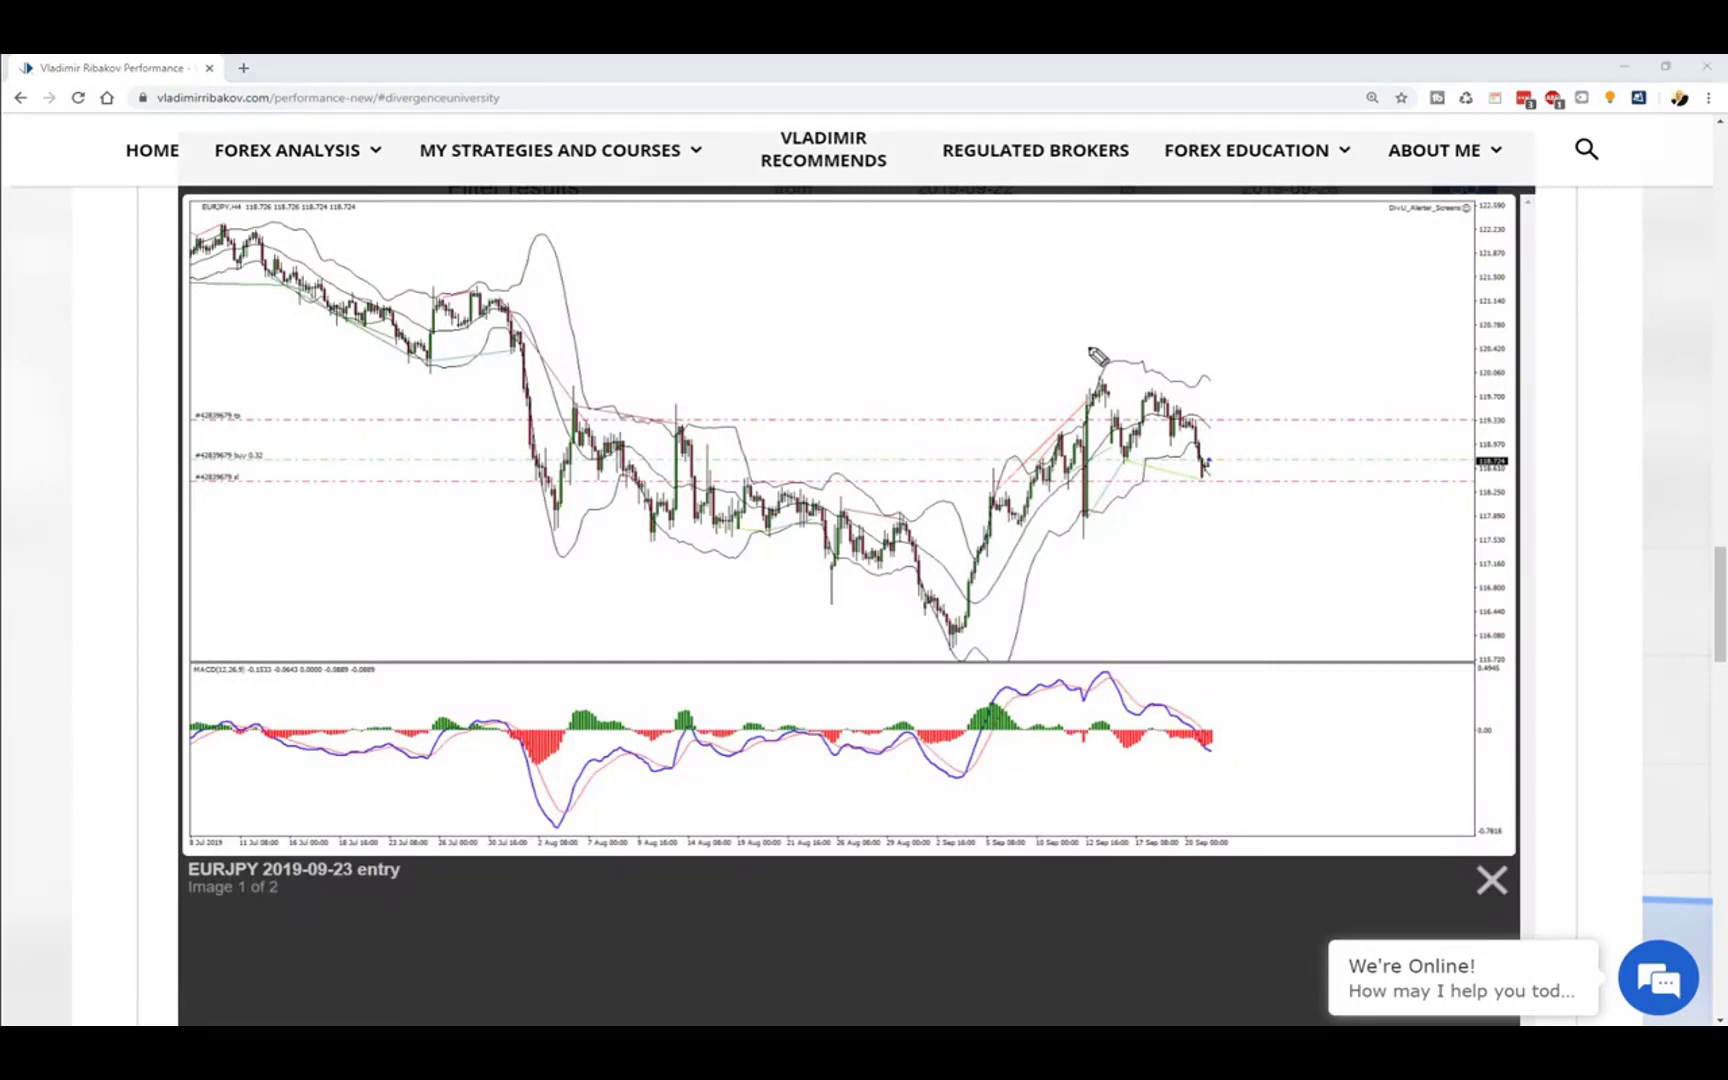
pyautogui.moveTo(1184, 384)
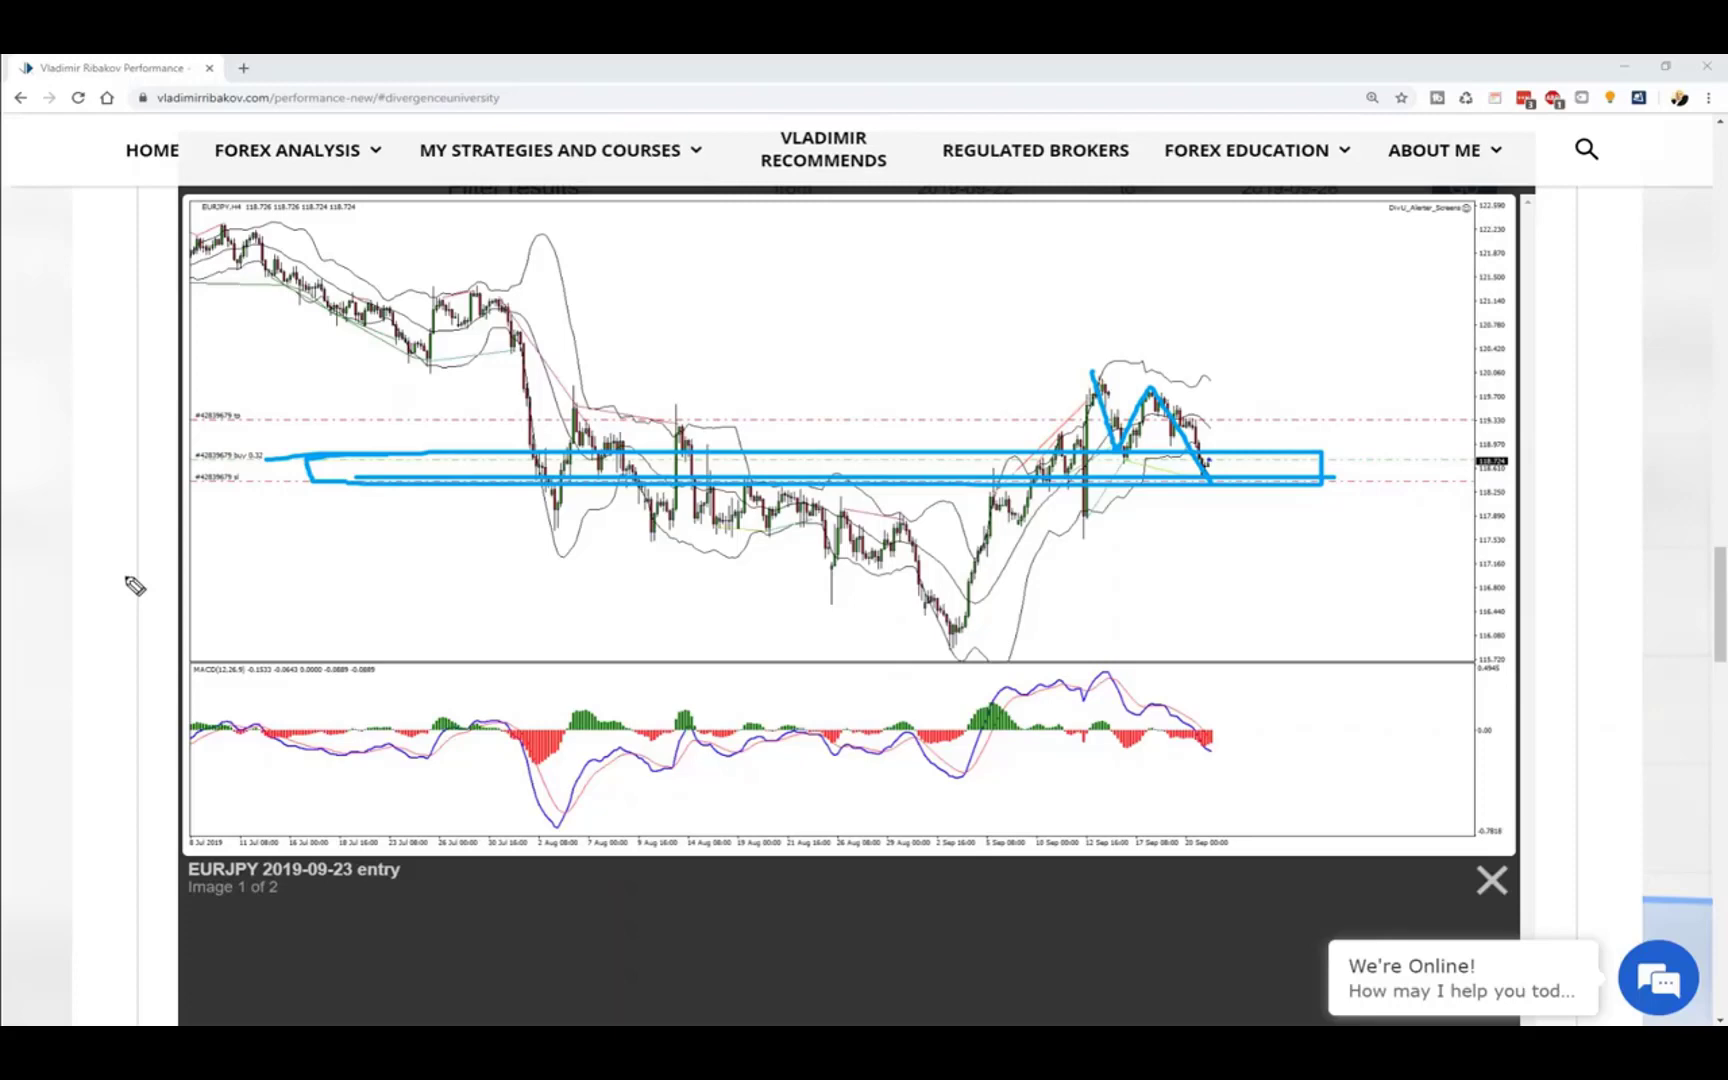
pyautogui.moveTo(810, 506)
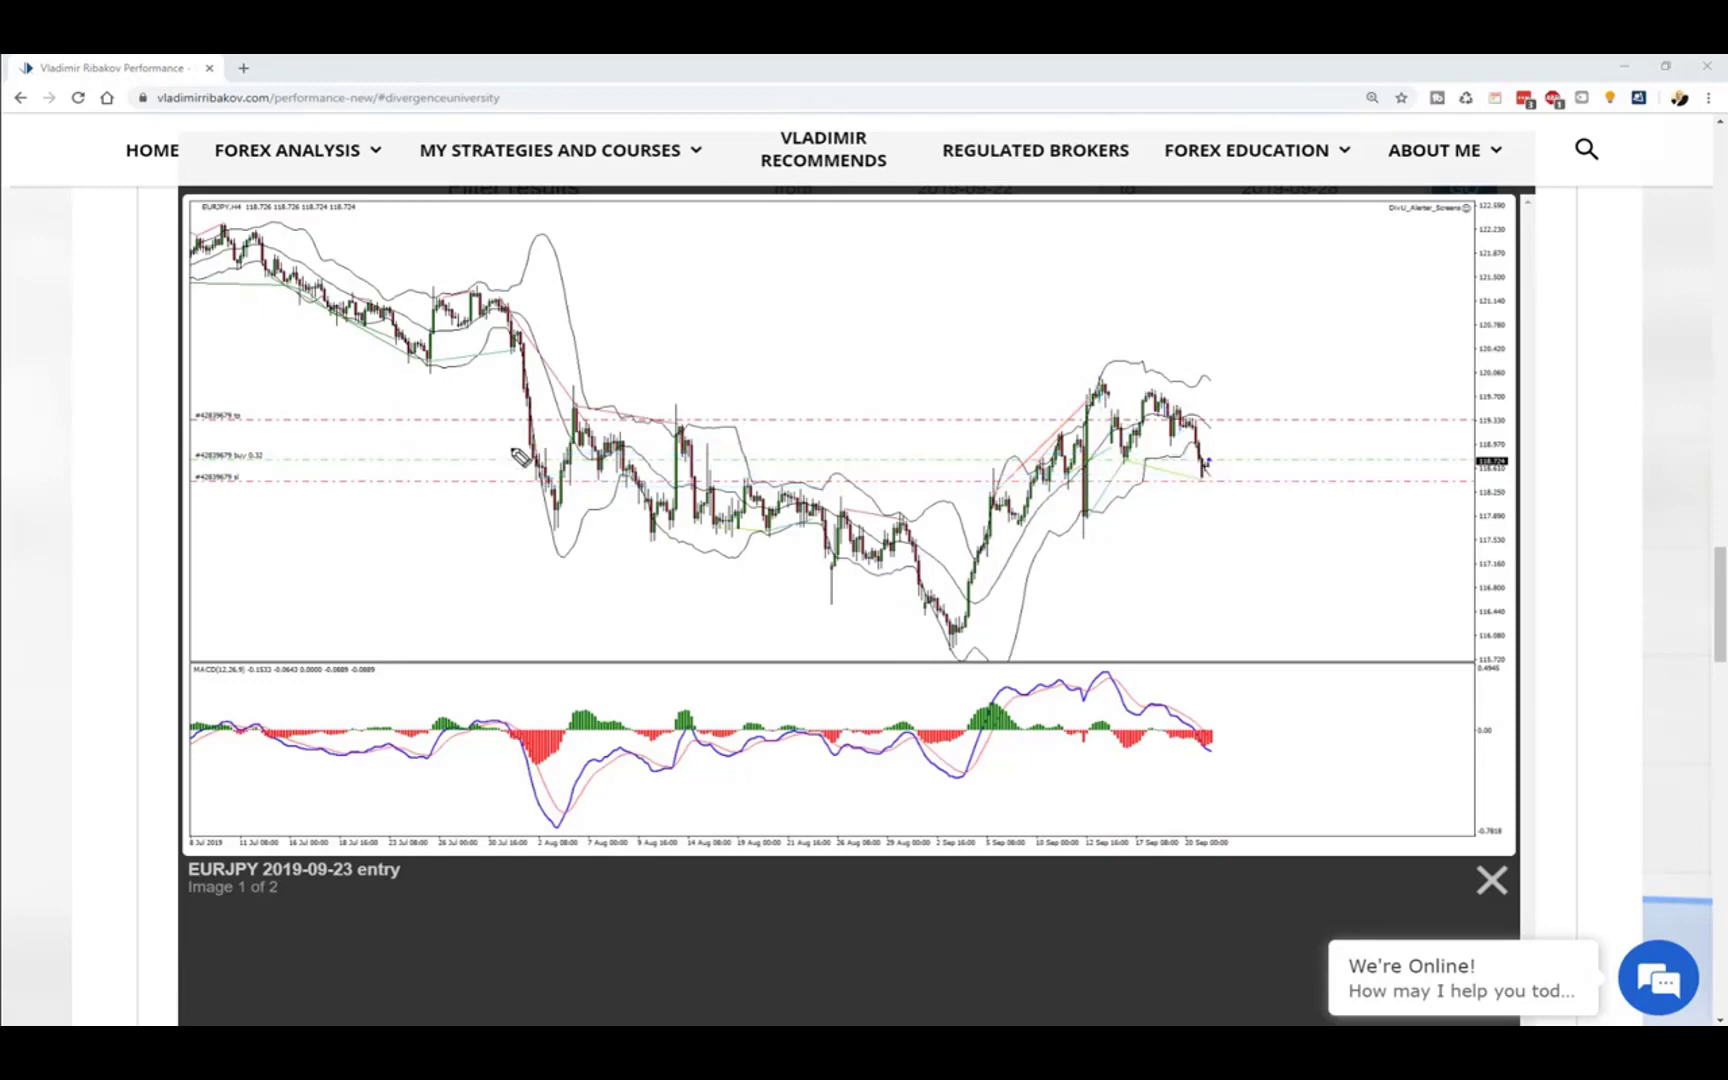
pyautogui.moveTo(528, 496)
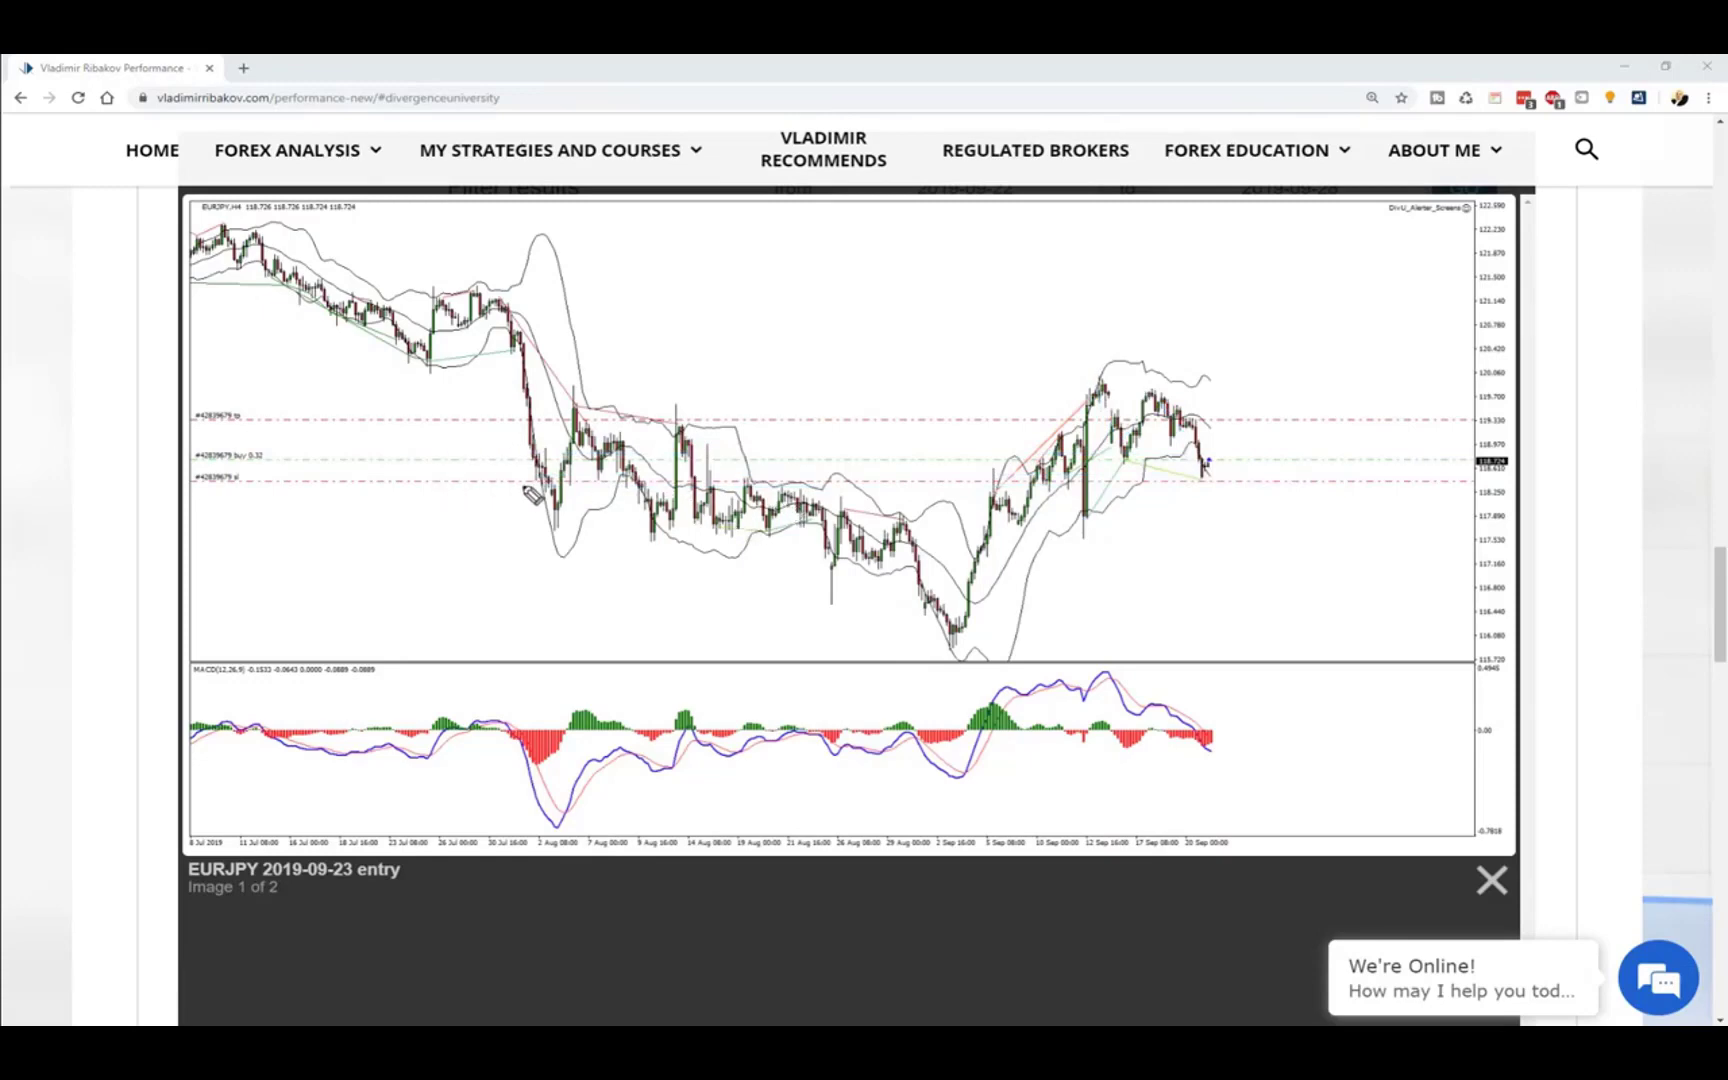
pyautogui.moveTo(772, 502)
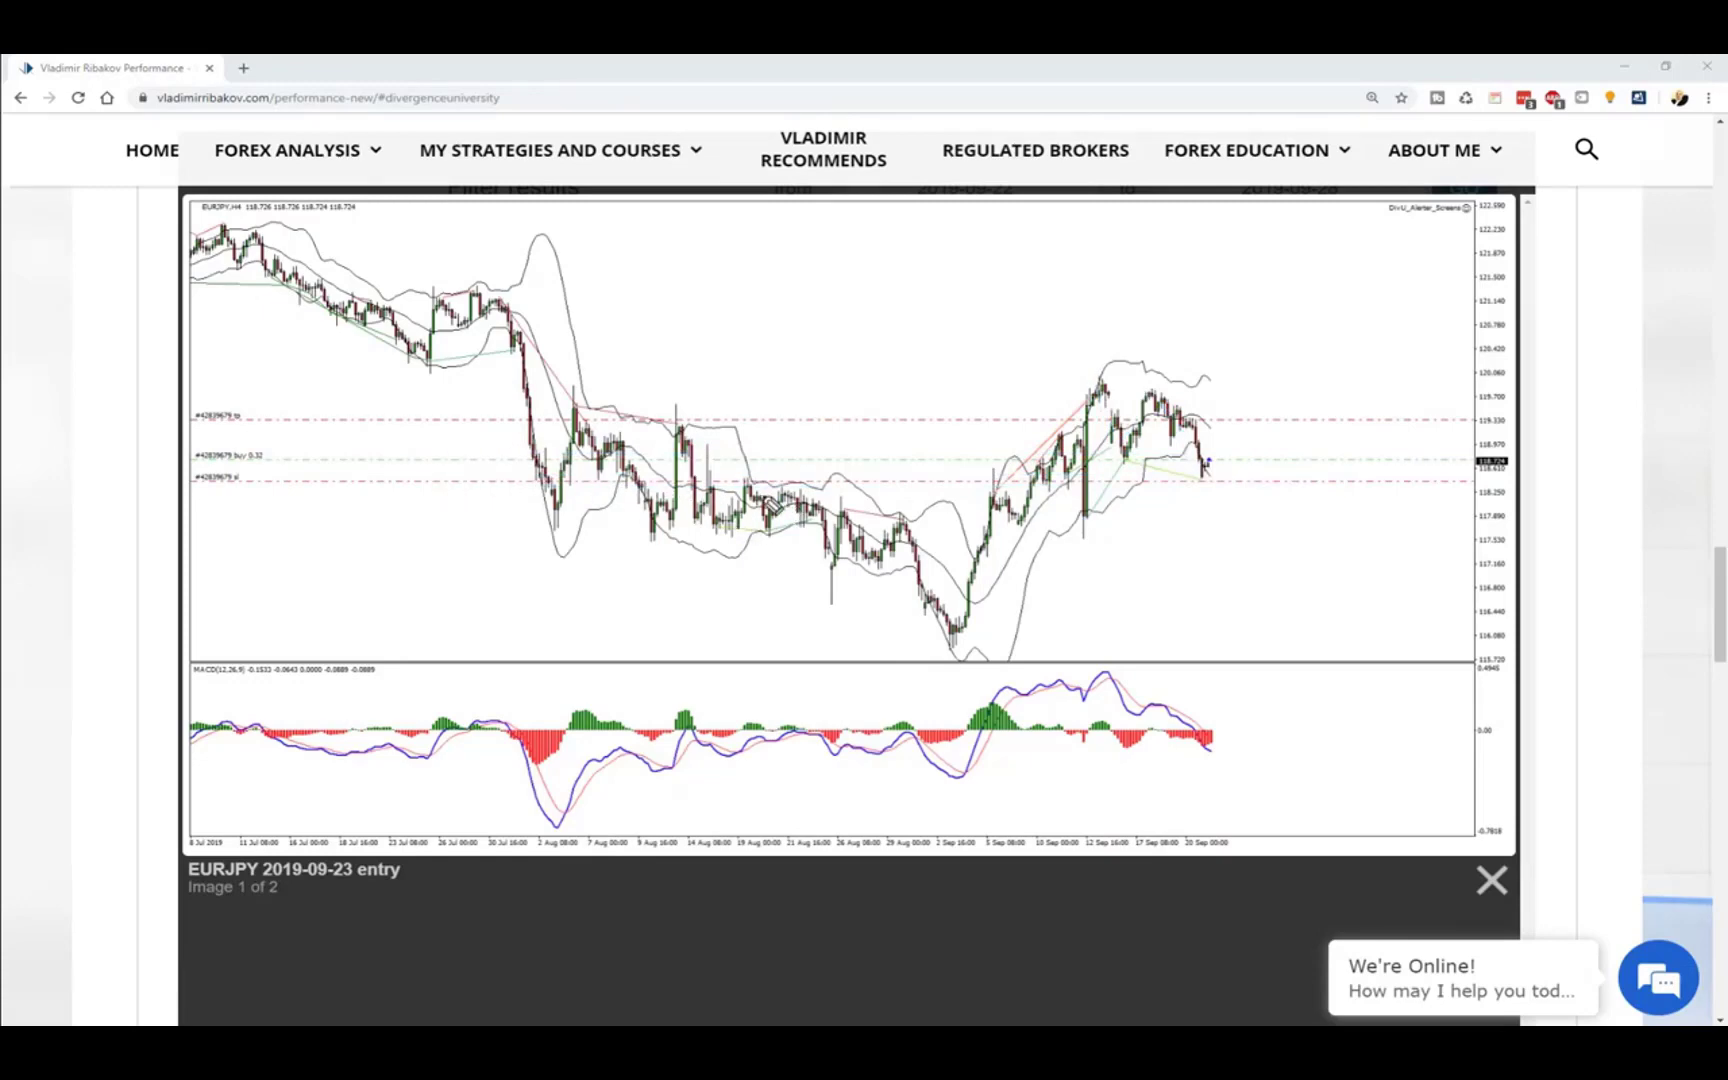
pyautogui.moveTo(460, 490)
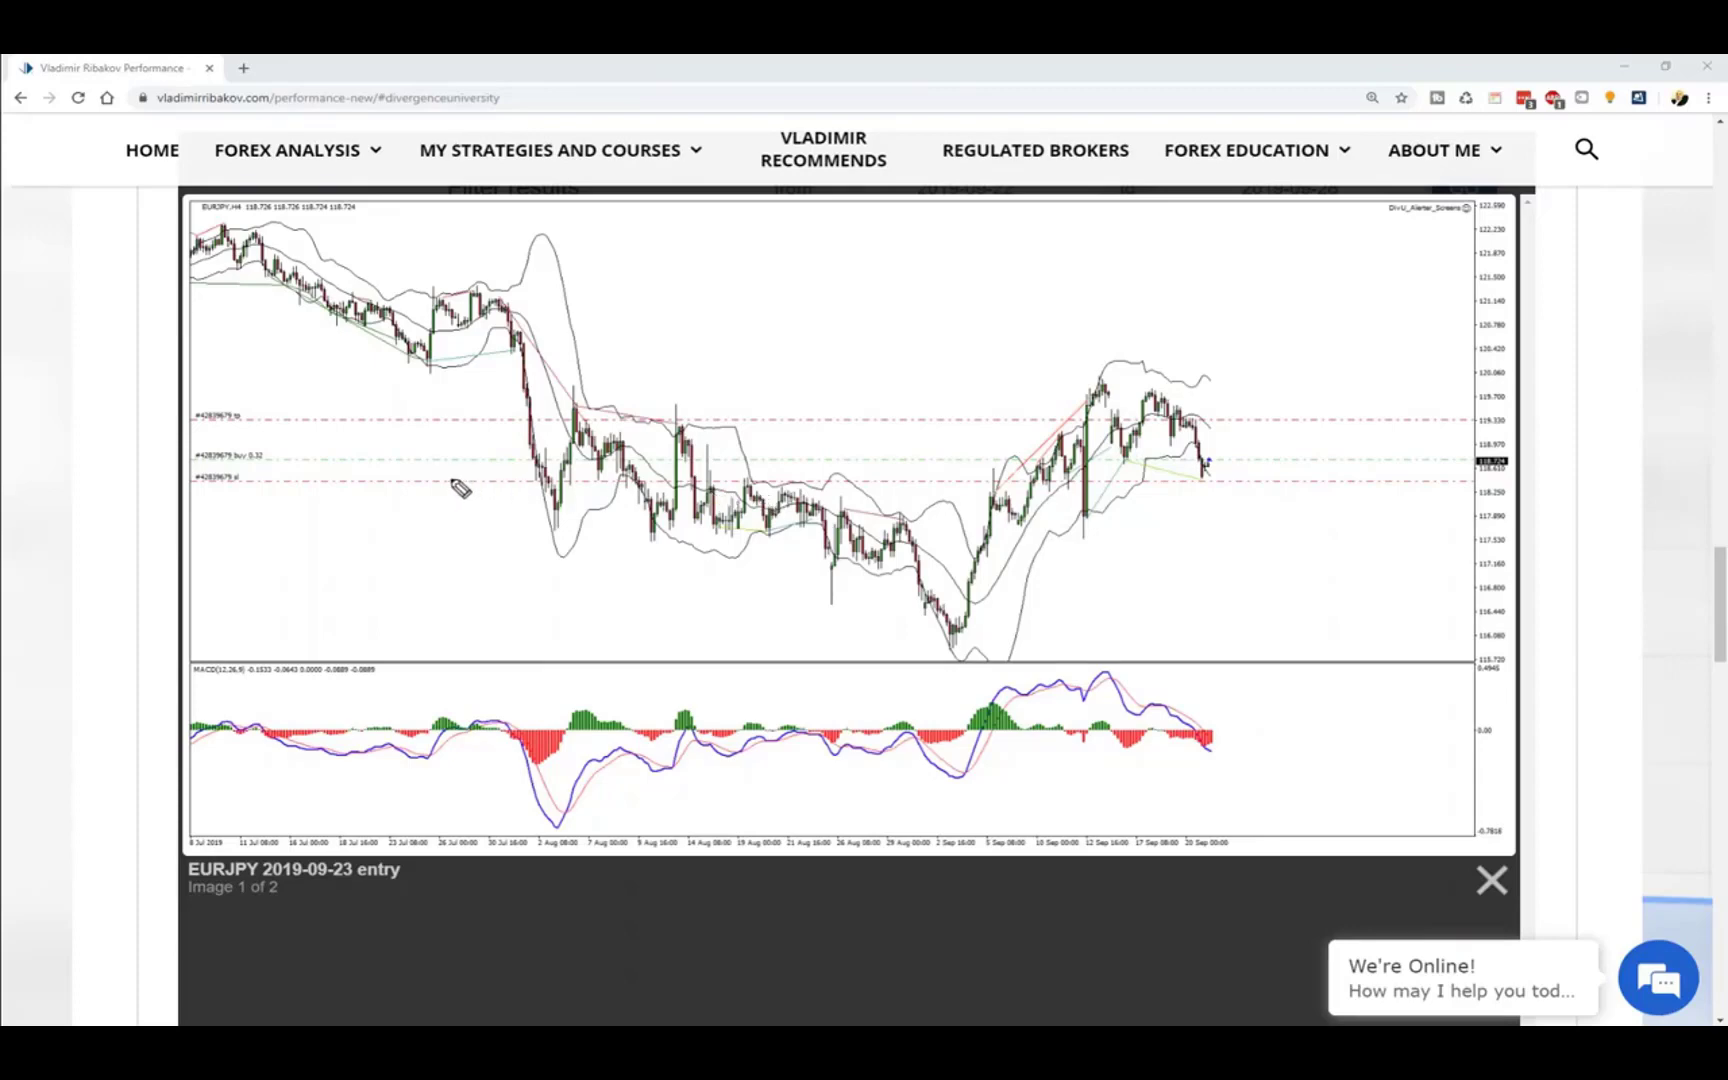
pyautogui.moveTo(518, 424); pyautogui.dragTo(596, 396)
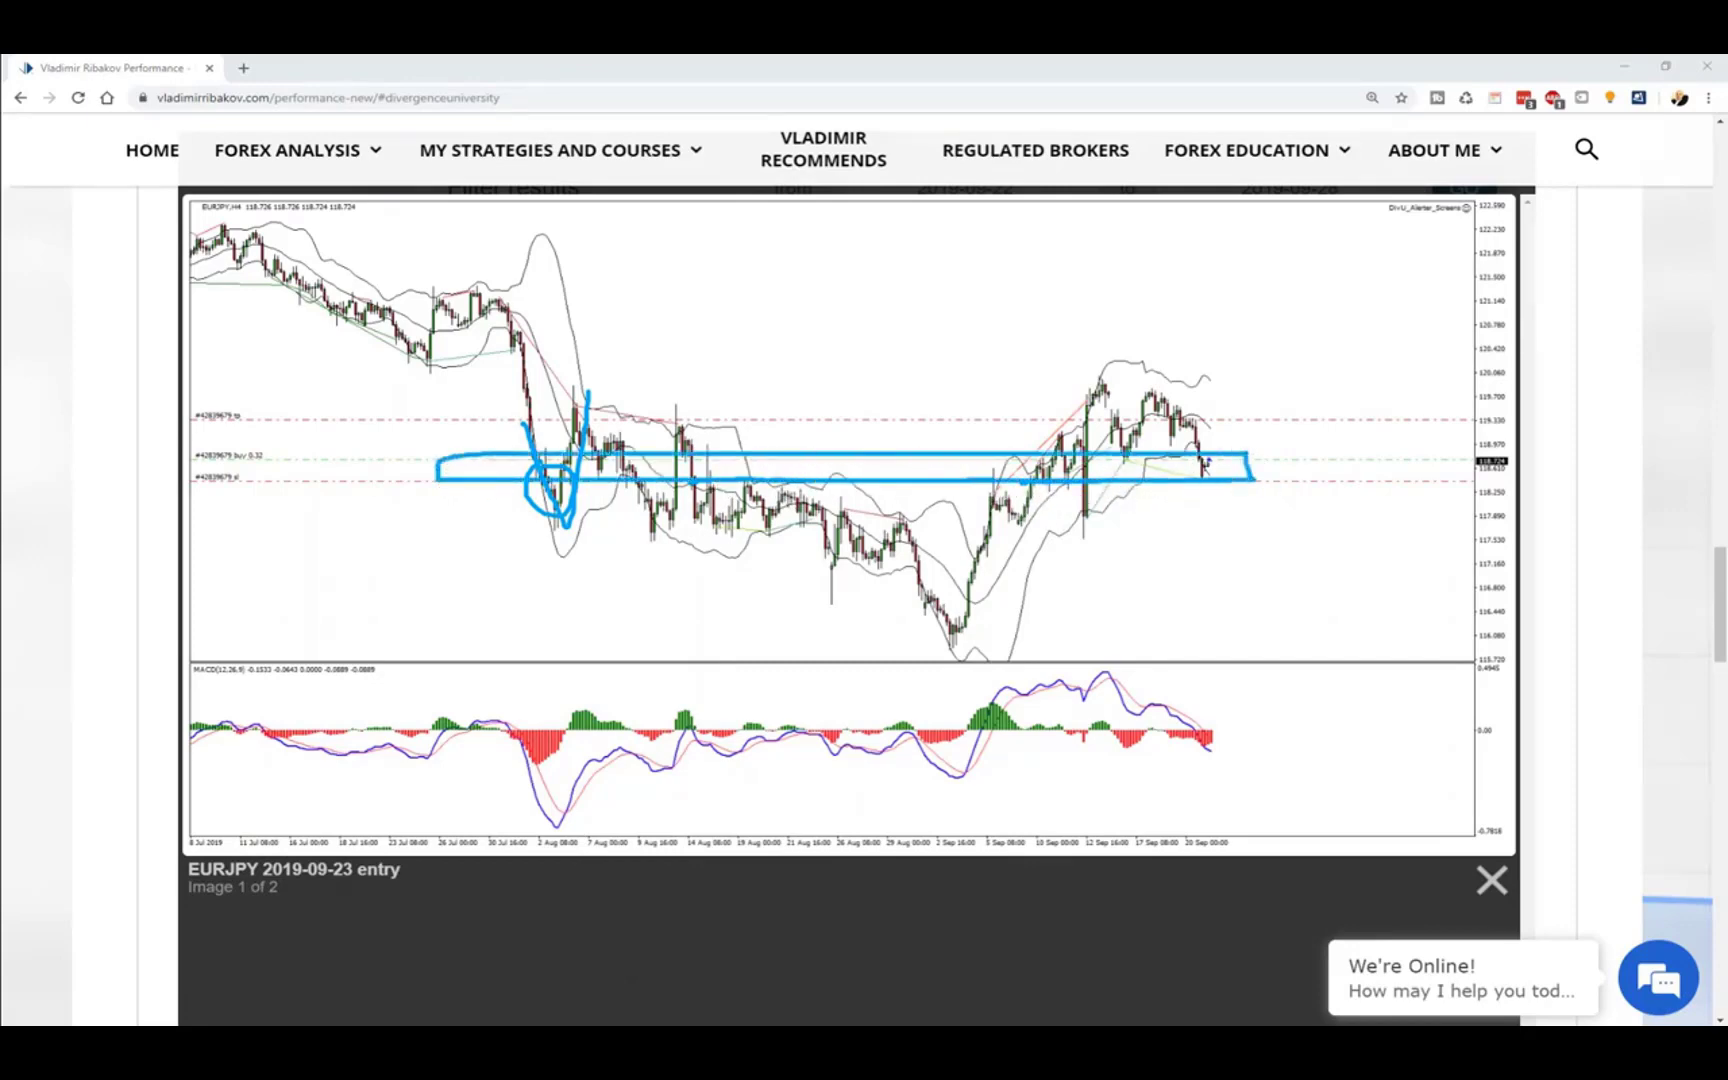
pyautogui.click(1182, 526)
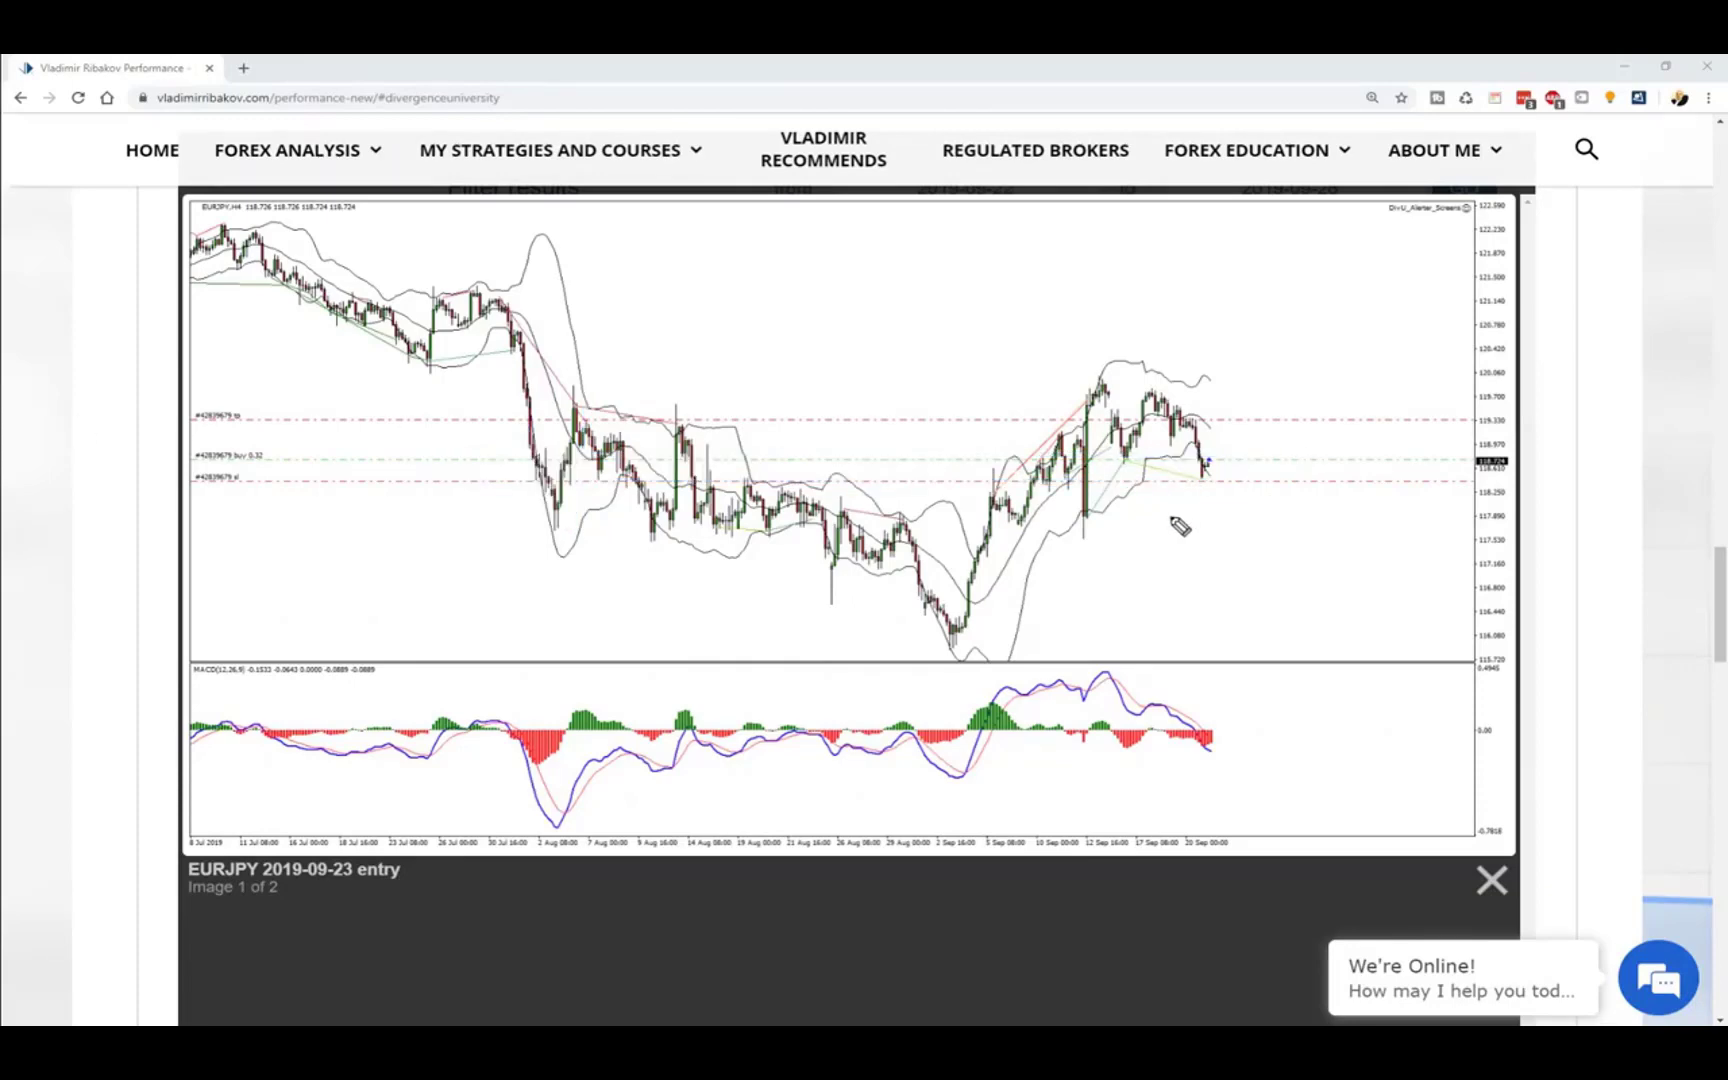
pyautogui.moveTo(1108, 458); pyautogui.dragTo(1212, 484)
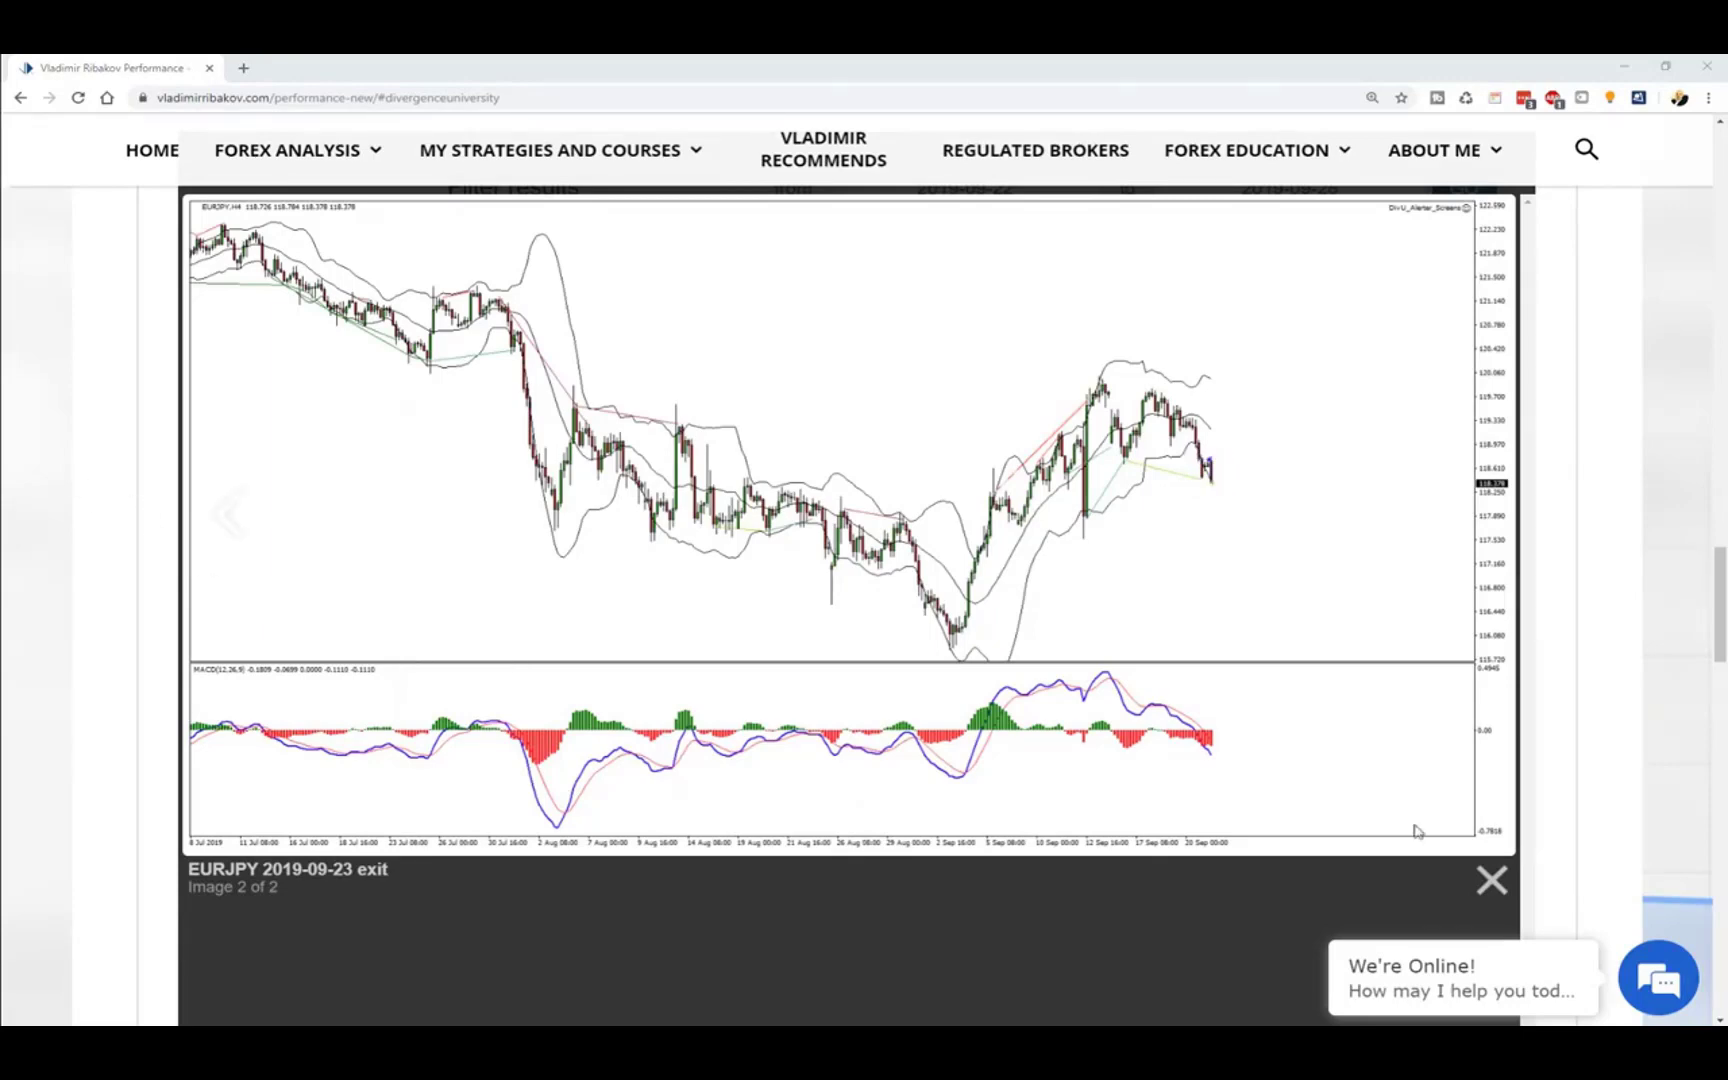
# Close EURJPY, open the AUDCAD 2019-09-24 entry chart and trace its downtrend swings.
pyautogui.click(1490, 880)
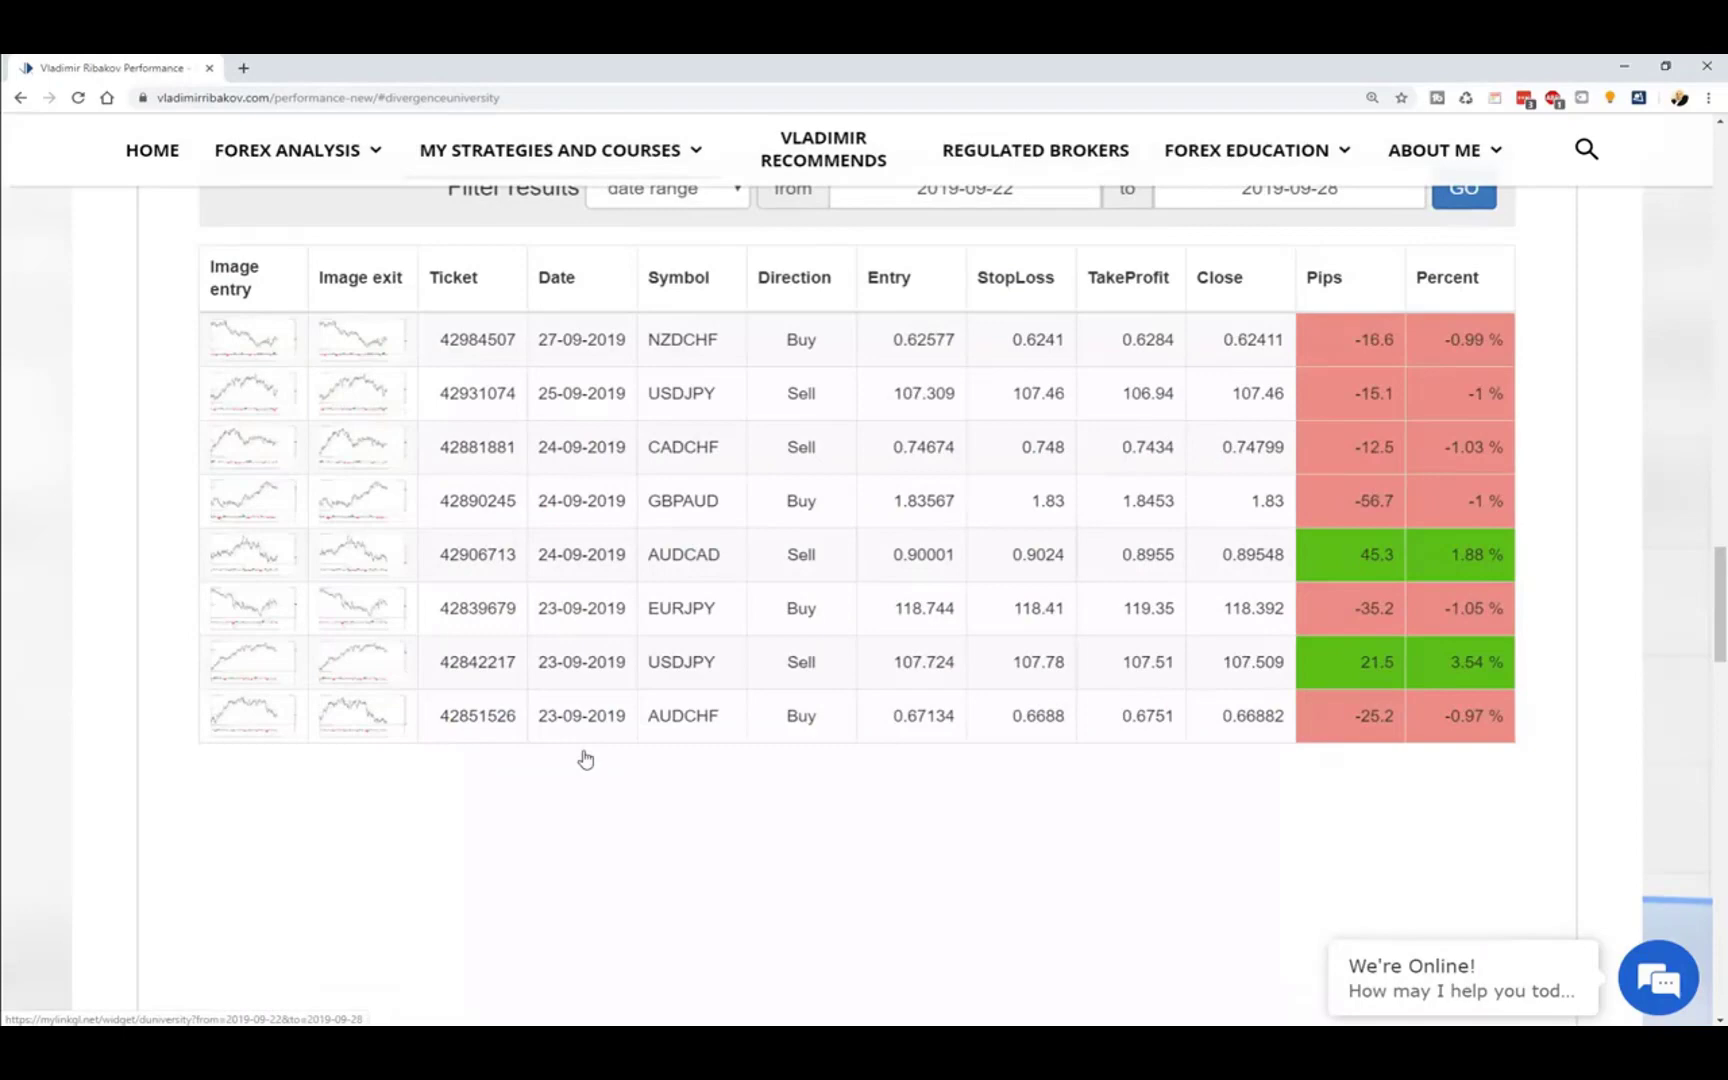
pyautogui.moveTo(272, 558)
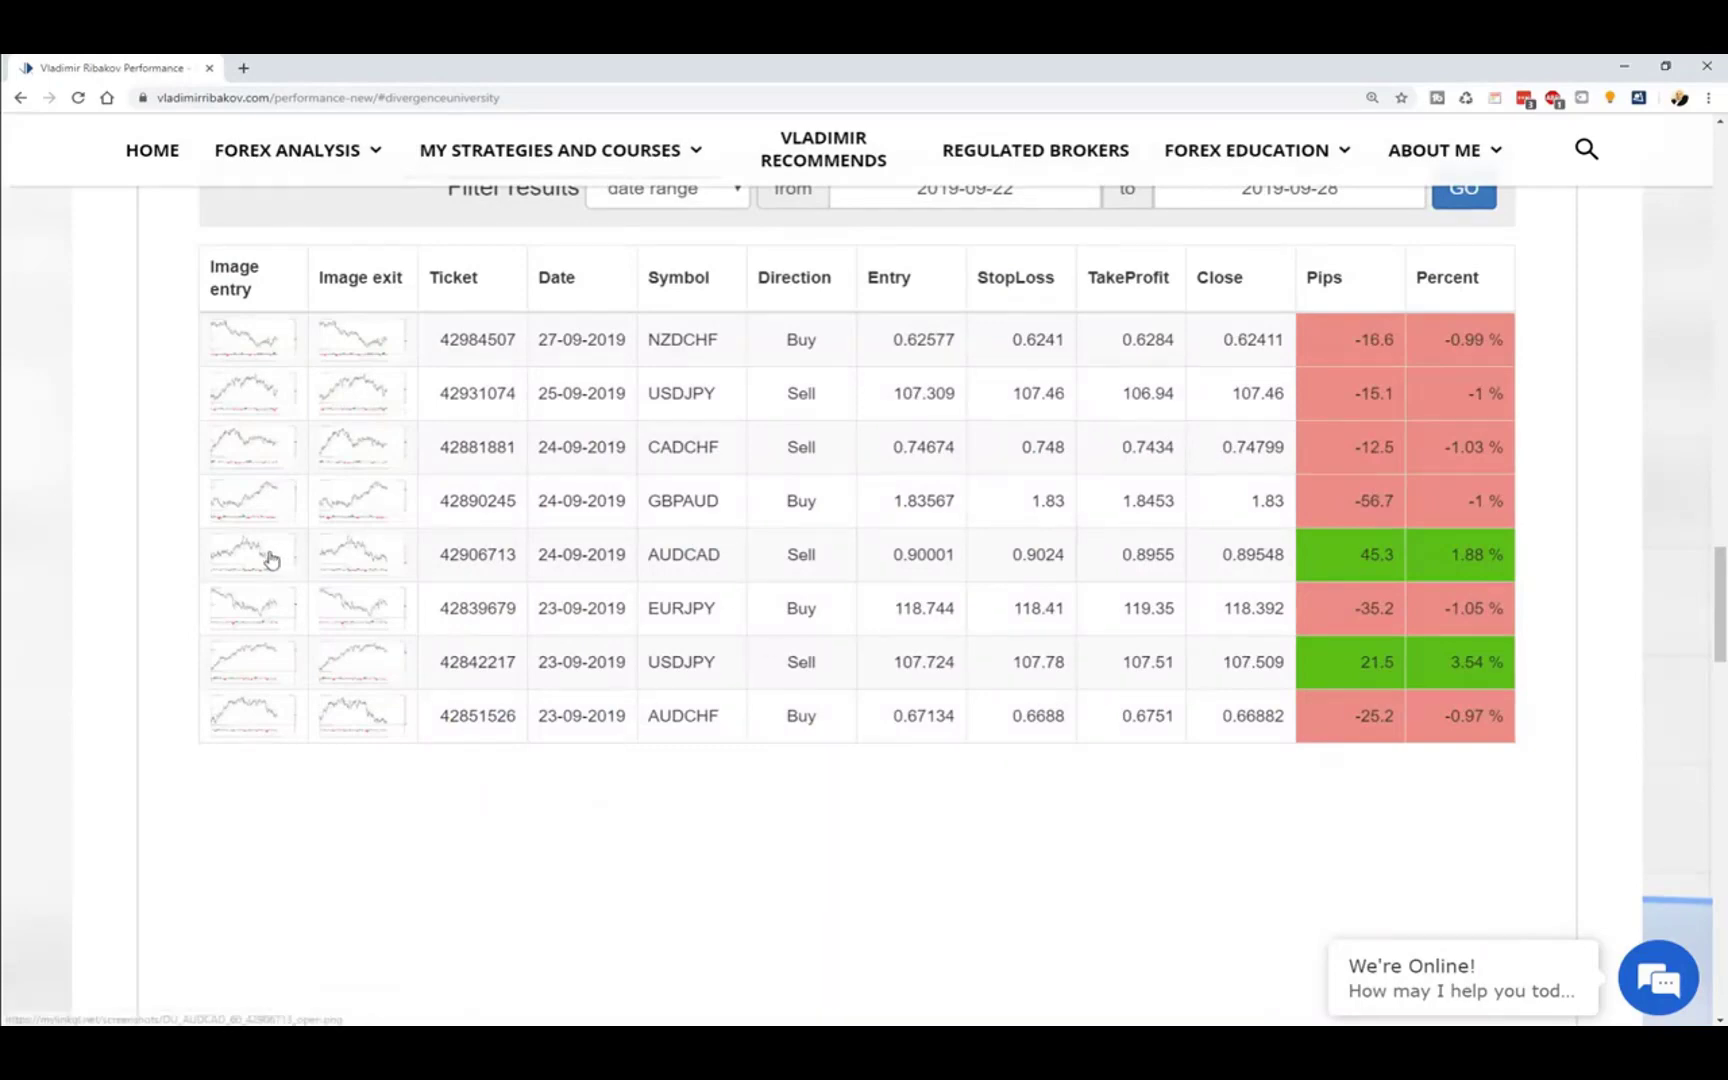
pyautogui.click(252, 554)
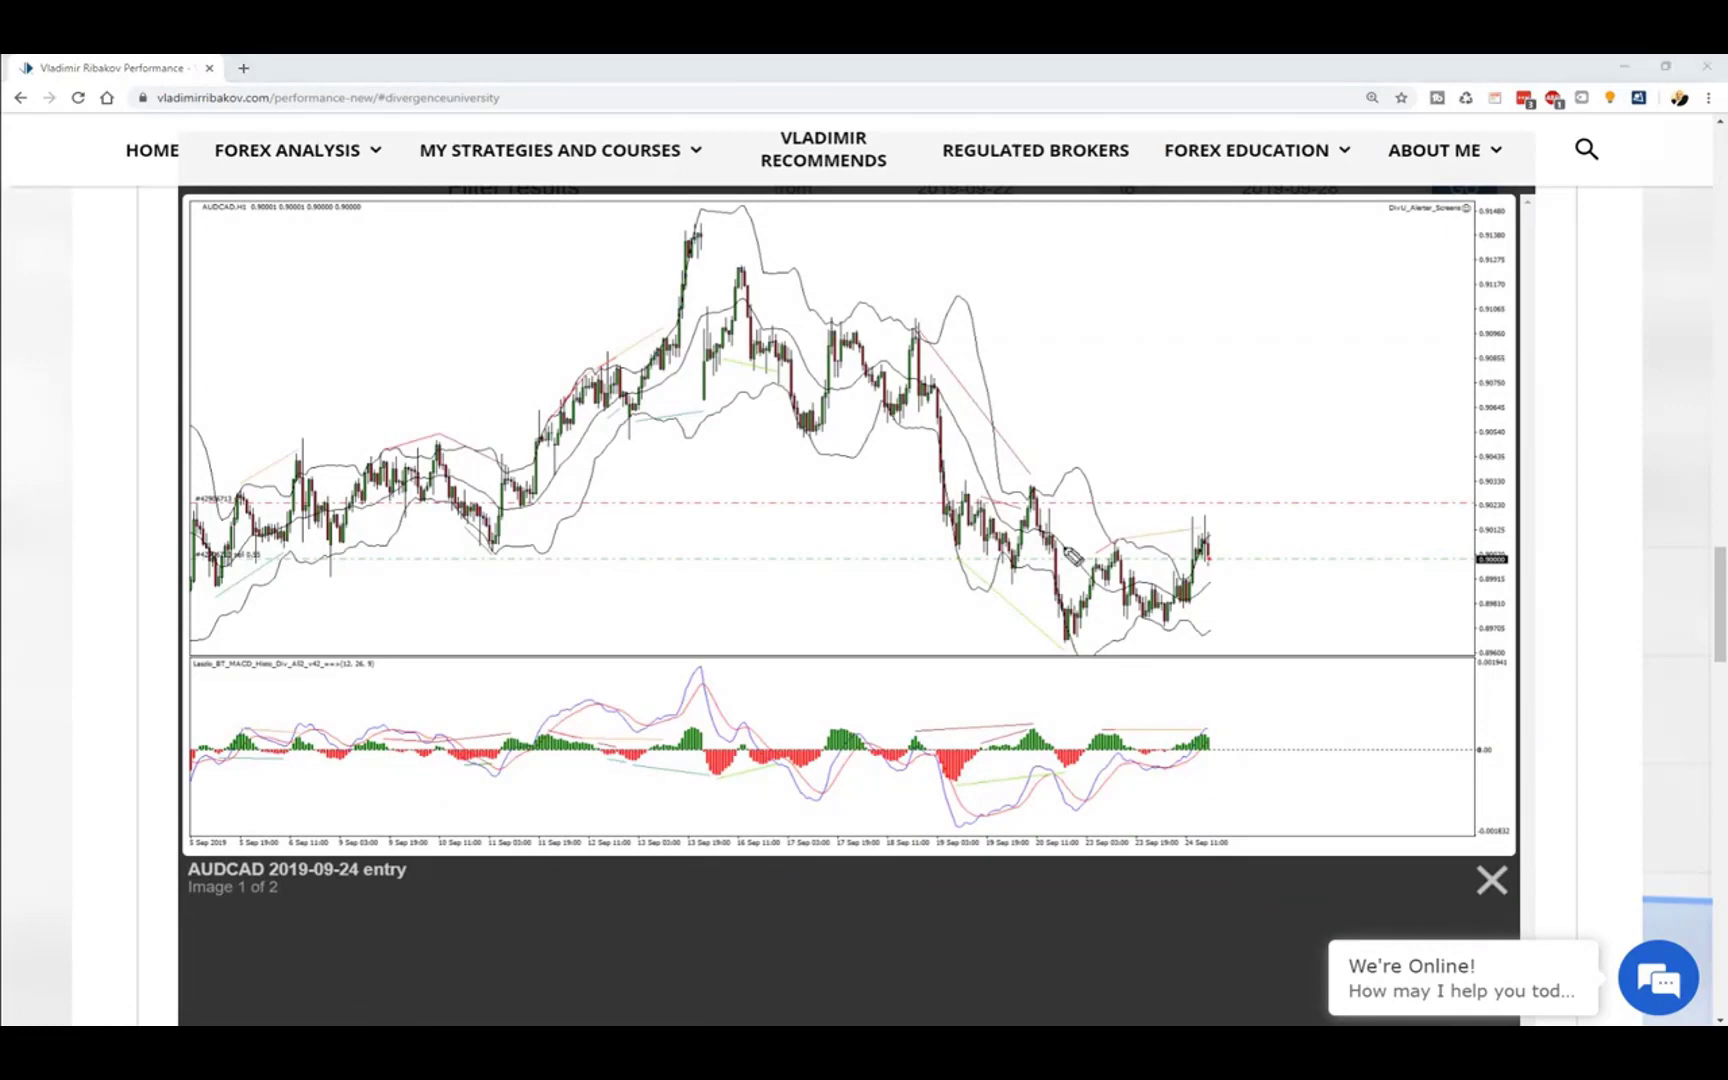
pyautogui.moveTo(1180, 554)
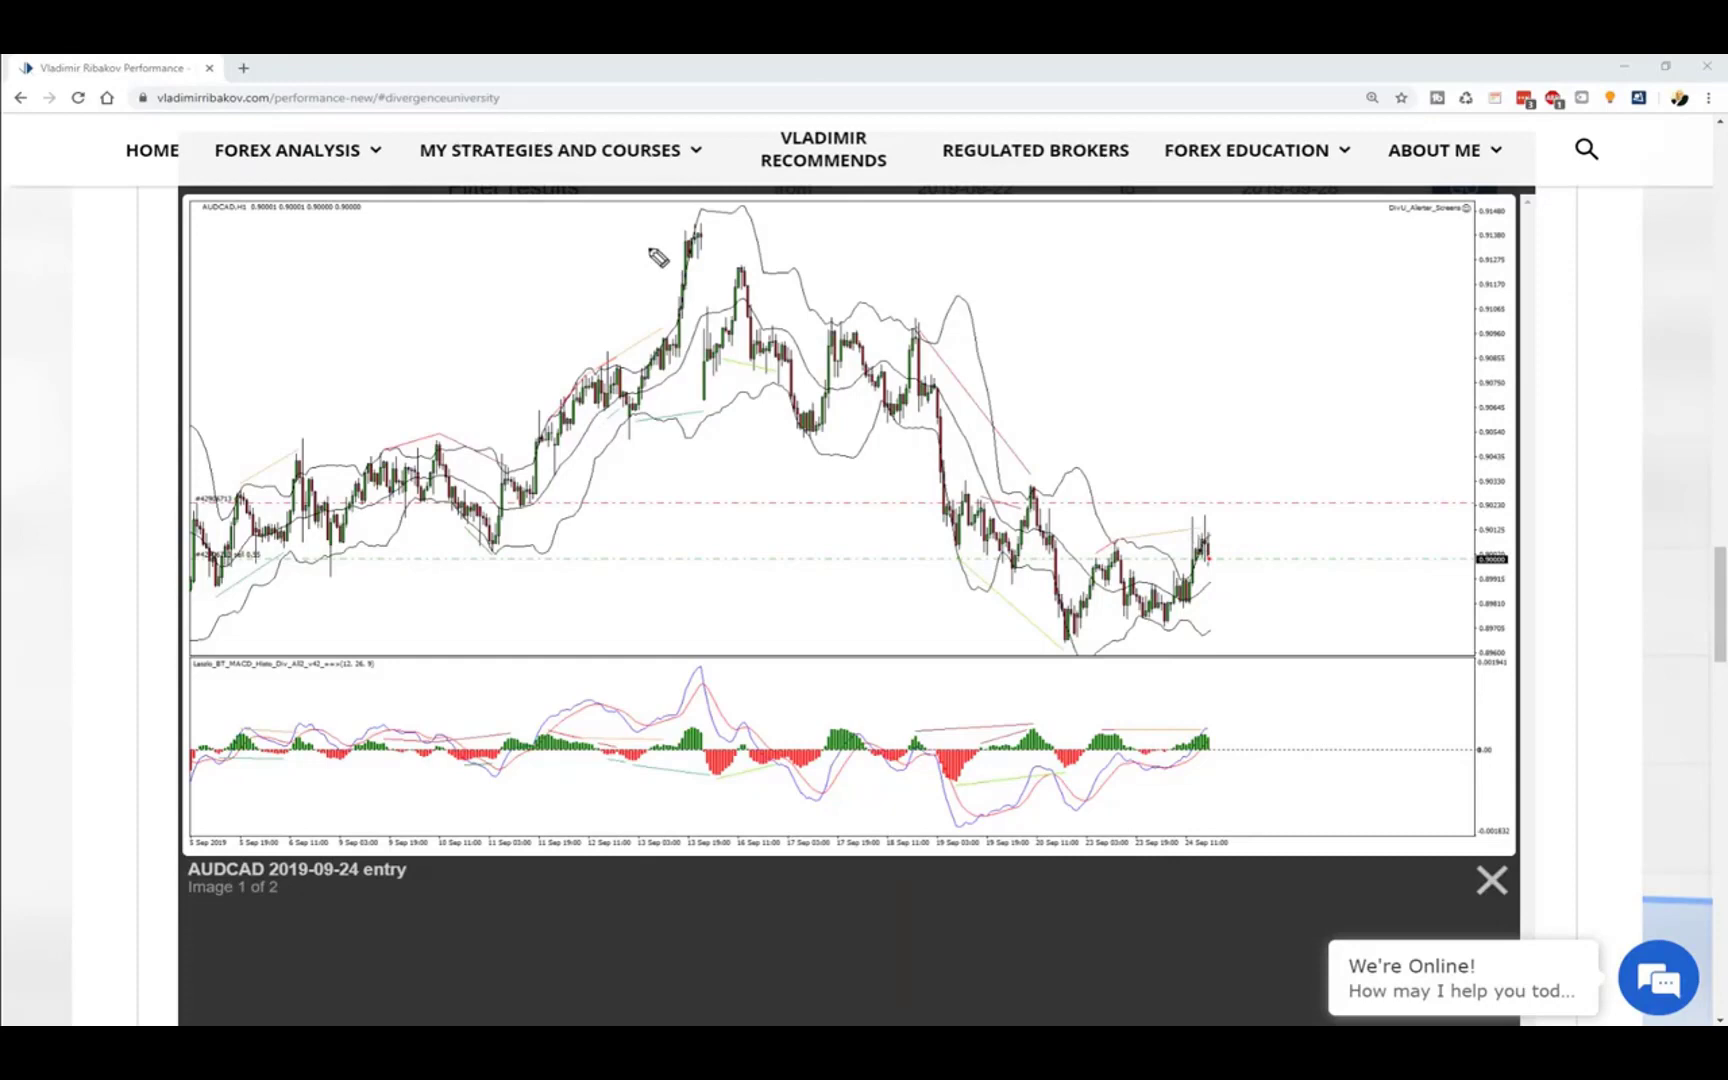
pyautogui.moveTo(656, 234); pyautogui.dragTo(1002, 552)
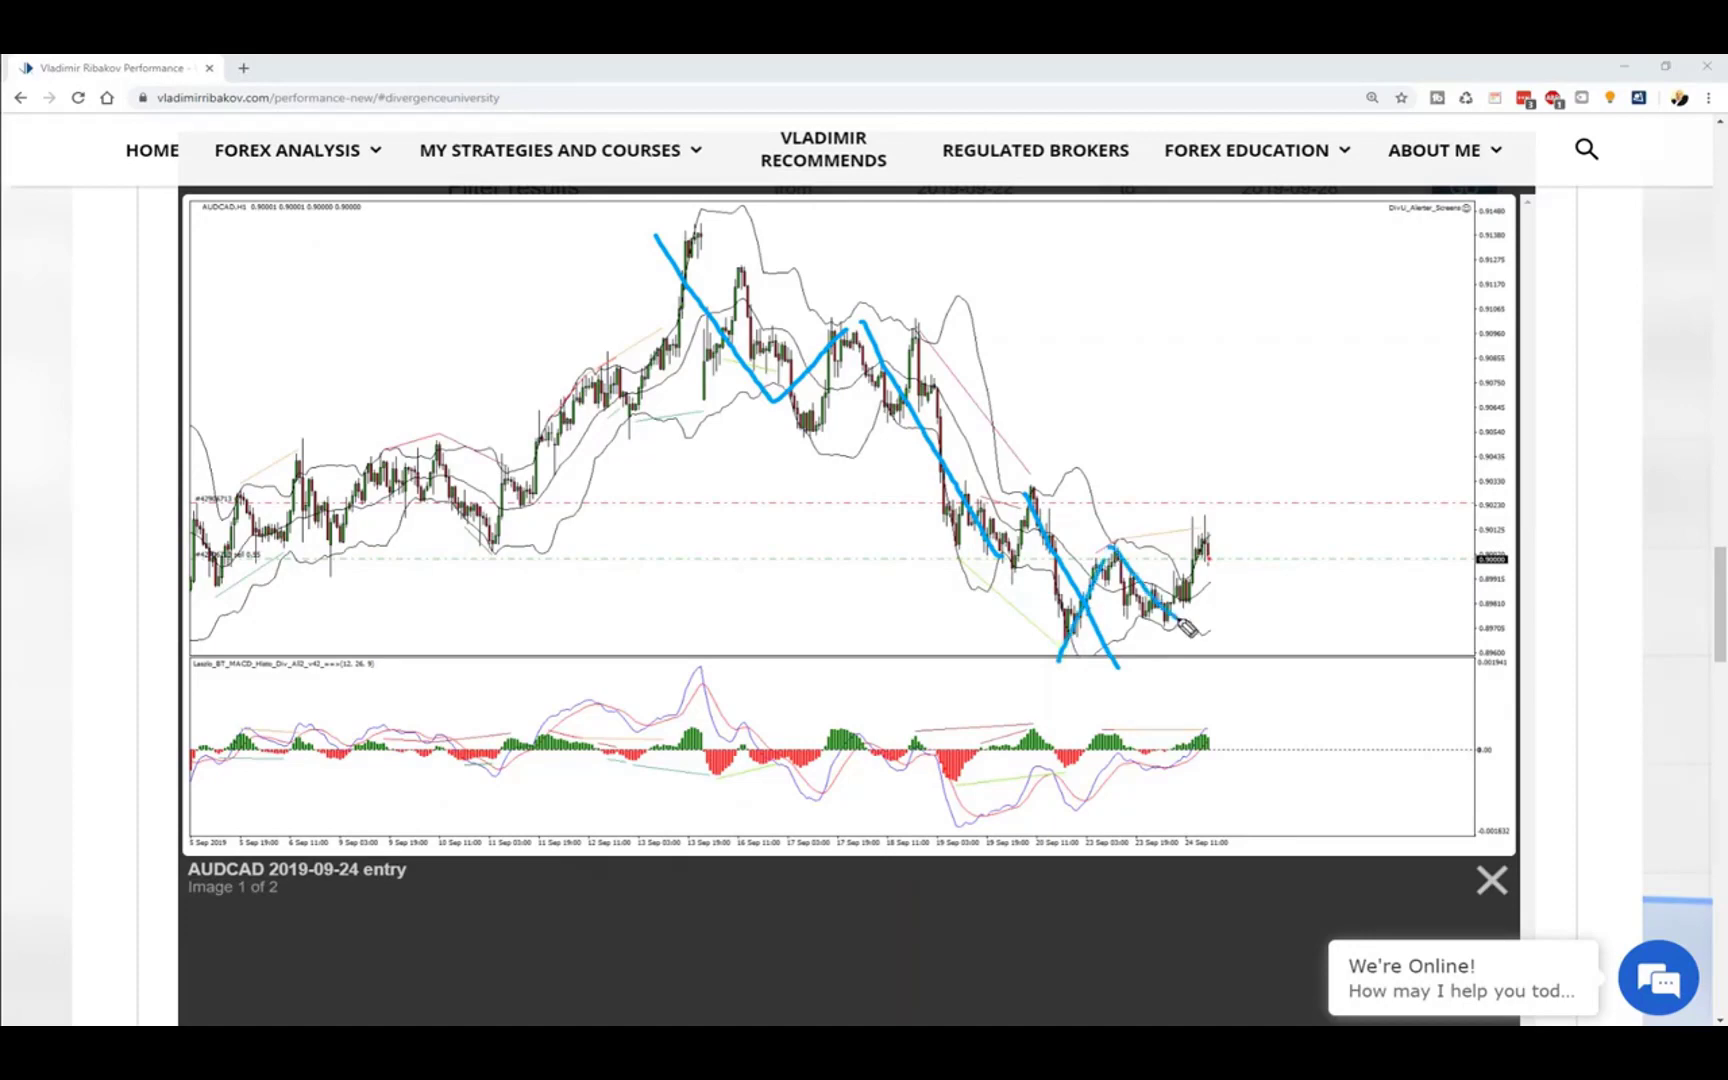
pyautogui.moveTo(1184, 640); pyautogui.dragTo(1234, 524)
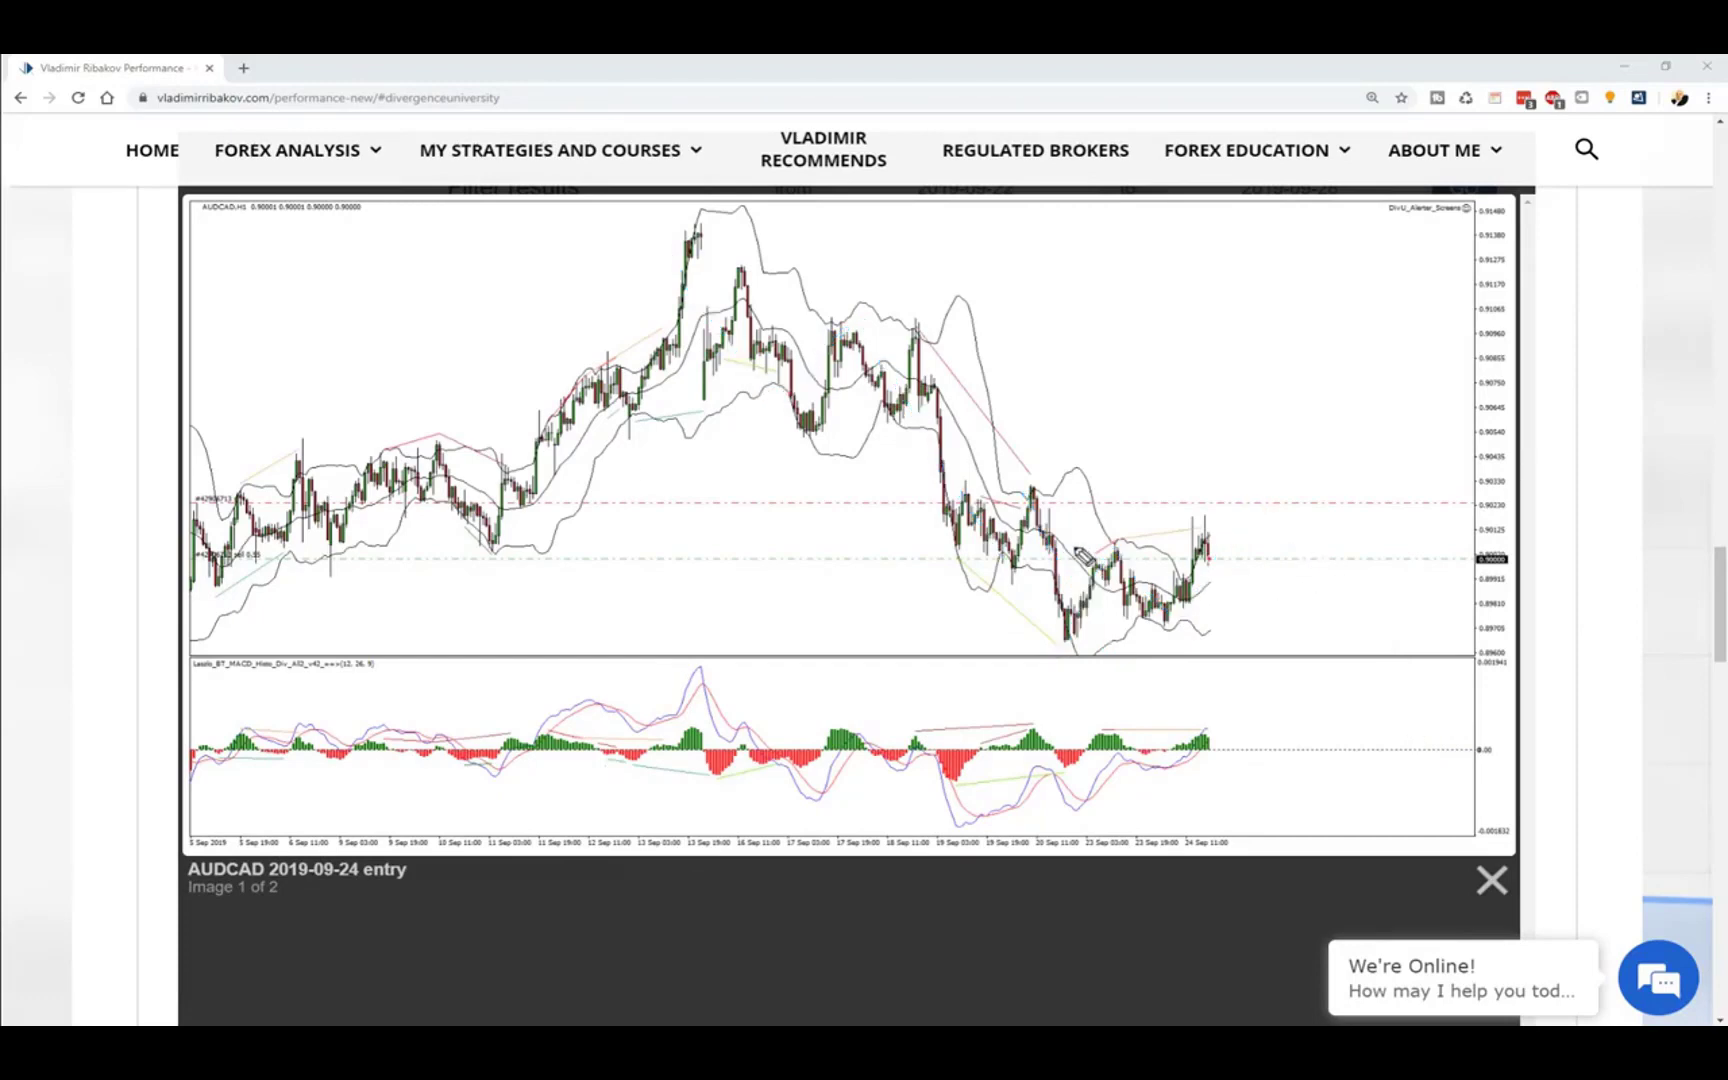
pyautogui.moveTo(1234, 568)
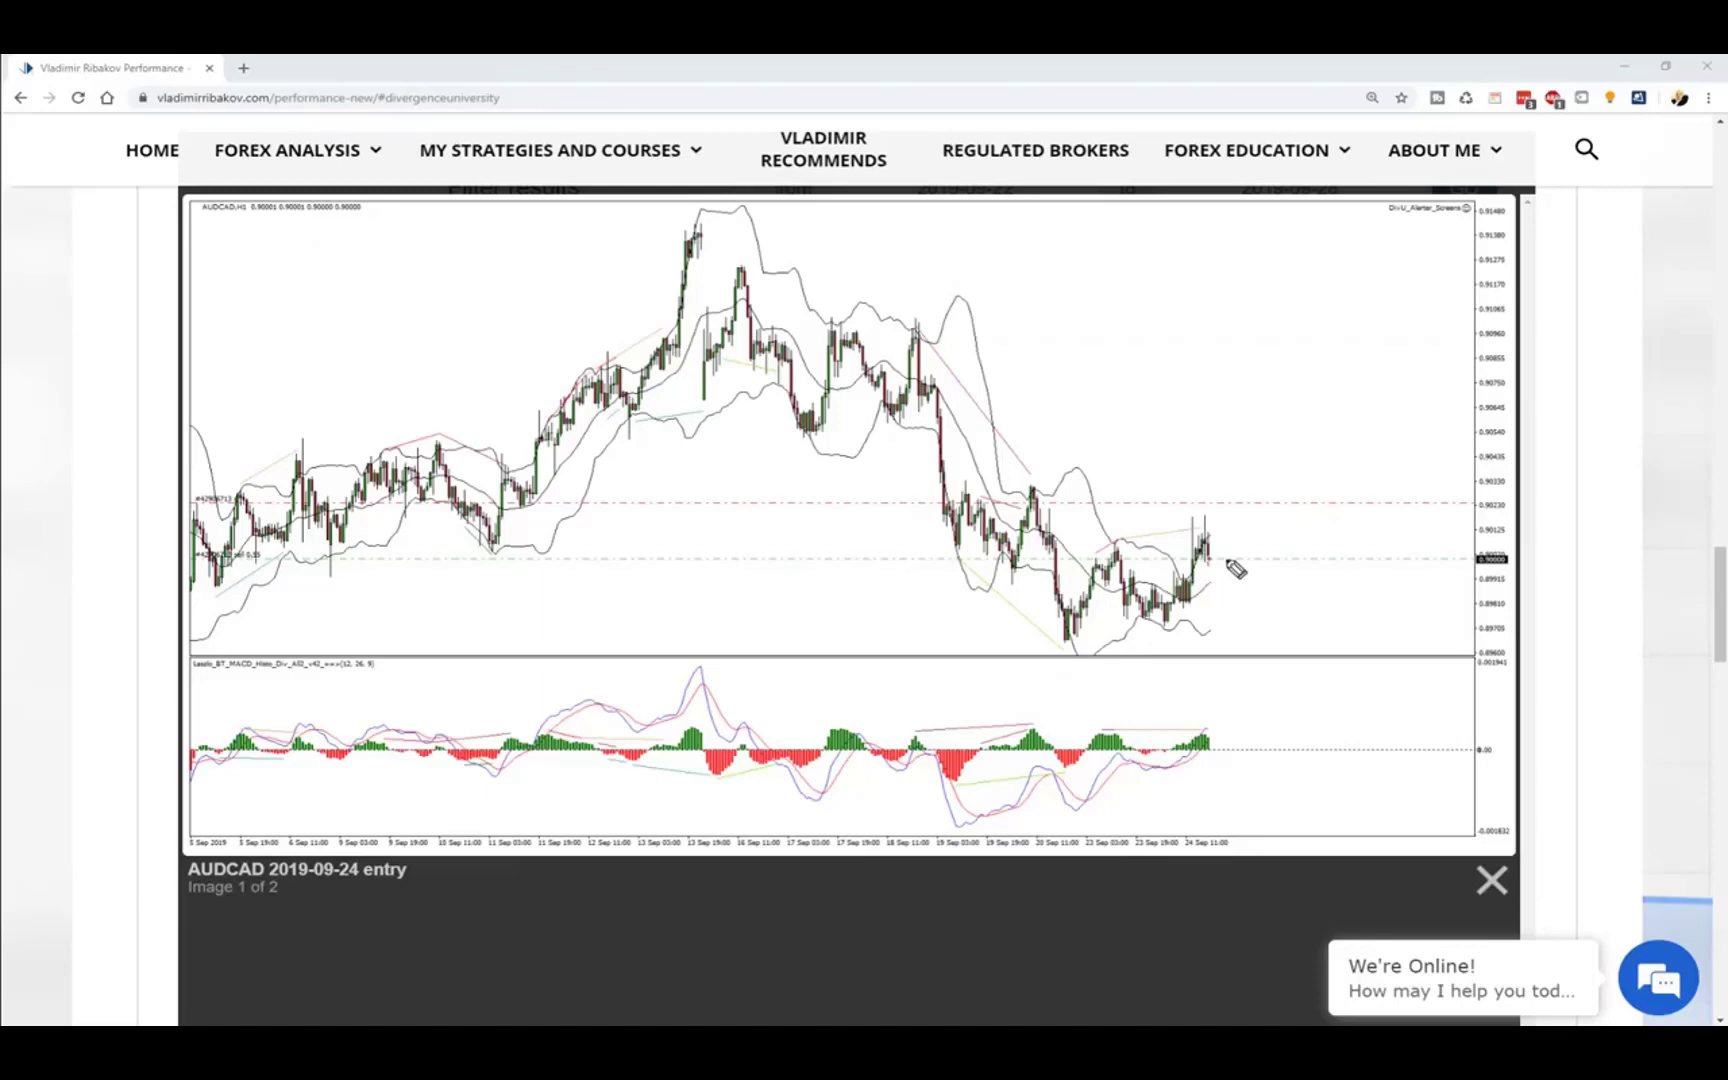
pyautogui.moveTo(1092, 552)
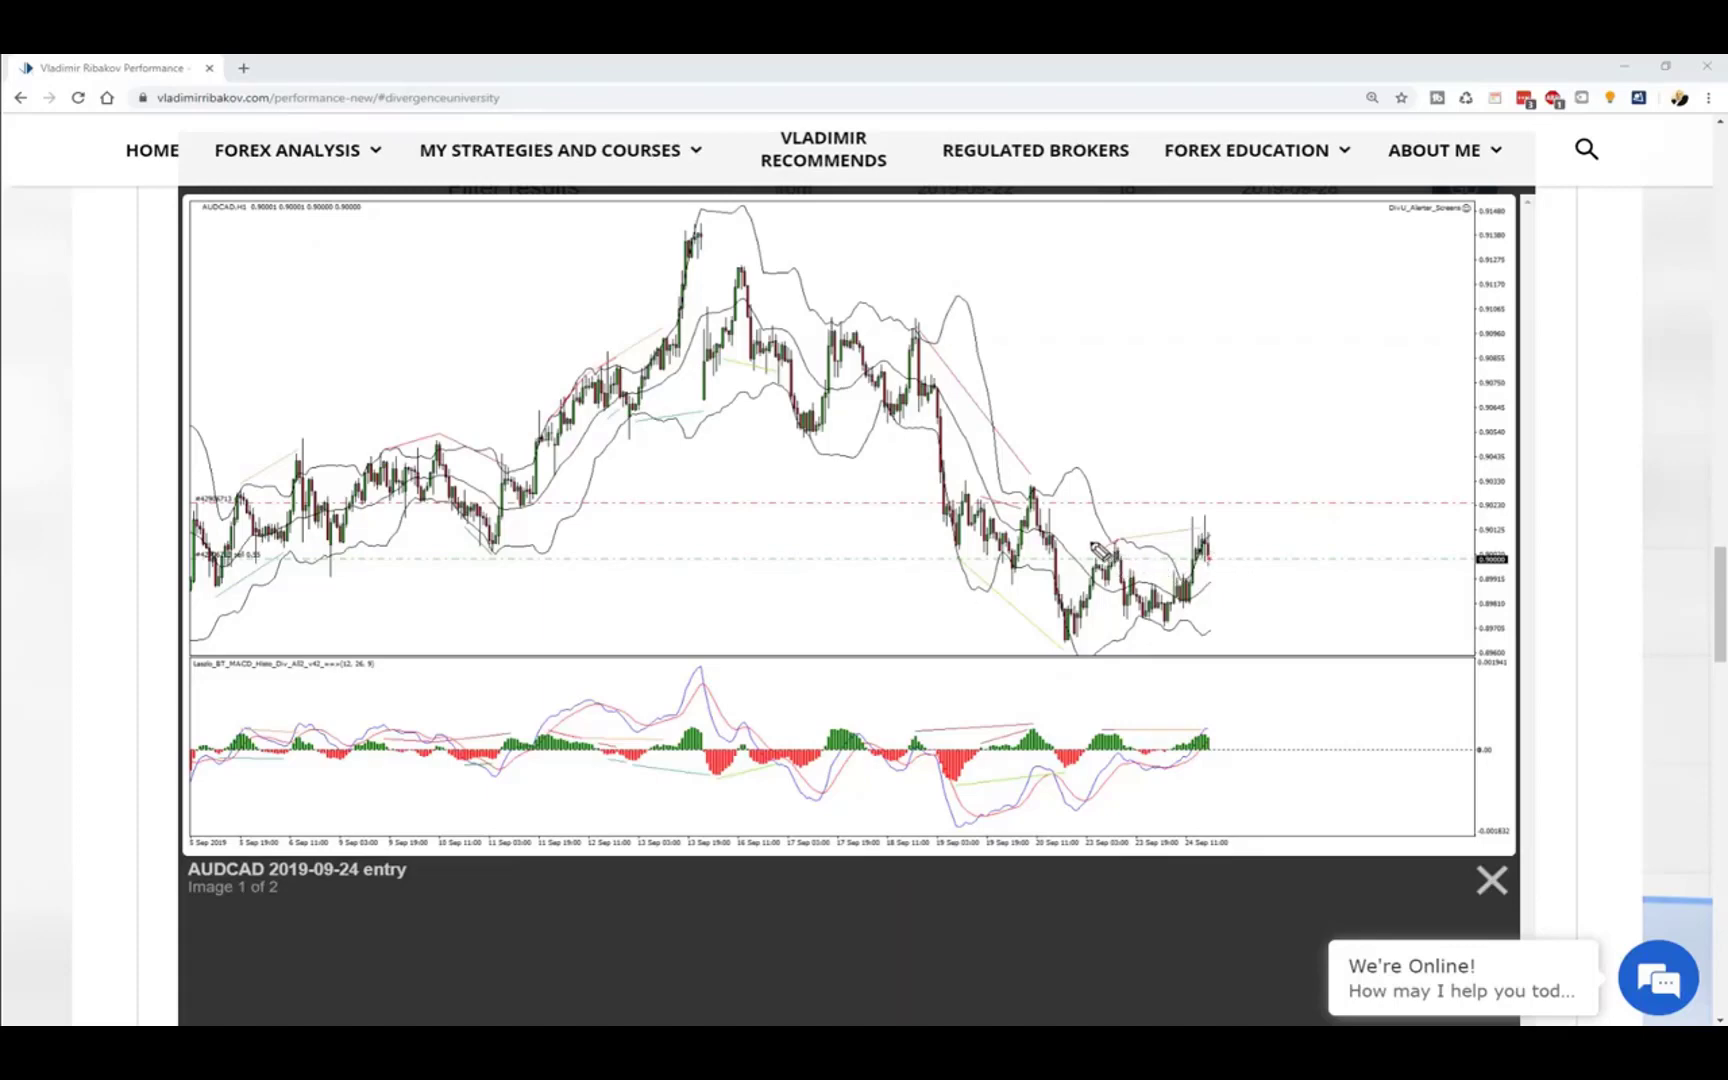
# Mark the recent highs, a rising trendline under the lows and the expected breakout path.
pyautogui.moveTo(1086, 542); pyautogui.dragTo(1372, 542)
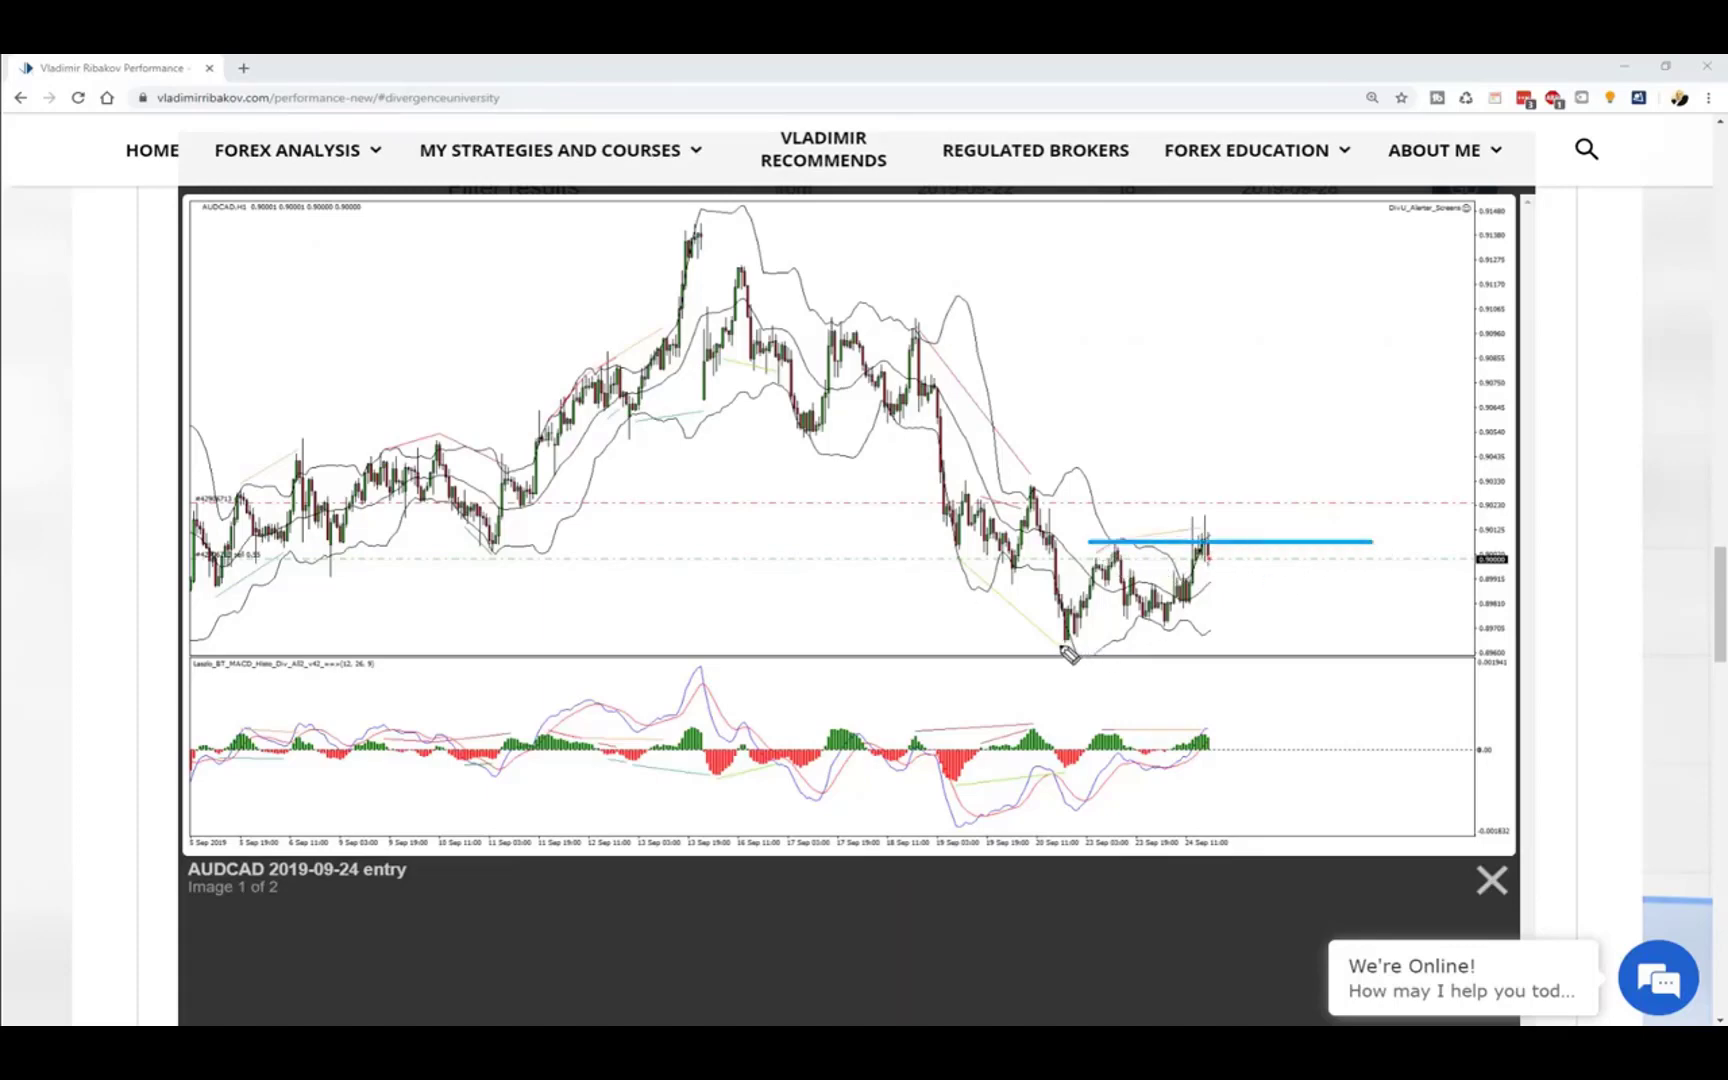
pyautogui.moveTo(1064, 648); pyautogui.dragTo(1526, 570)
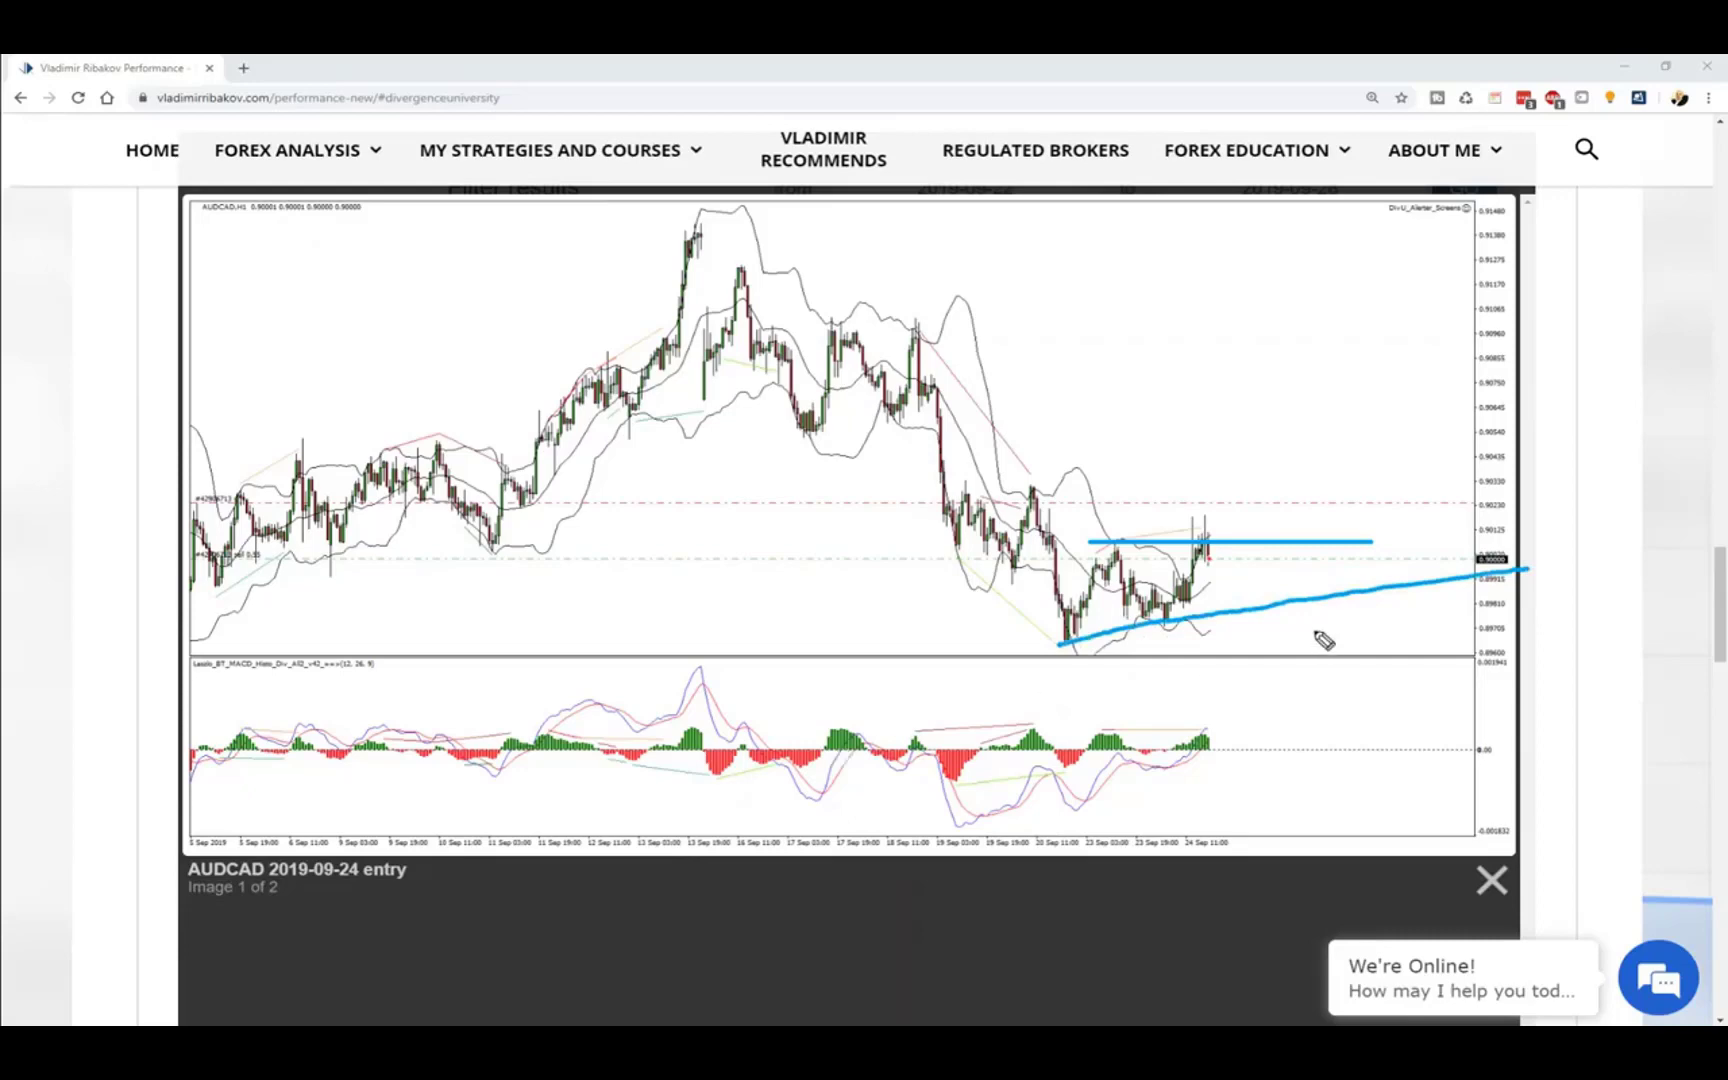
pyautogui.moveTo(1240, 632)
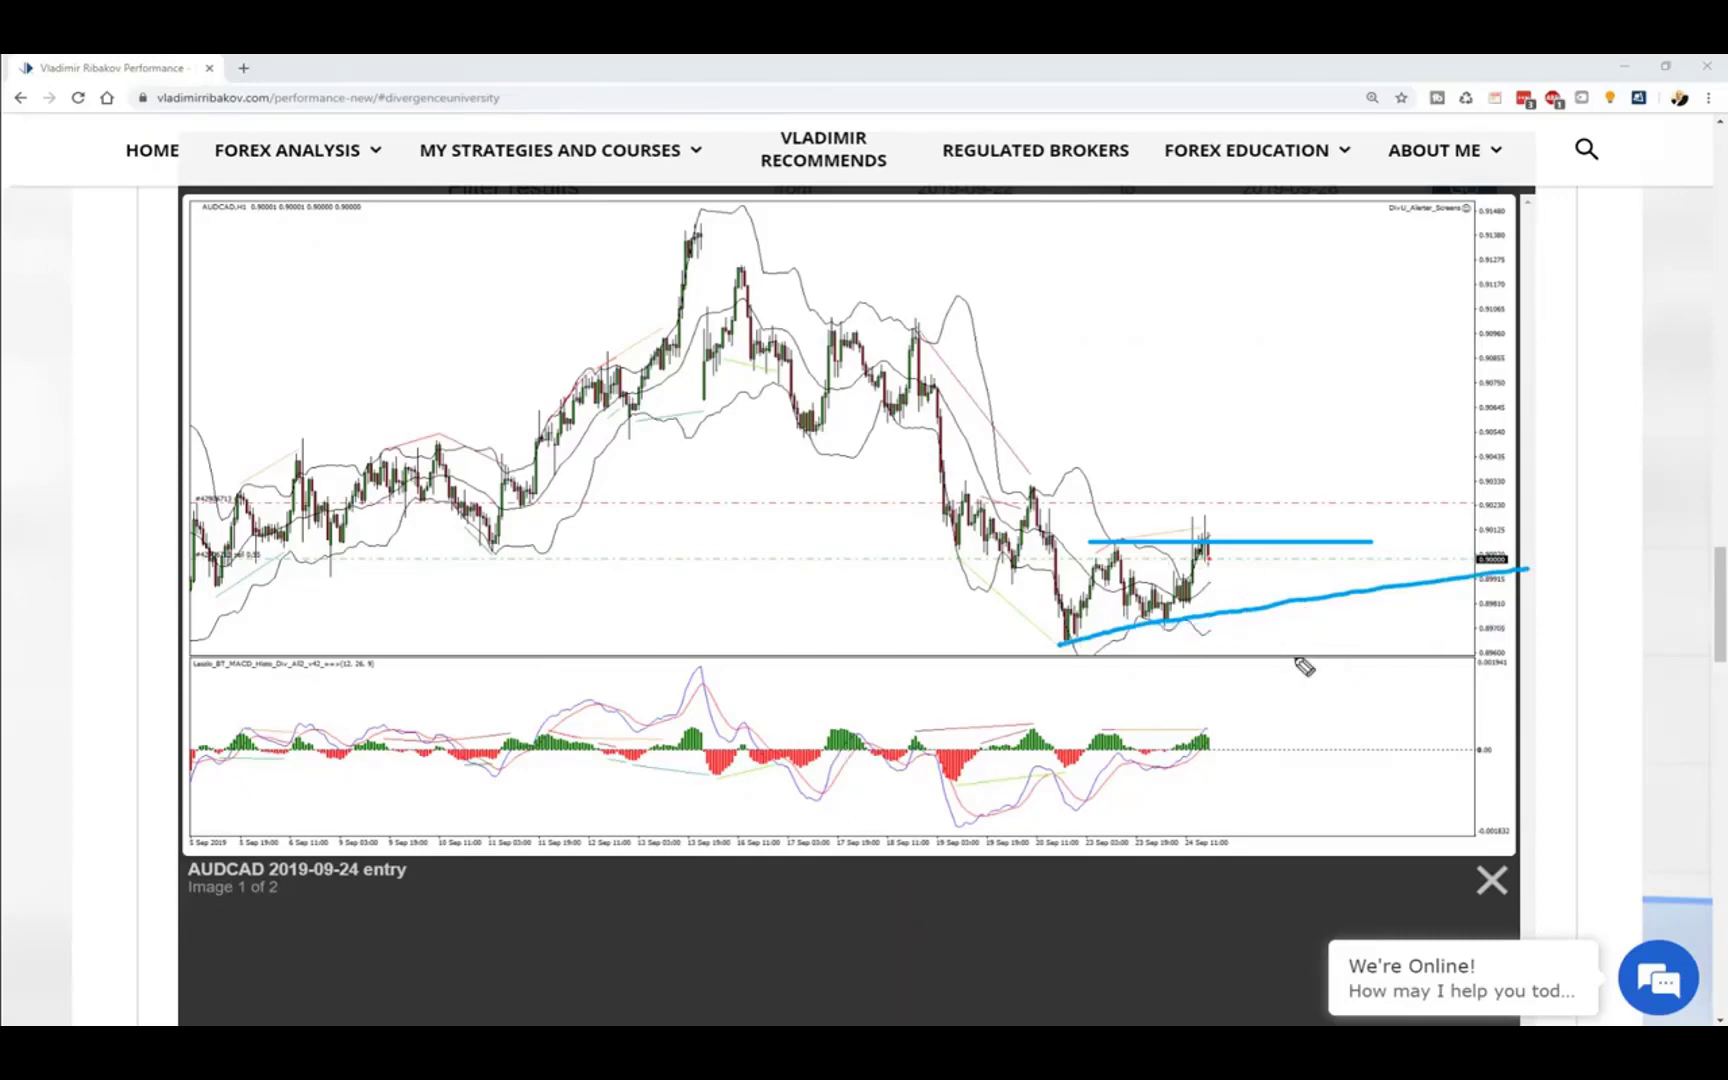
pyautogui.moveTo(1206, 540); pyautogui.dragTo(1388, 678)
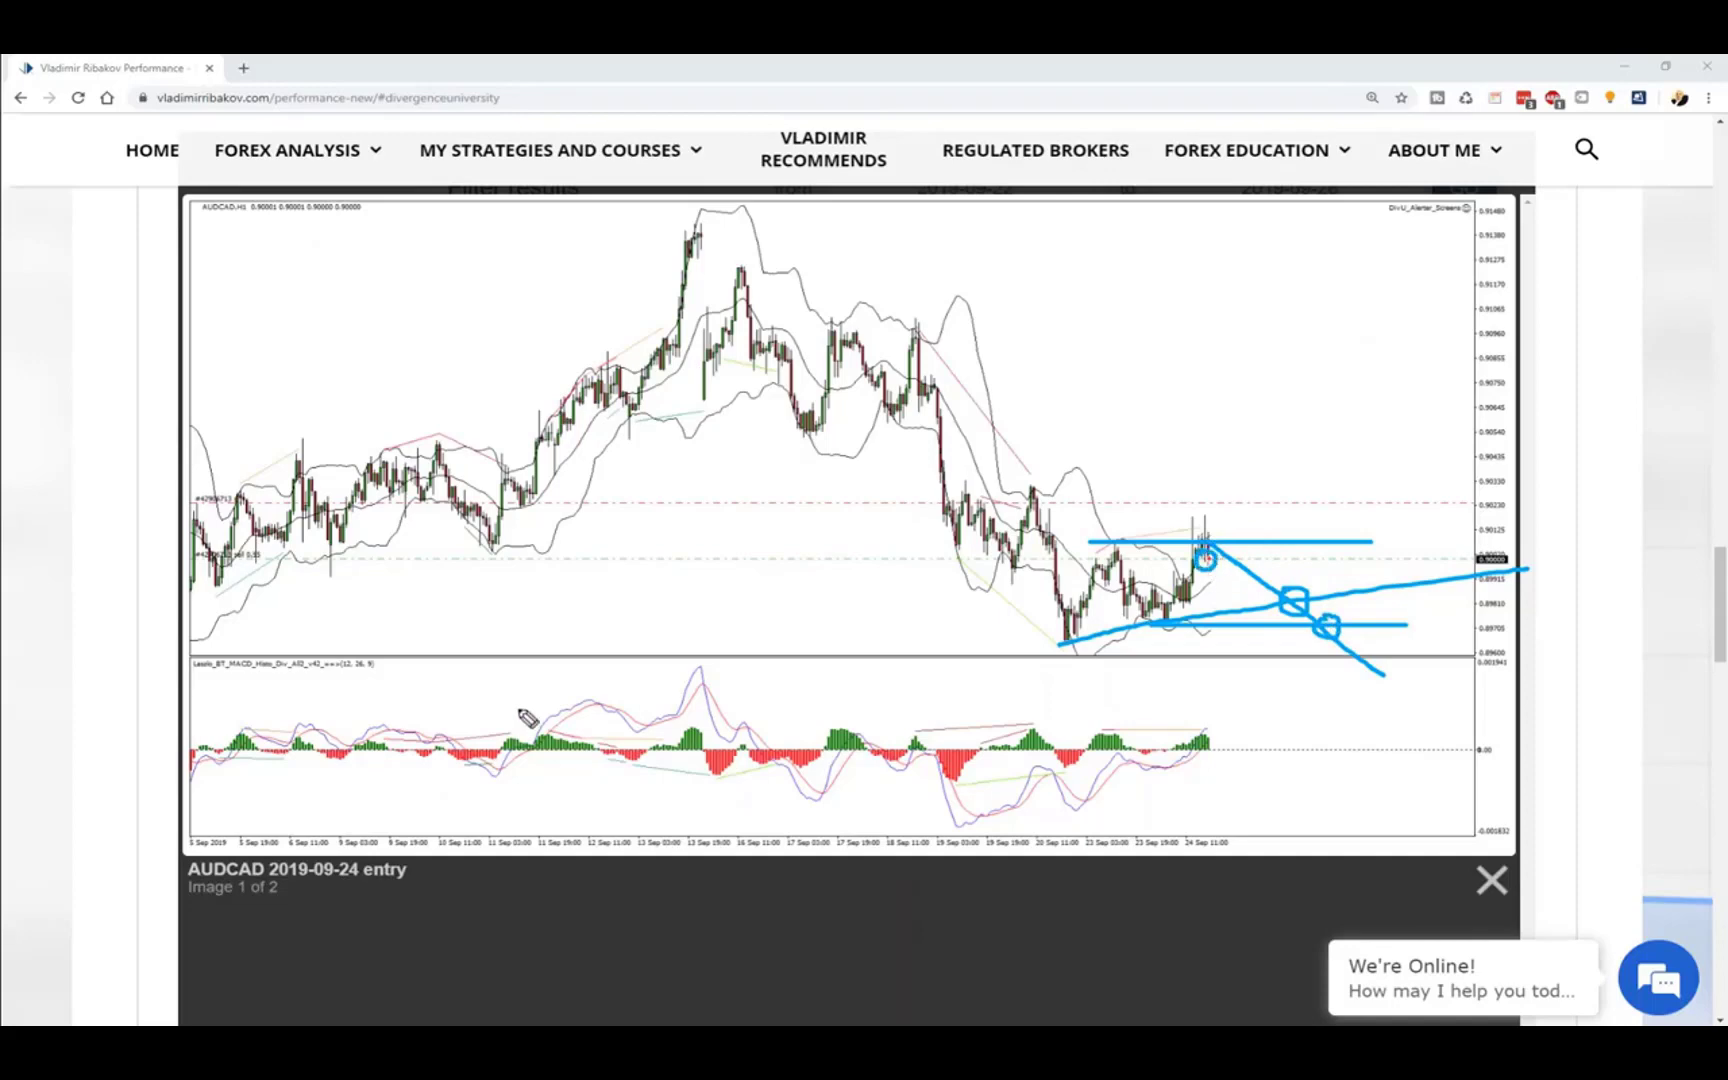
pyautogui.moveTo(1316, 644)
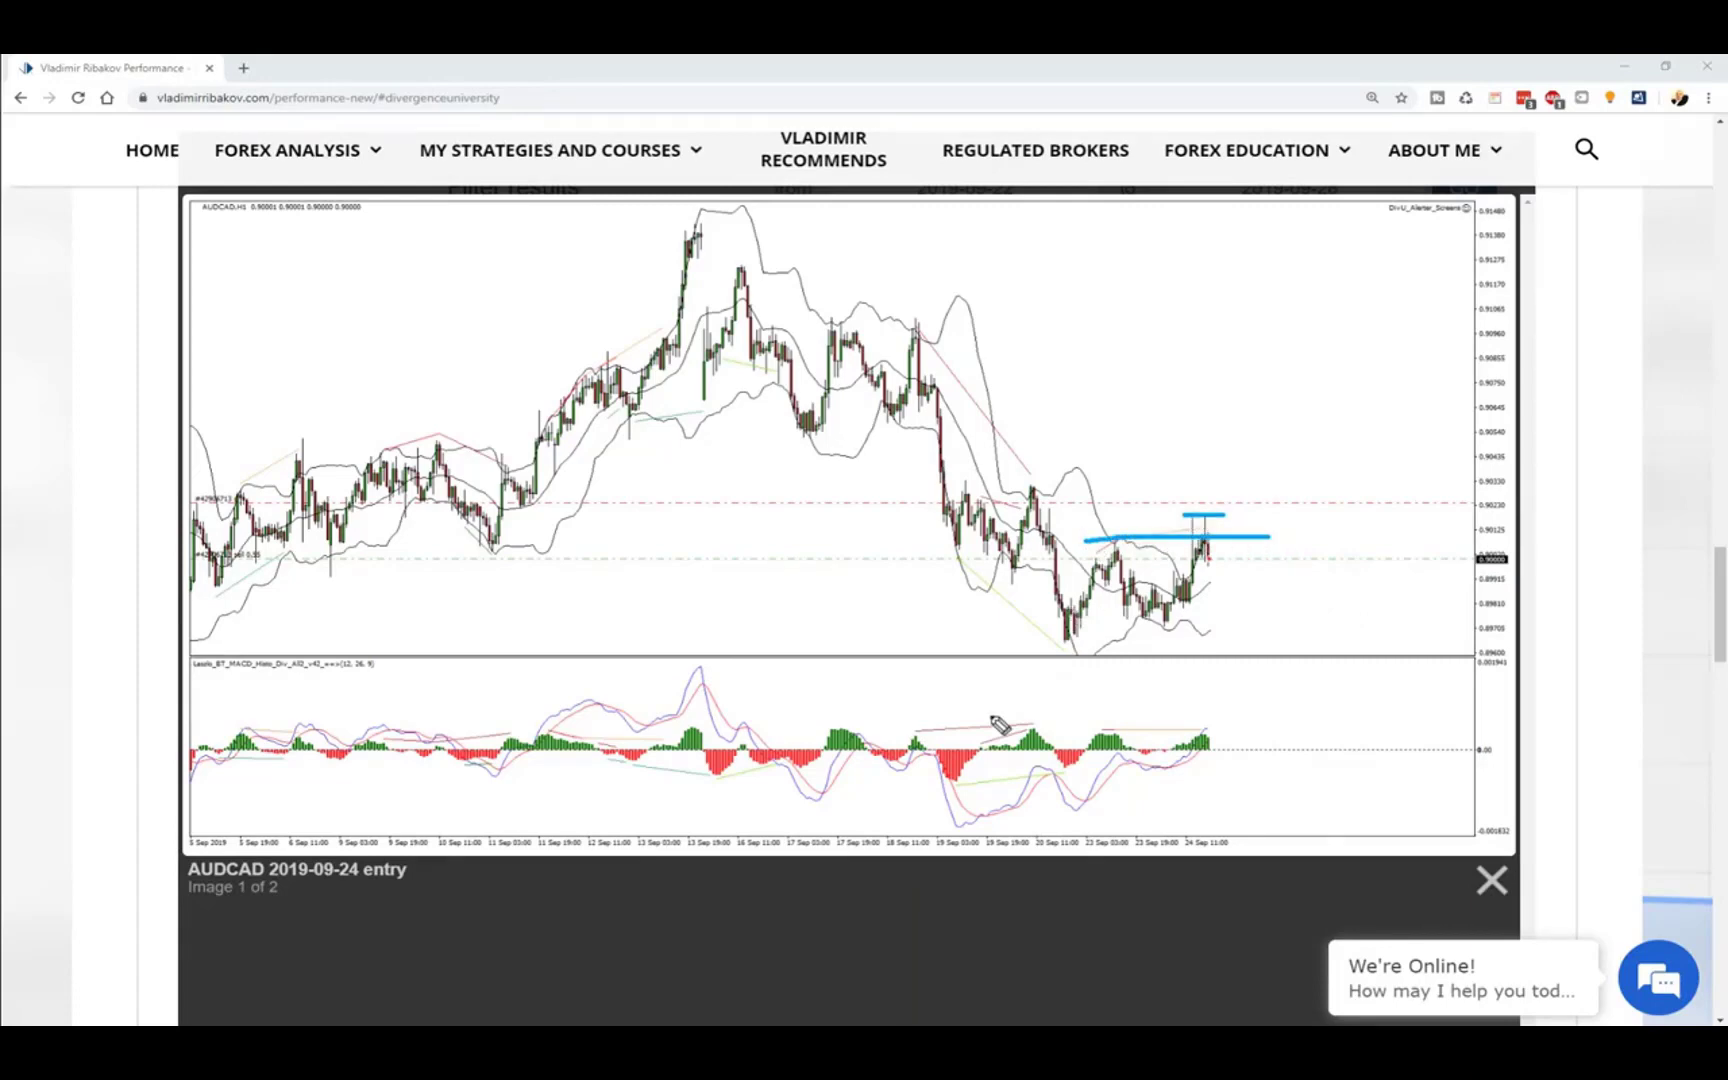
pyautogui.moveTo(1206, 552)
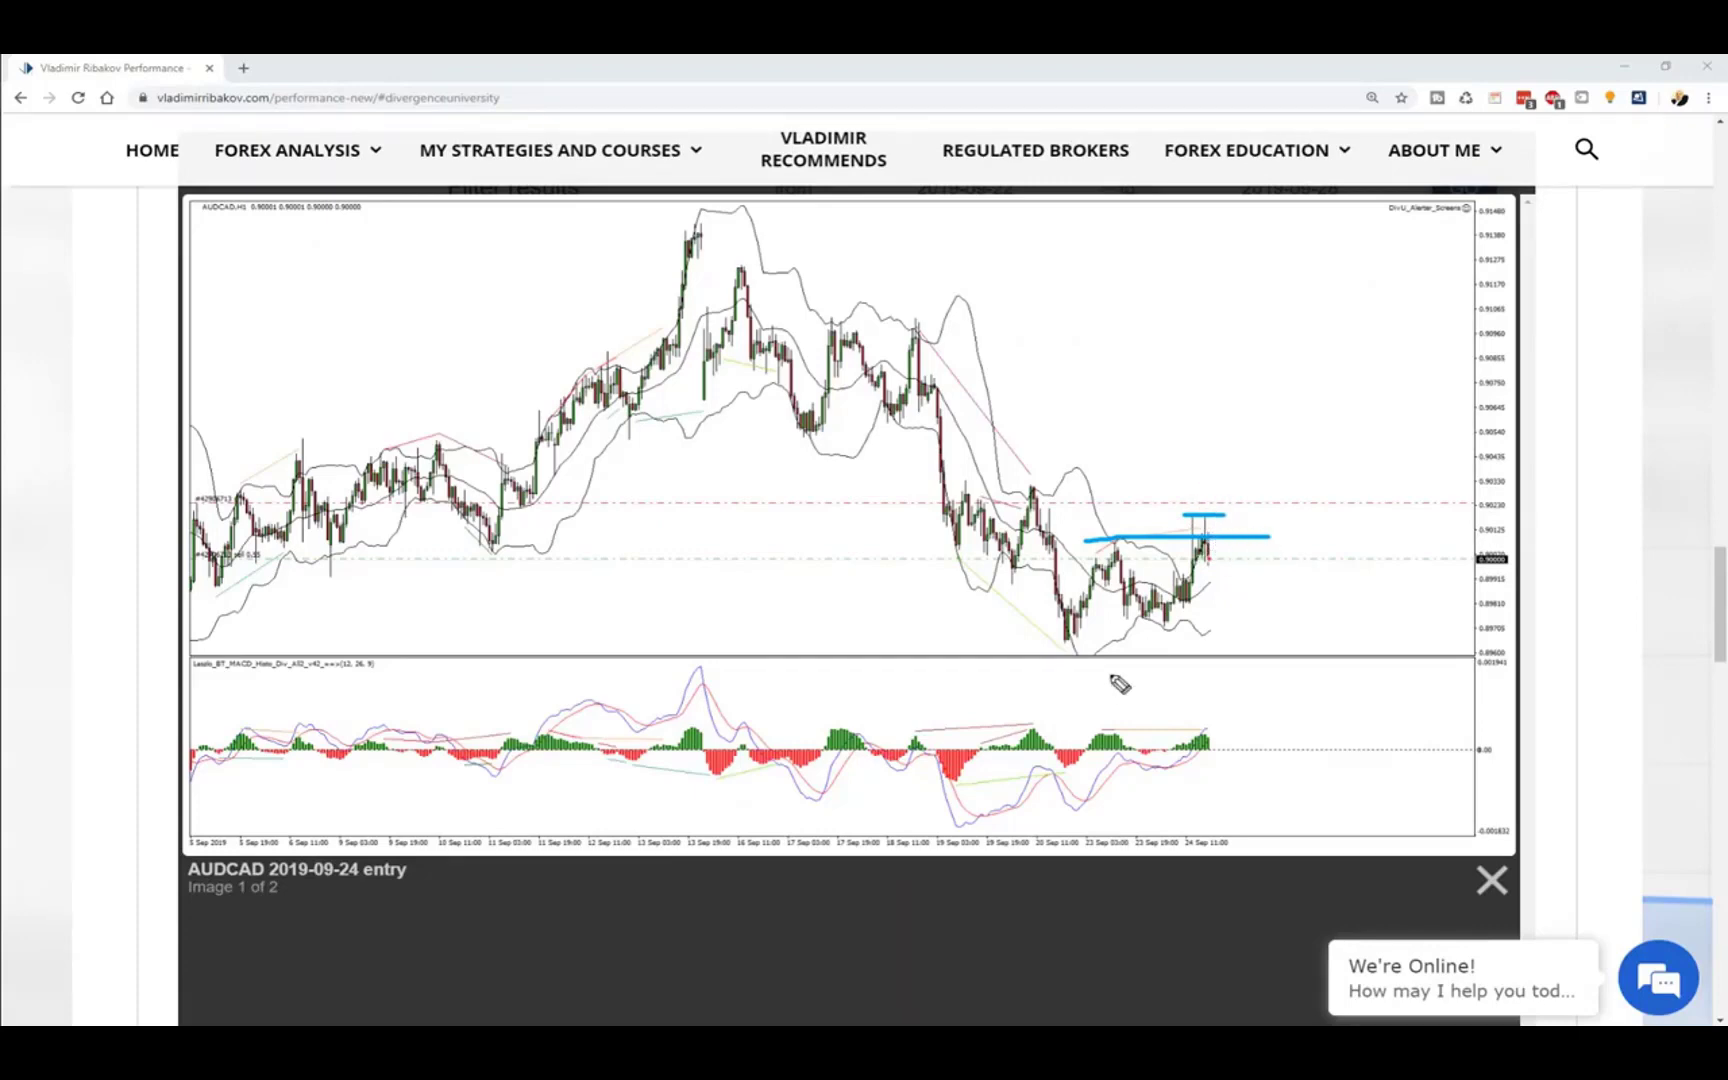
pyautogui.moveTo(806, 606)
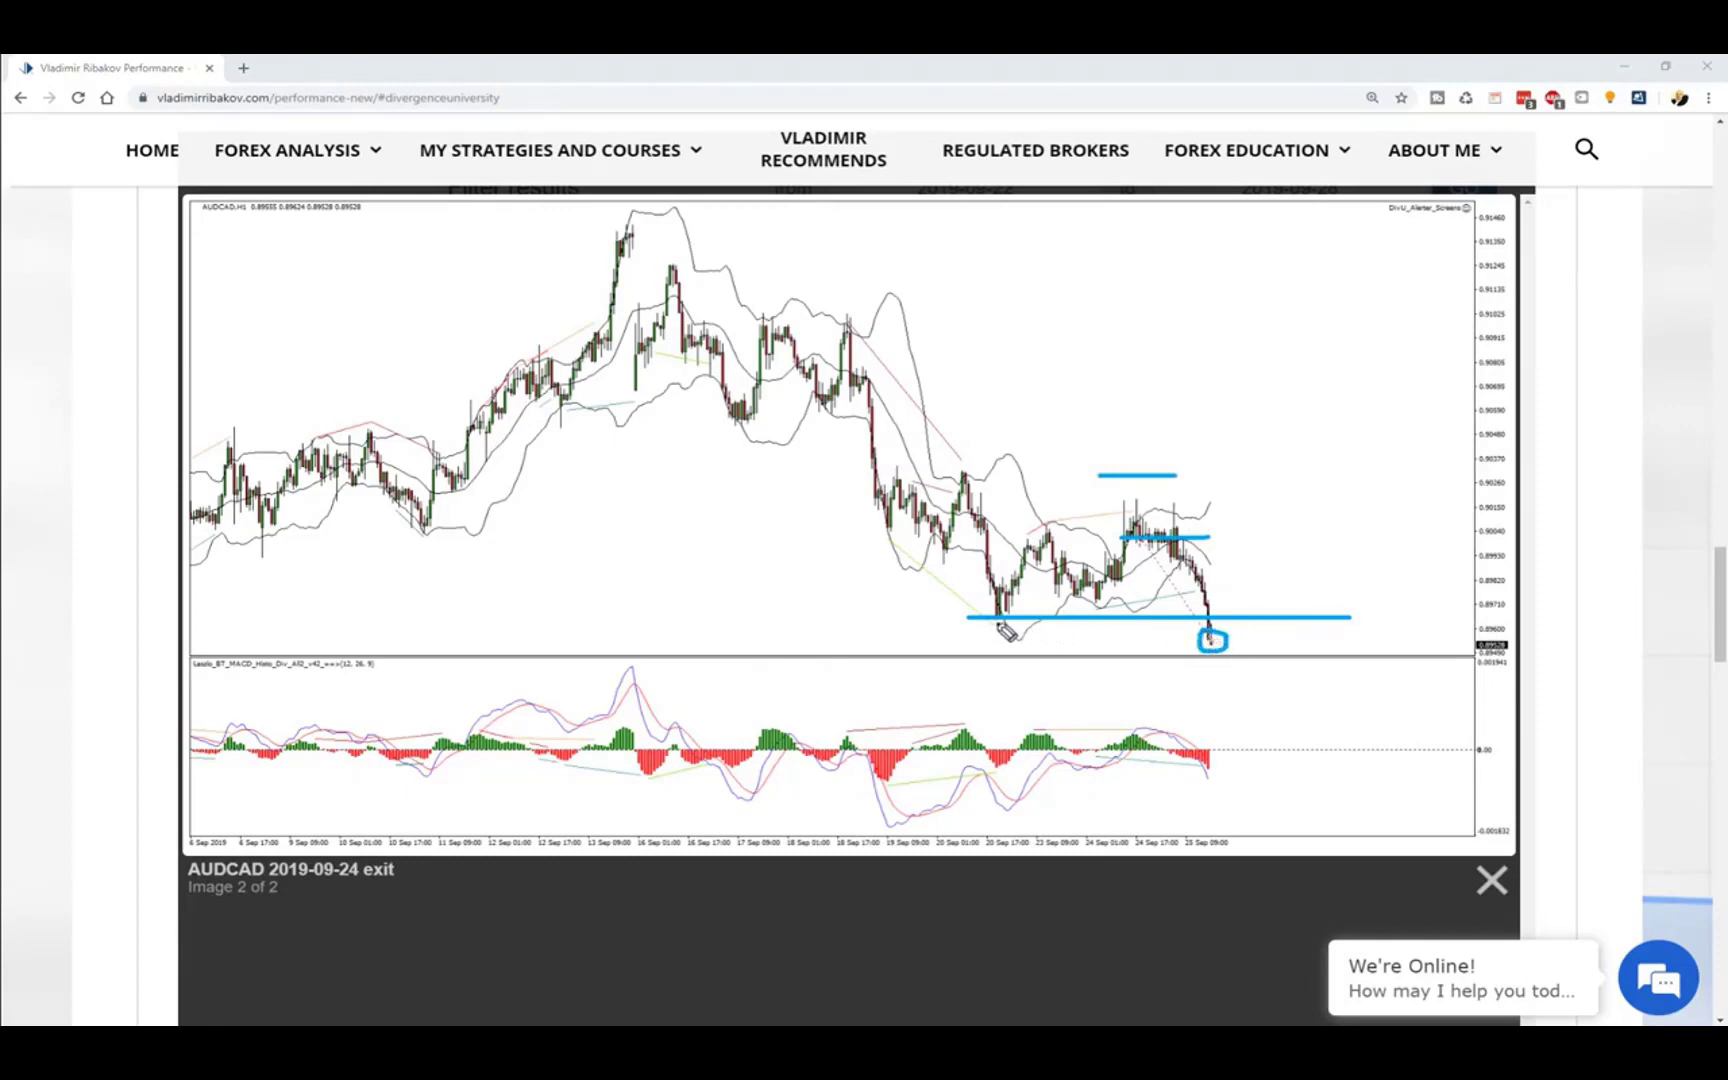
pyautogui.moveTo(1002, 700)
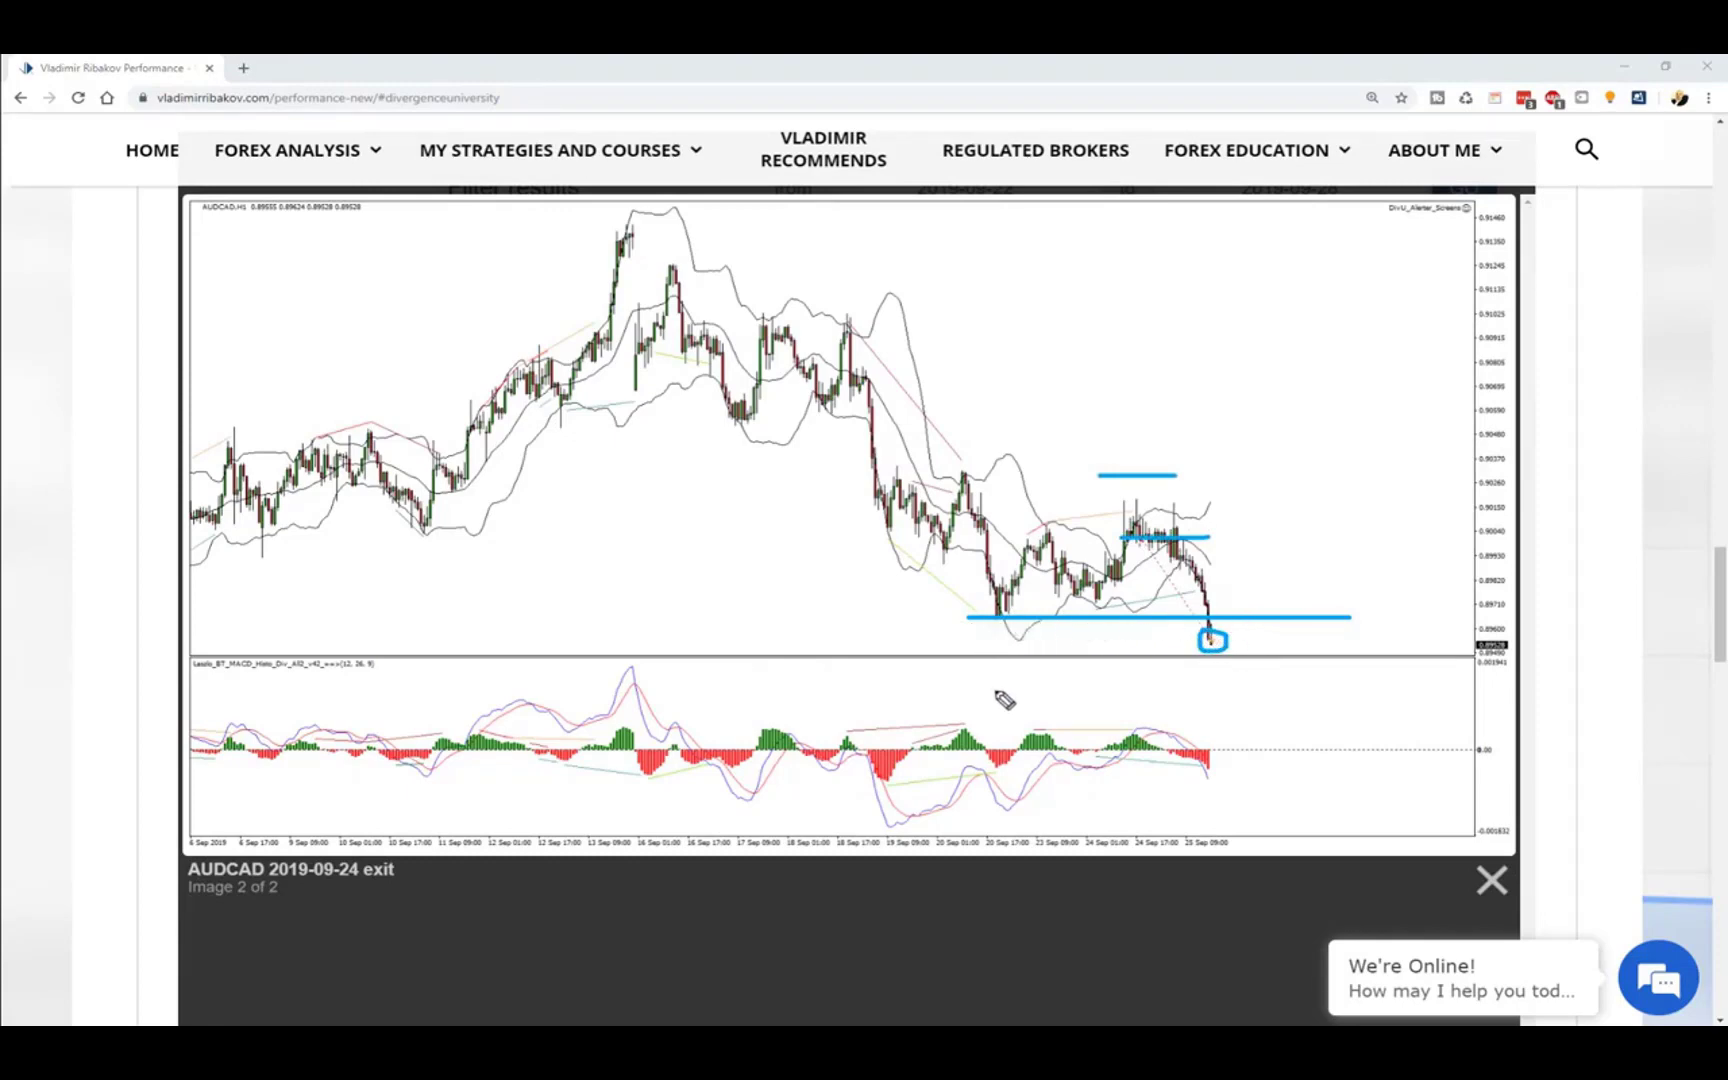
# Point an arrow at the AUDCAD exit low, mark levels, then close back to the results table.
pyautogui.moveTo(992, 688); pyautogui.dragTo(992, 618)
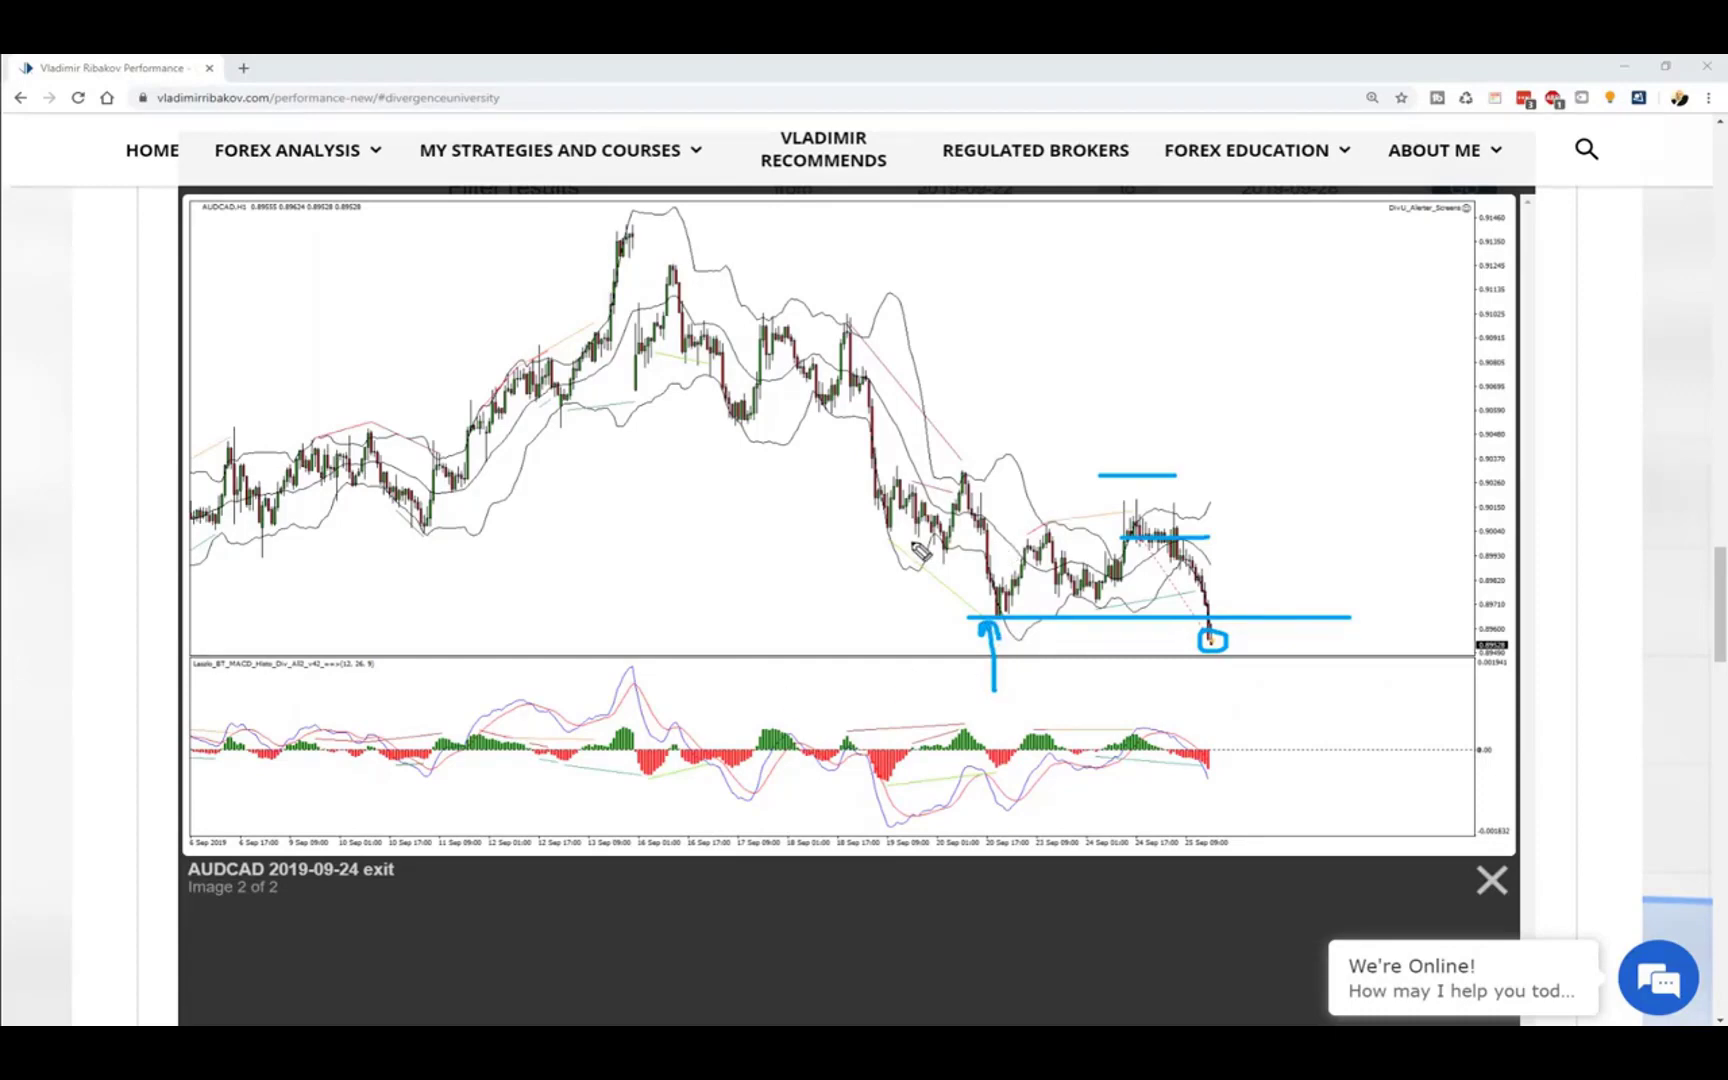
pyautogui.moveTo(1180, 496)
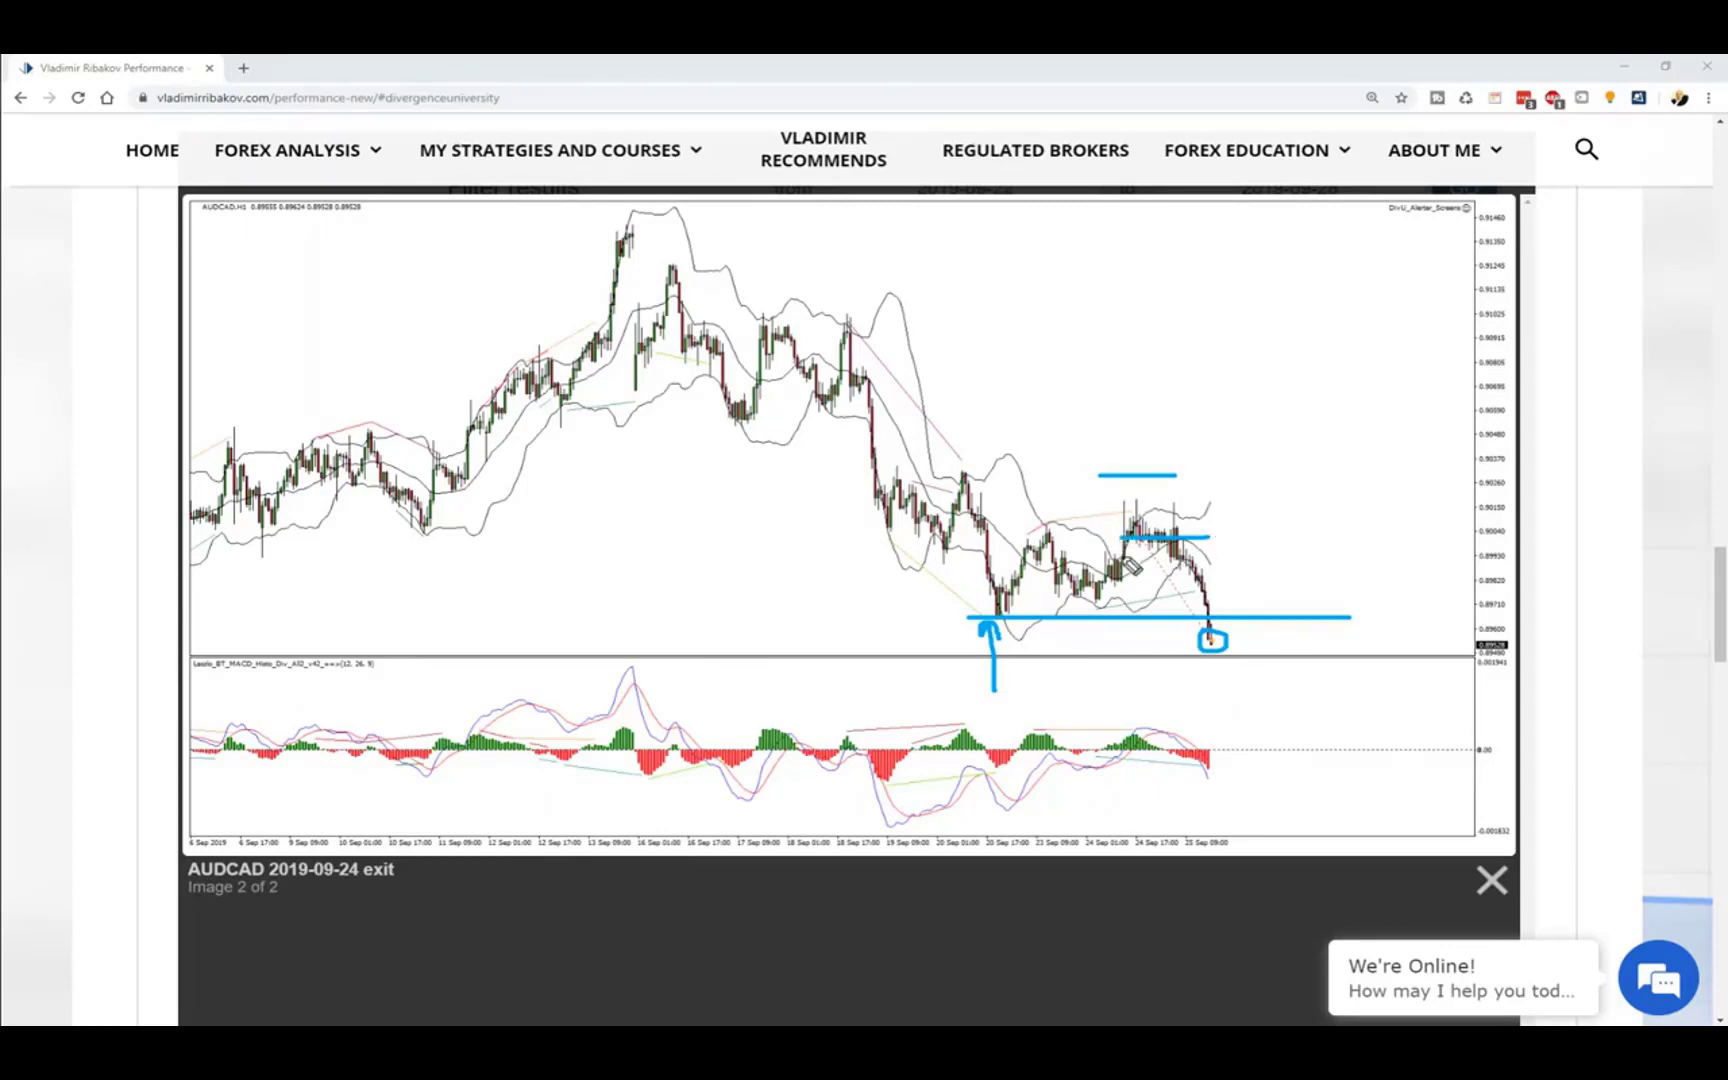
pyautogui.moveTo(998, 628); pyautogui.dragTo(1402, 544)
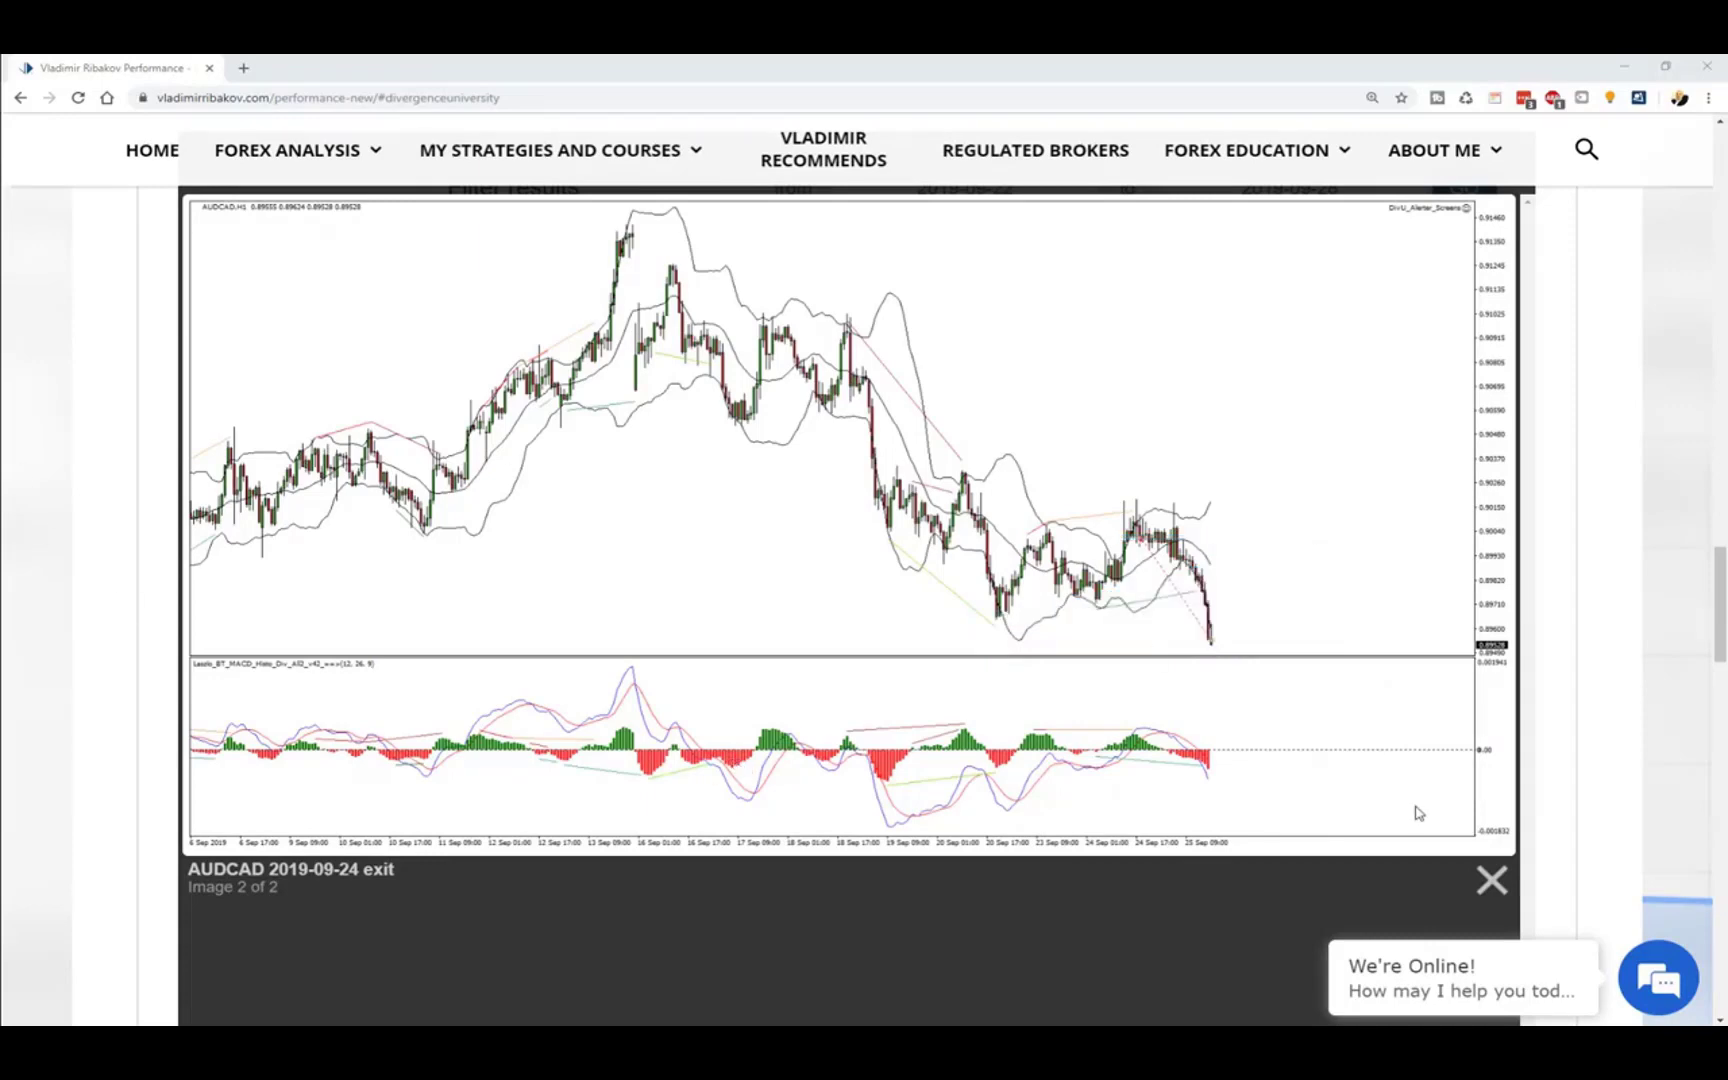
pyautogui.click(1490, 880)
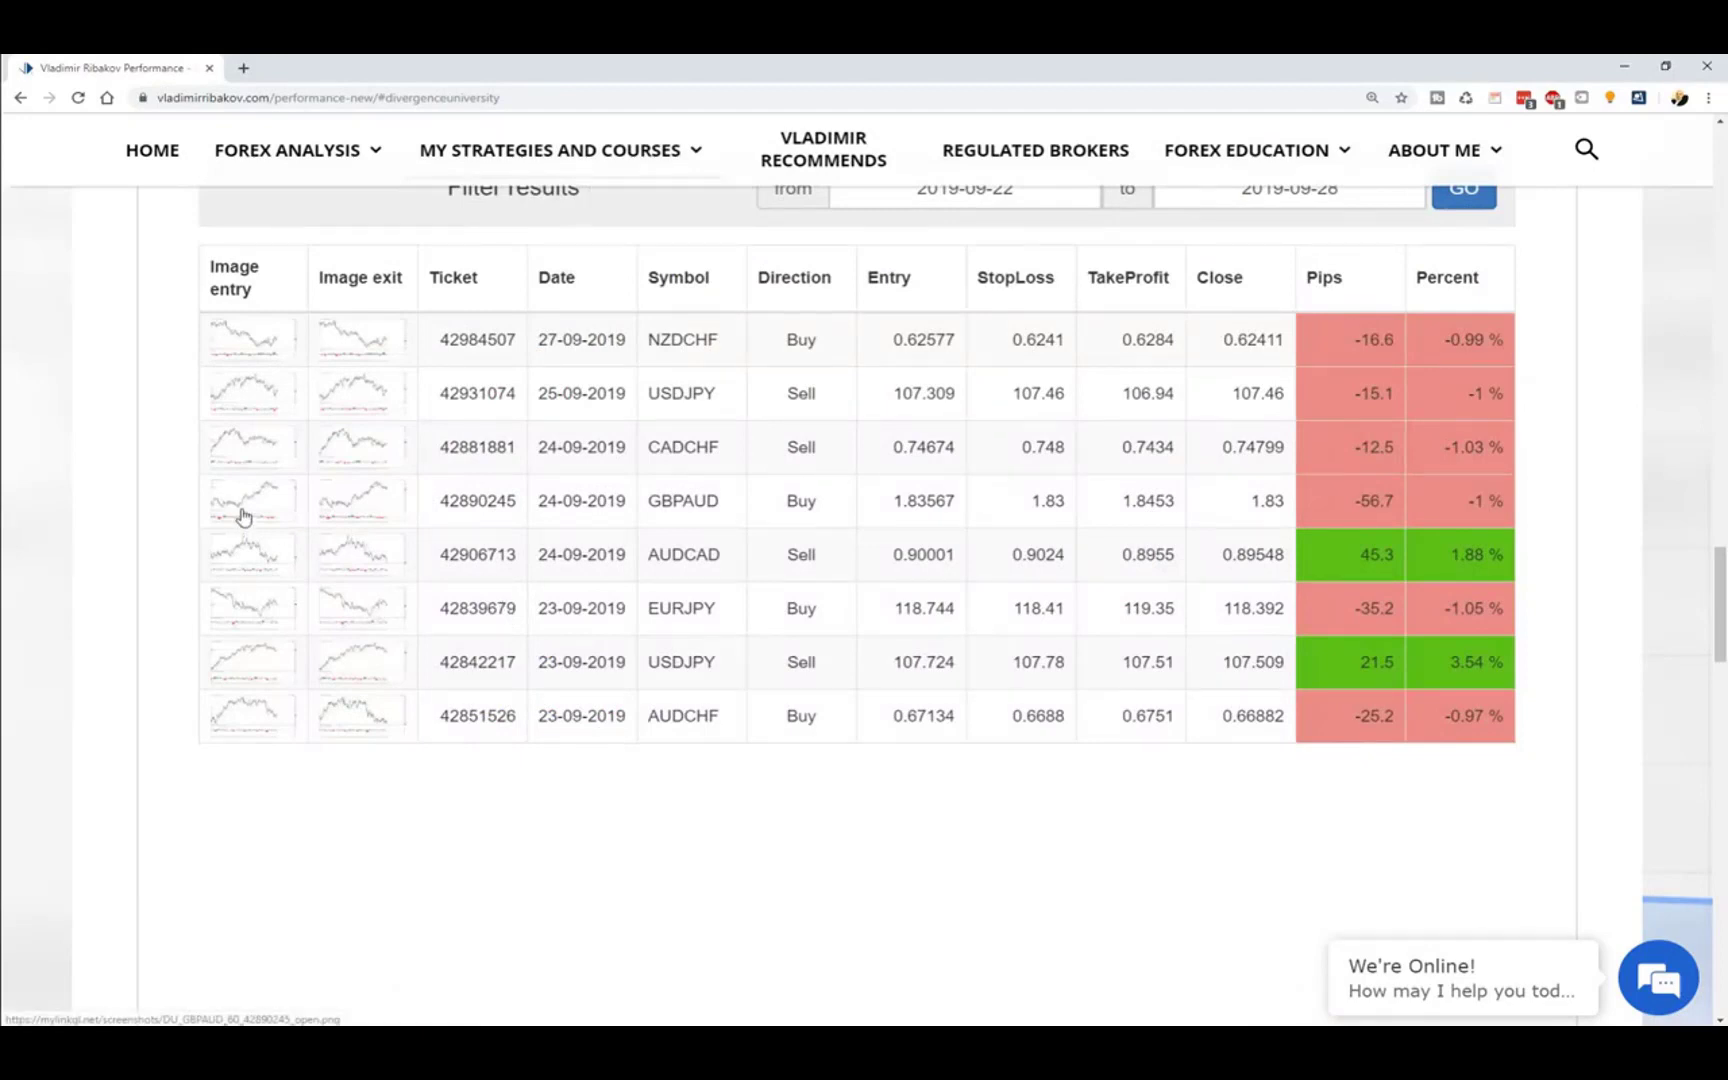
# Open the GBPAUD 2019-09-24 entry chart and mark its recent high.
pyautogui.click(250, 500)
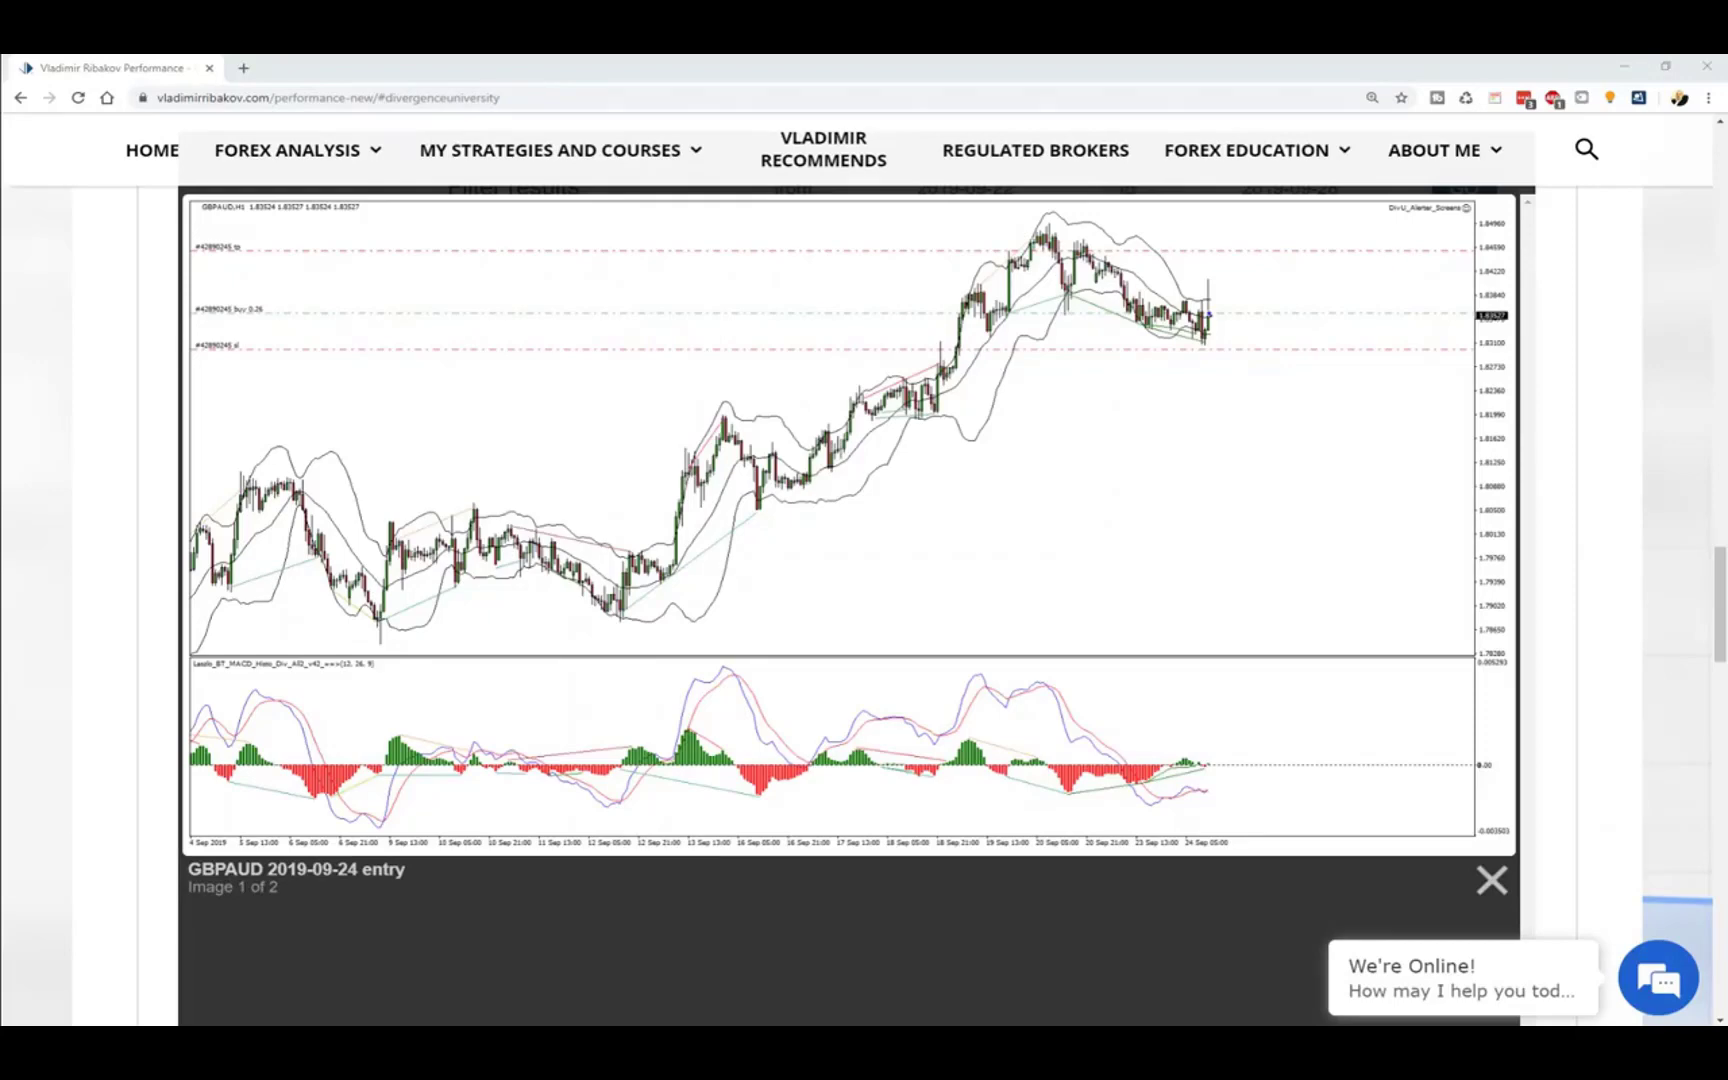
pyautogui.moveTo(64, 354)
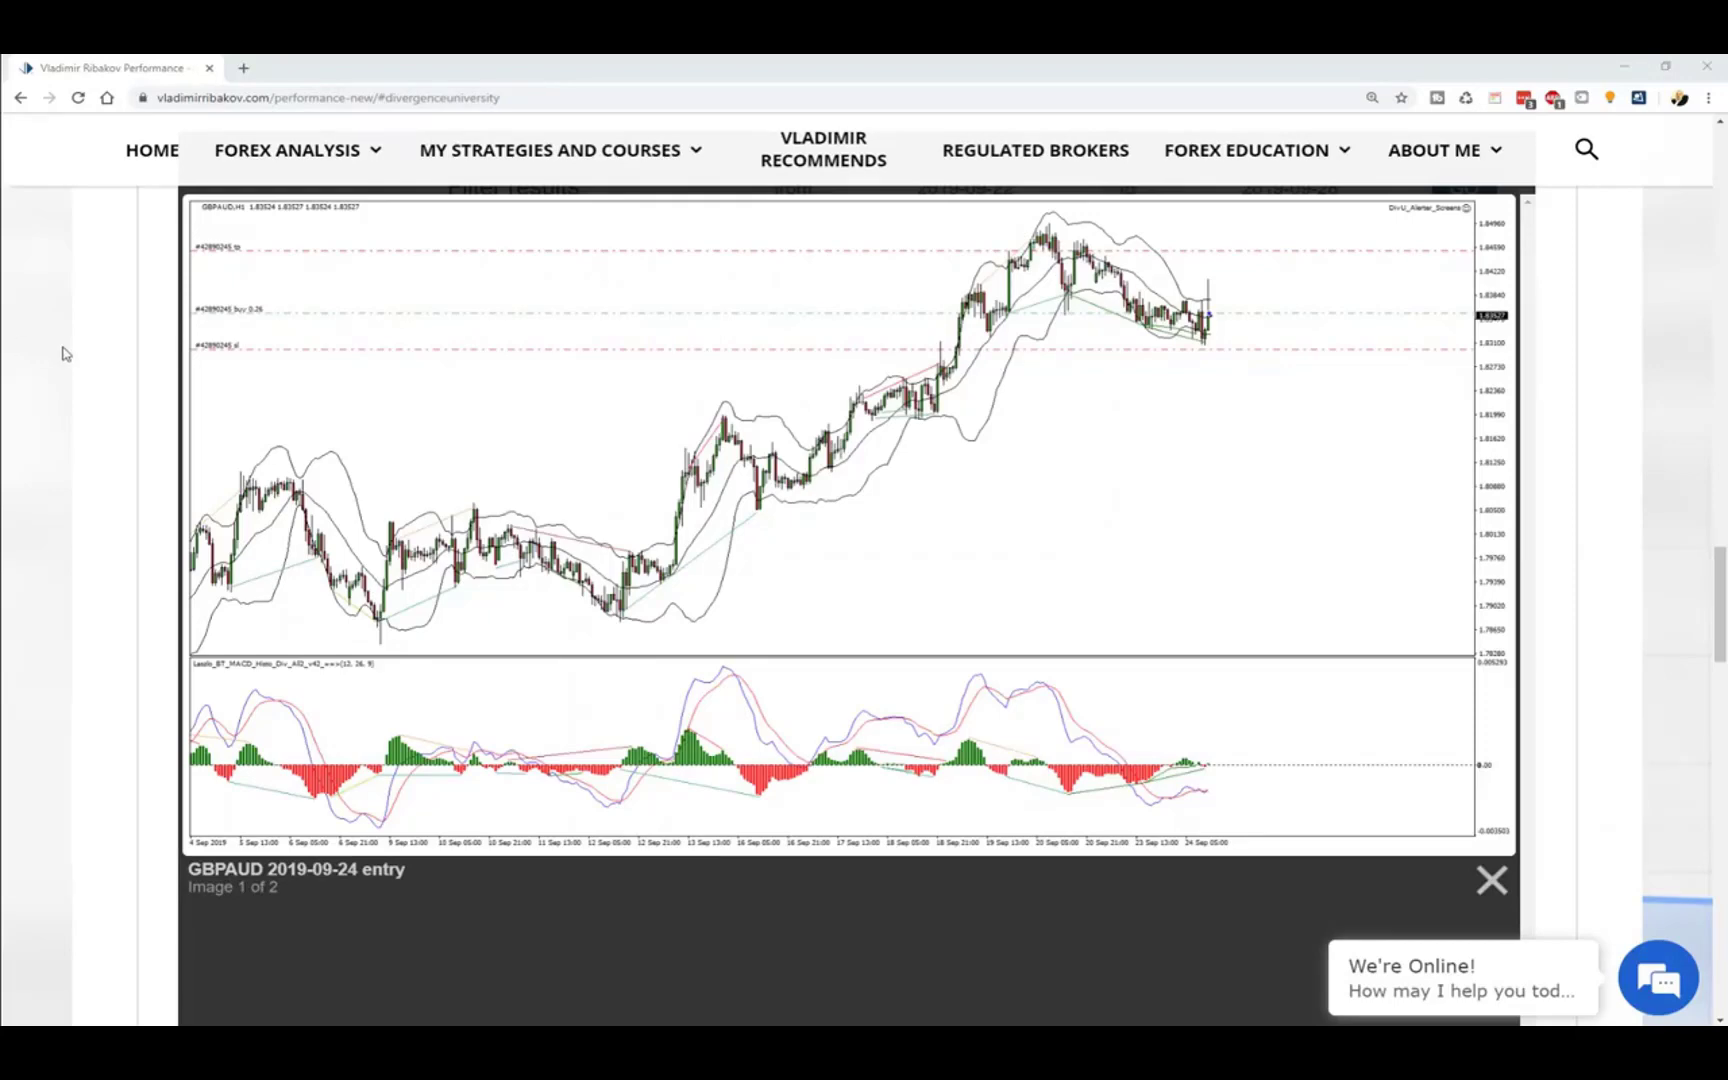
pyautogui.moveTo(932, 258)
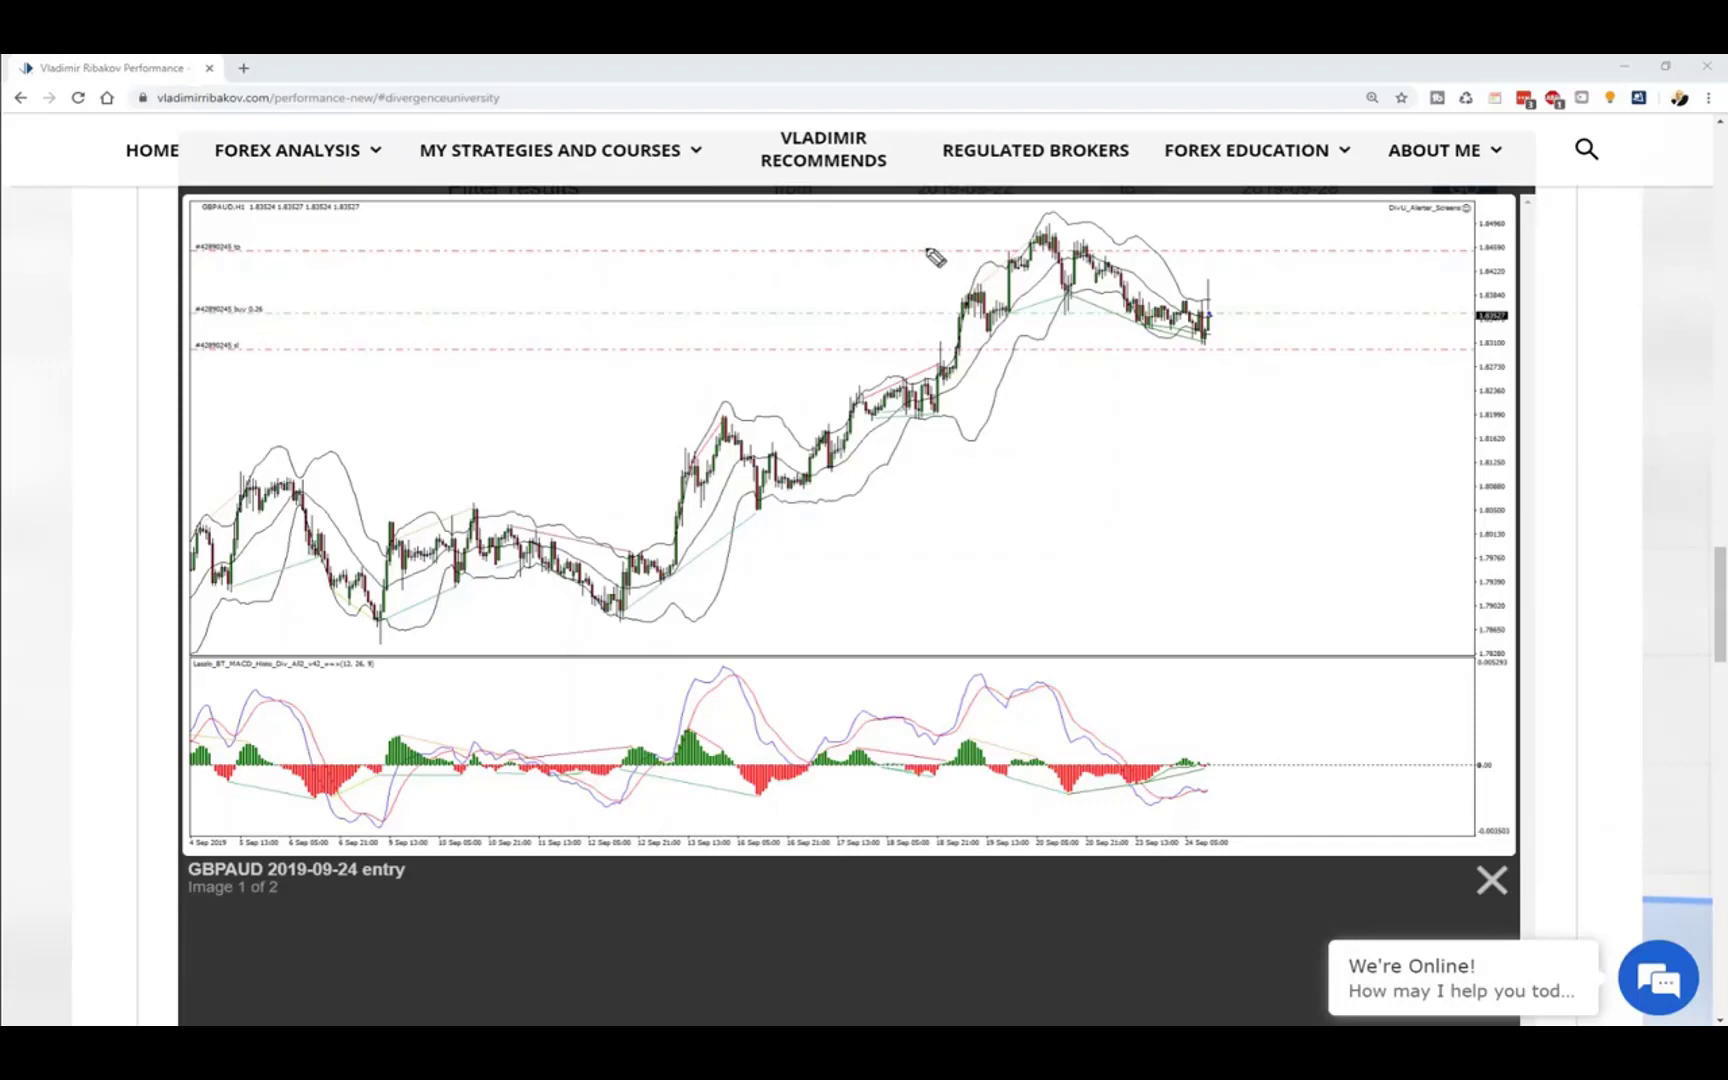
pyautogui.moveTo(1160, 478)
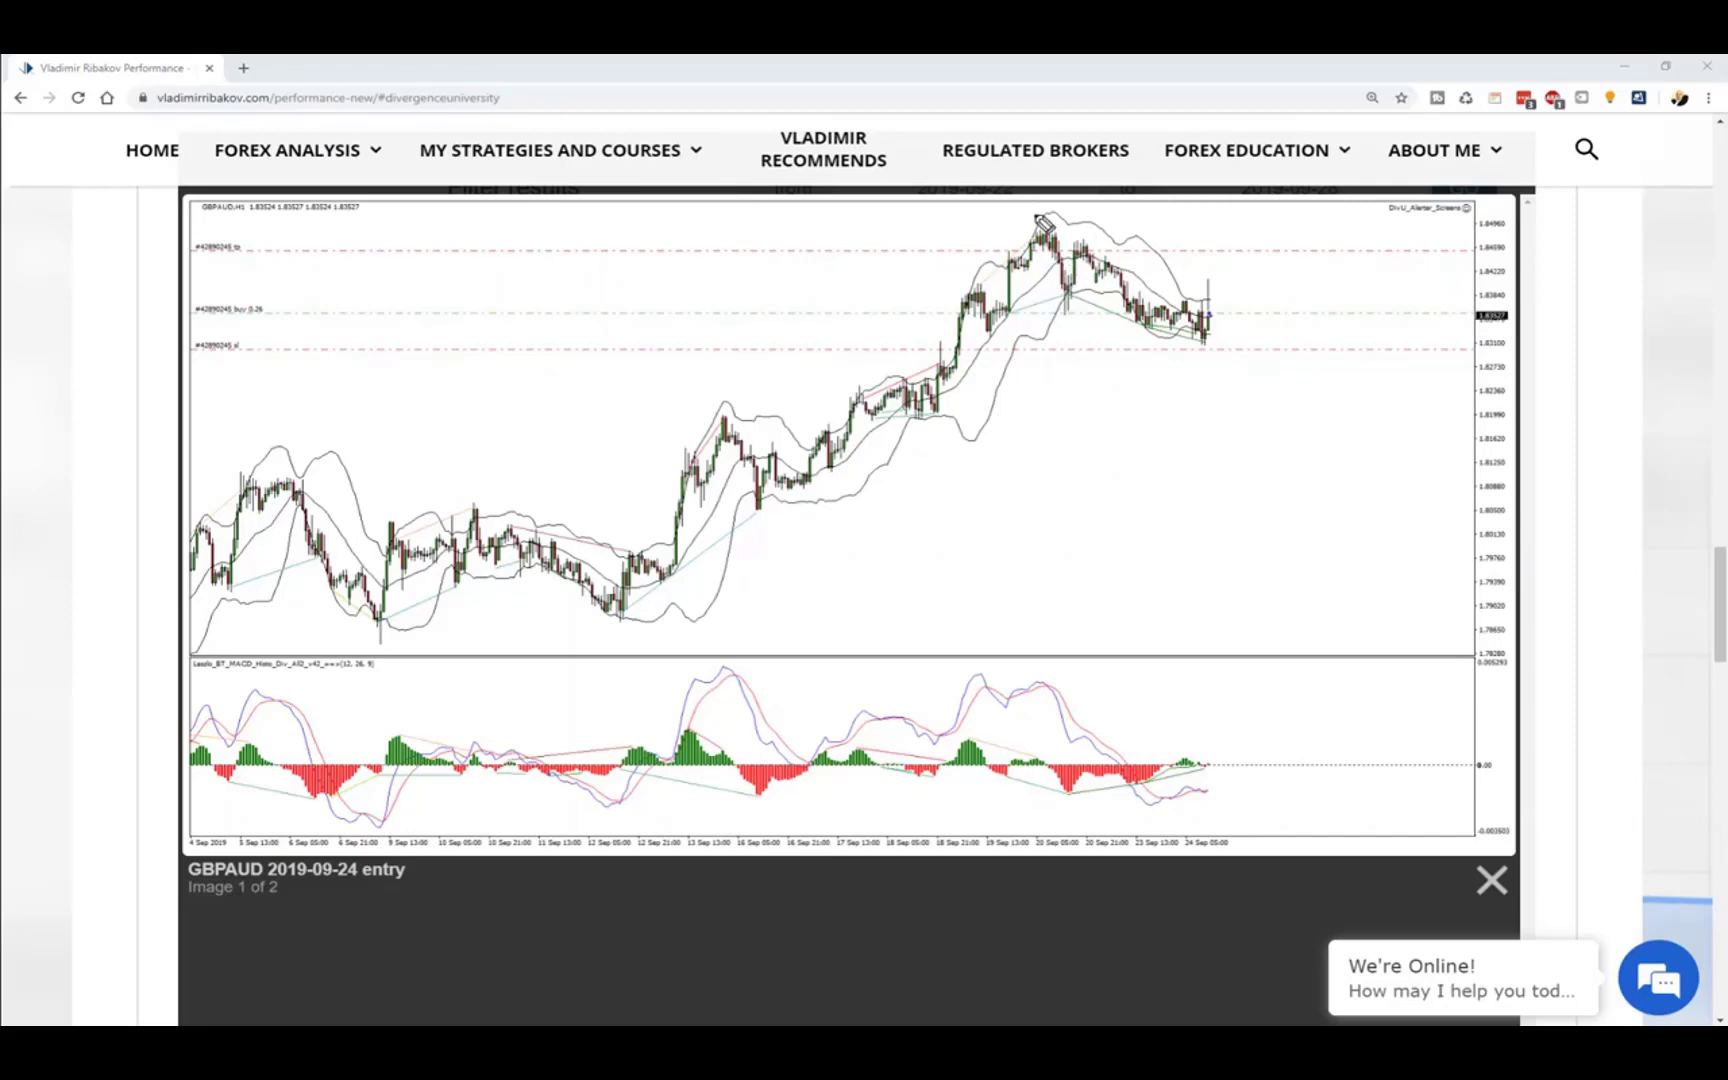
pyautogui.moveTo(1042, 220); pyautogui.dragTo(1184, 320)
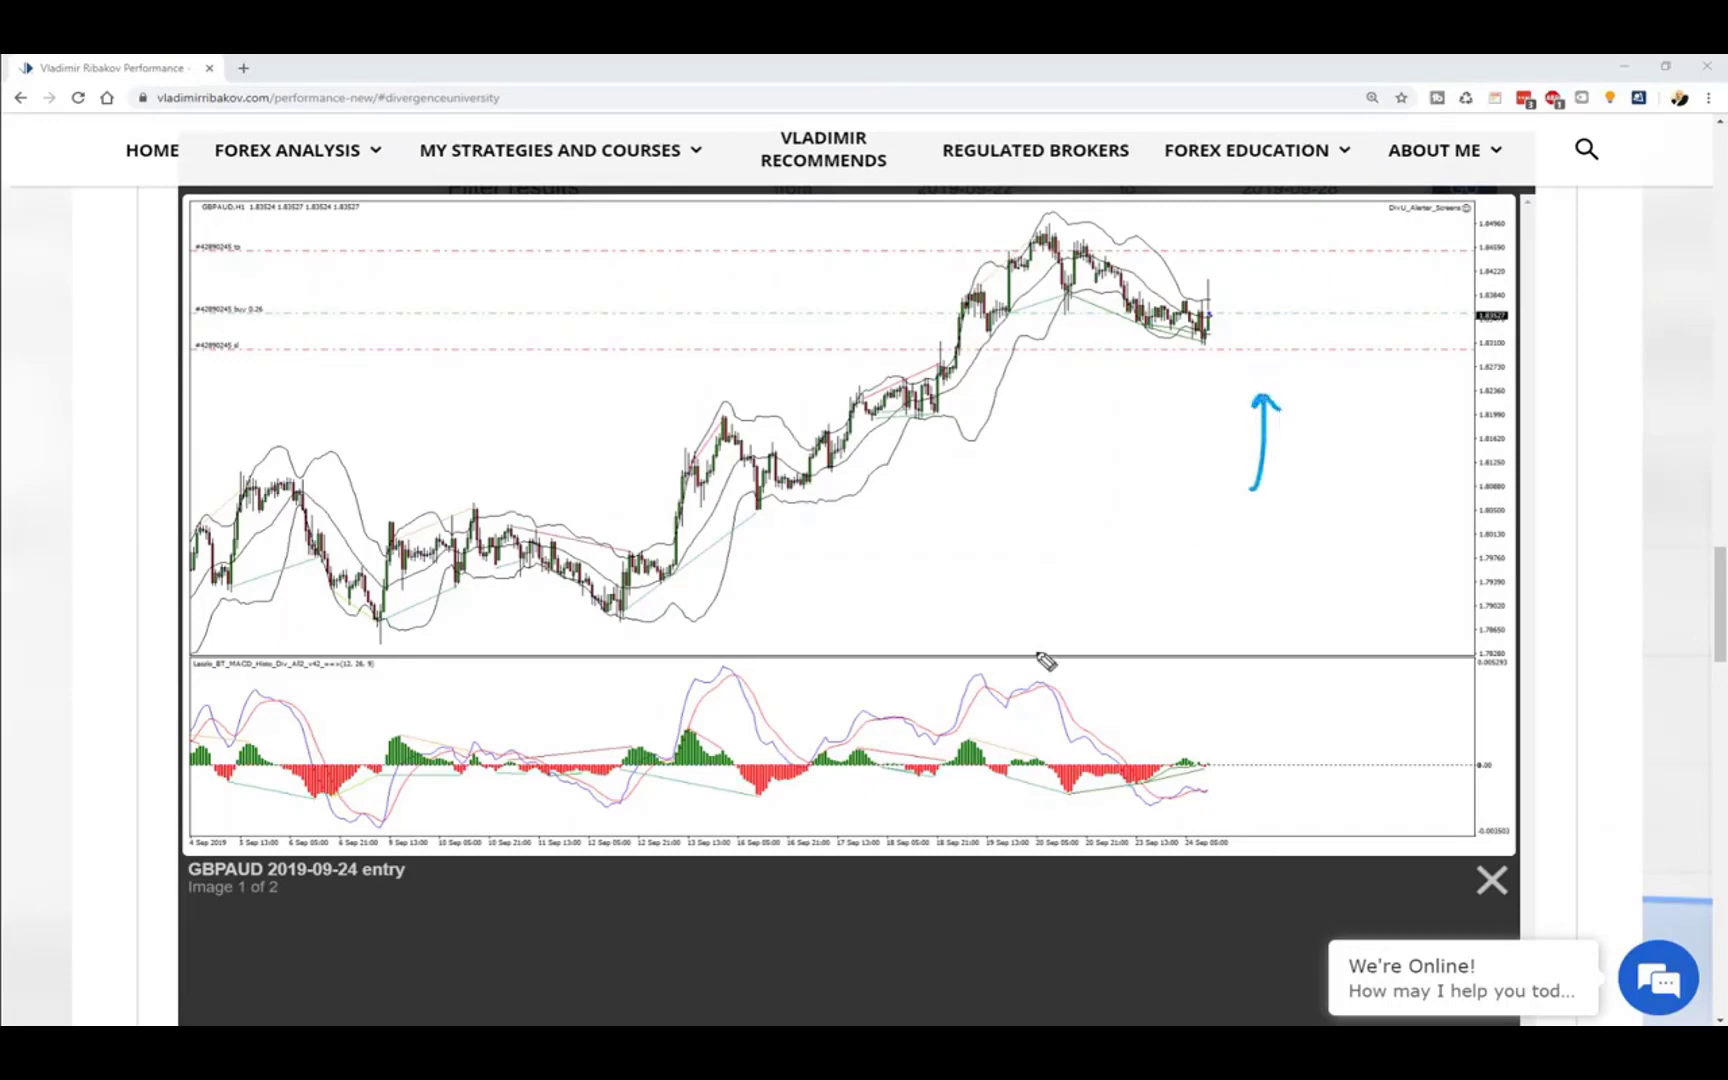
pyautogui.moveTo(1042, 660)
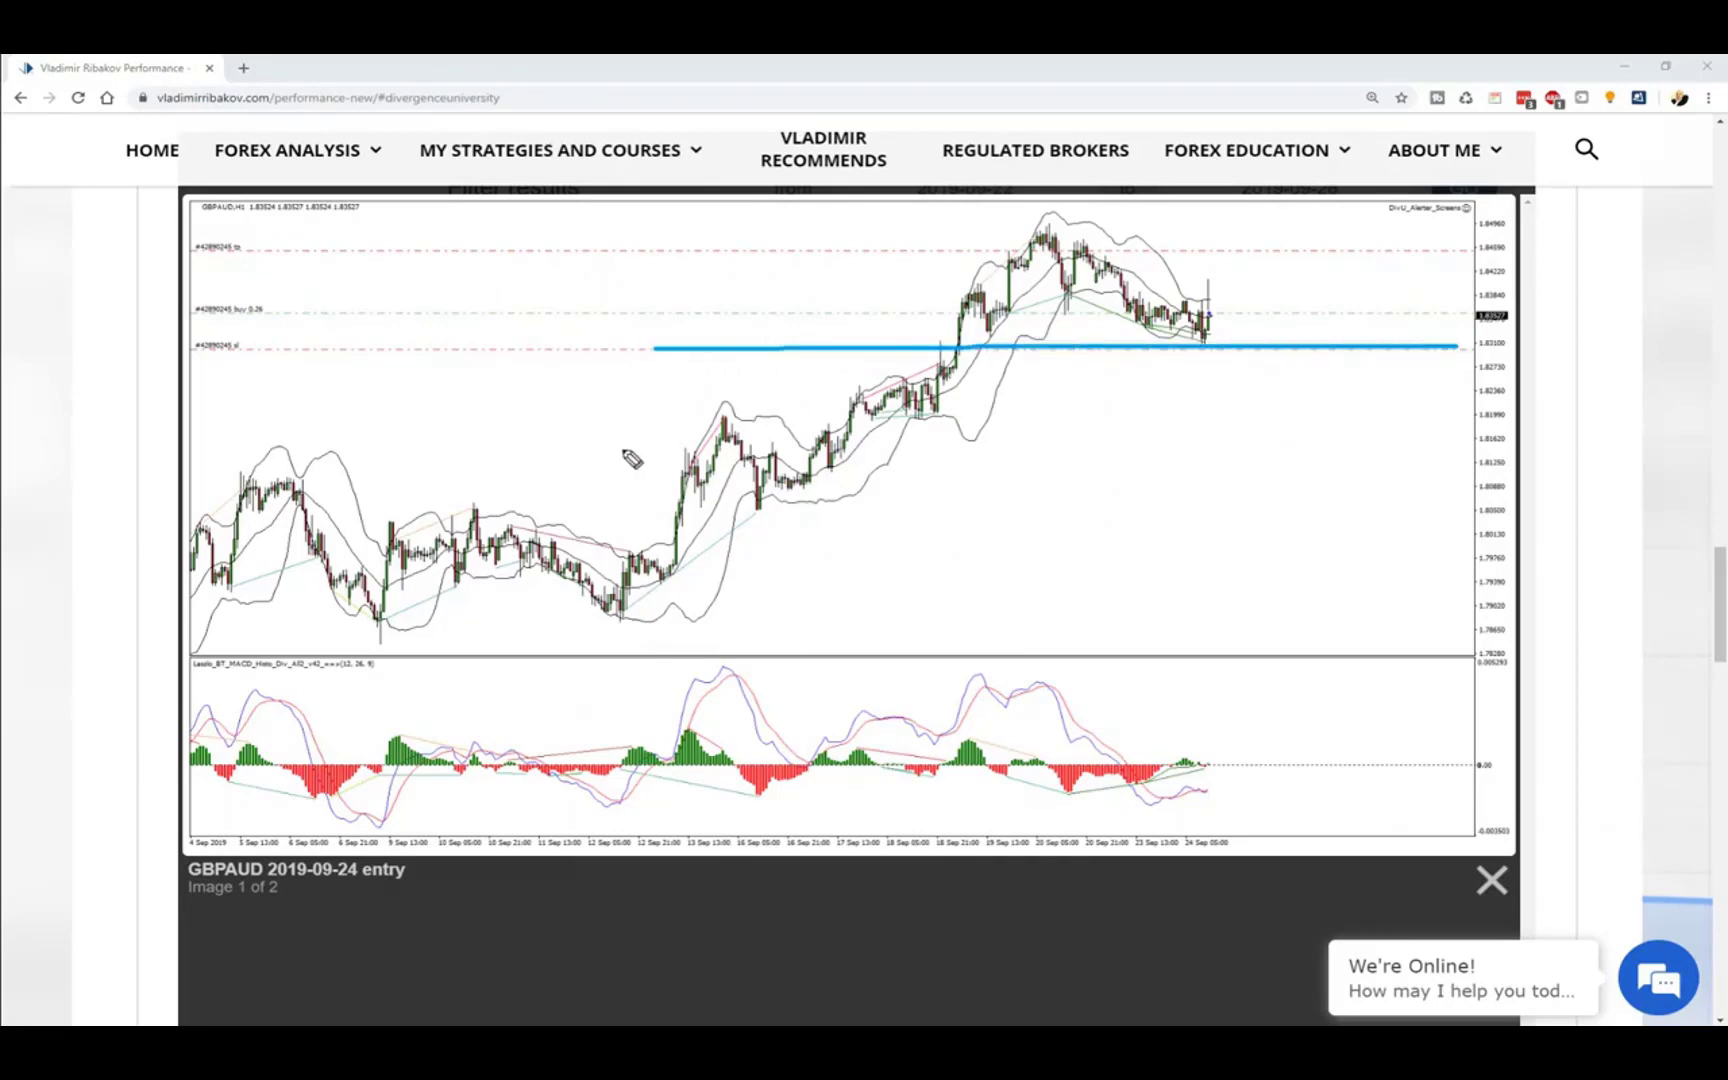
pyautogui.moveTo(1174, 822)
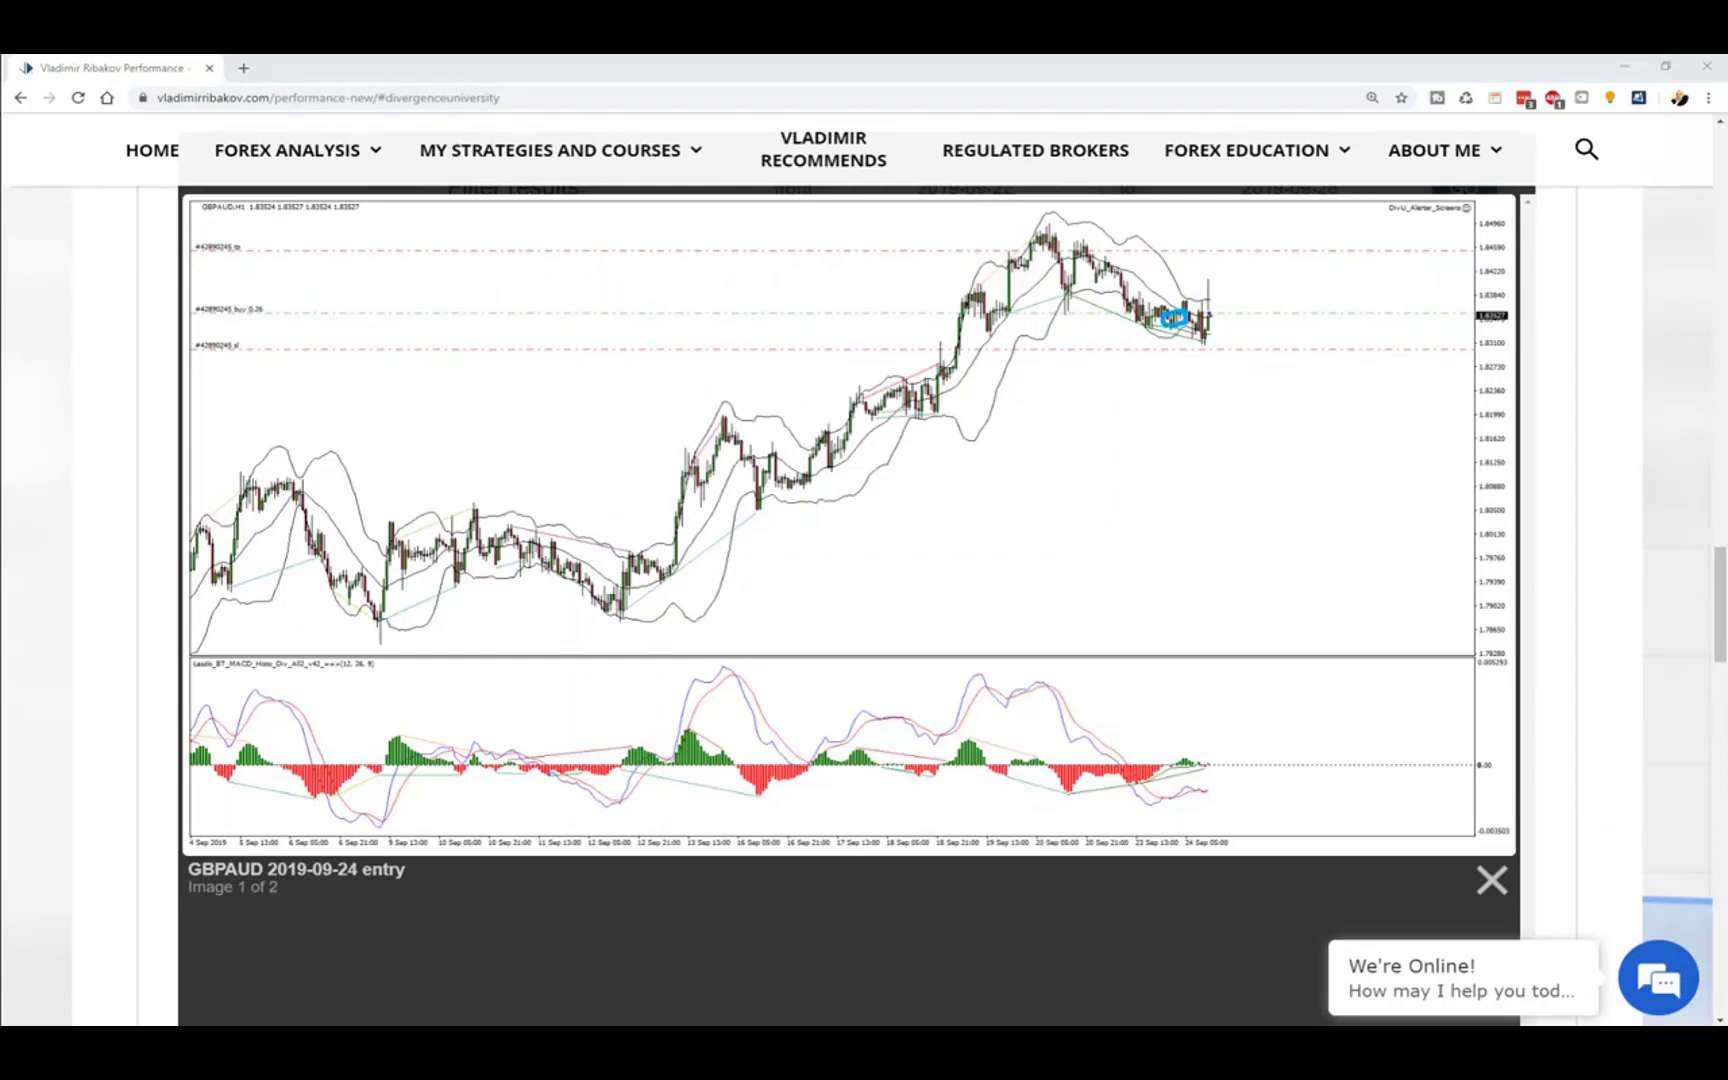
pyautogui.moveTo(1188, 366)
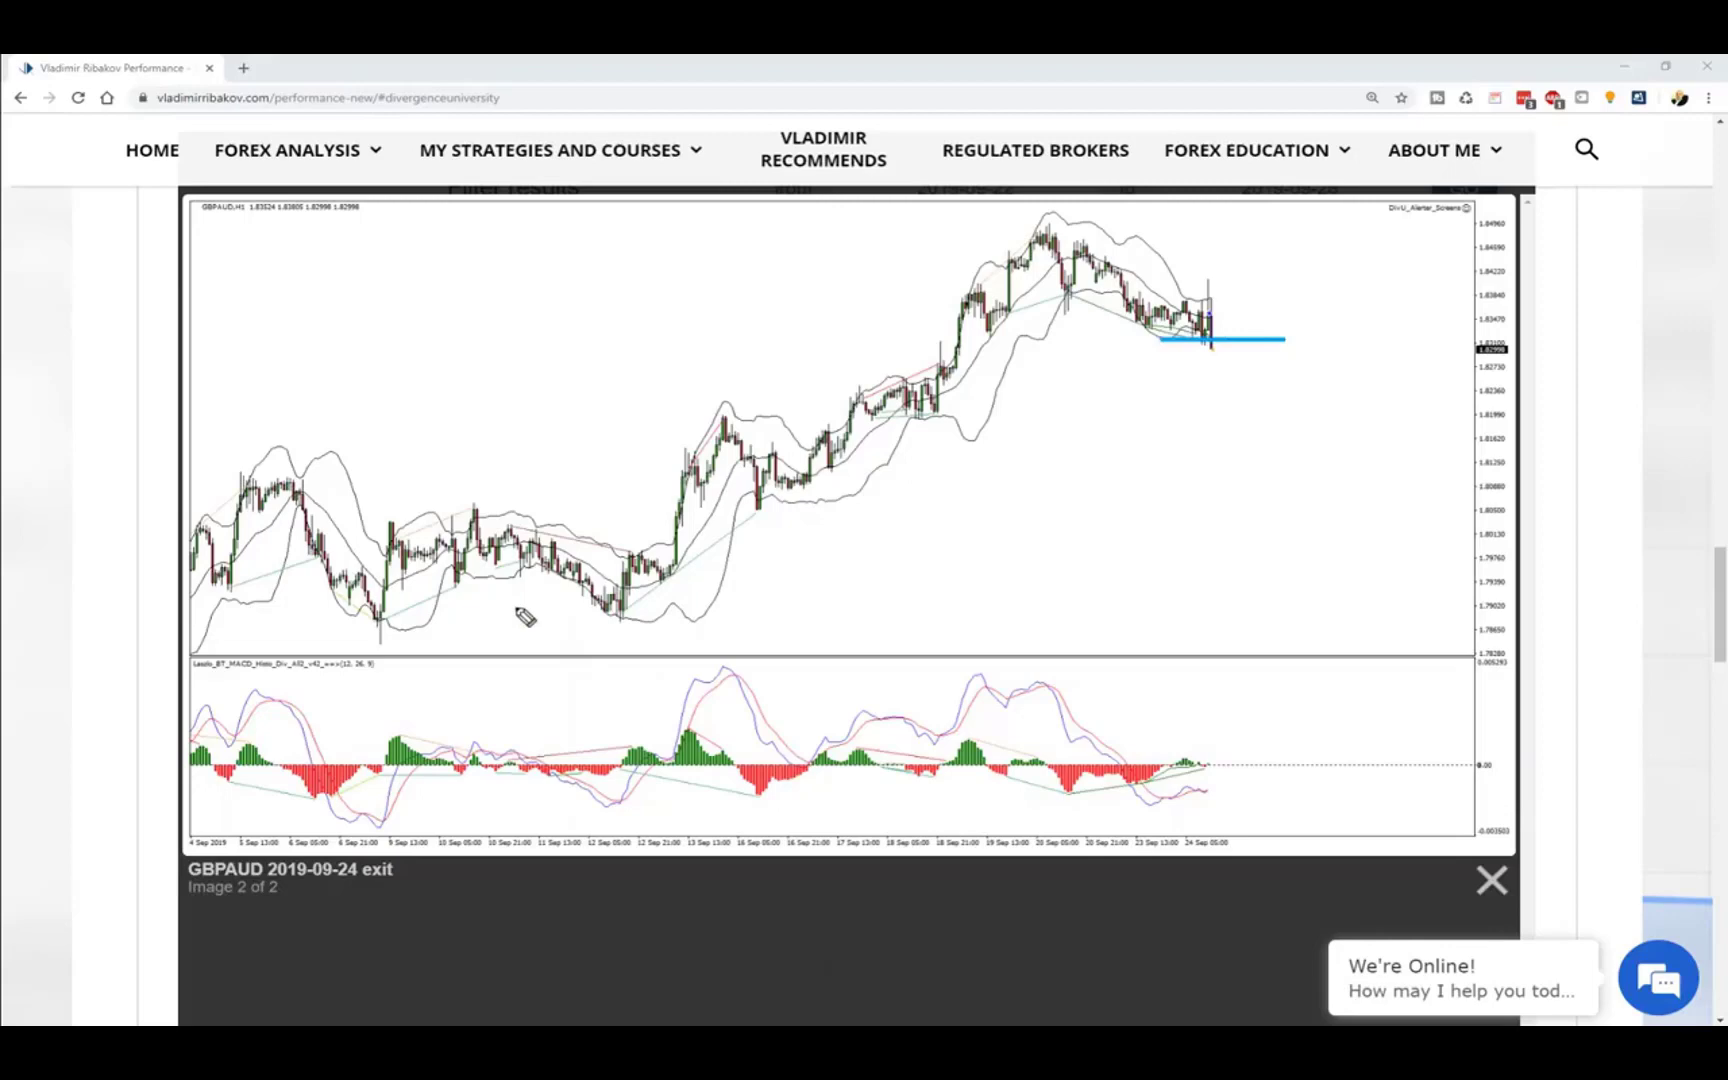
pyautogui.moveTo(1092, 276)
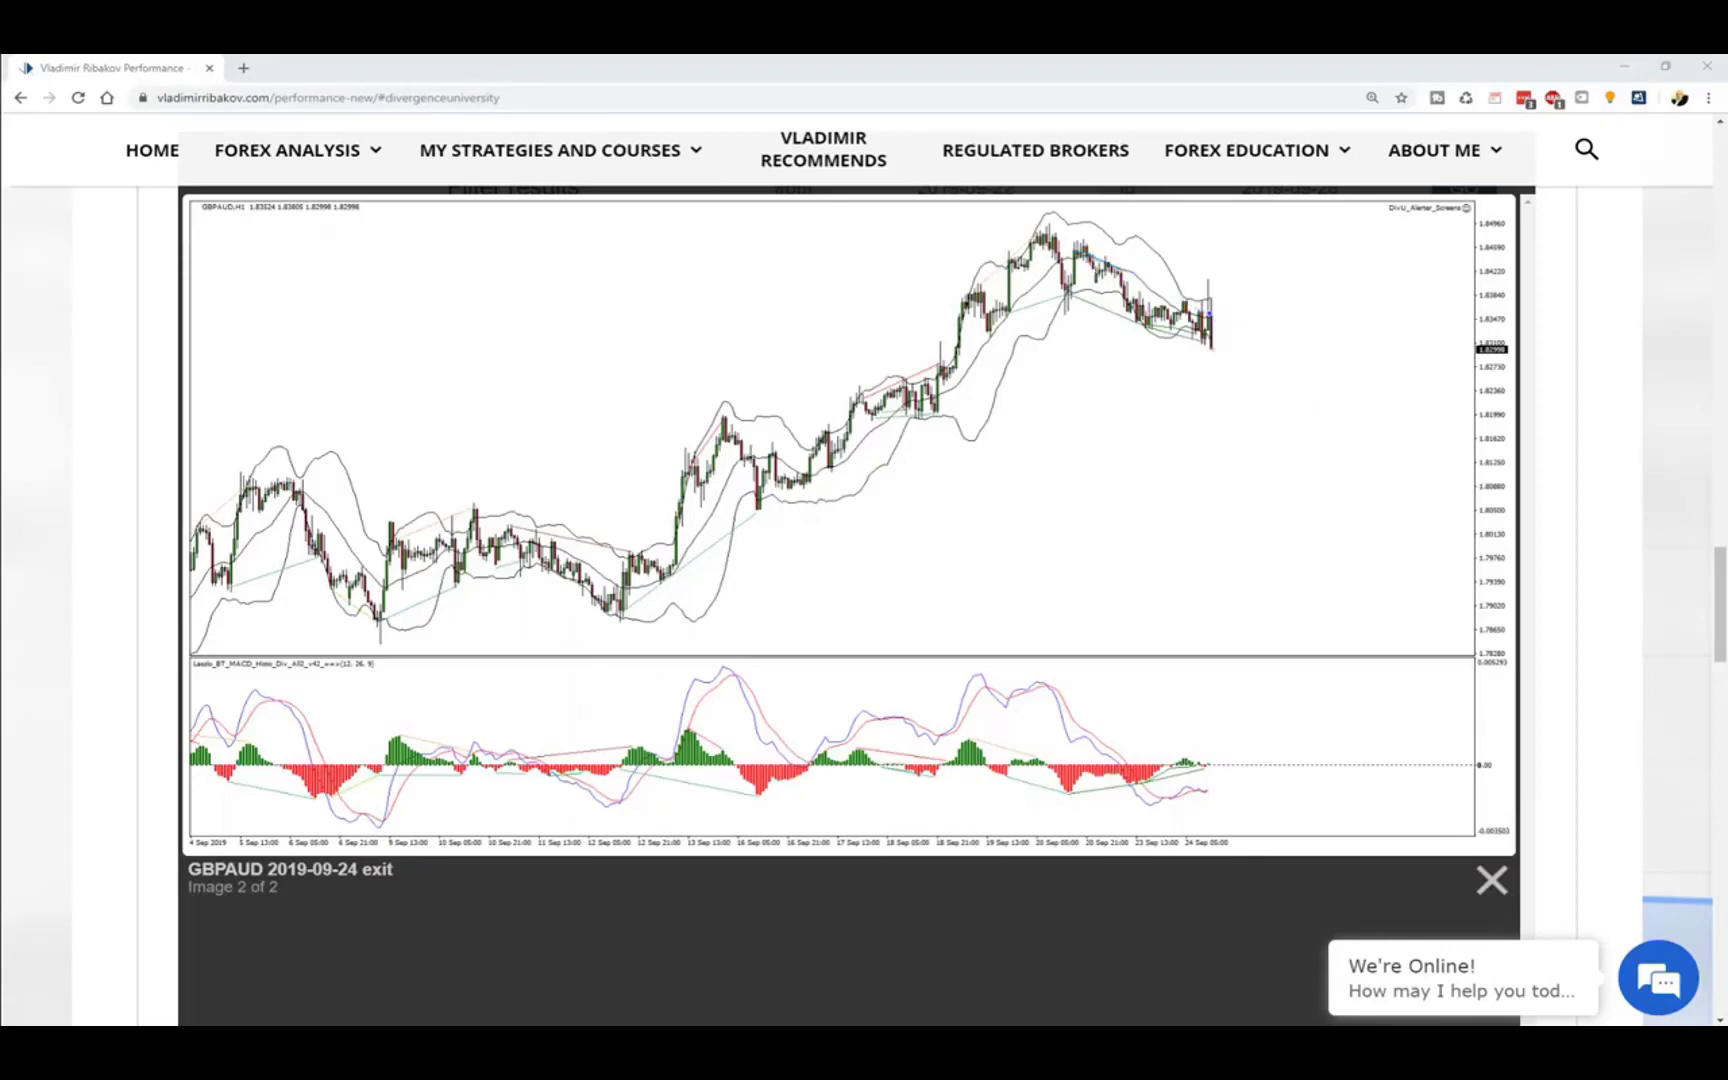
# Close the GBPAUD exit chart to return to the weekly results table.
pyautogui.click(1492, 880)
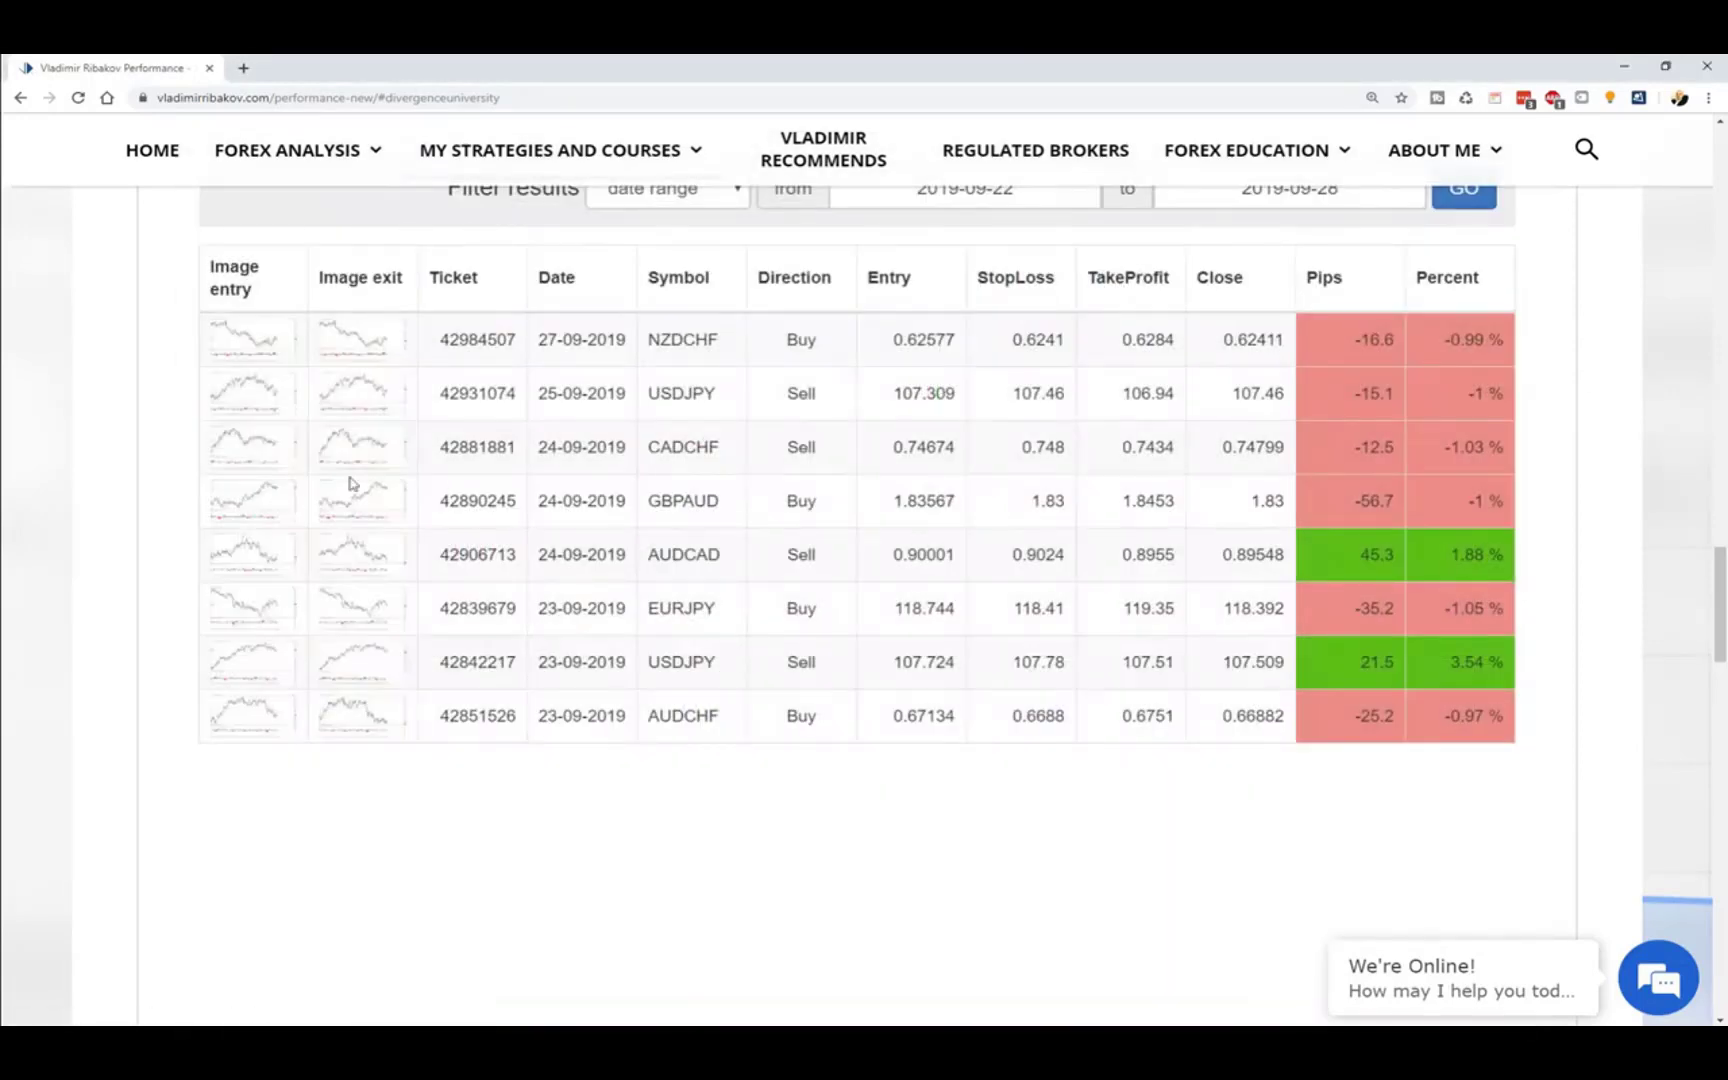
# Open the CADCHF 2019-09-24 entry chart and draw a downtrend line from its peak past the latest candles.
pyautogui.click(252, 446)
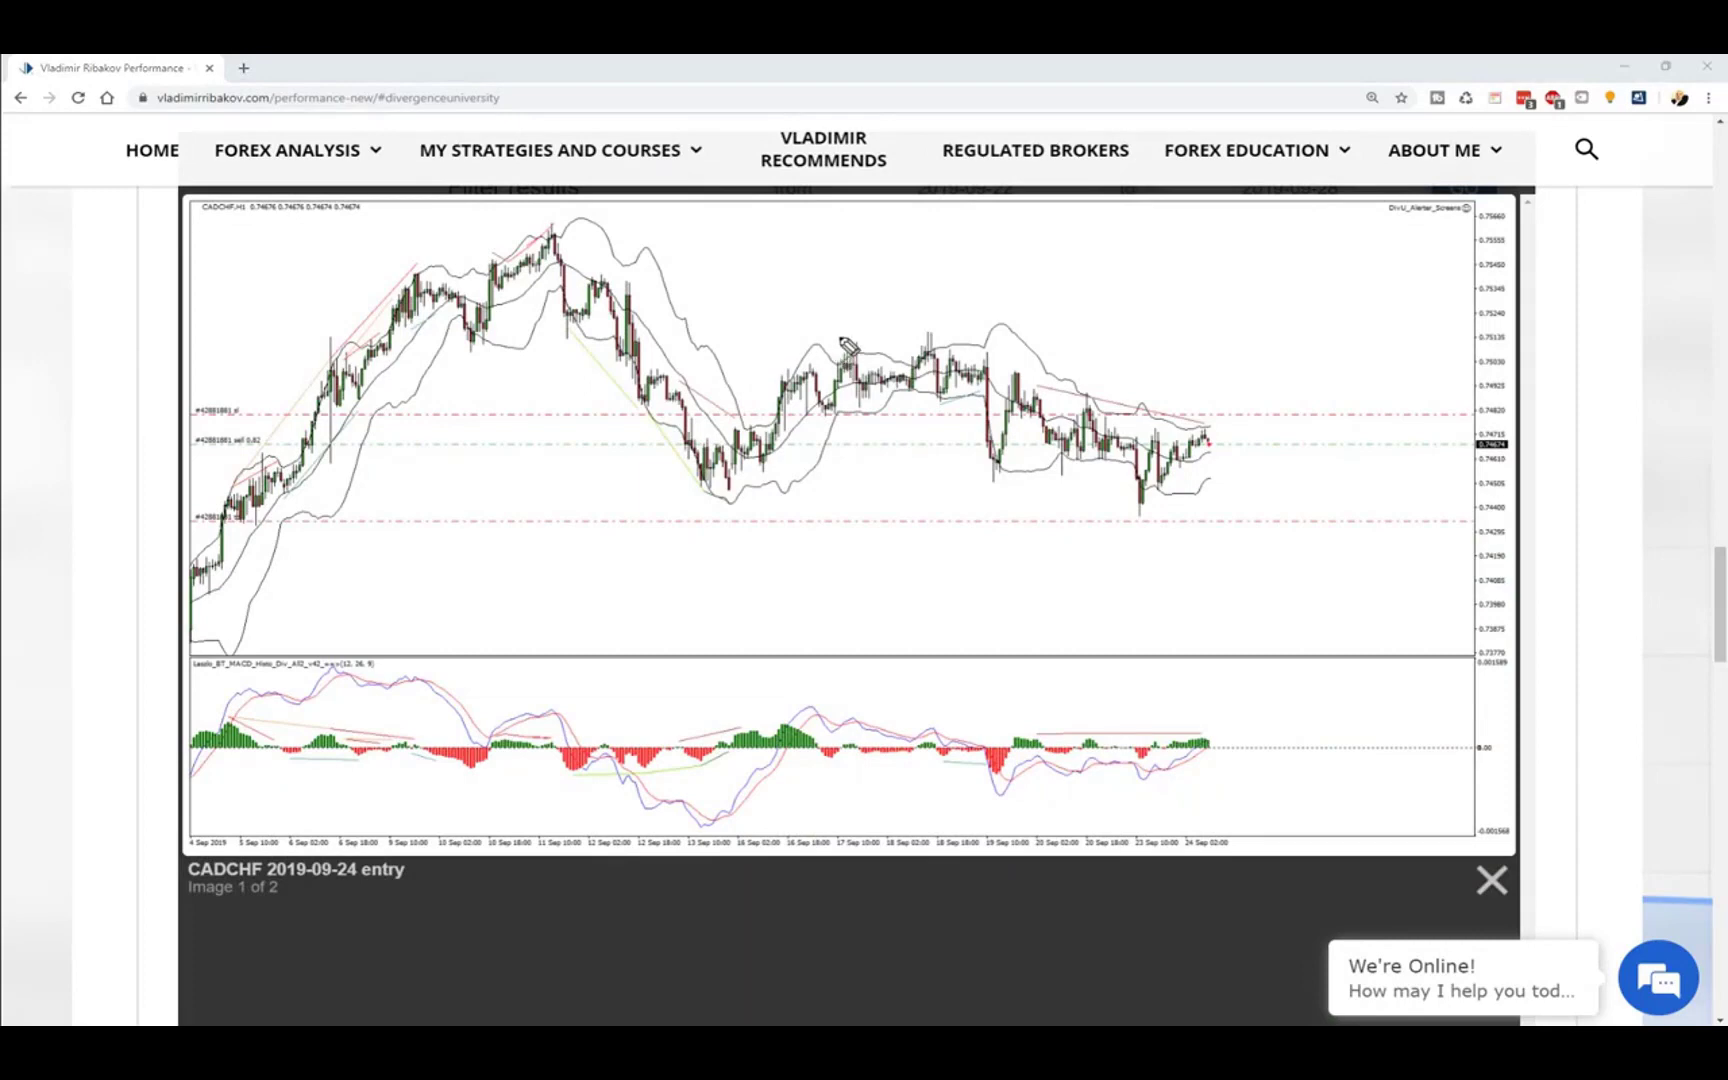
pyautogui.moveTo(546, 232)
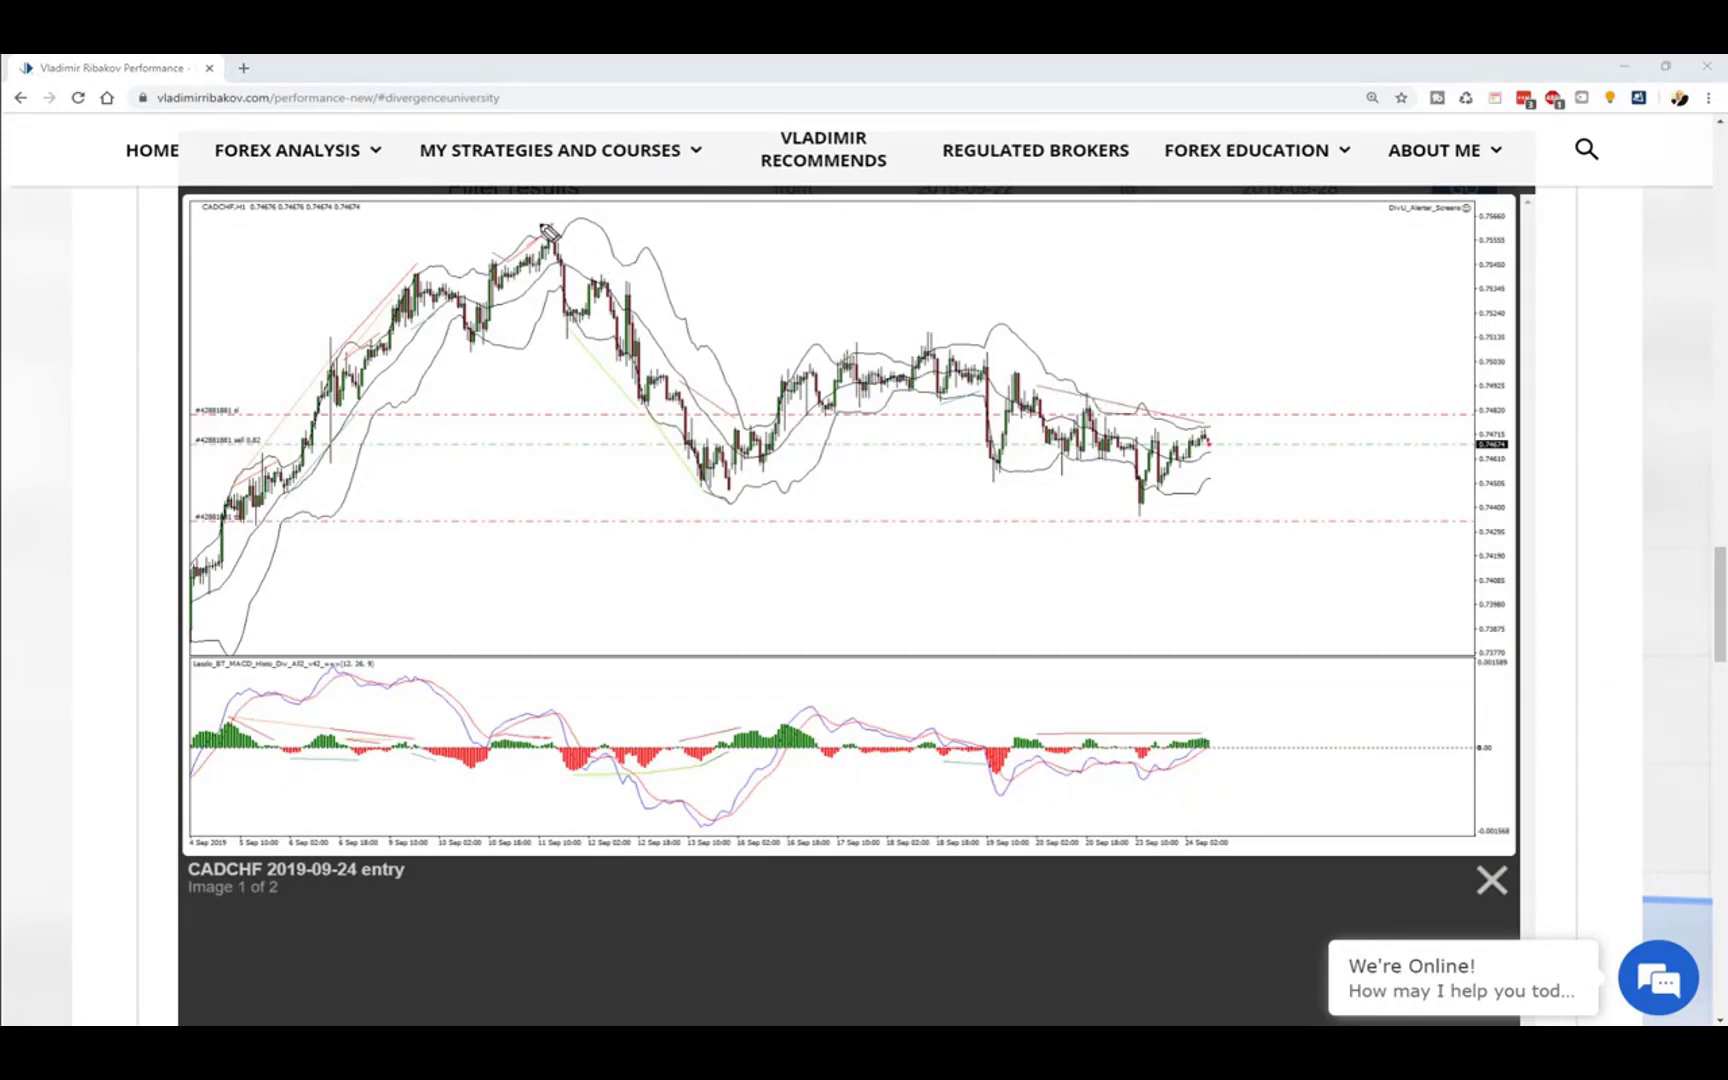
pyautogui.moveTo(542, 224); pyautogui.dragTo(1086, 364)
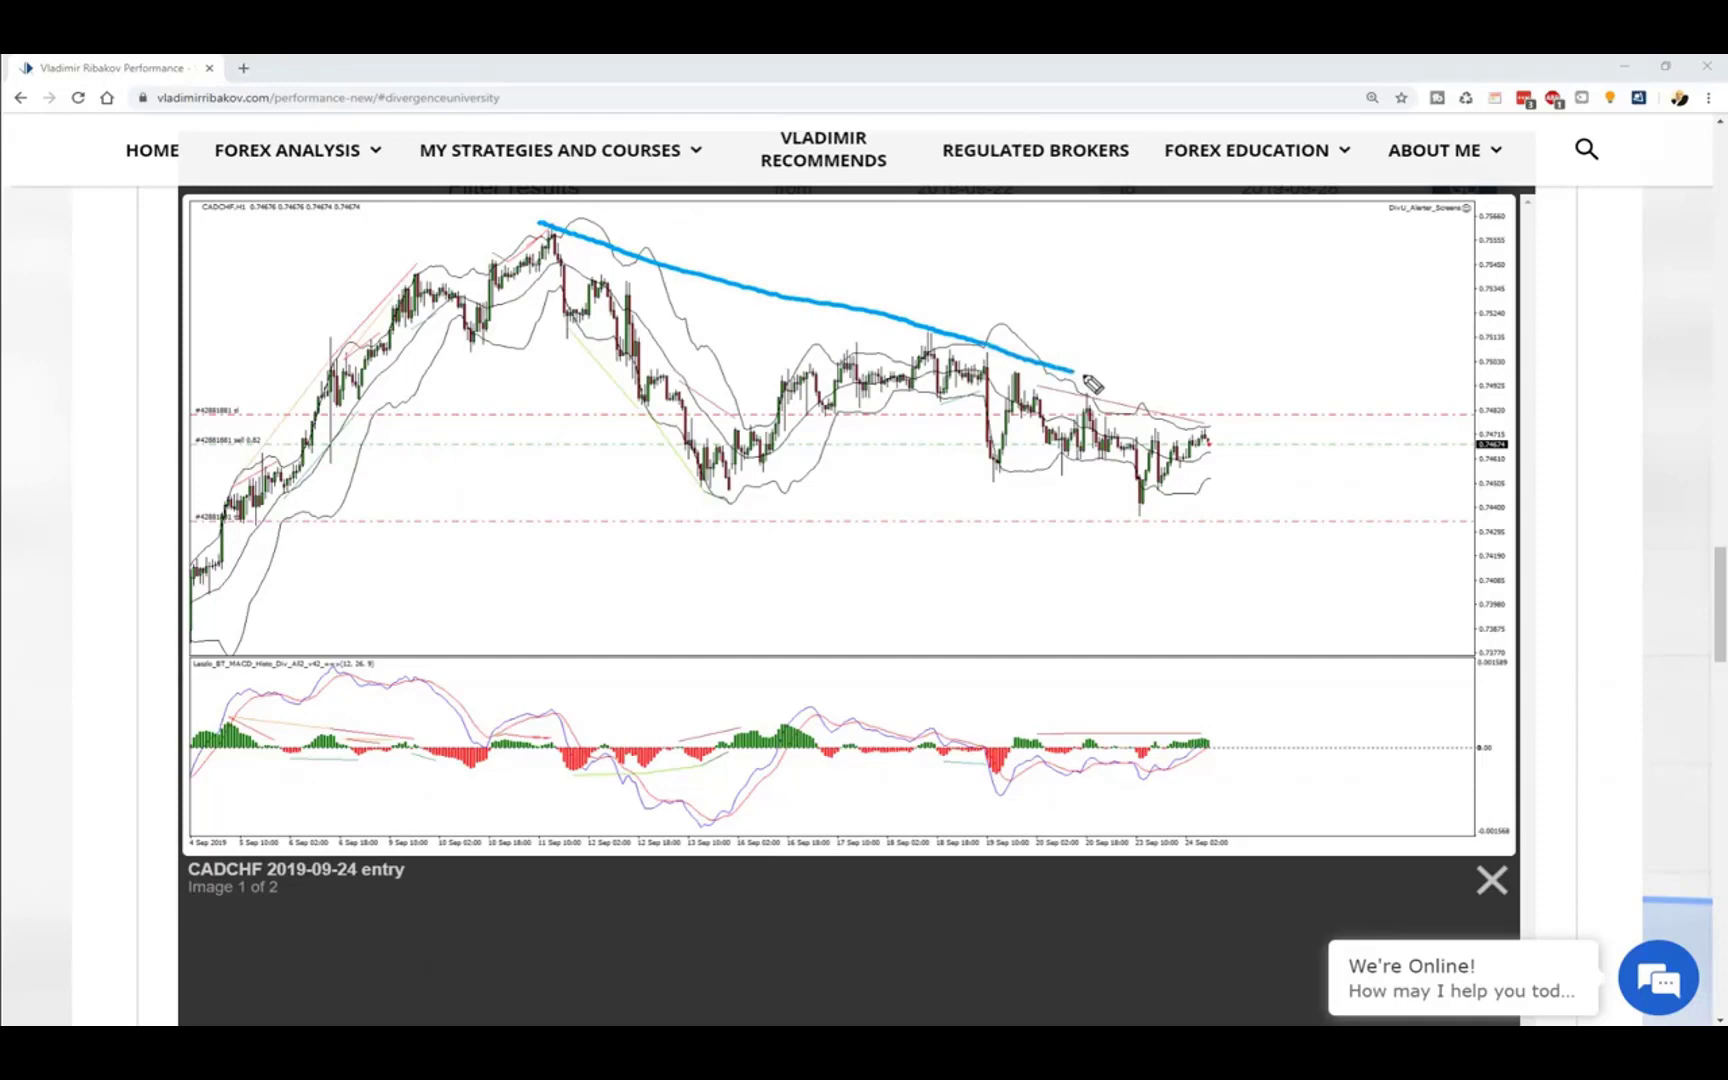
pyautogui.moveTo(1086, 370); pyautogui.dragTo(1422, 488)
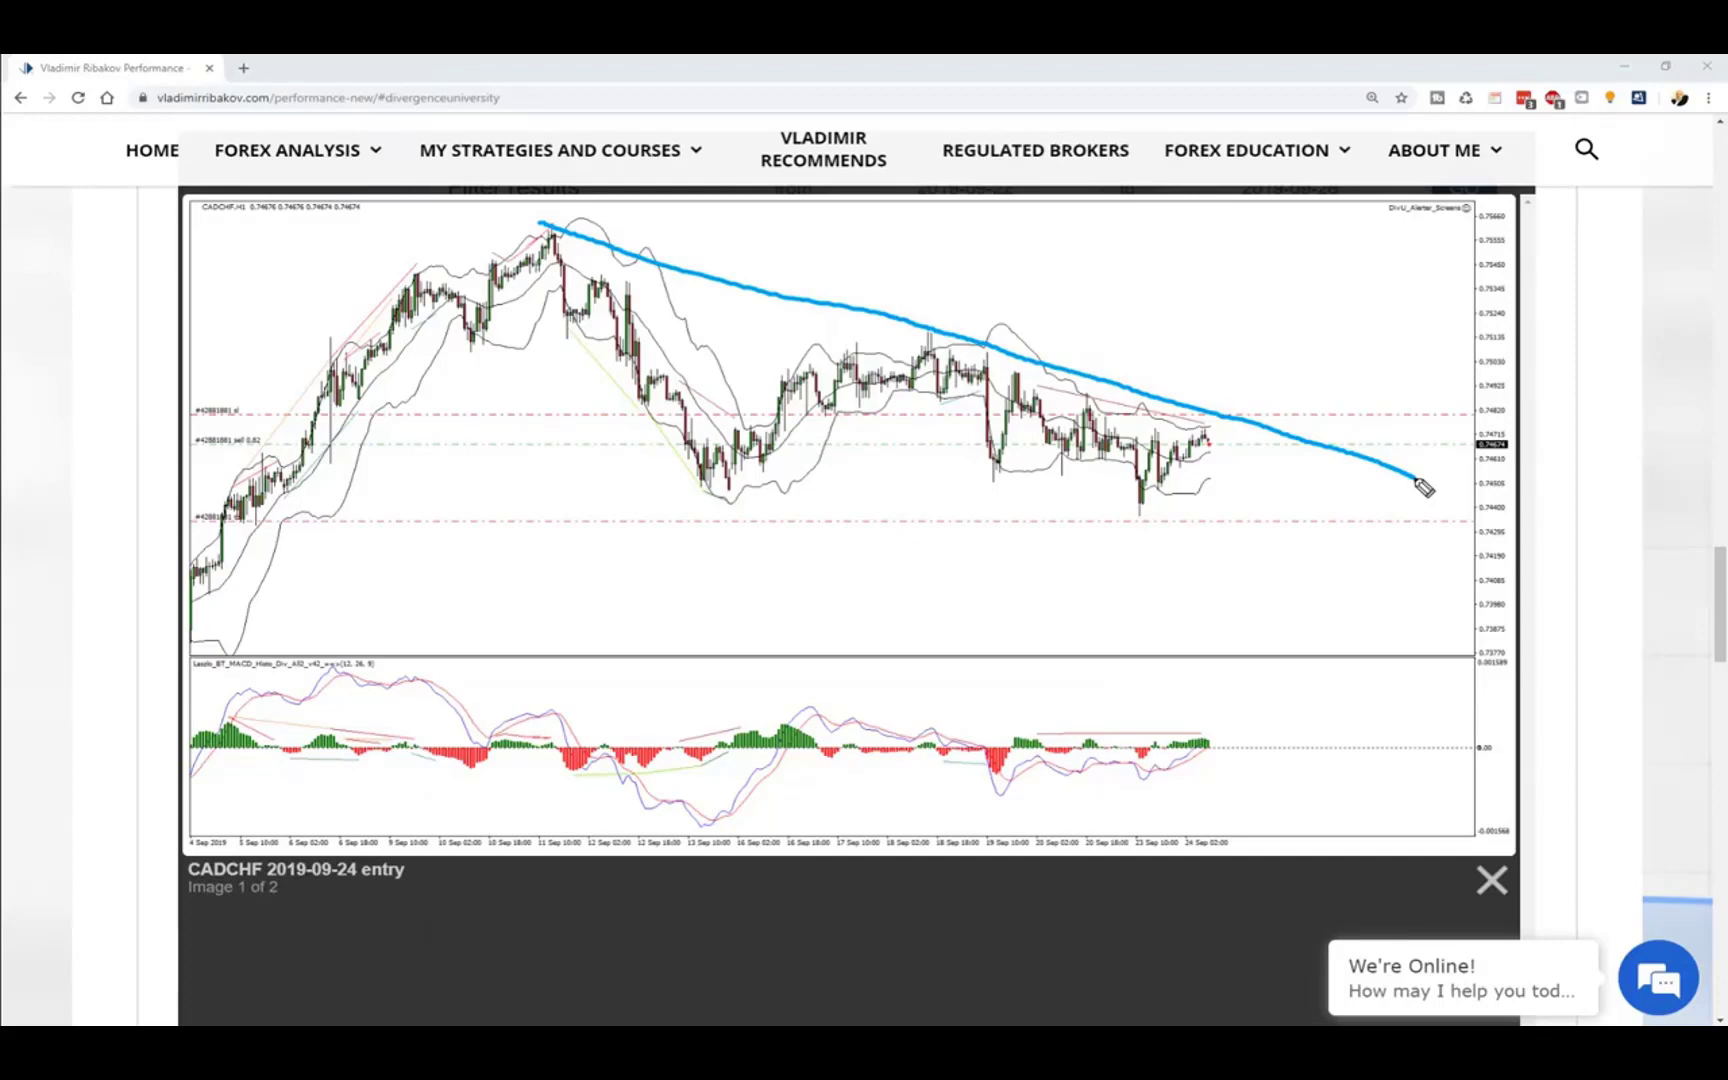
pyautogui.moveTo(276, 606)
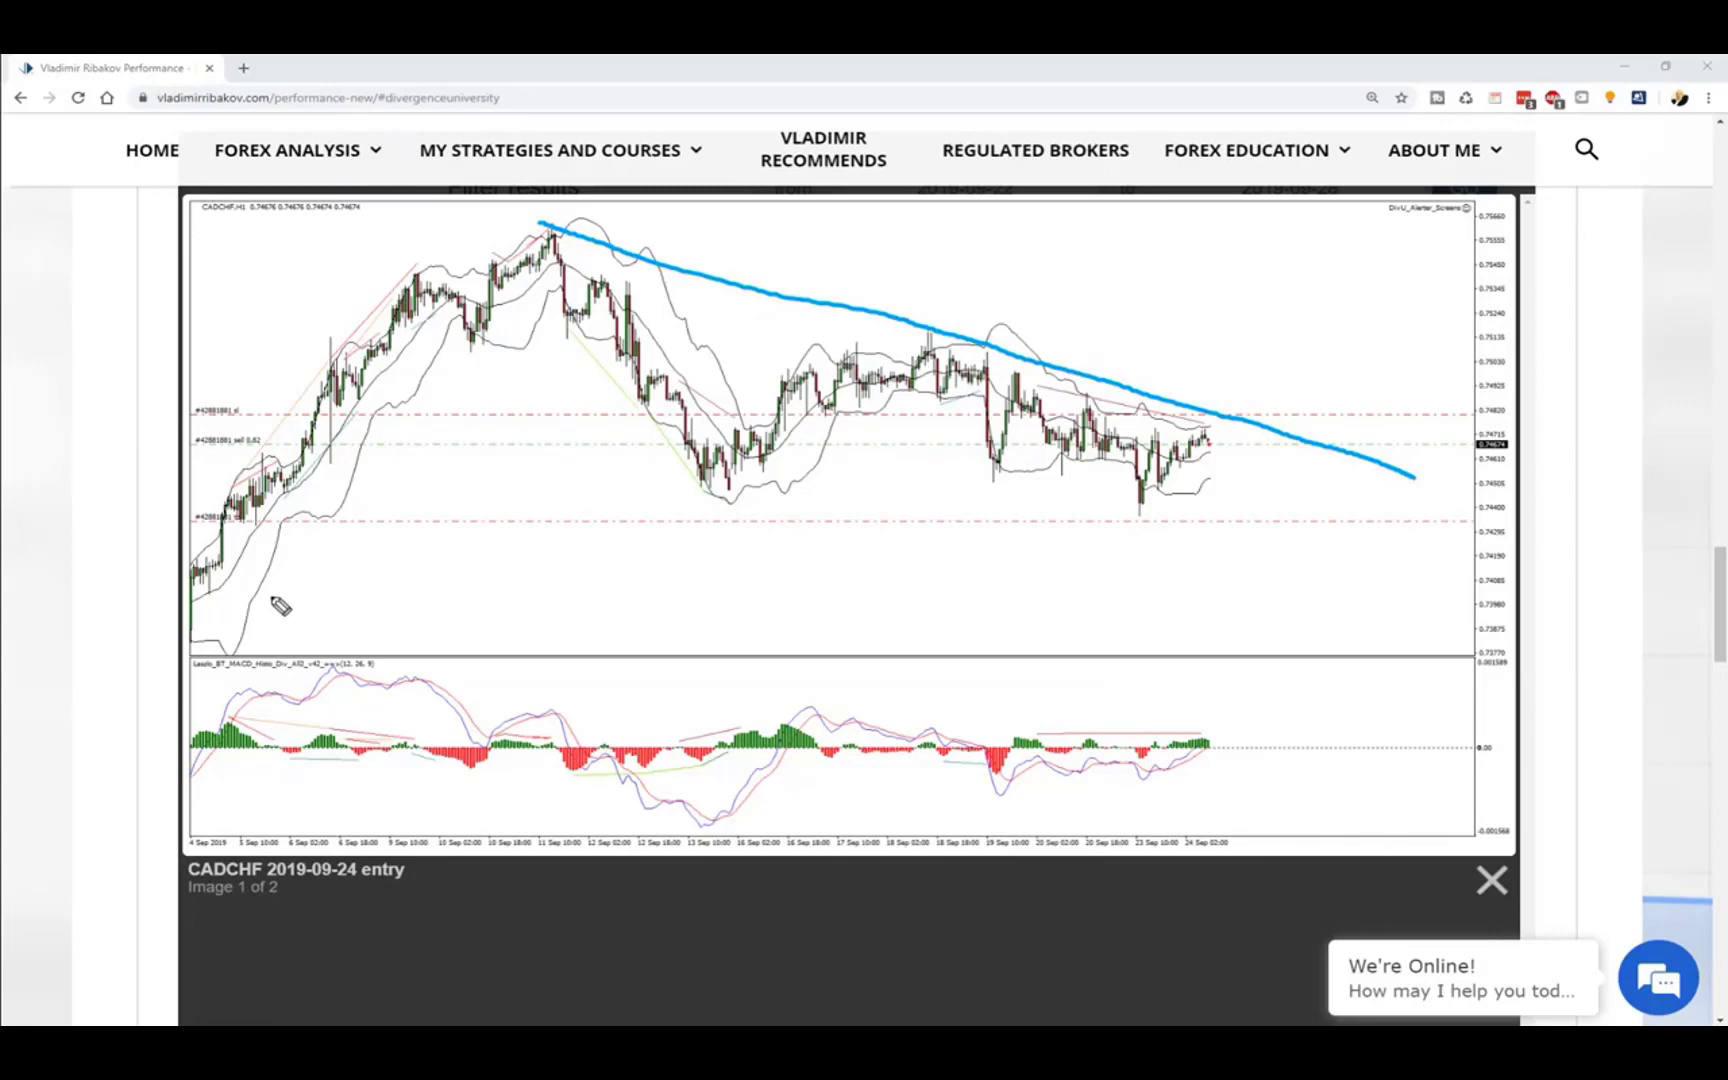
pyautogui.moveTo(278, 604)
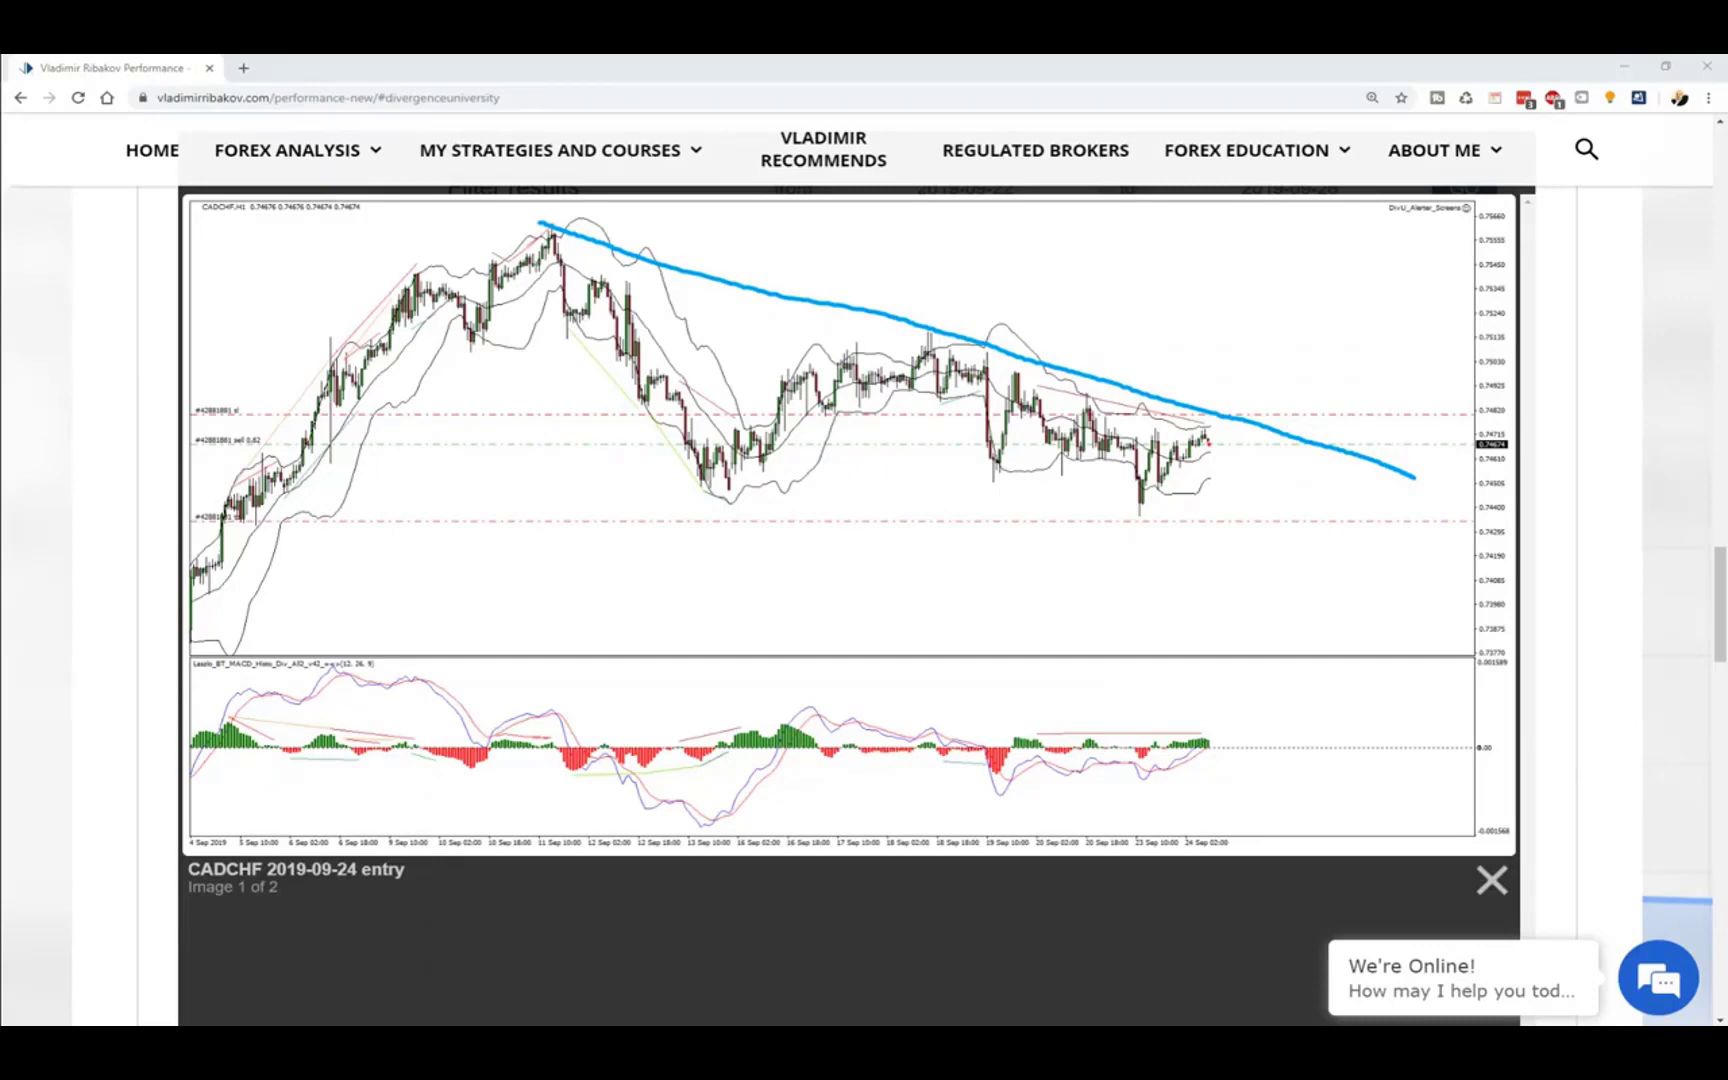
pyautogui.moveTo(684, 668)
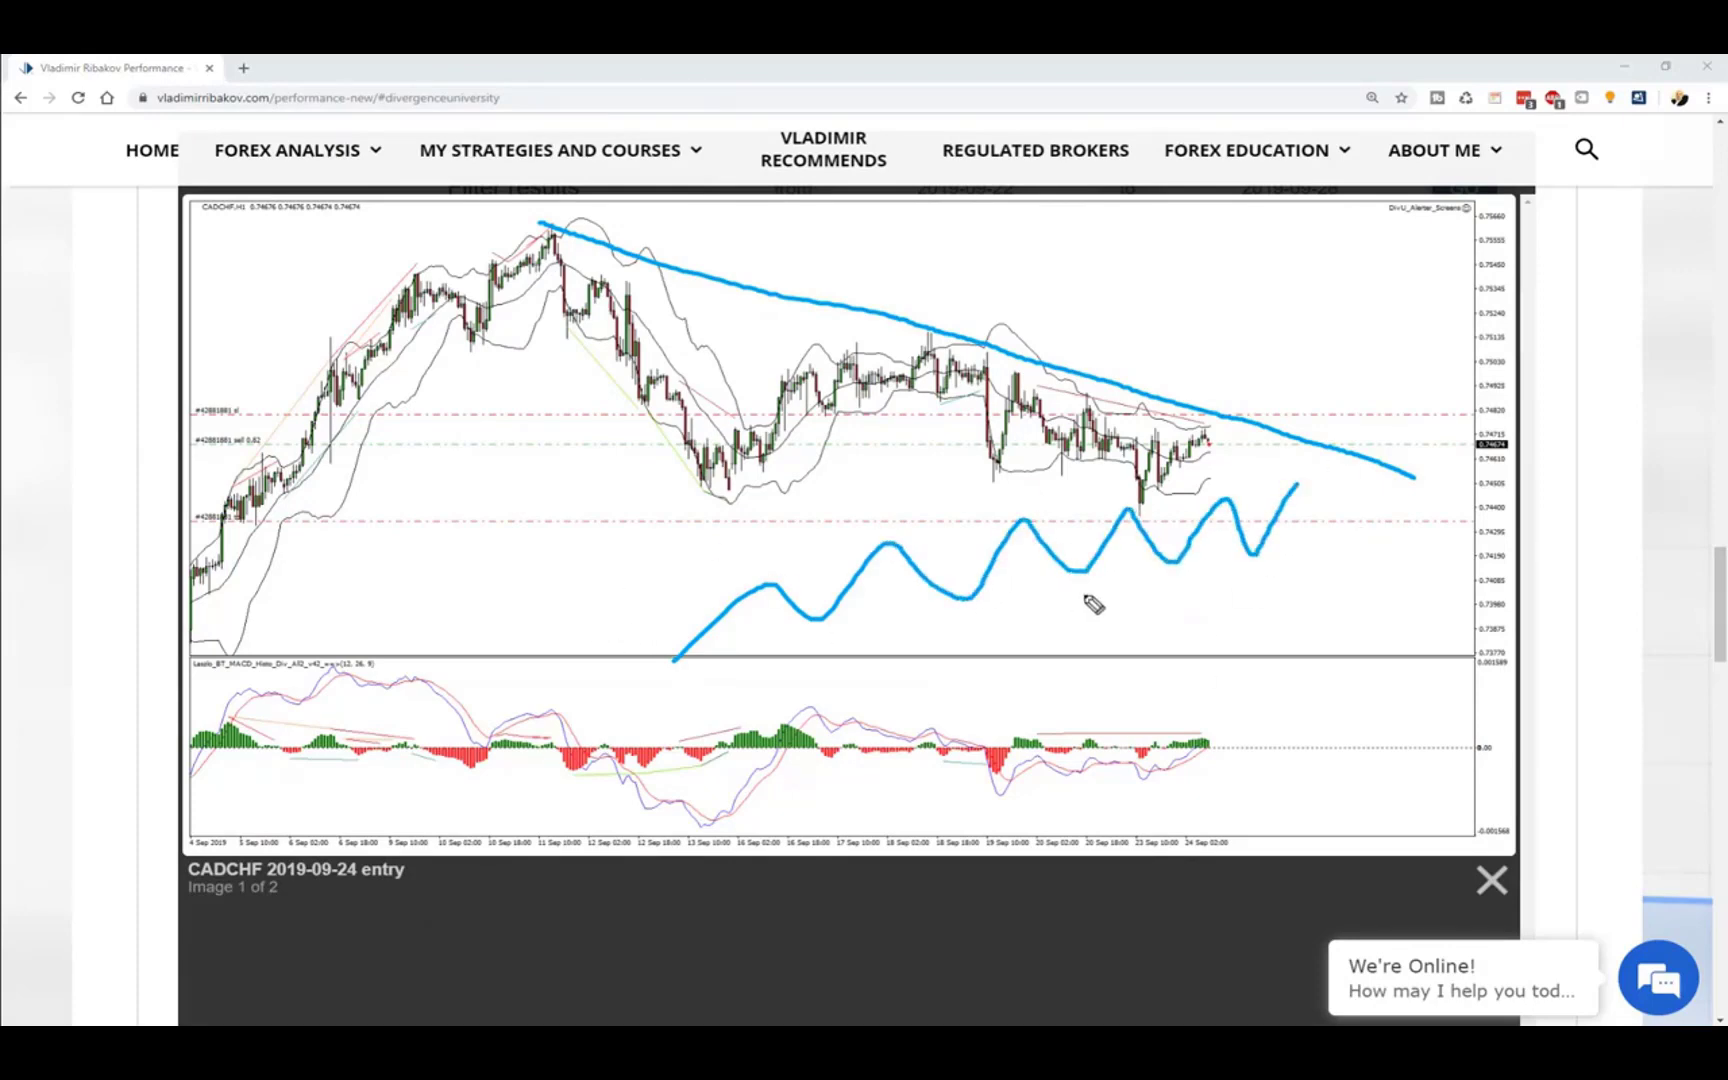
pyautogui.moveTo(1058, 604)
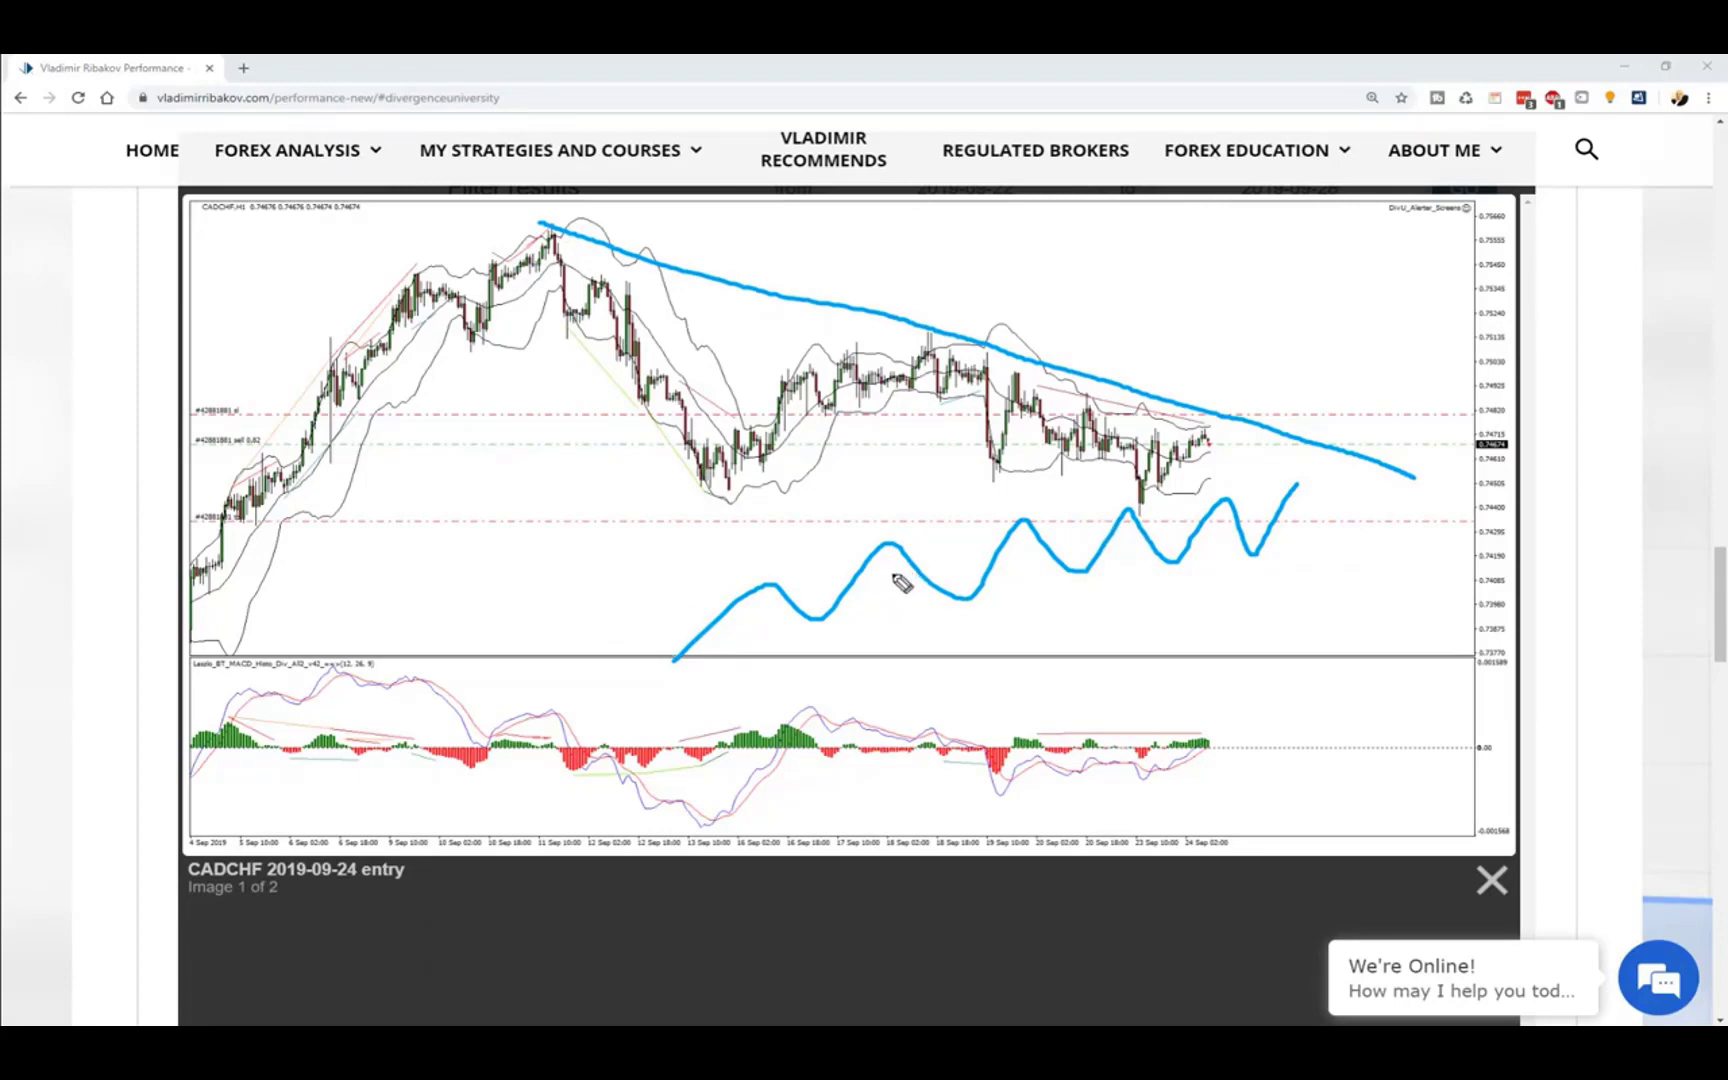
pyautogui.moveTo(950, 592)
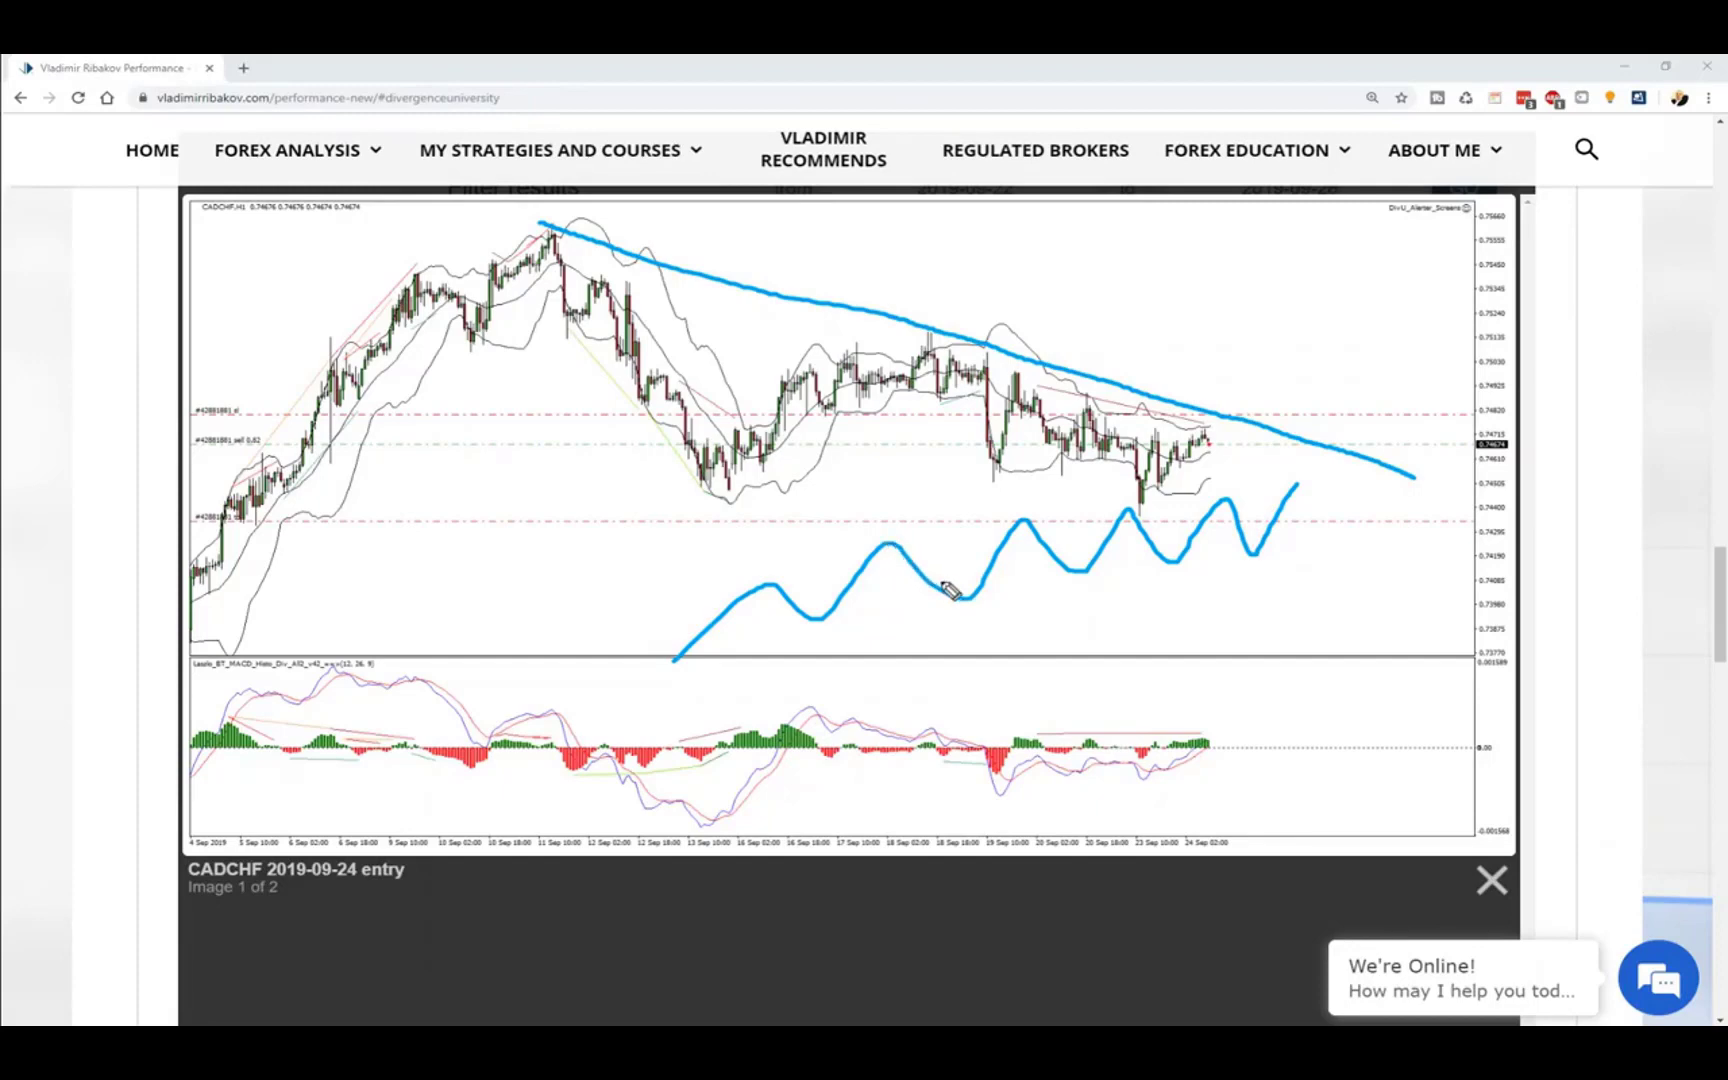
pyautogui.moveTo(890, 624)
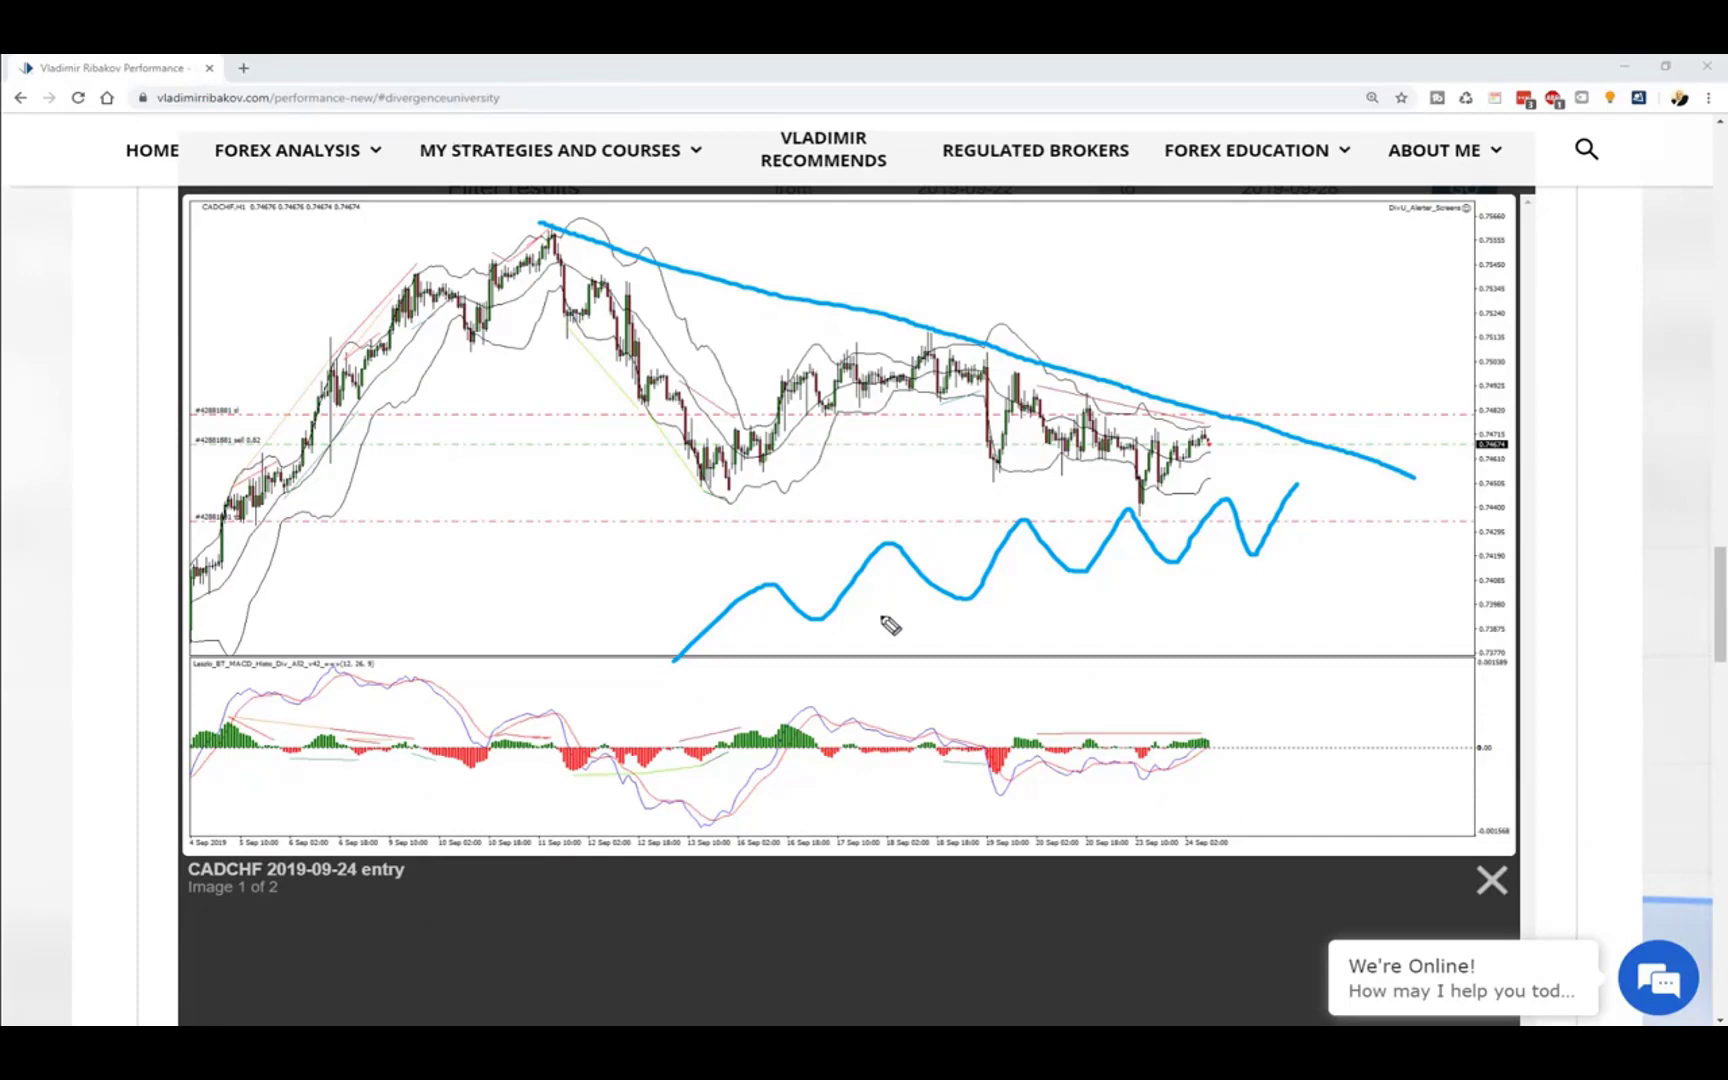
pyautogui.moveTo(978, 618)
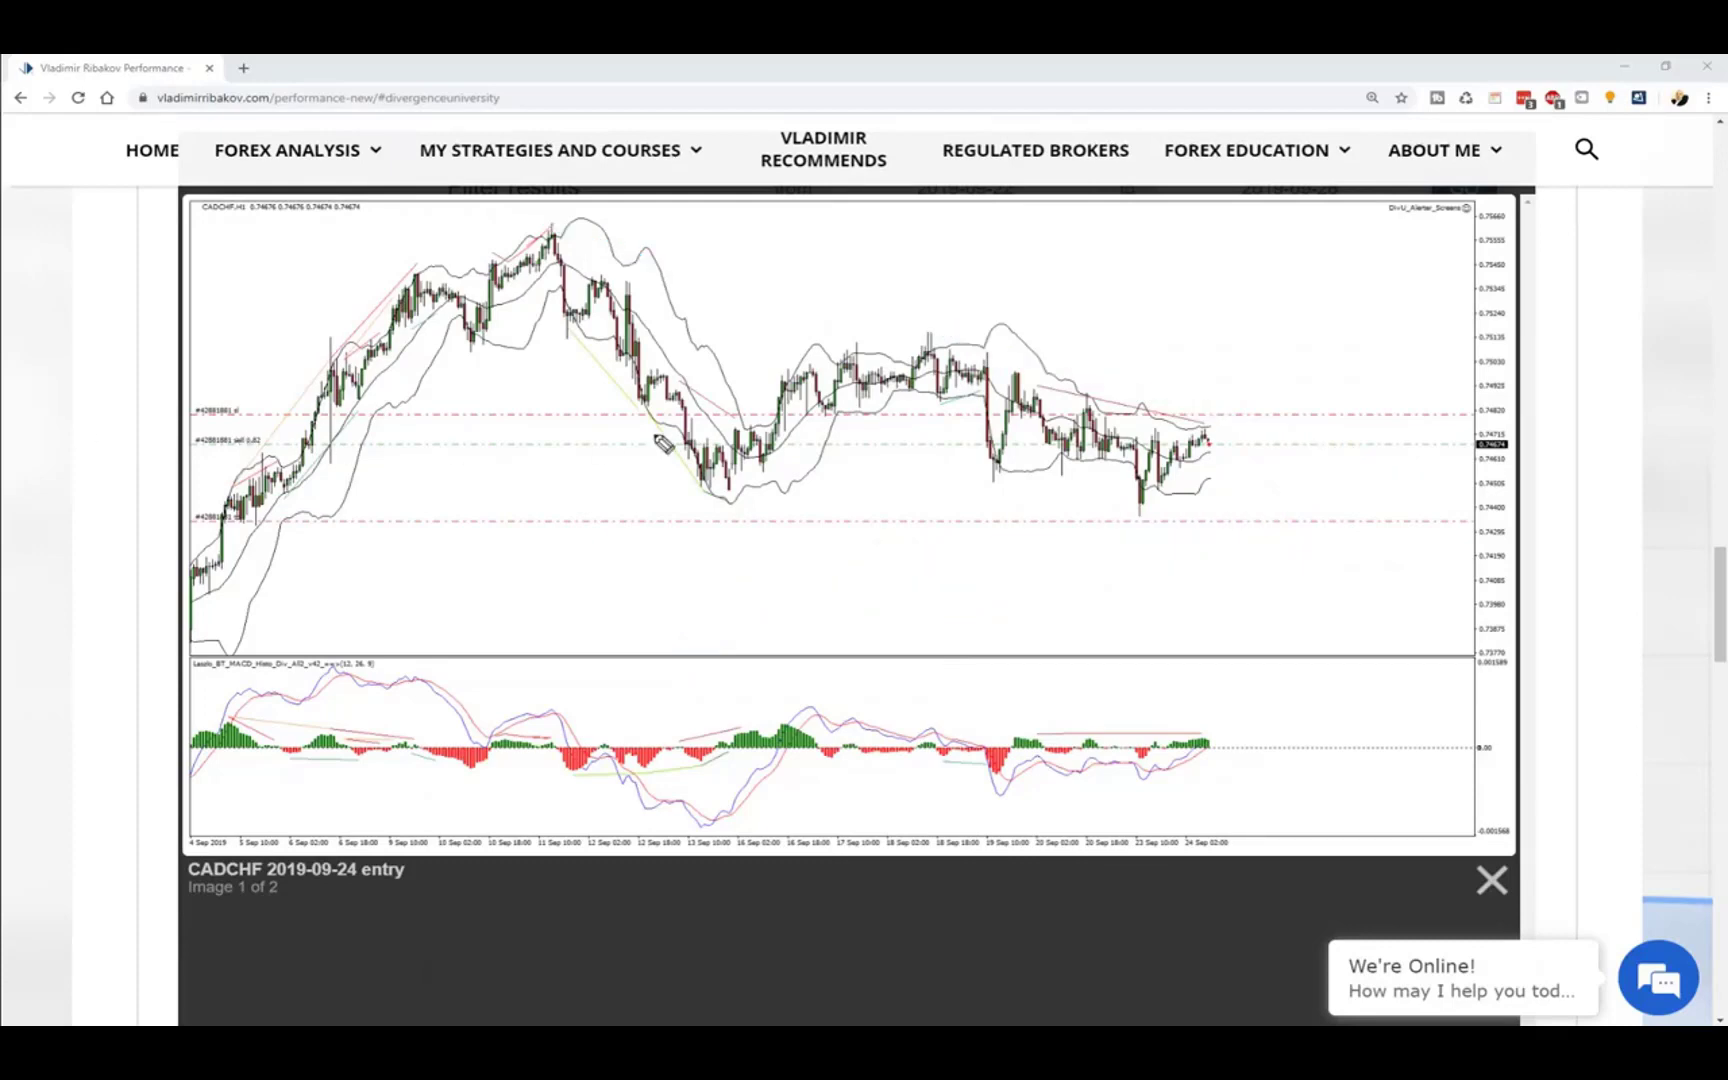
# Draw the CADCHF downtrend line from the peak and mark the consolidation and breakout area.
pyautogui.moveTo(534, 220); pyautogui.dragTo(1466, 490)
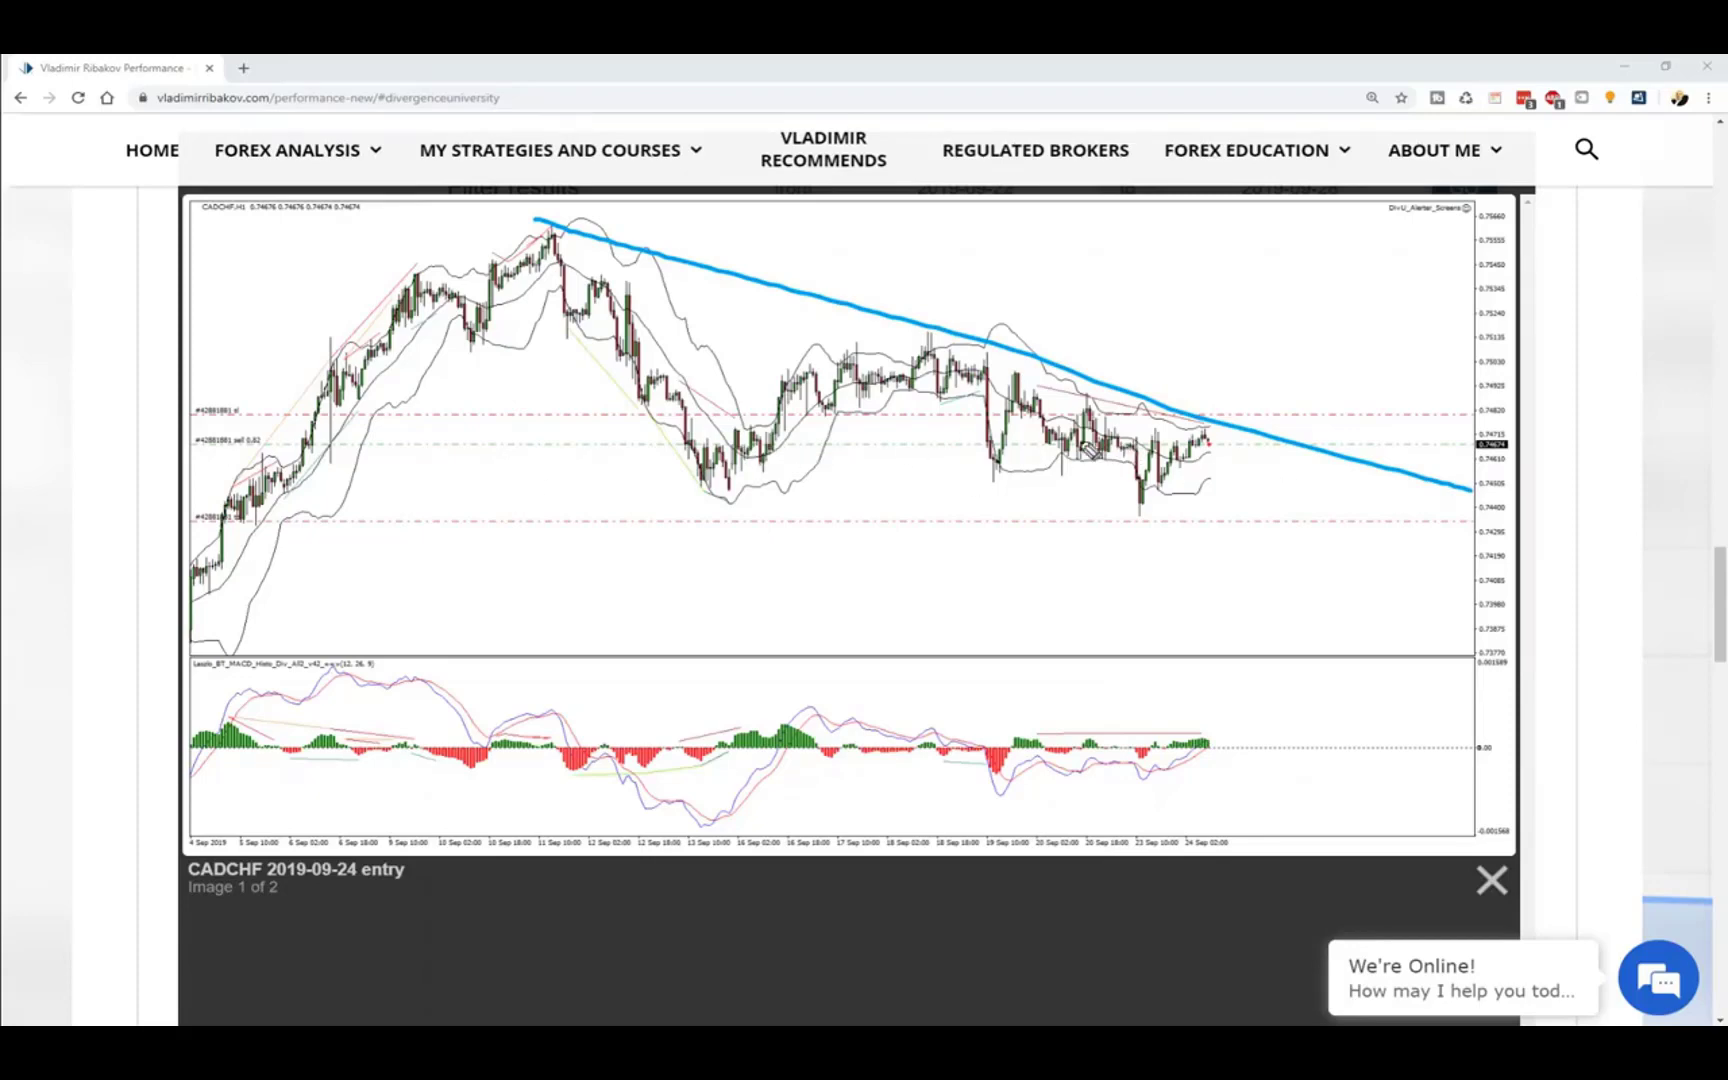
pyautogui.moveTo(1042, 430); pyautogui.dragTo(1152, 452)
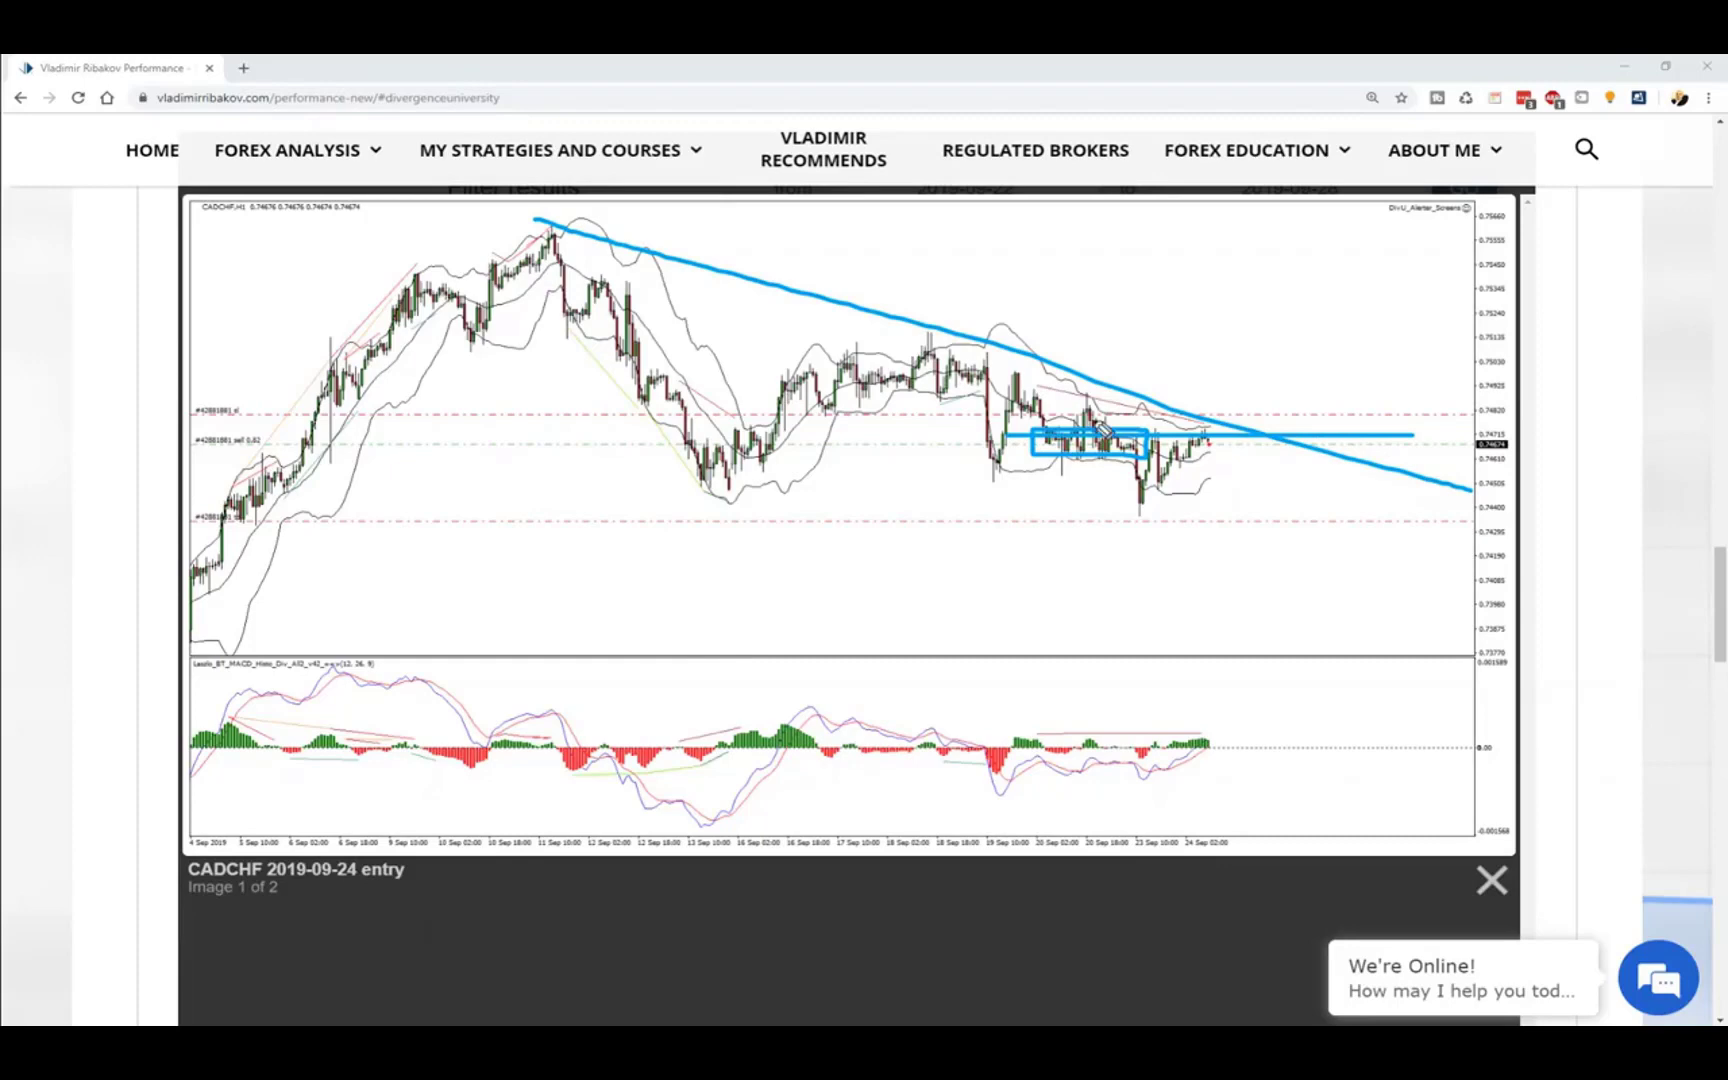
pyautogui.moveTo(870, 320); pyautogui.dragTo(1356, 512)
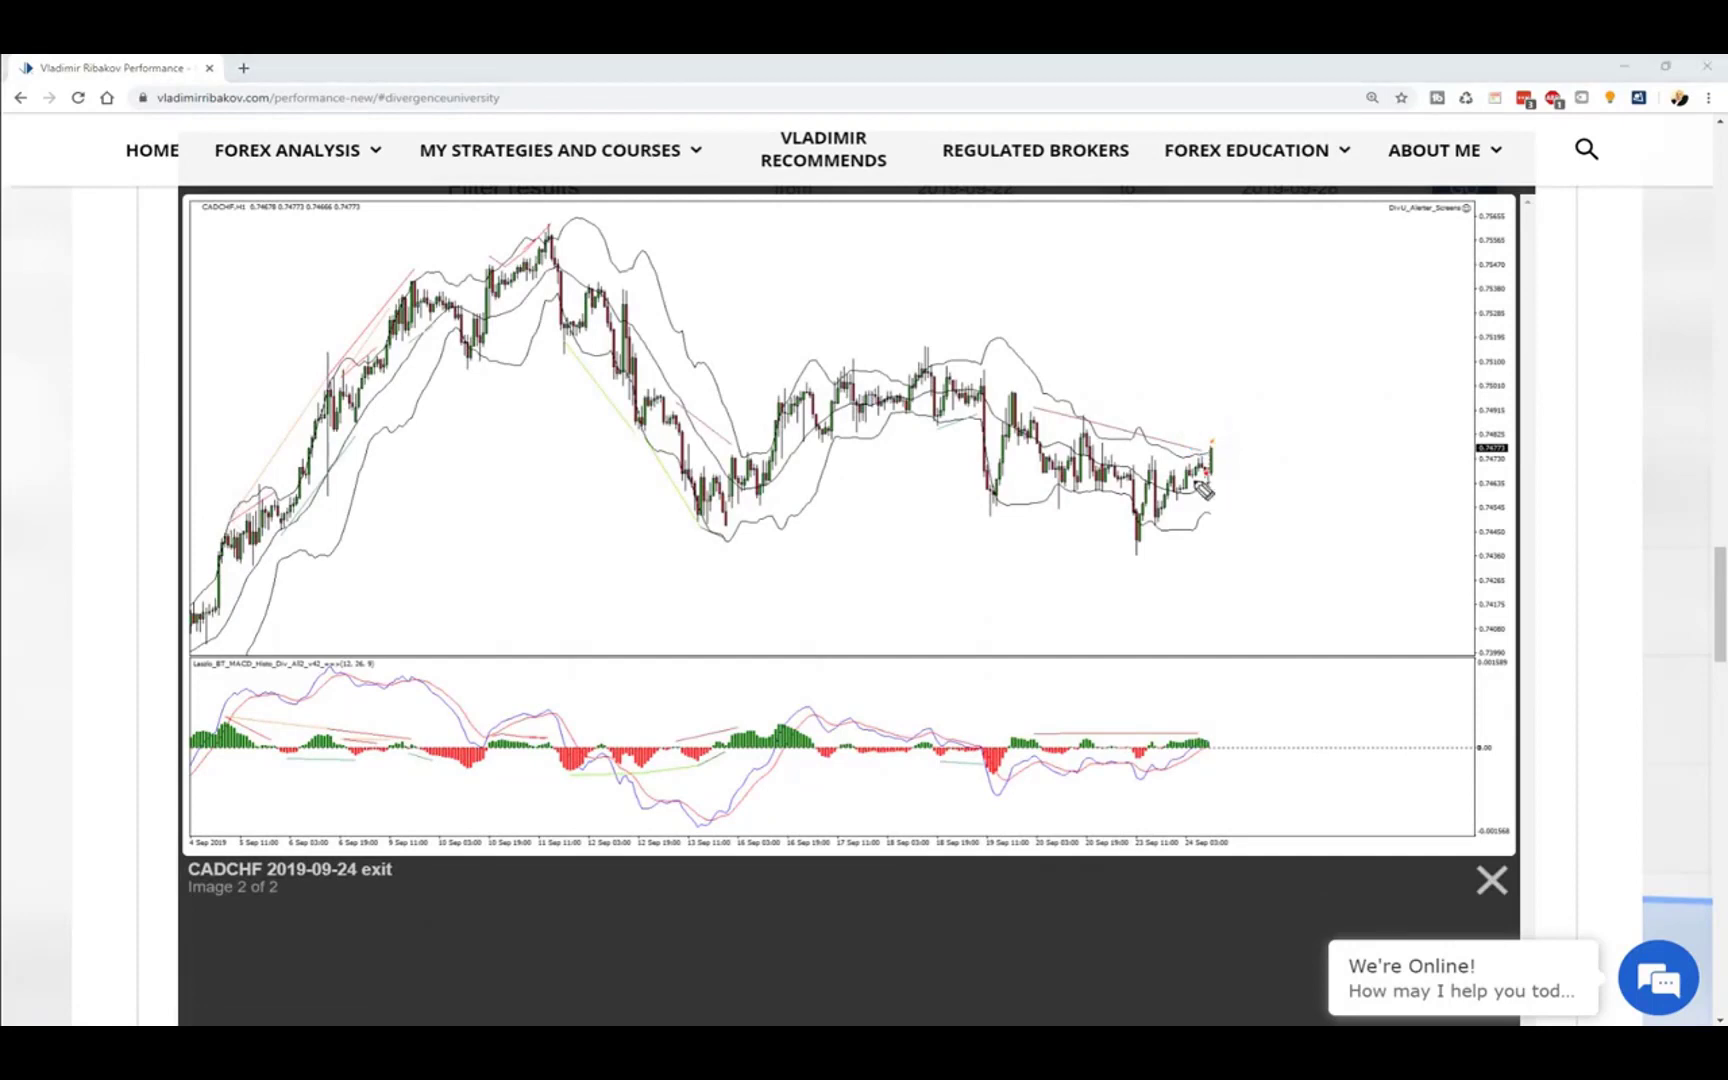
pyautogui.moveTo(1146, 458)
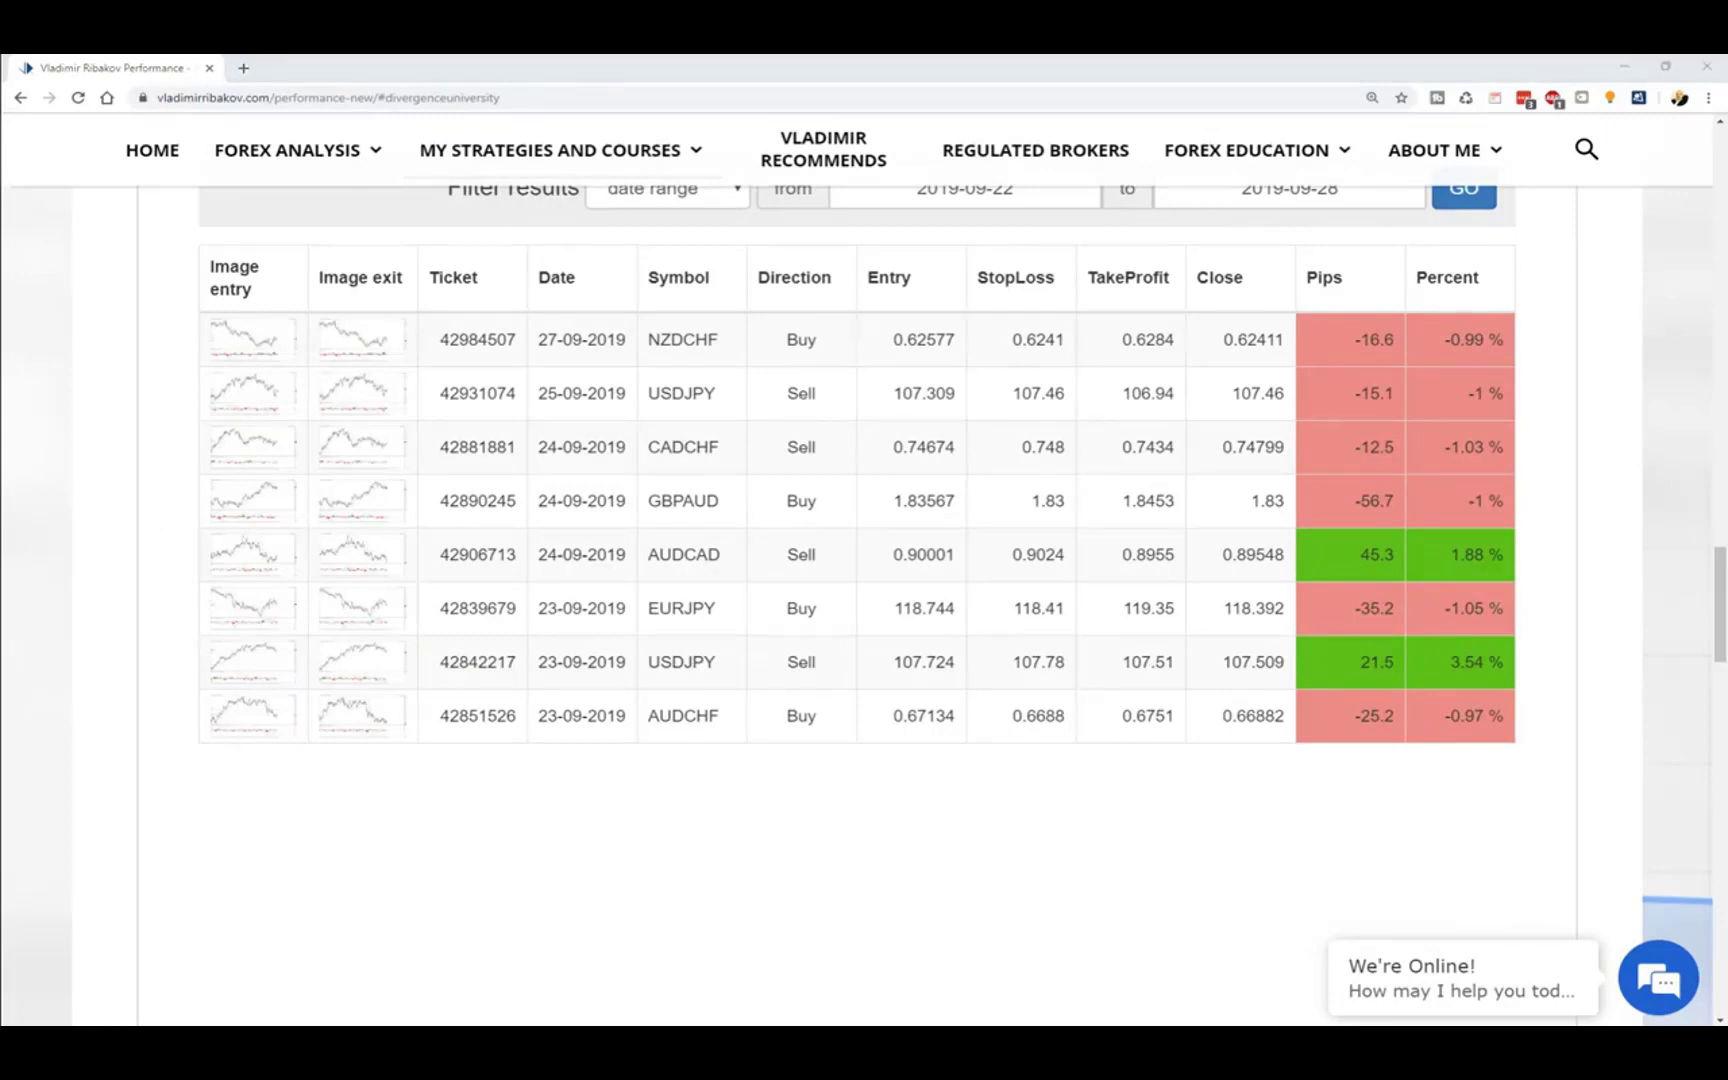
pyautogui.moveTo(674, 372)
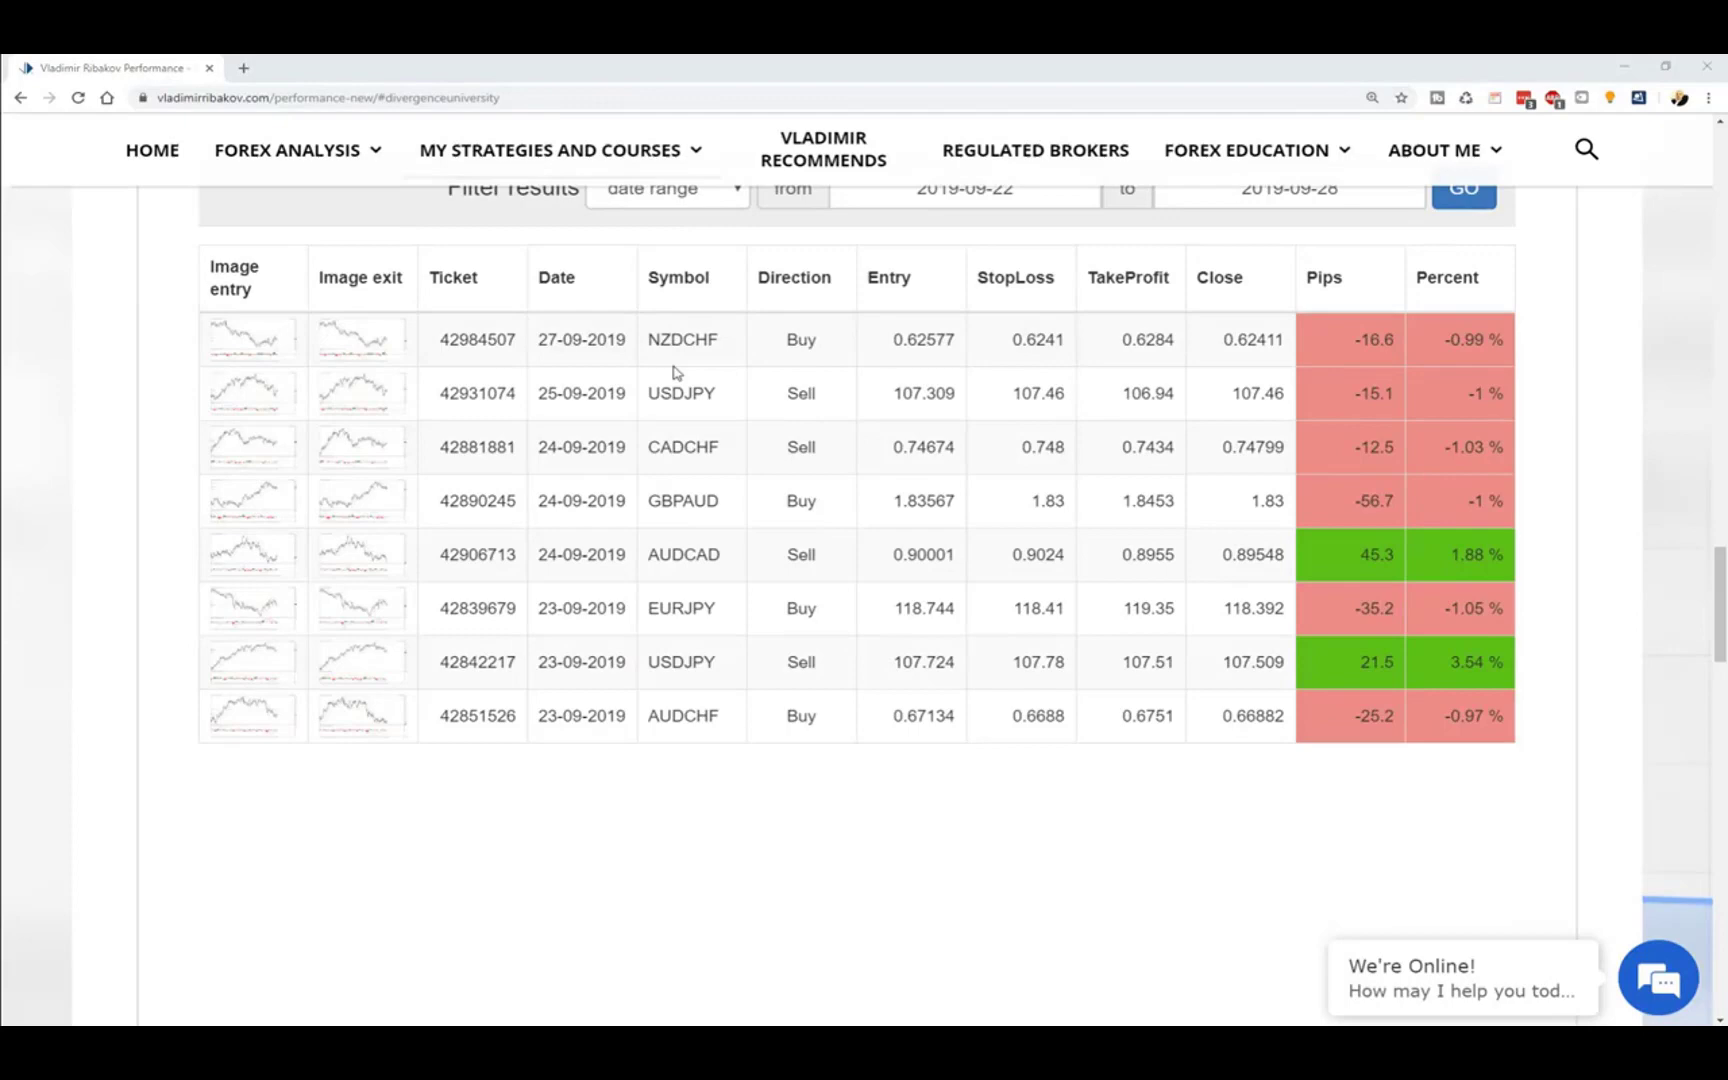
pyautogui.moveTo(252, 392)
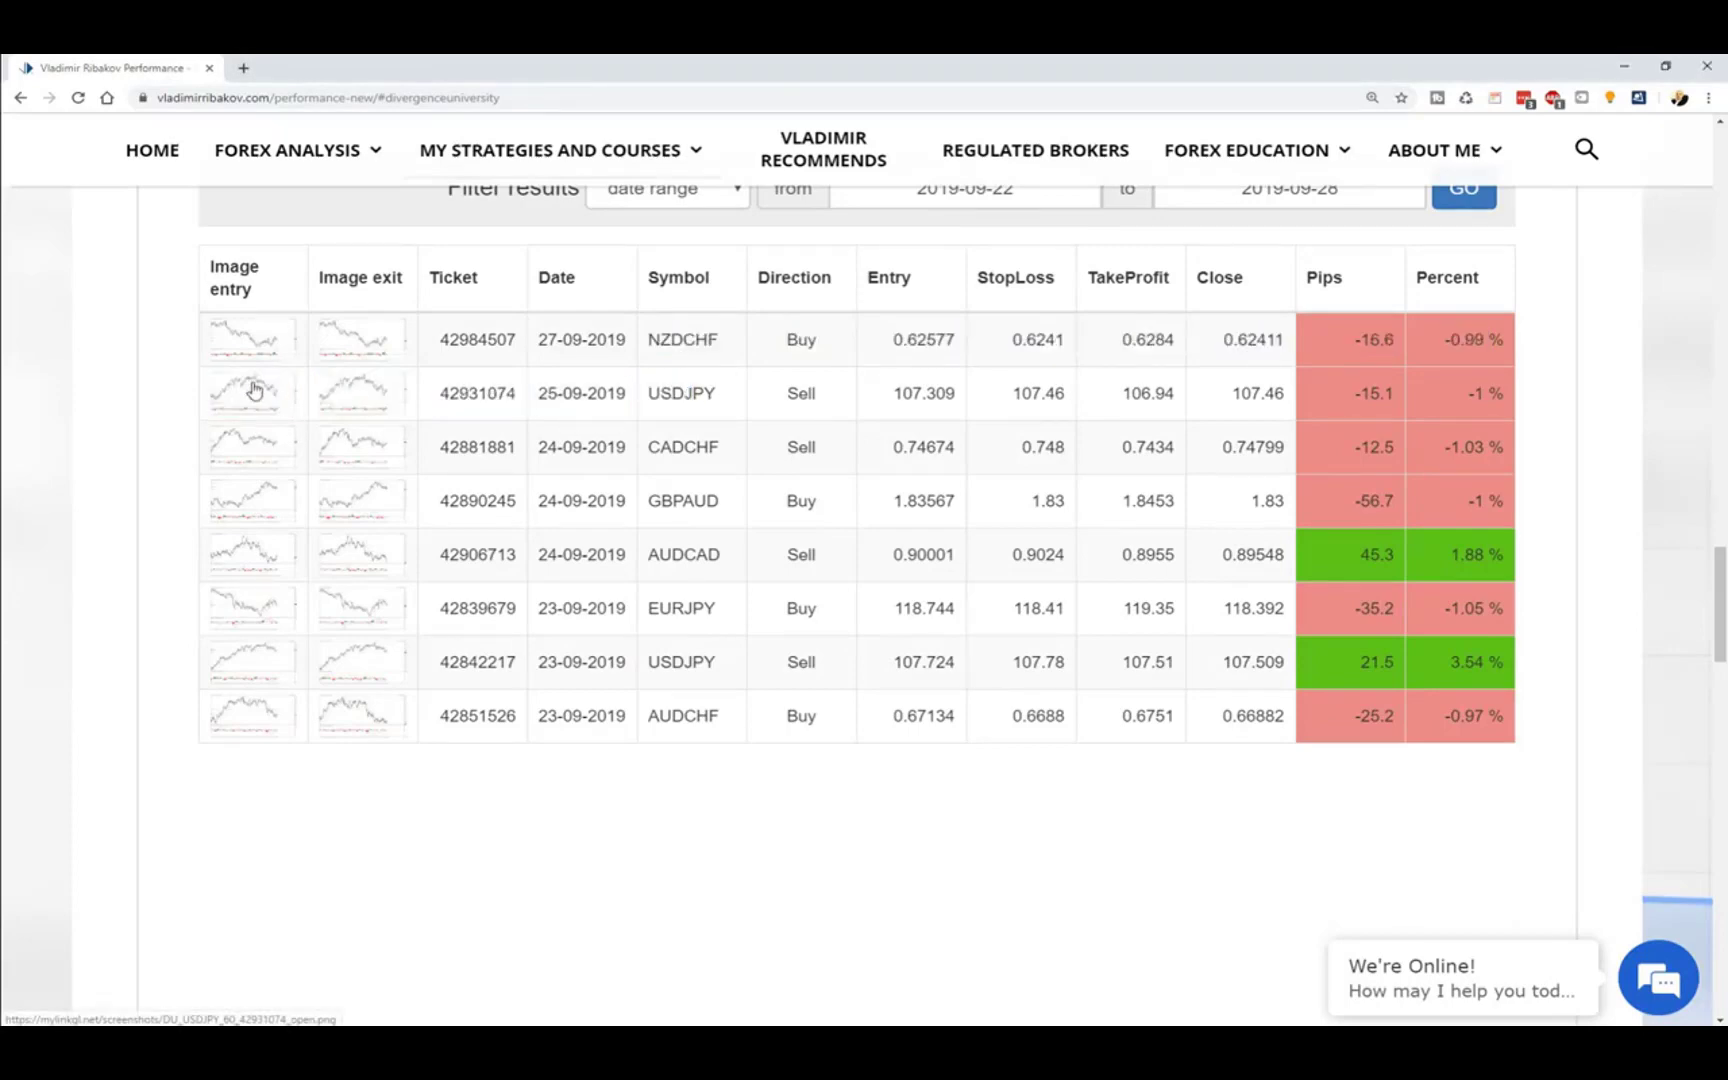
# Open the USDJPY 2019-09-25 entry chart, sketch the falling trendline and rising move, then close it.
pyautogui.click(250, 394)
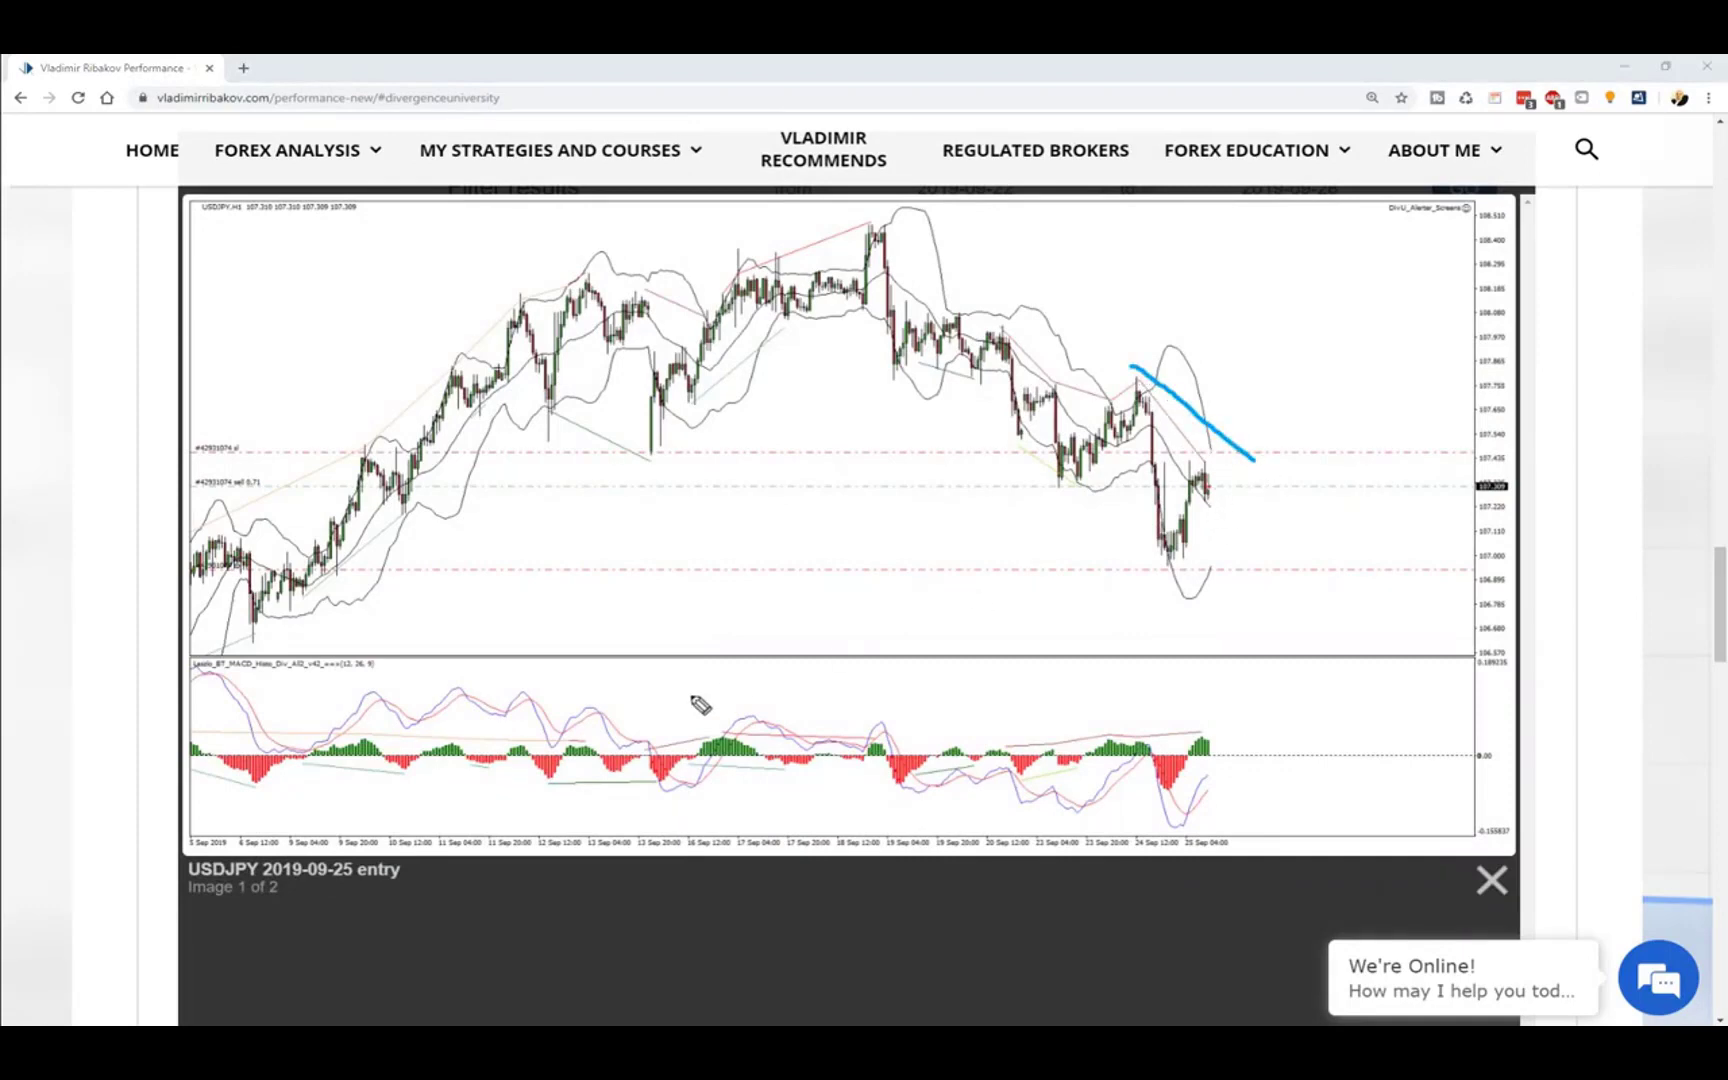
pyautogui.moveTo(1058, 488); pyautogui.dragTo(1162, 416)
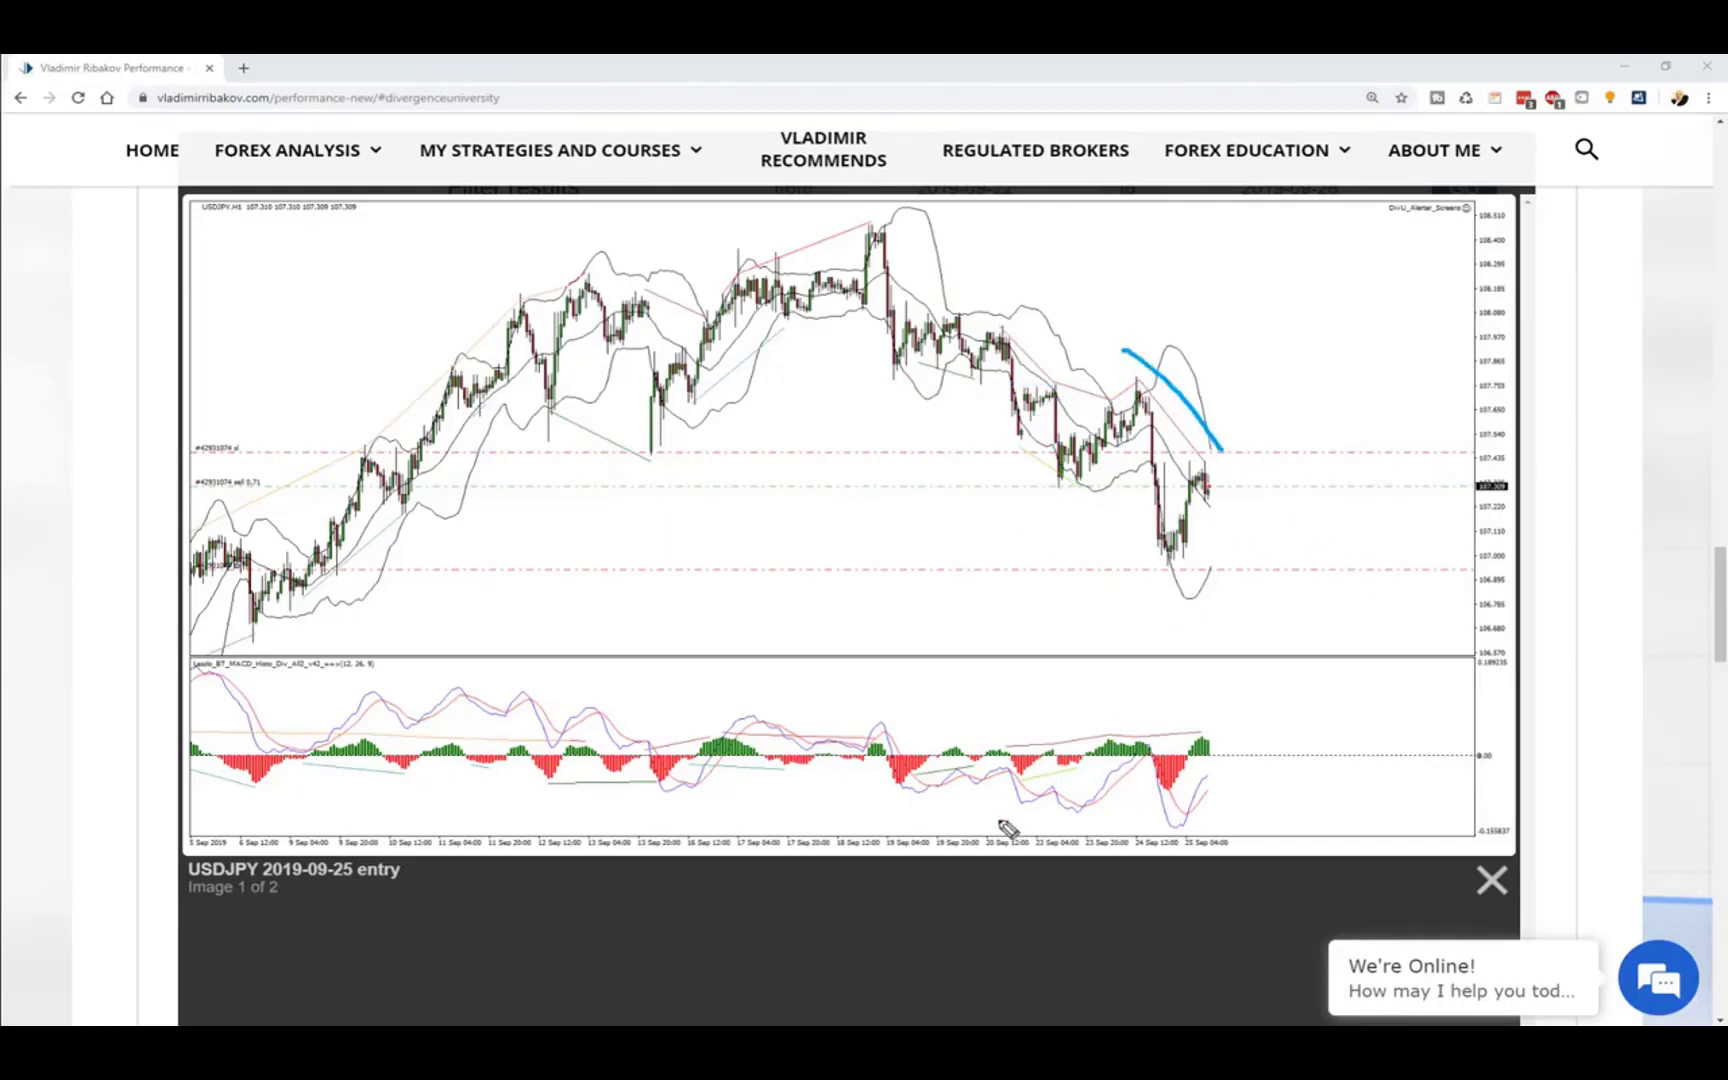
pyautogui.moveTo(1204, 496)
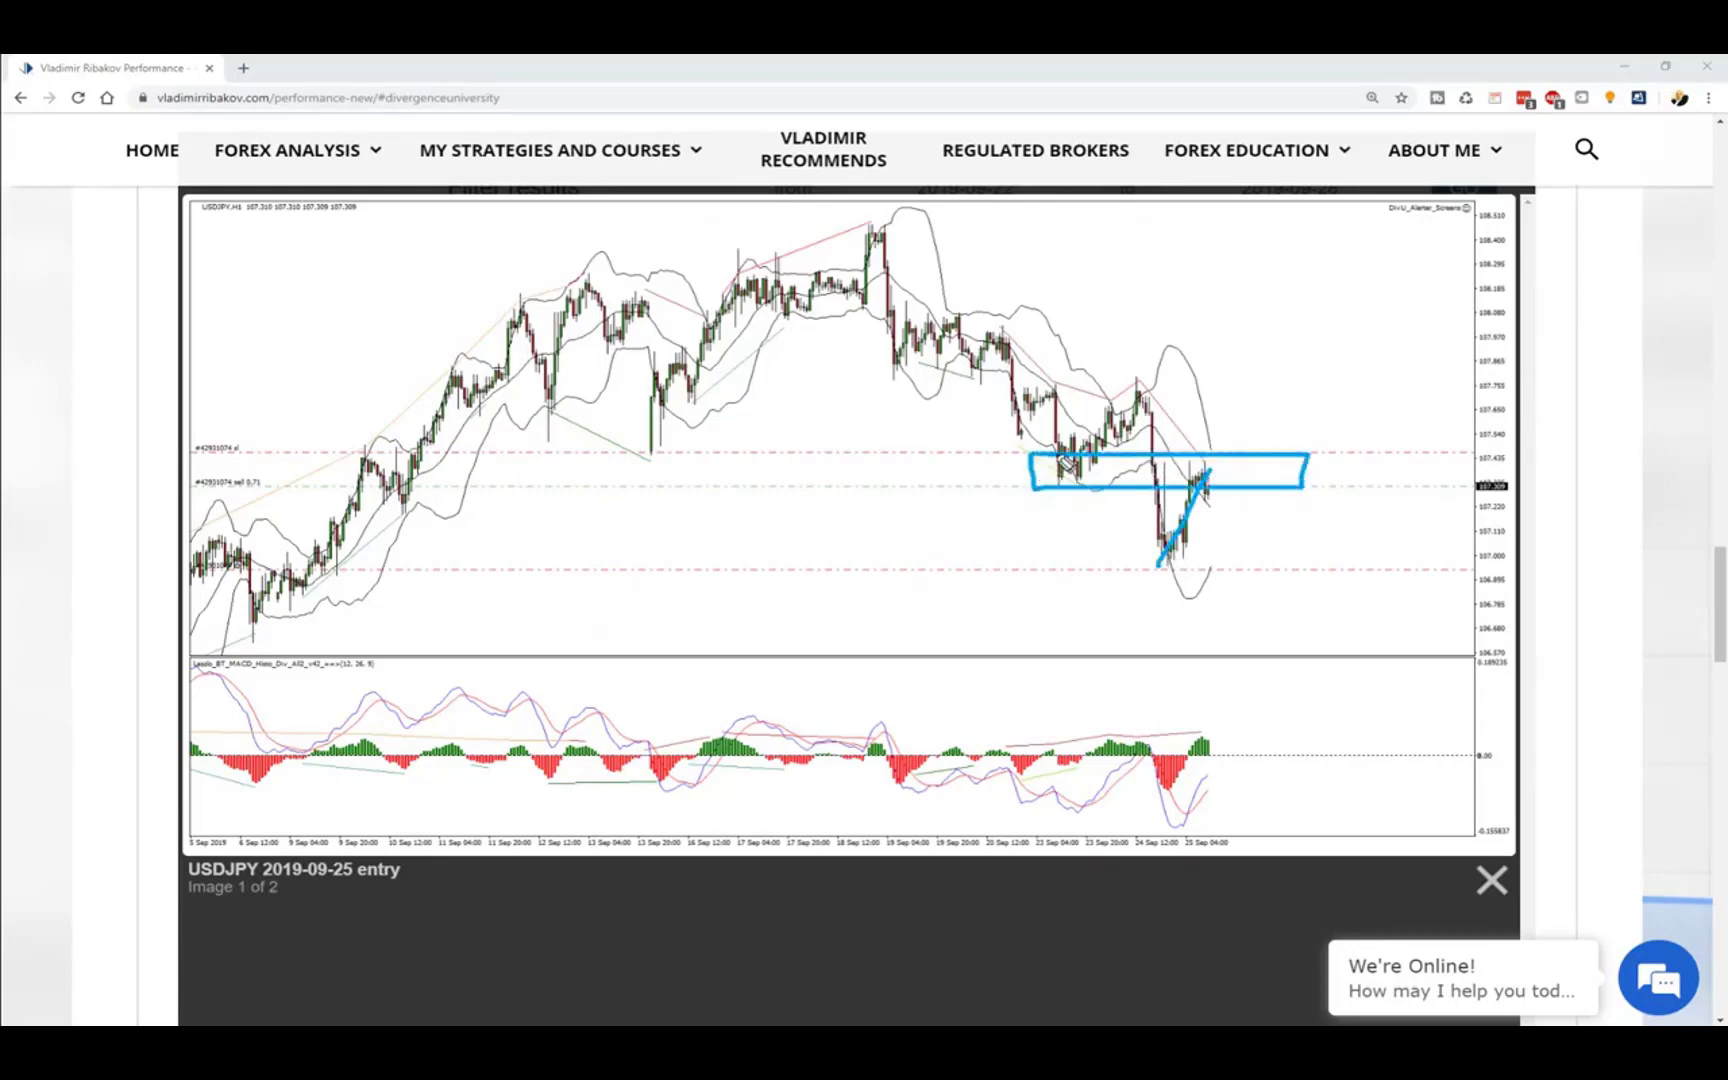
pyautogui.moveTo(1212, 490)
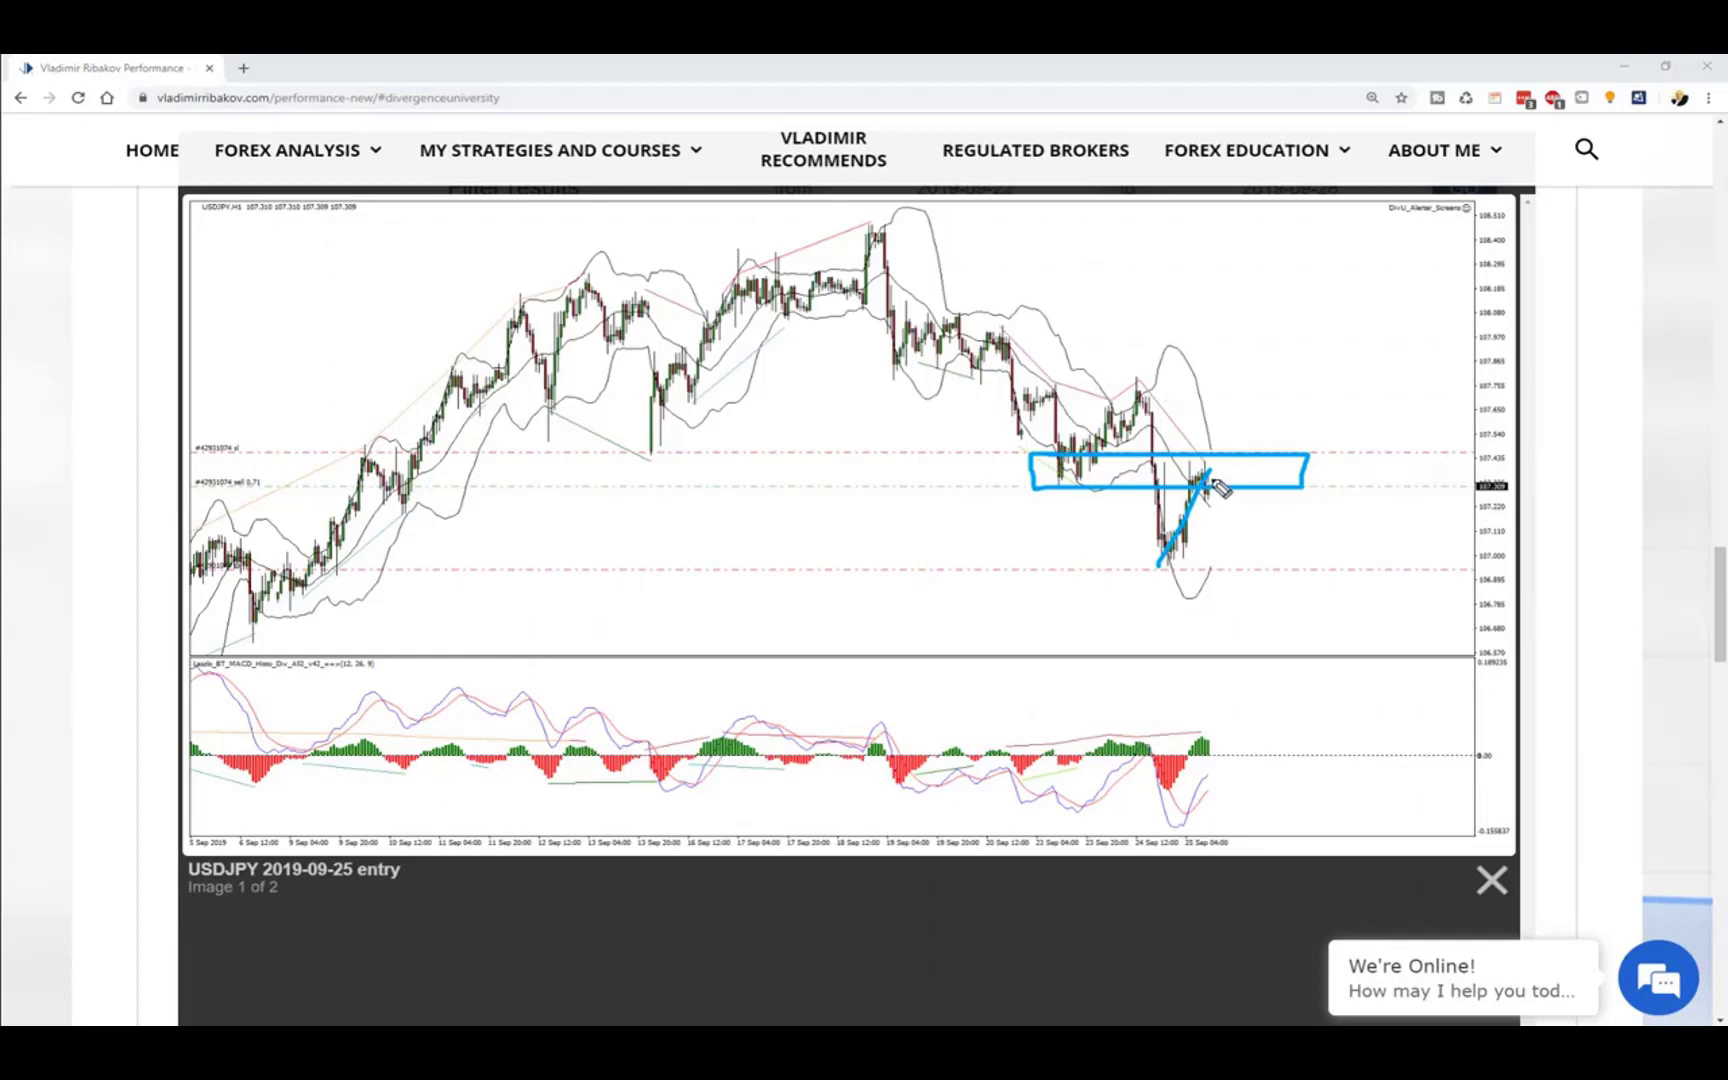
pyautogui.moveTo(1206, 482); pyautogui.dragTo(1268, 562)
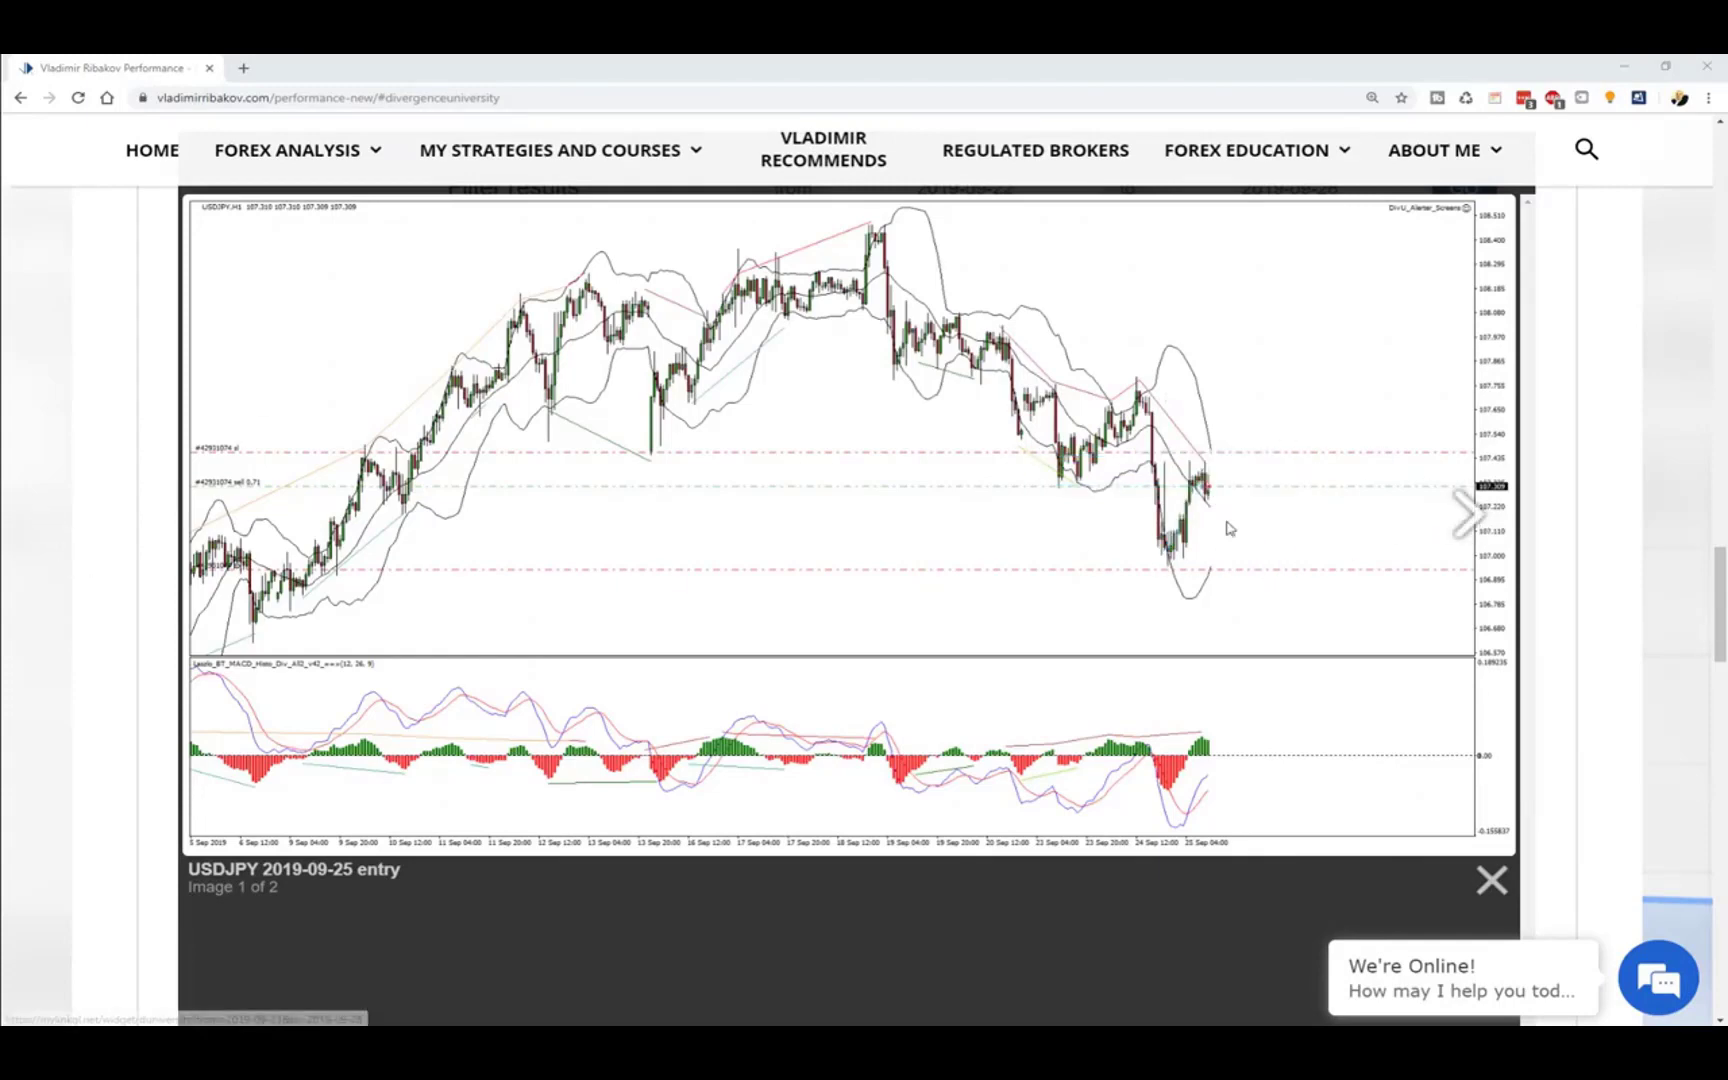
pyautogui.click(1466, 516)
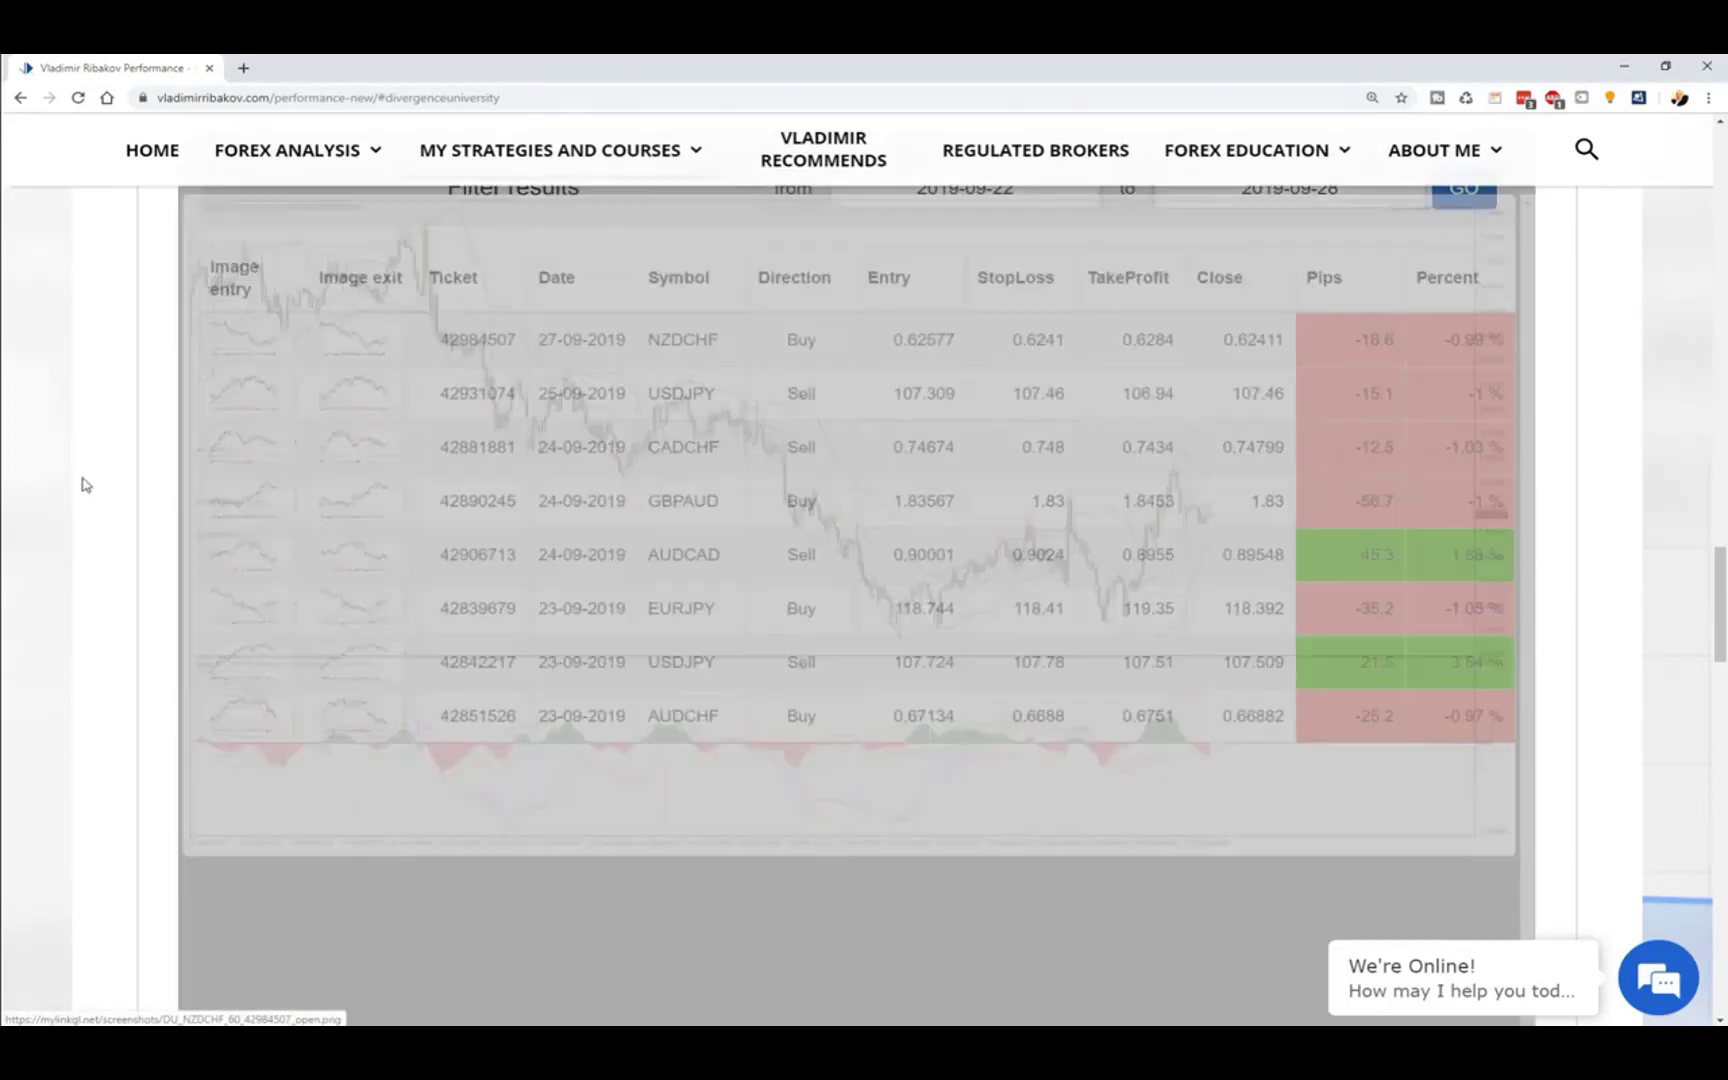
# Open the NZDCHF 2019-09-27 entry chart, circle the recent low and mark a level, then close the charts.
pyautogui.click(234, 340)
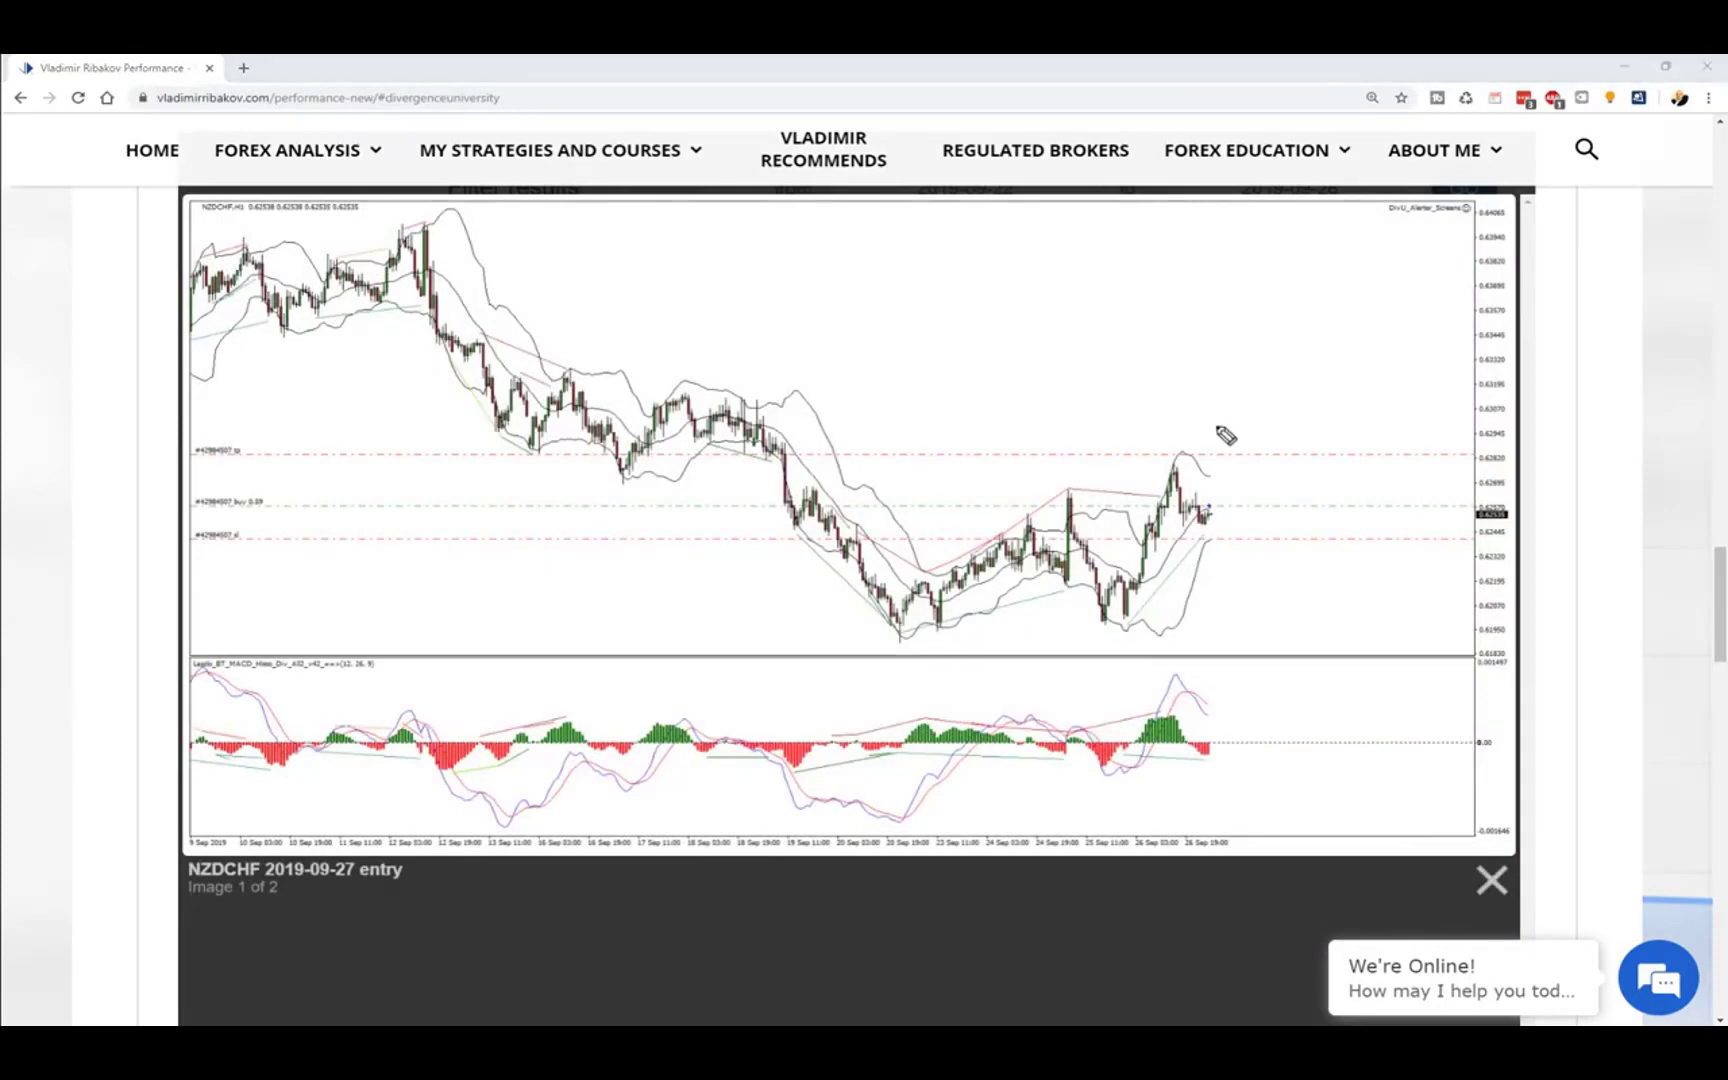
pyautogui.moveTo(1246, 554)
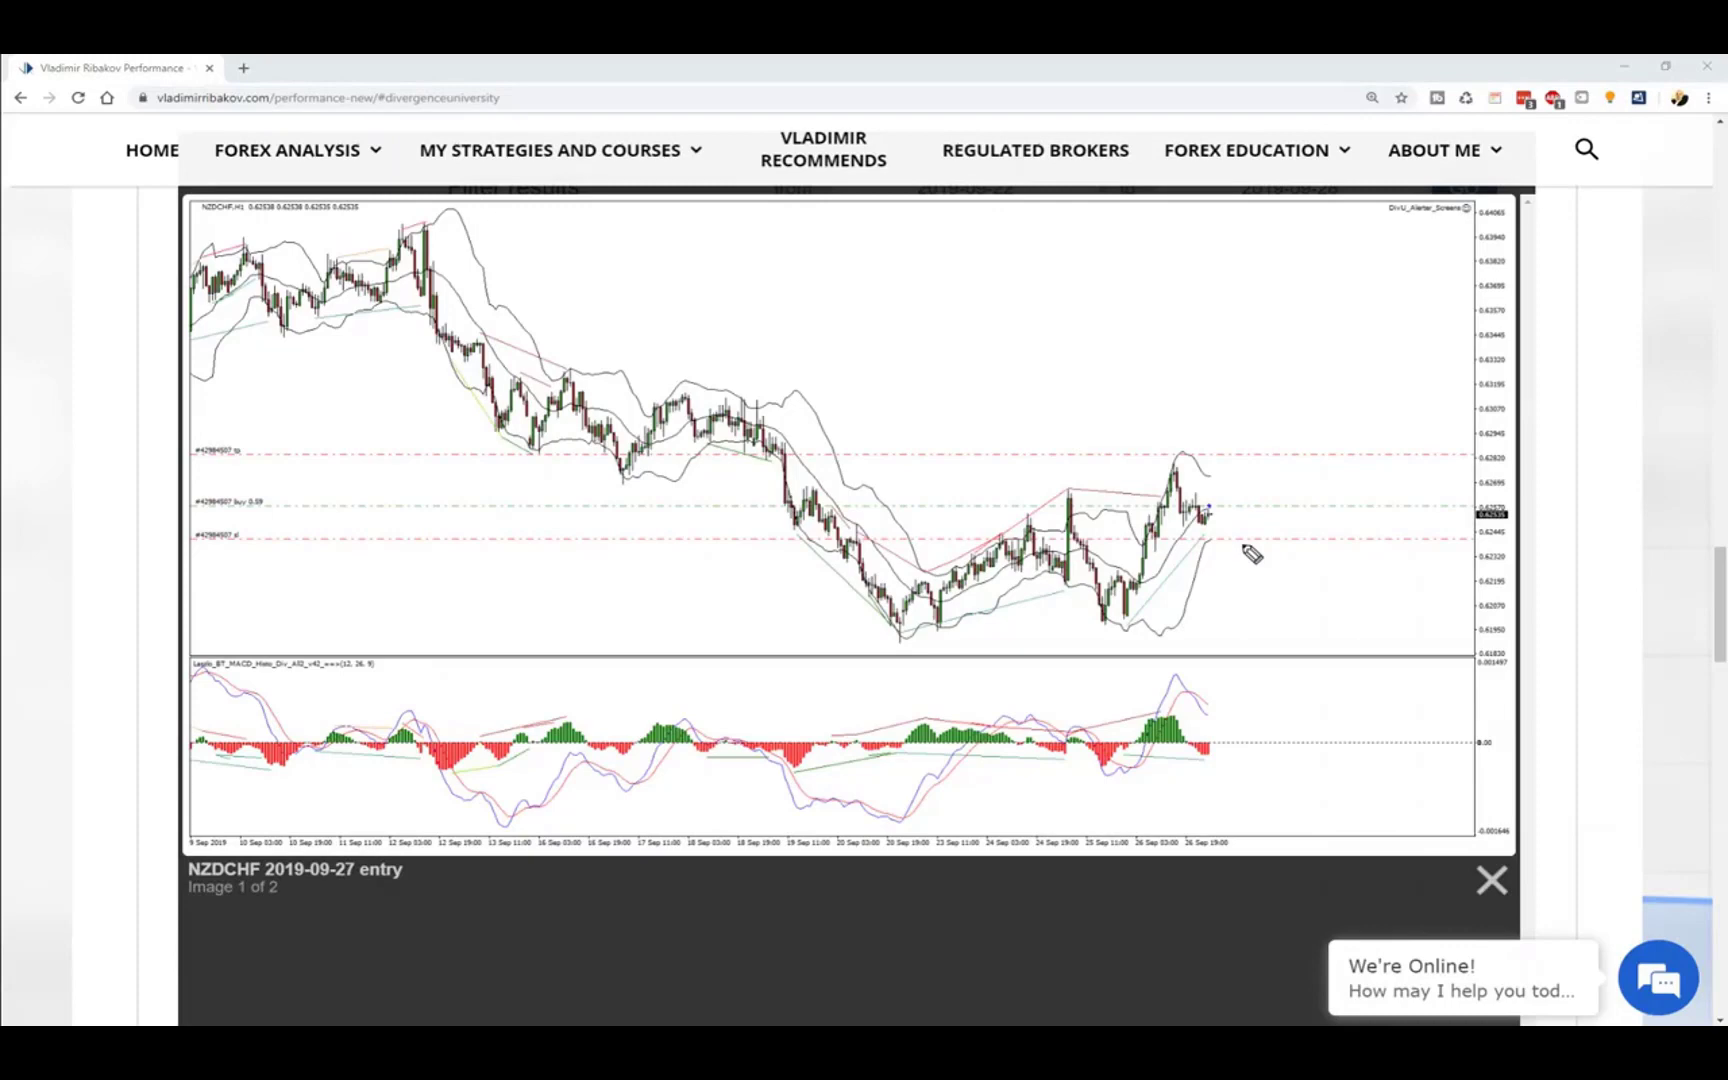
pyautogui.moveTo(910, 628)
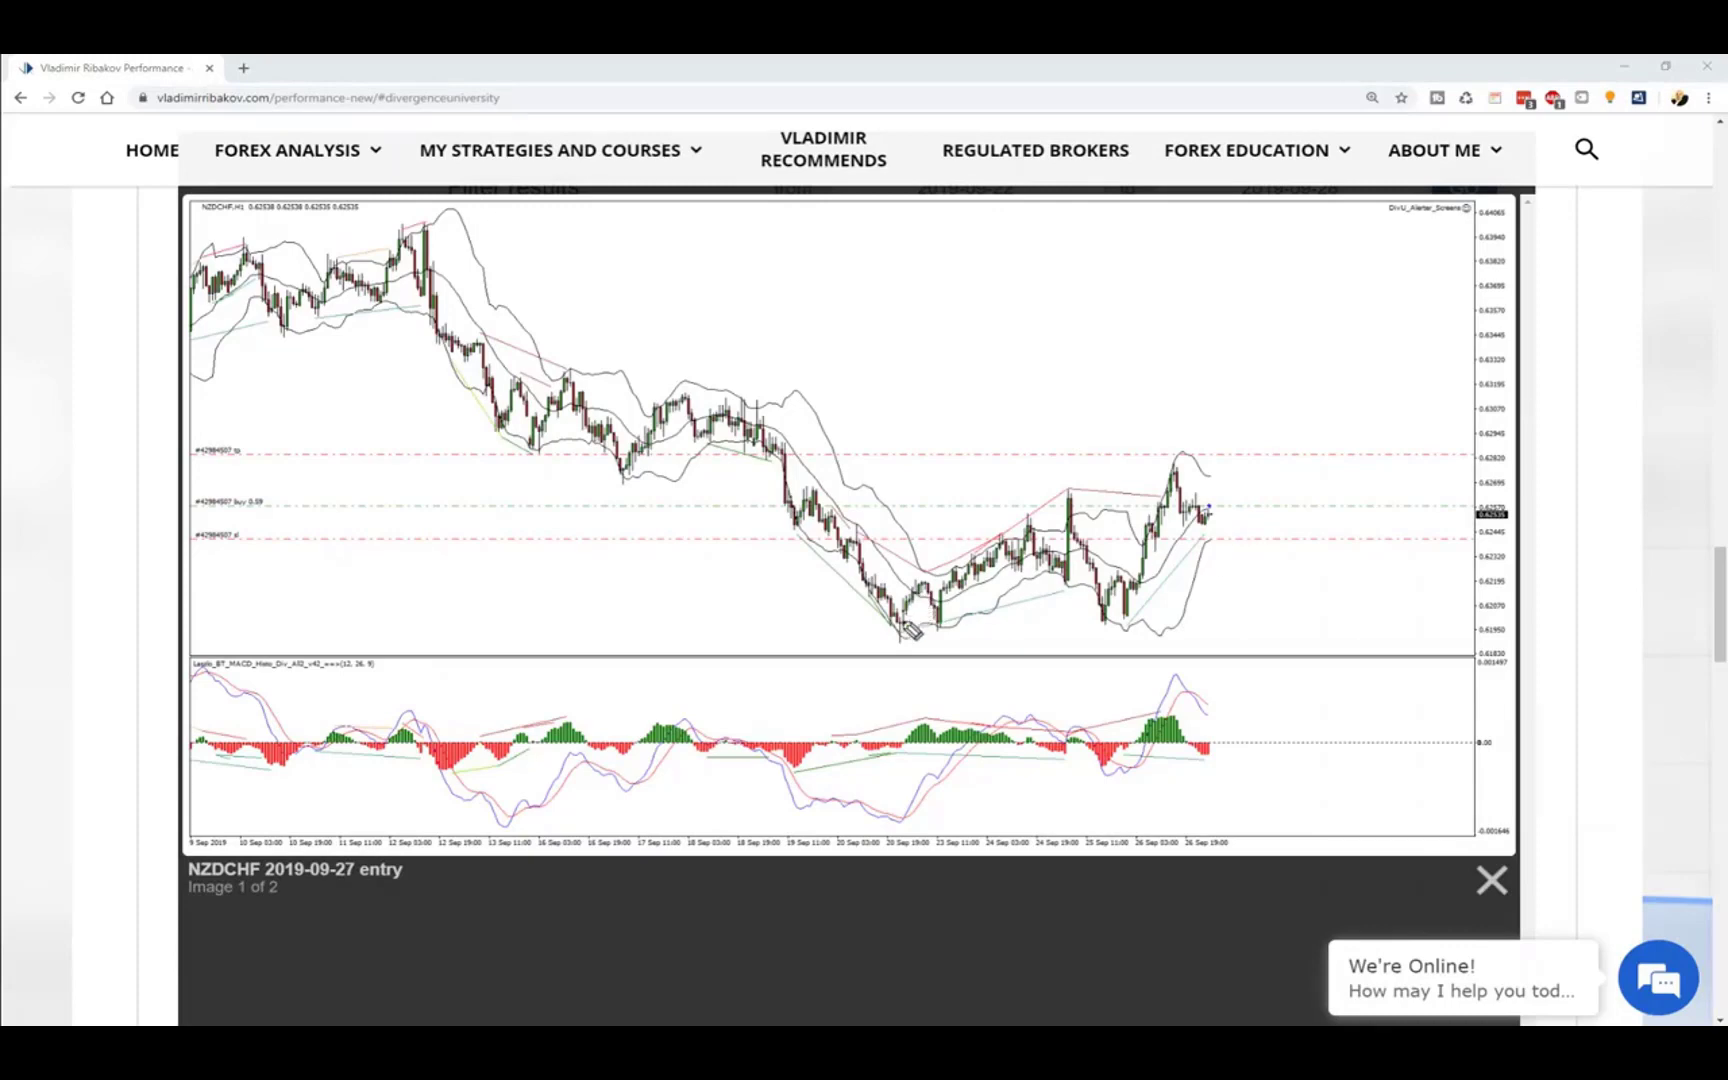
pyautogui.moveTo(888, 634); pyautogui.dragTo(1042, 578)
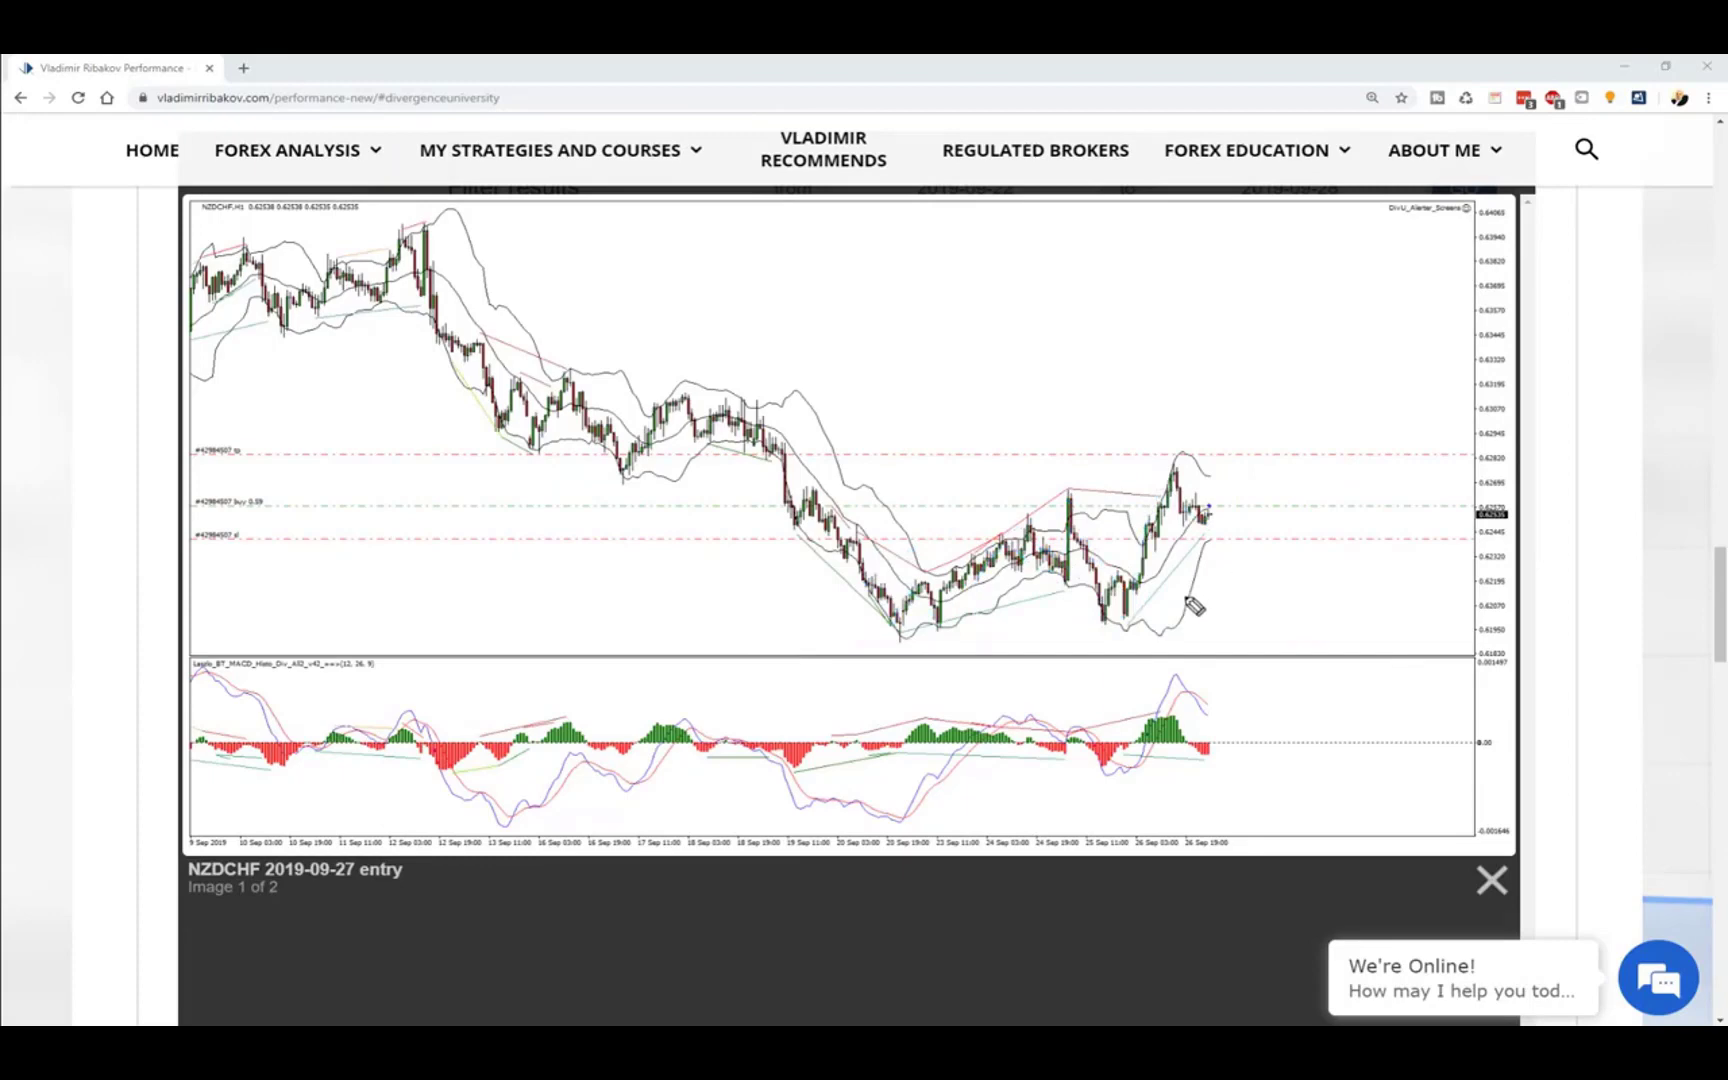
pyautogui.moveTo(1190, 606); pyautogui.dragTo(1118, 618)
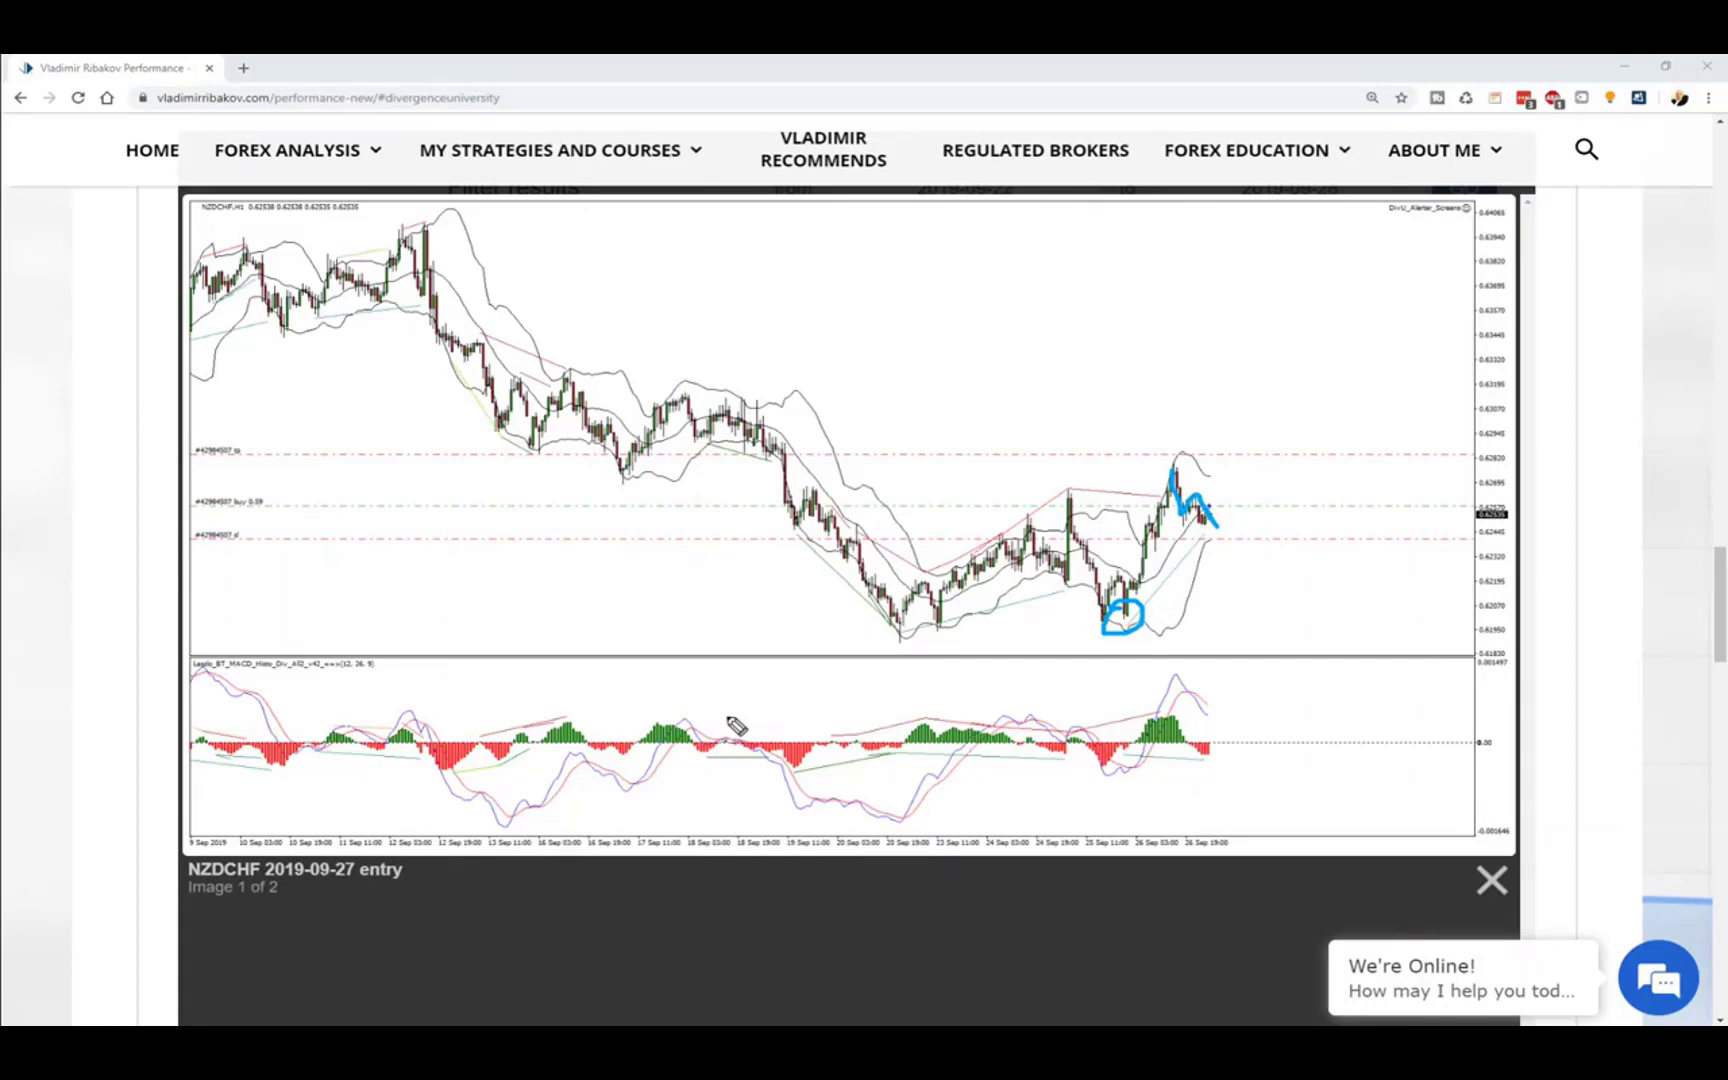
pyautogui.moveTo(964, 636)
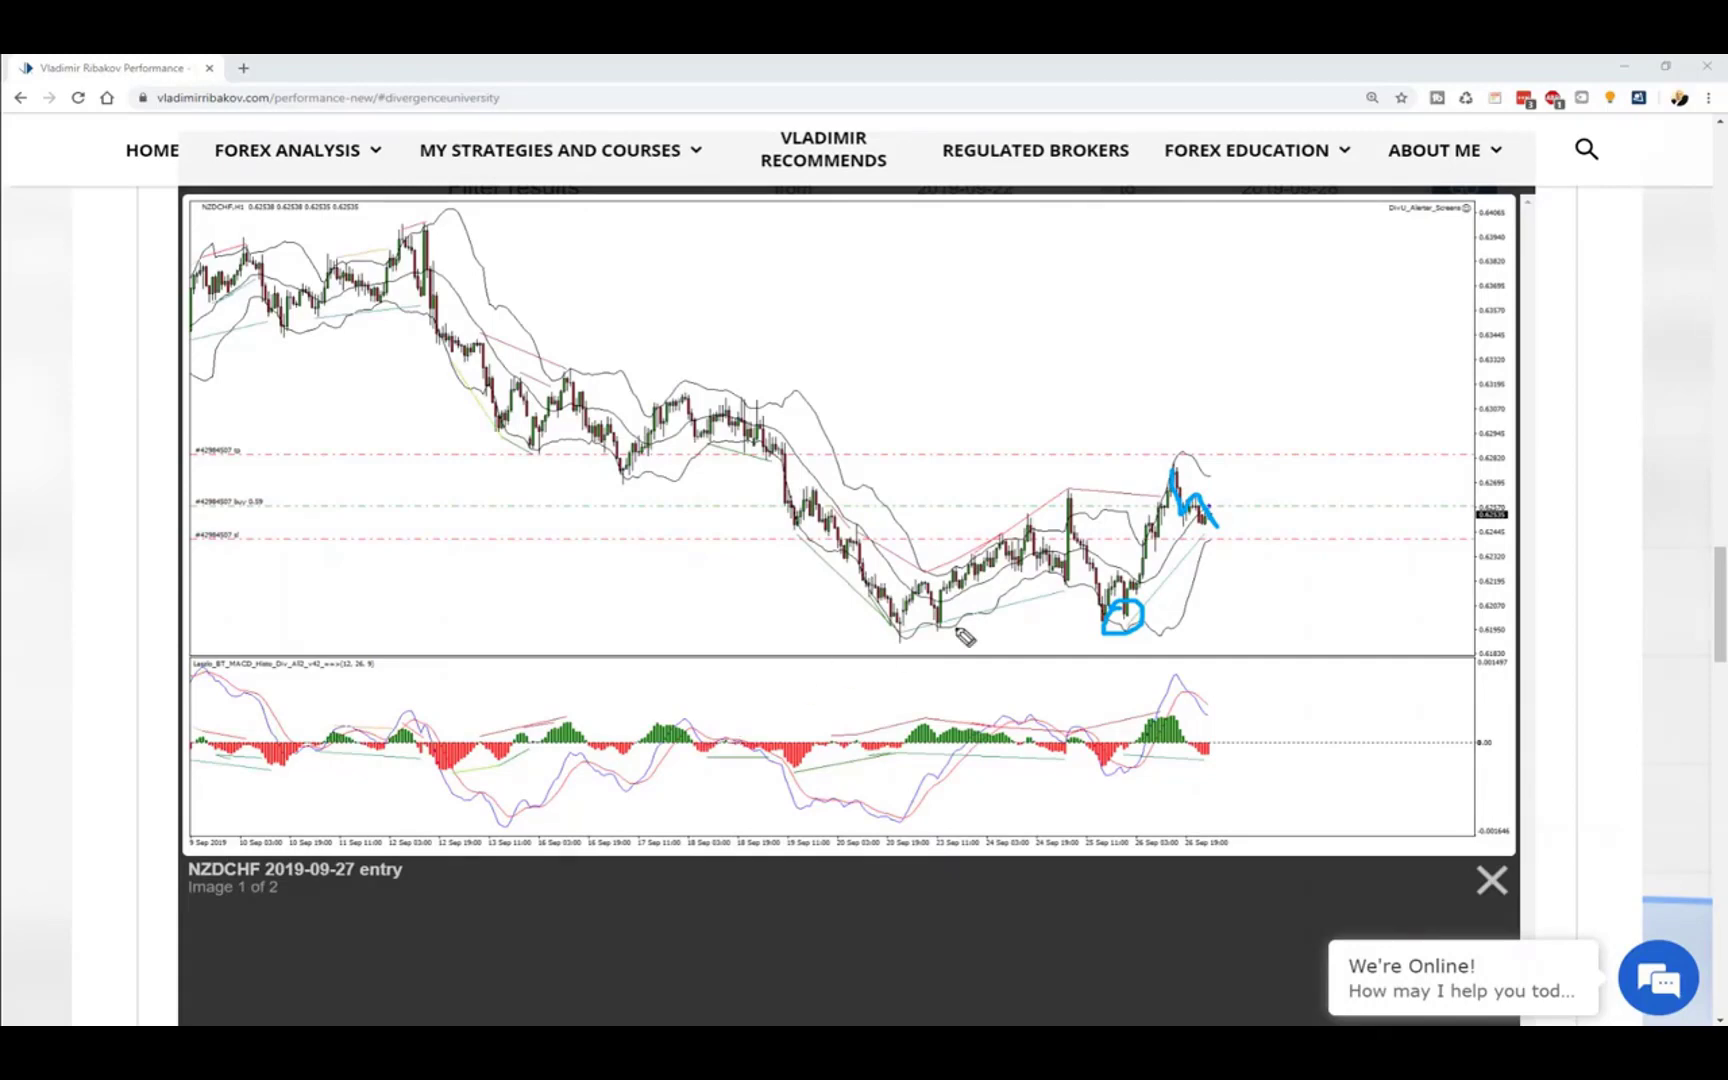
pyautogui.moveTo(1228, 454)
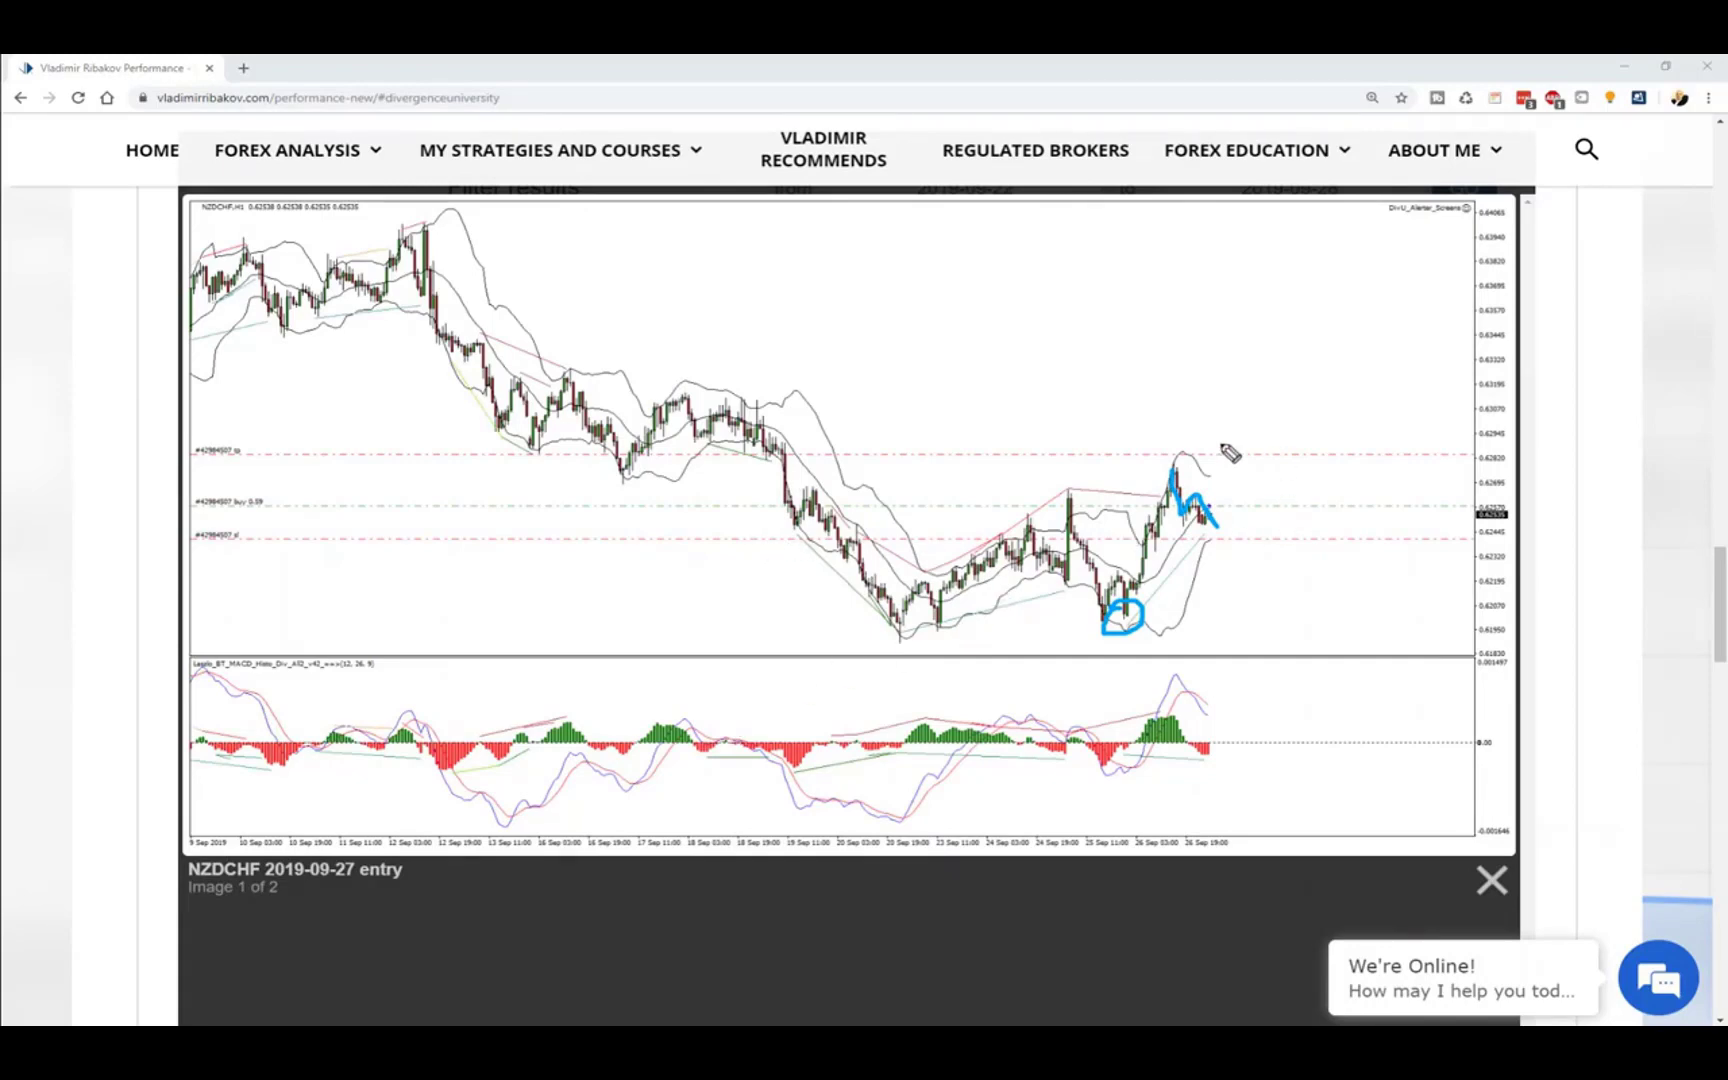
pyautogui.moveTo(848, 546)
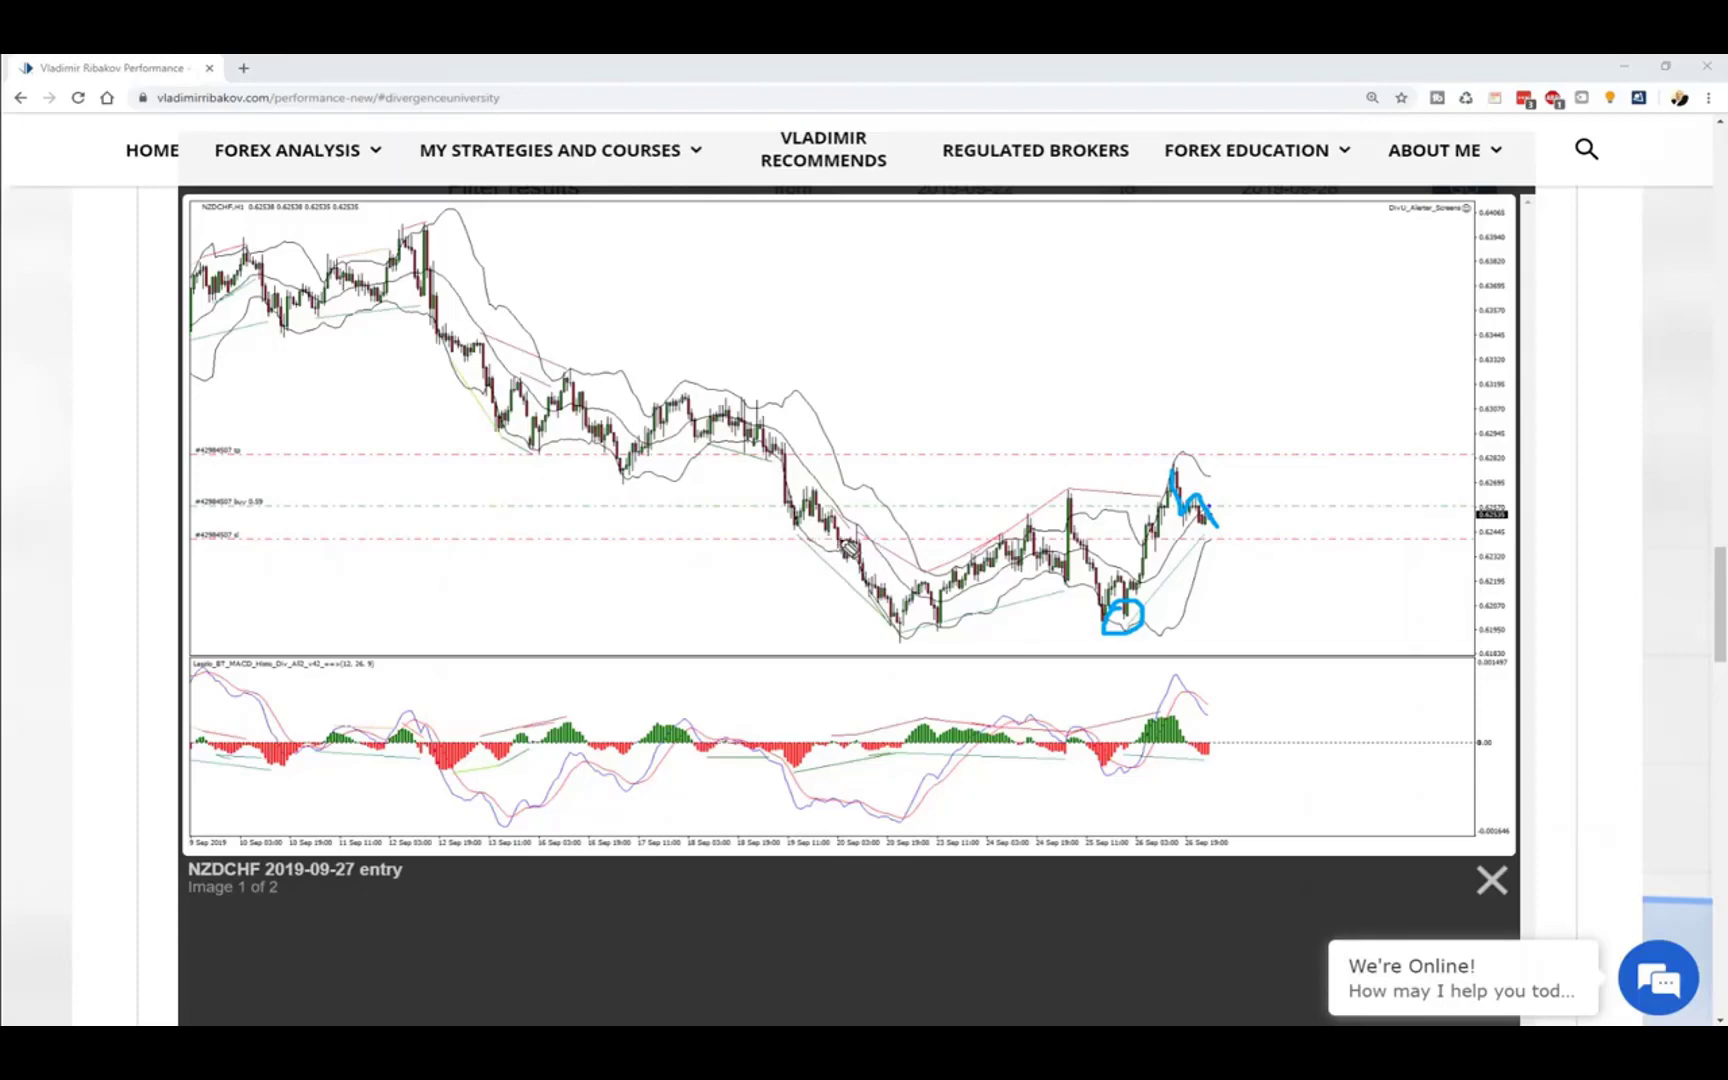
pyautogui.moveTo(810, 540); pyautogui.dragTo(1300, 542)
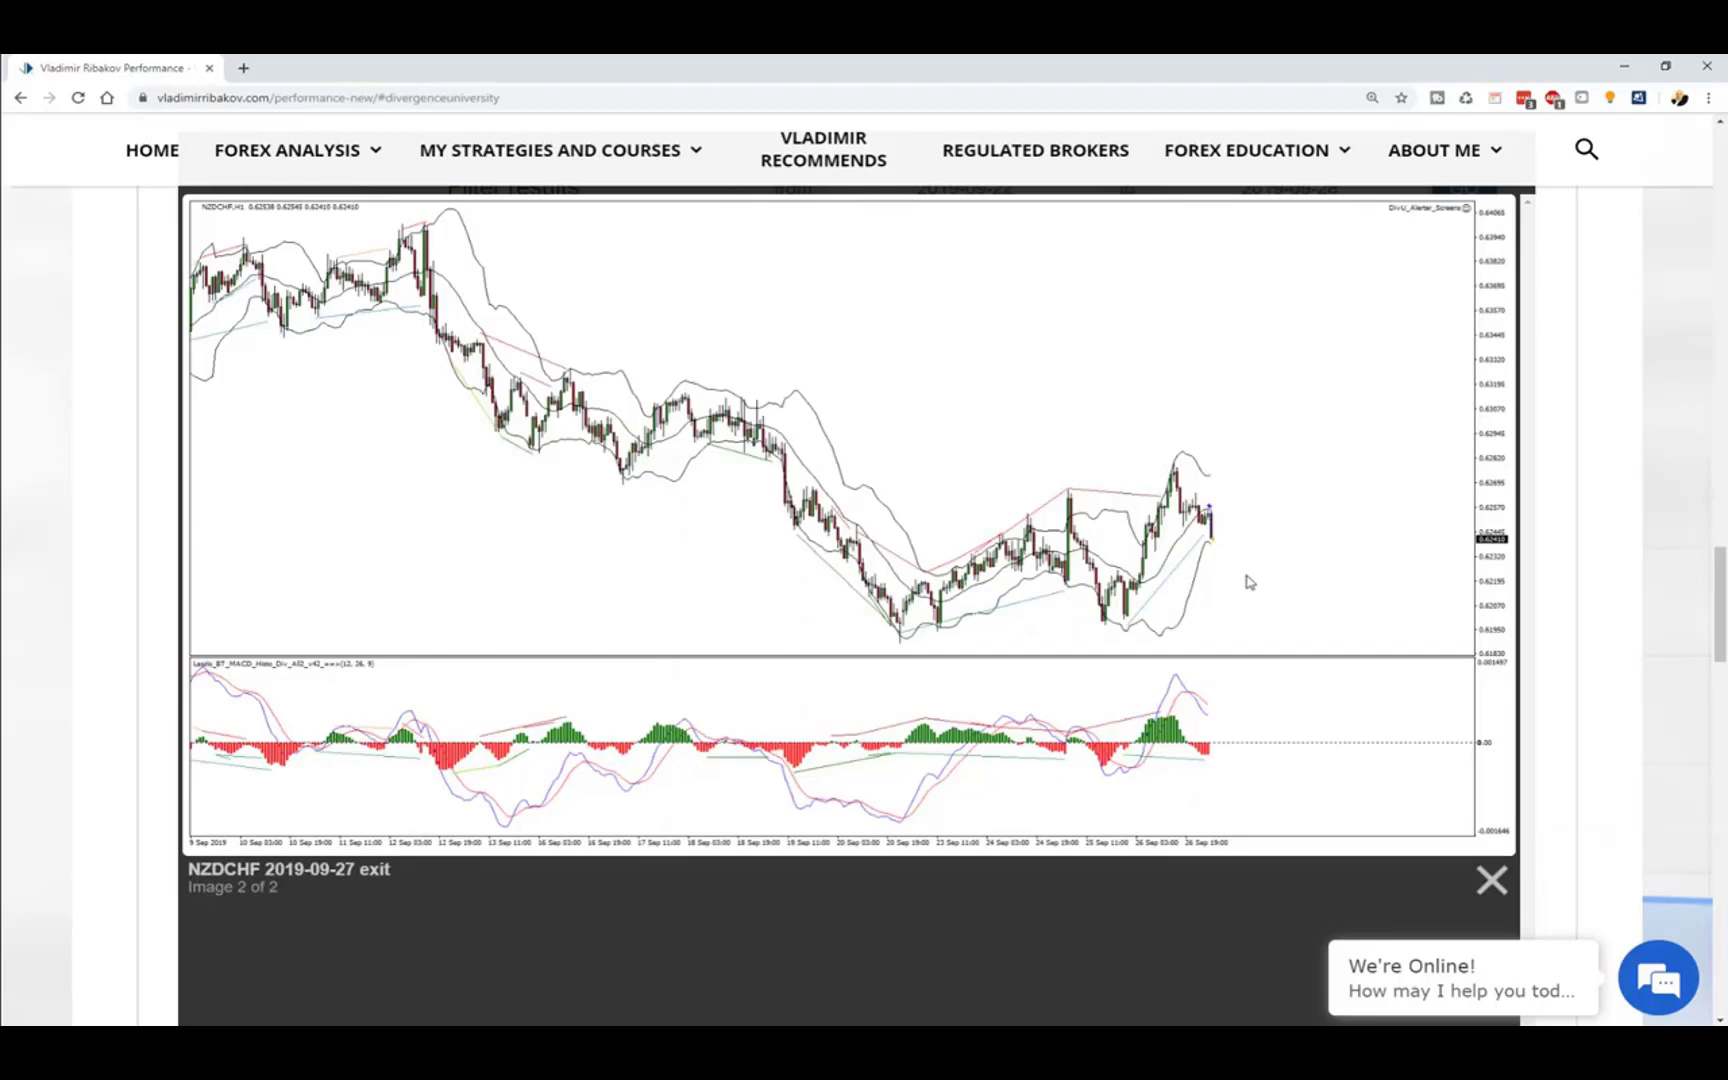
pyautogui.click(1492, 880)
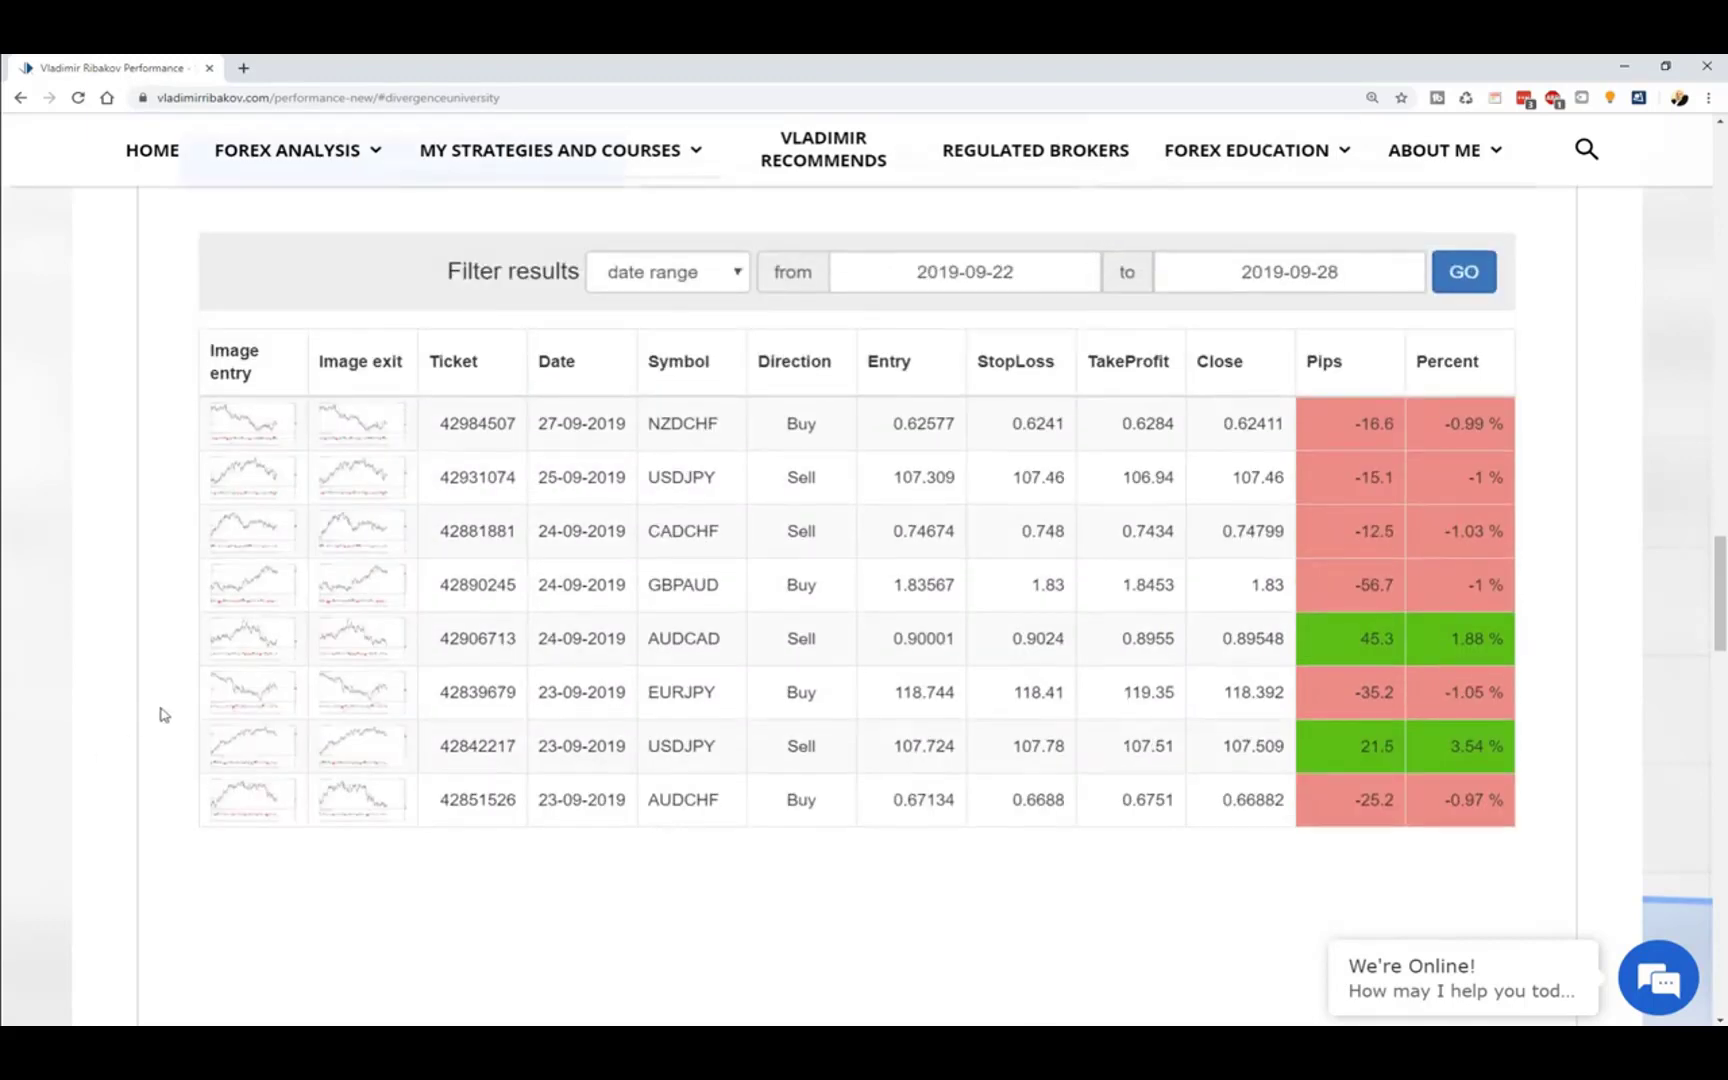
pyautogui.moveTo(624, 282)
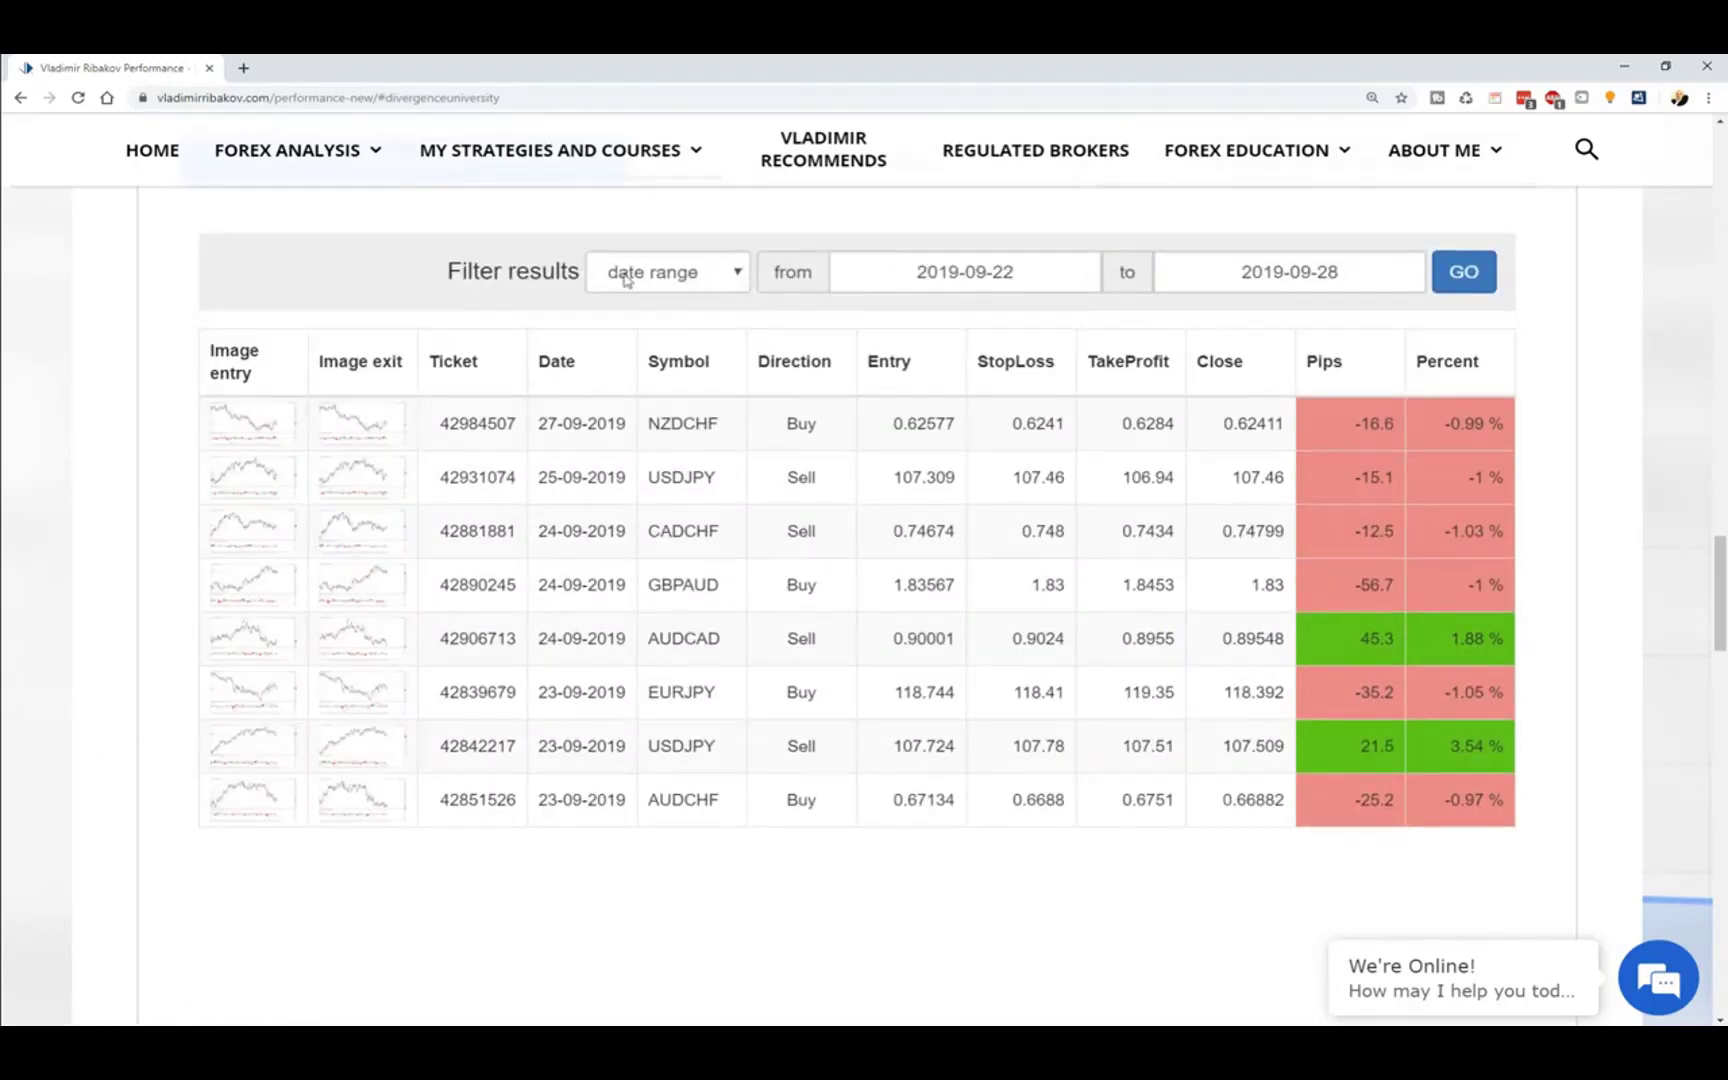
pyautogui.moveTo(726, 286)
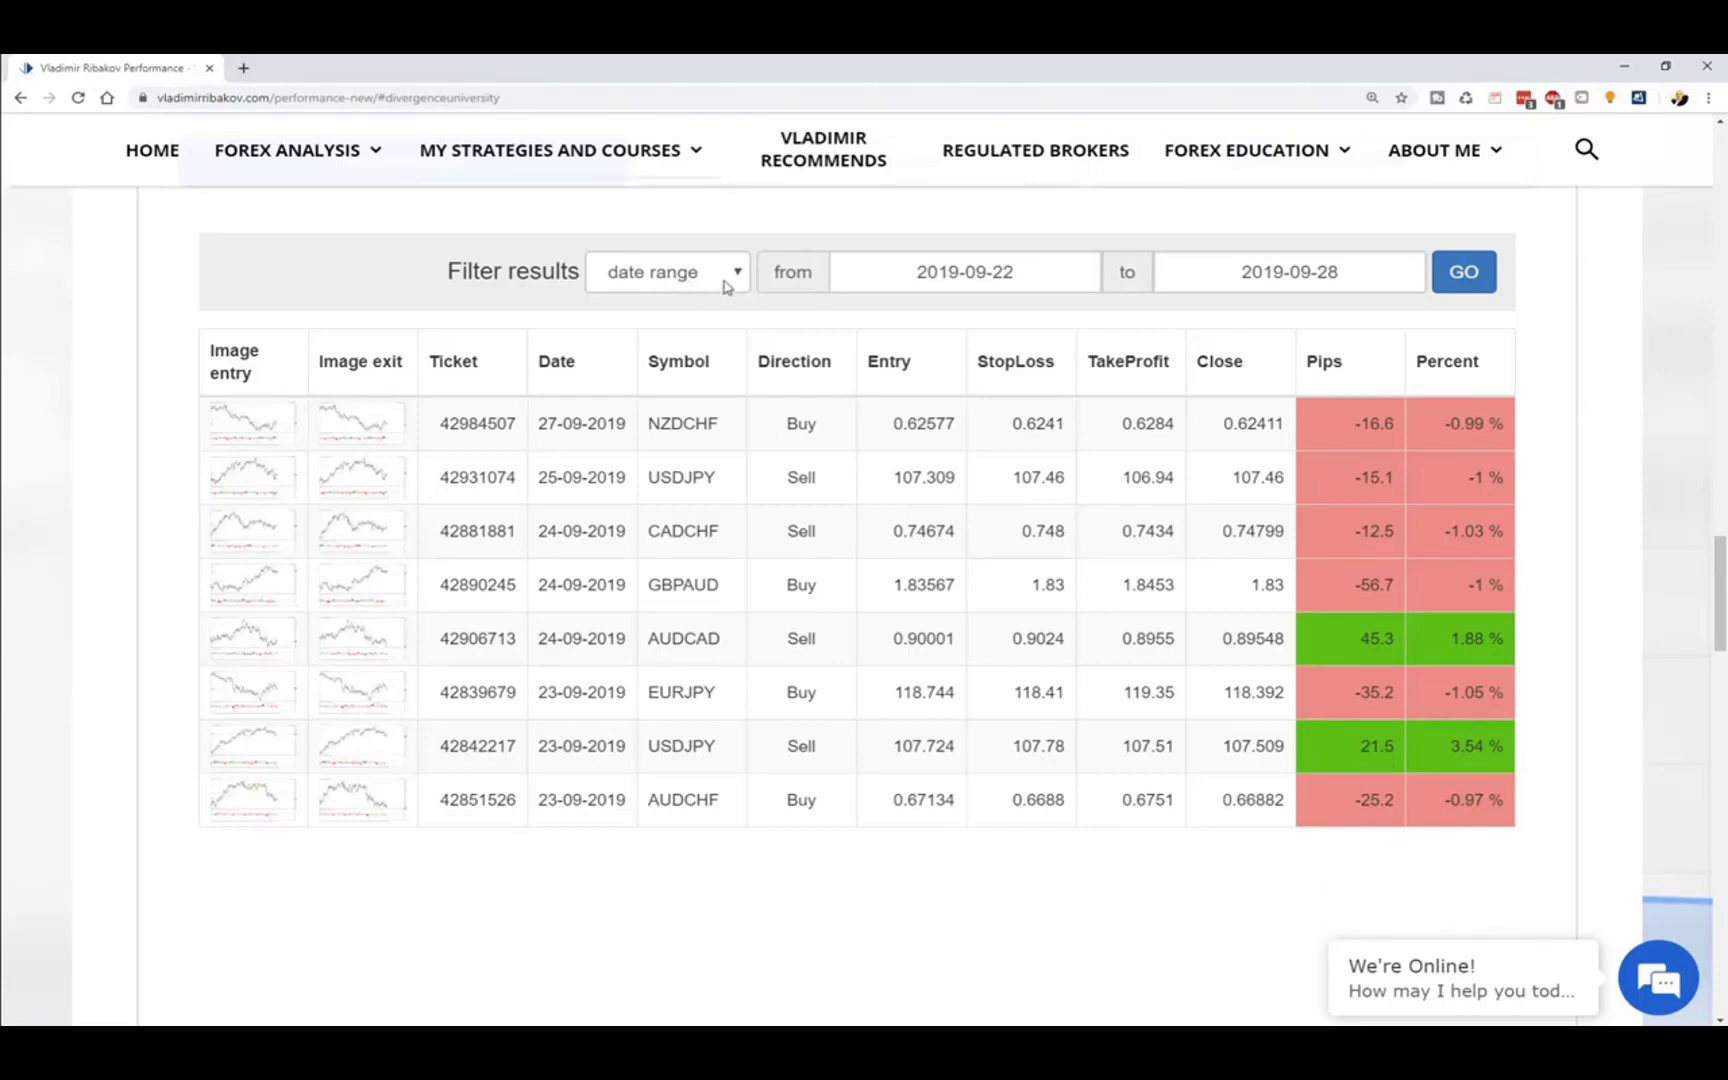
# Set the Filter results dropdown to 'show all' so every trade is listed.
pyautogui.click(666, 272)
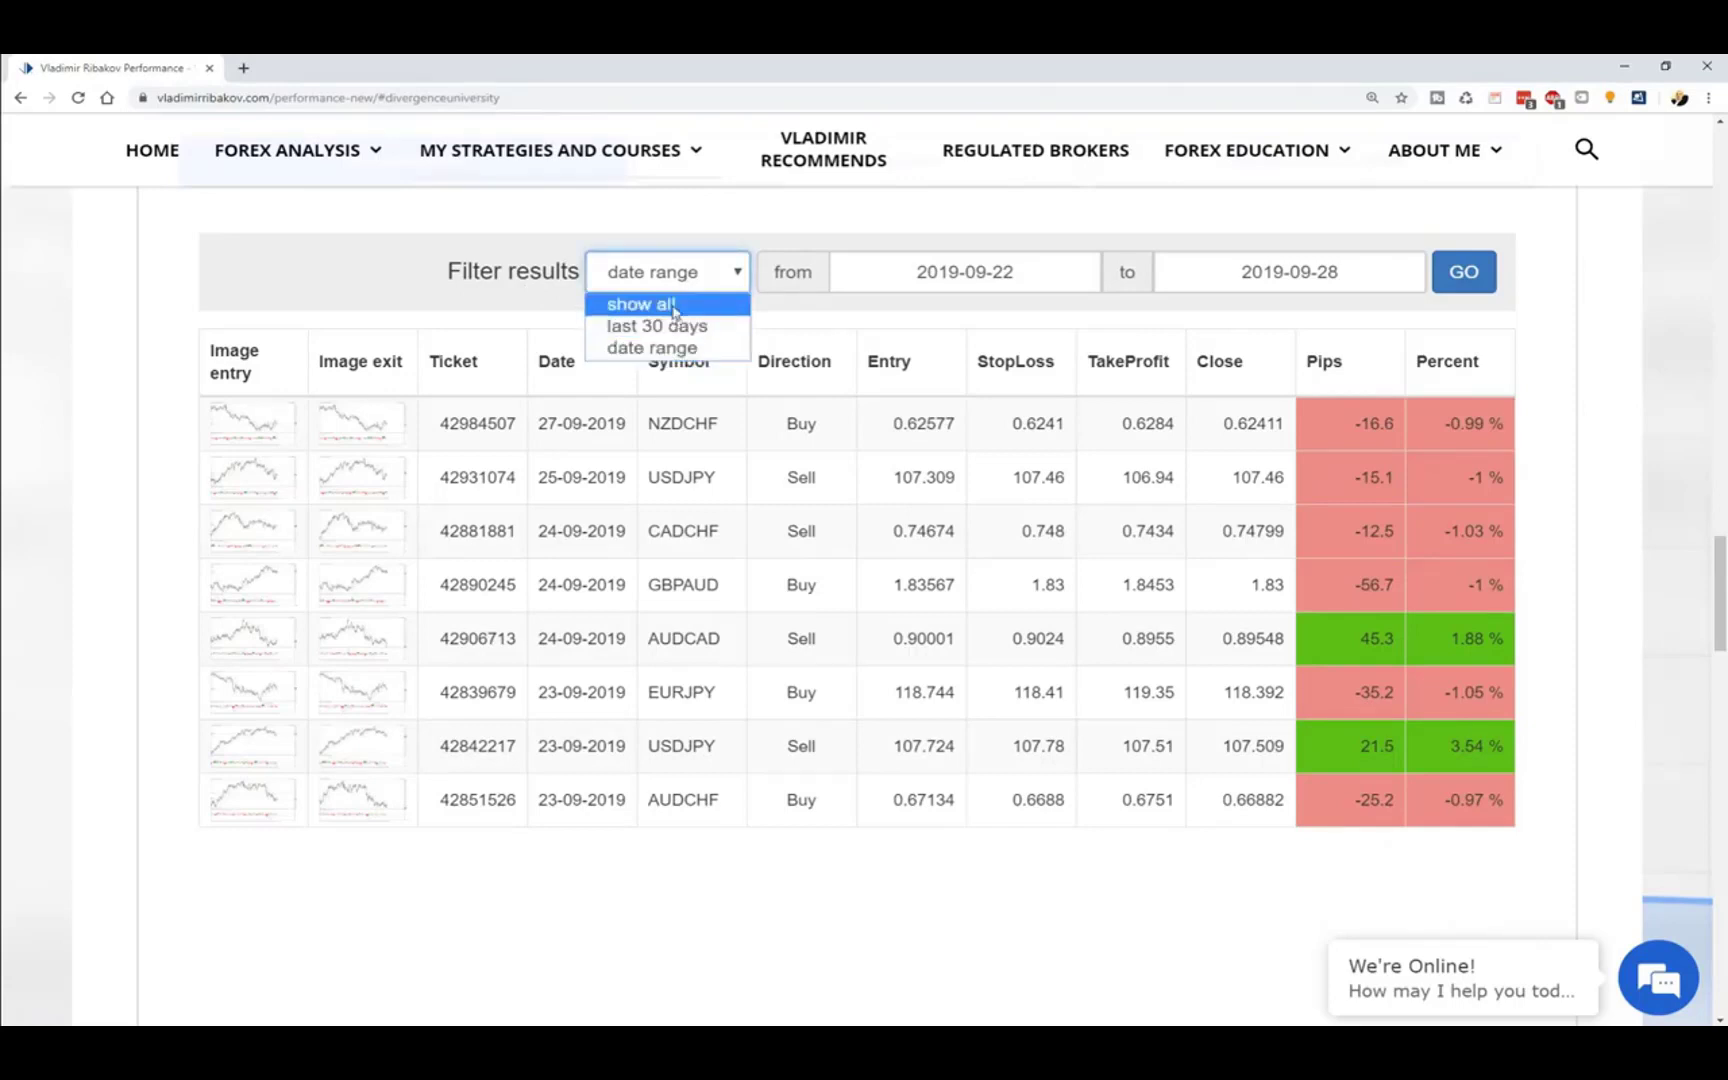
pyautogui.click(666, 348)
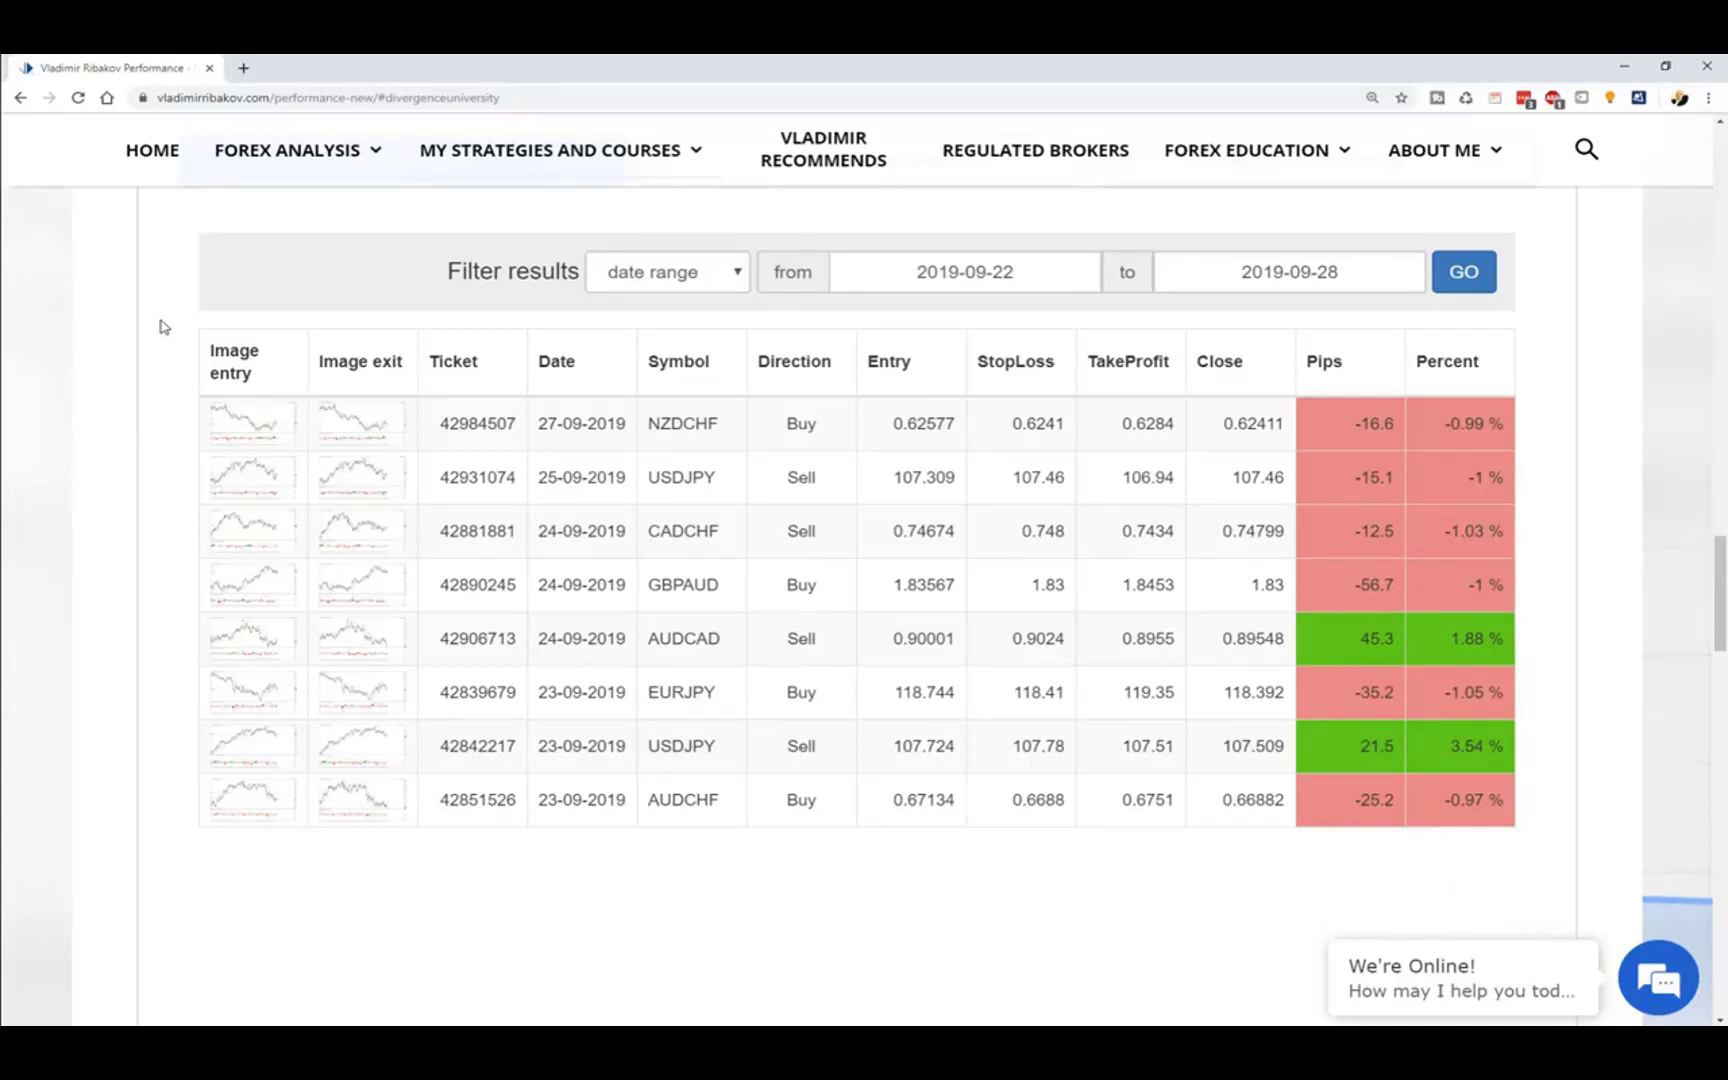
pyautogui.moveTo(88, 772)
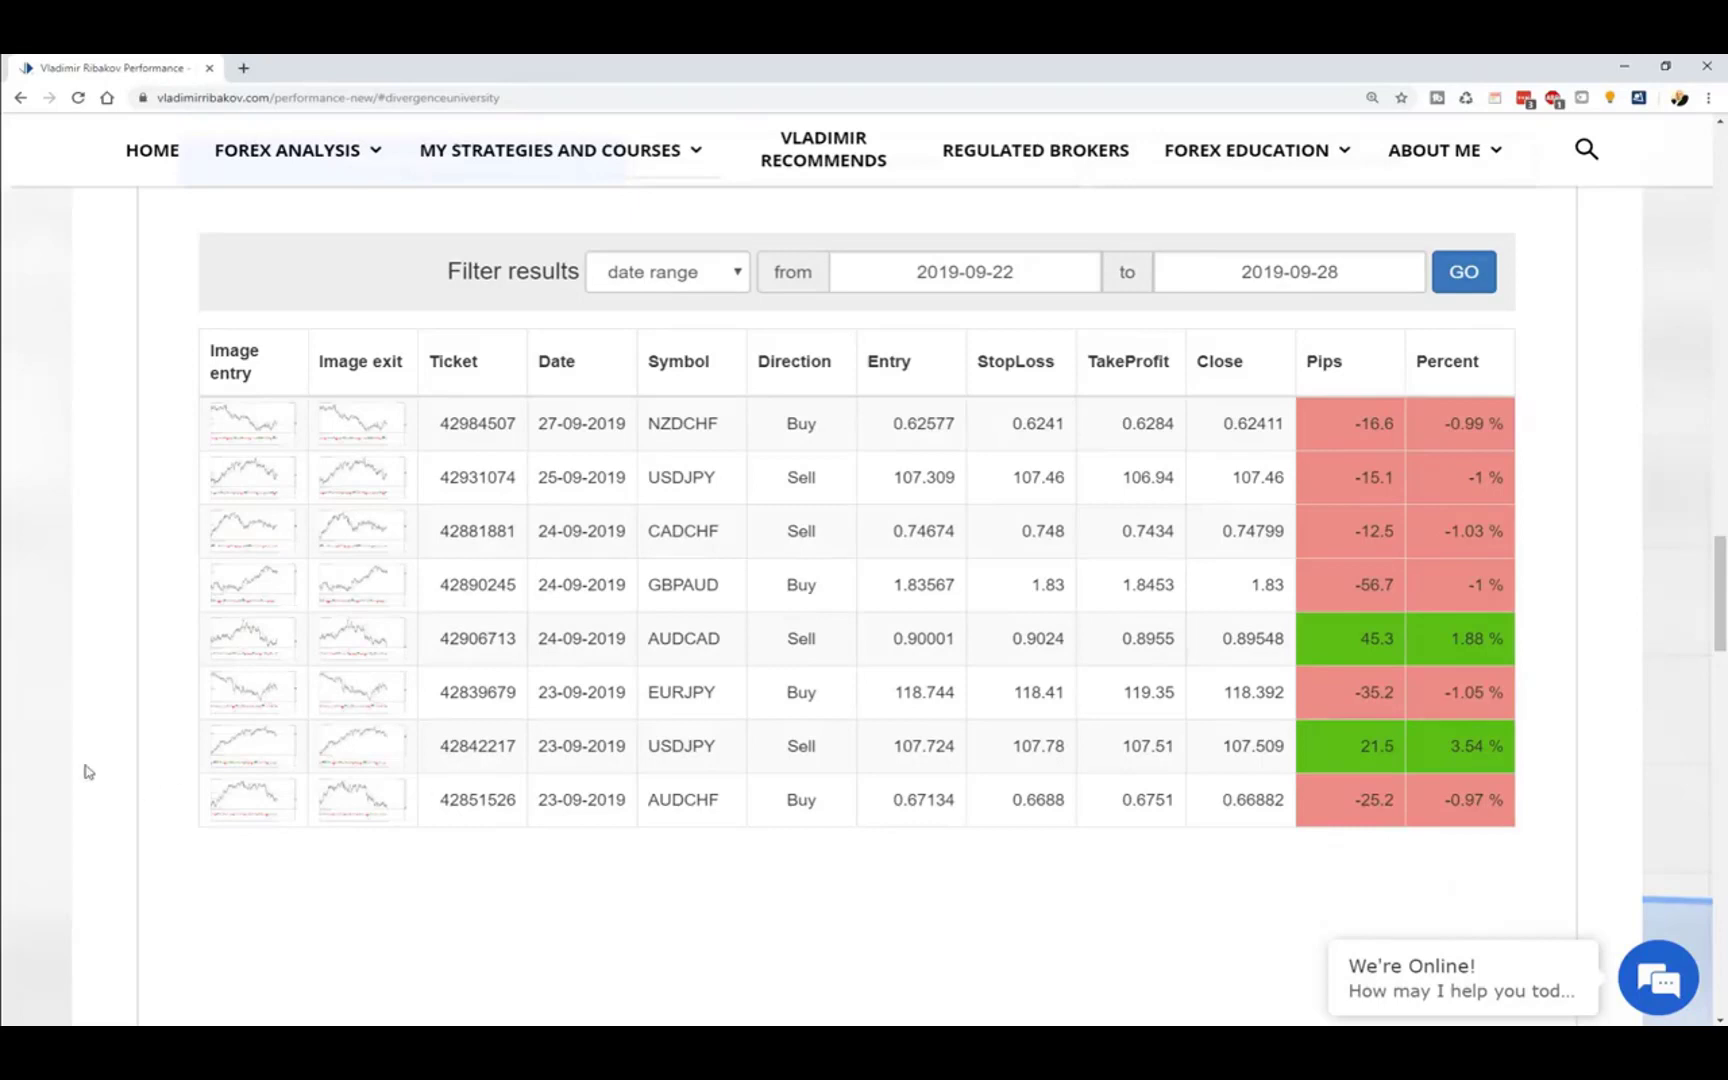
pyautogui.moveTo(70, 758)
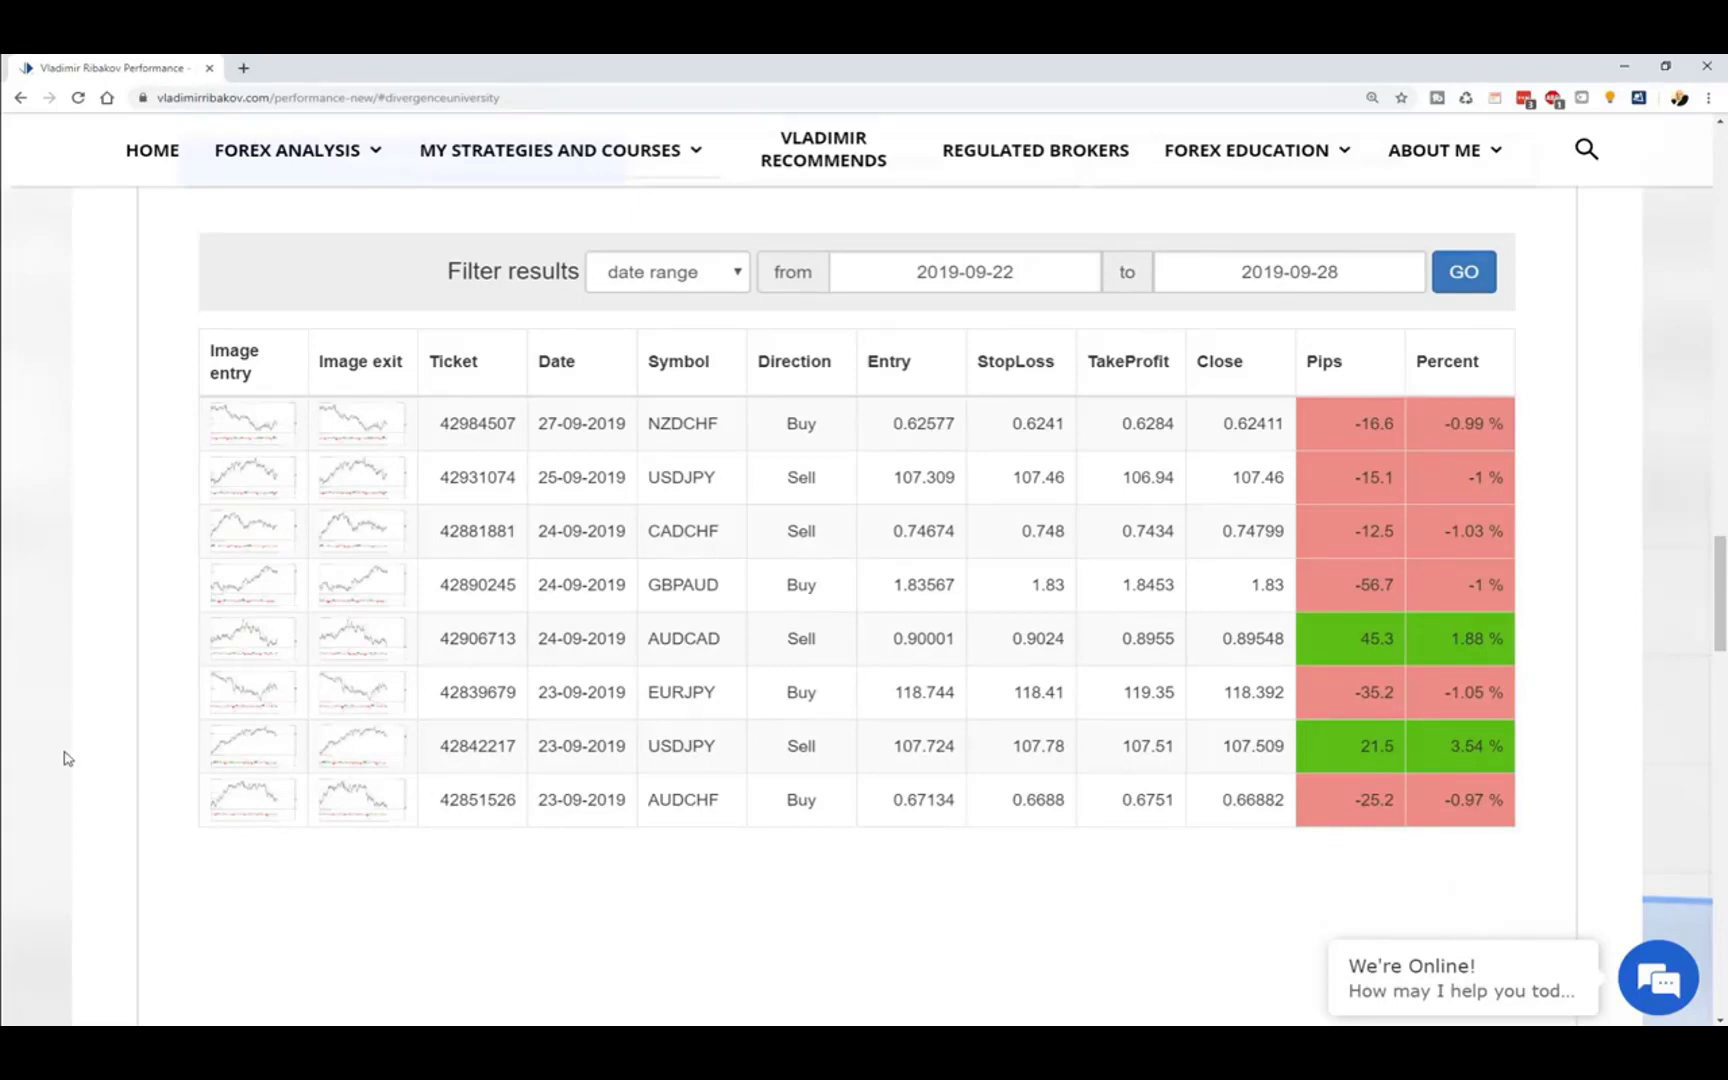
pyautogui.click(666, 272)
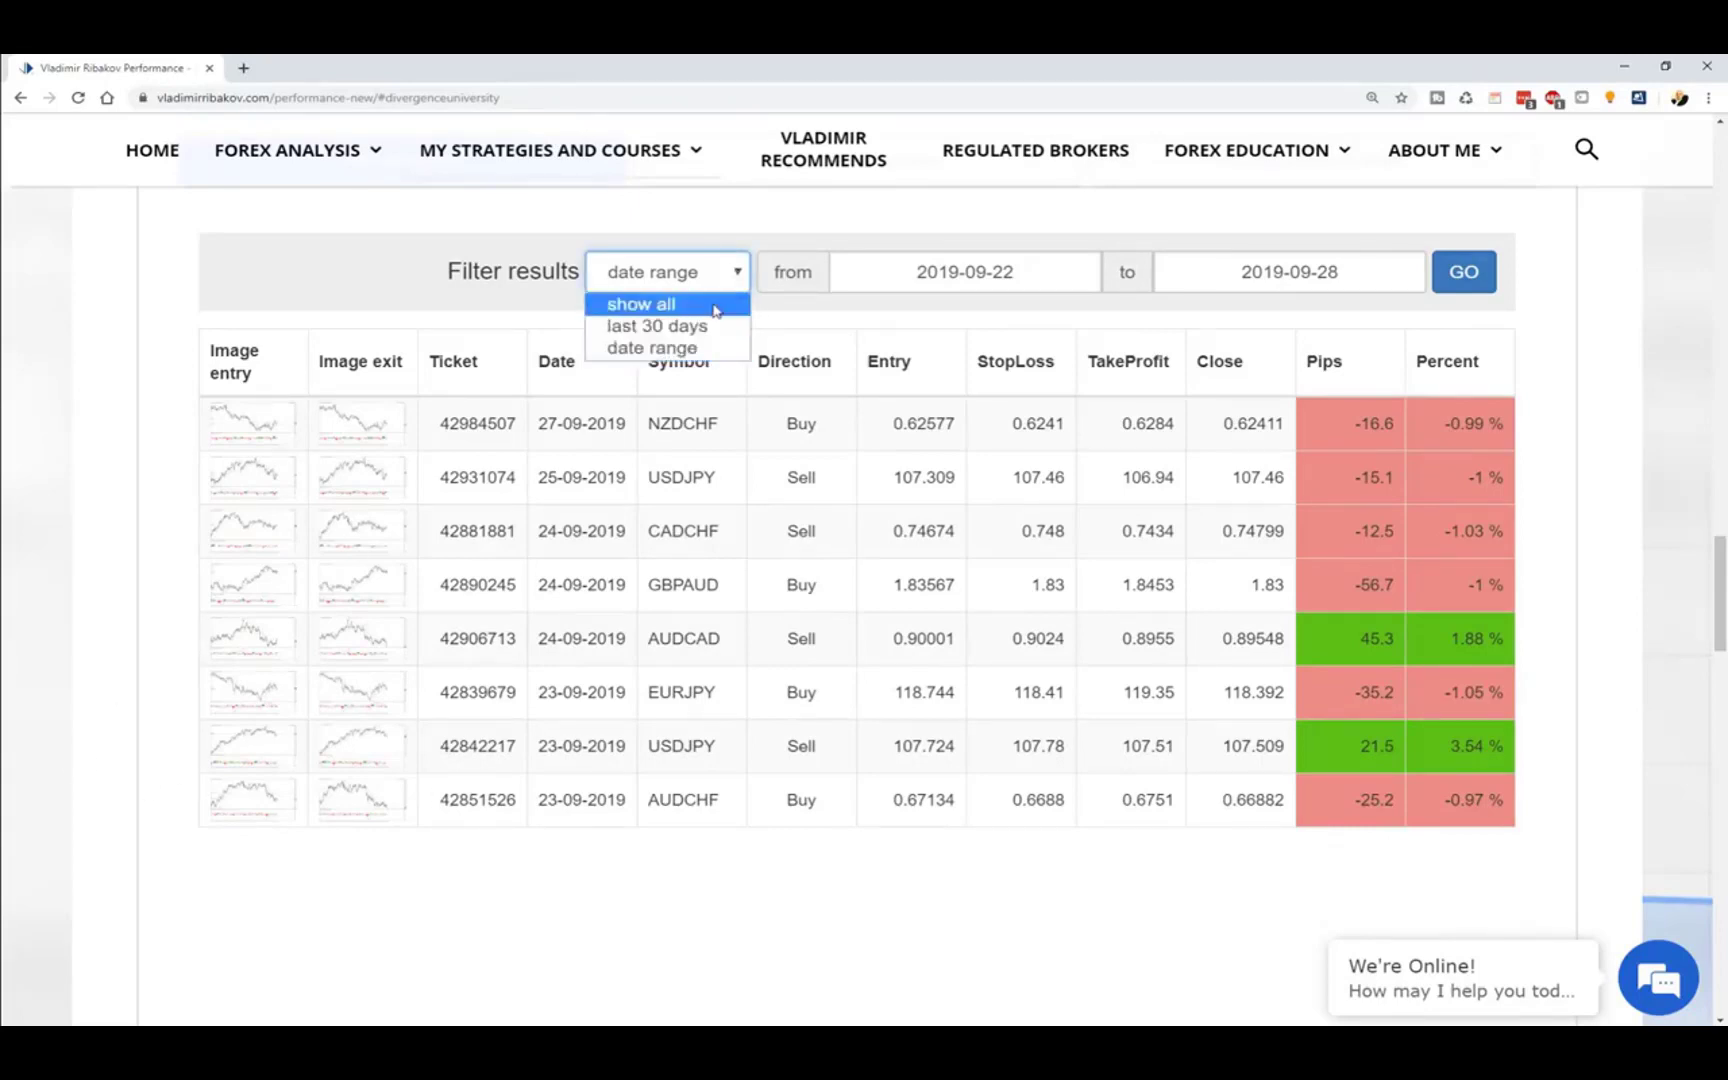
pyautogui.click(640, 304)
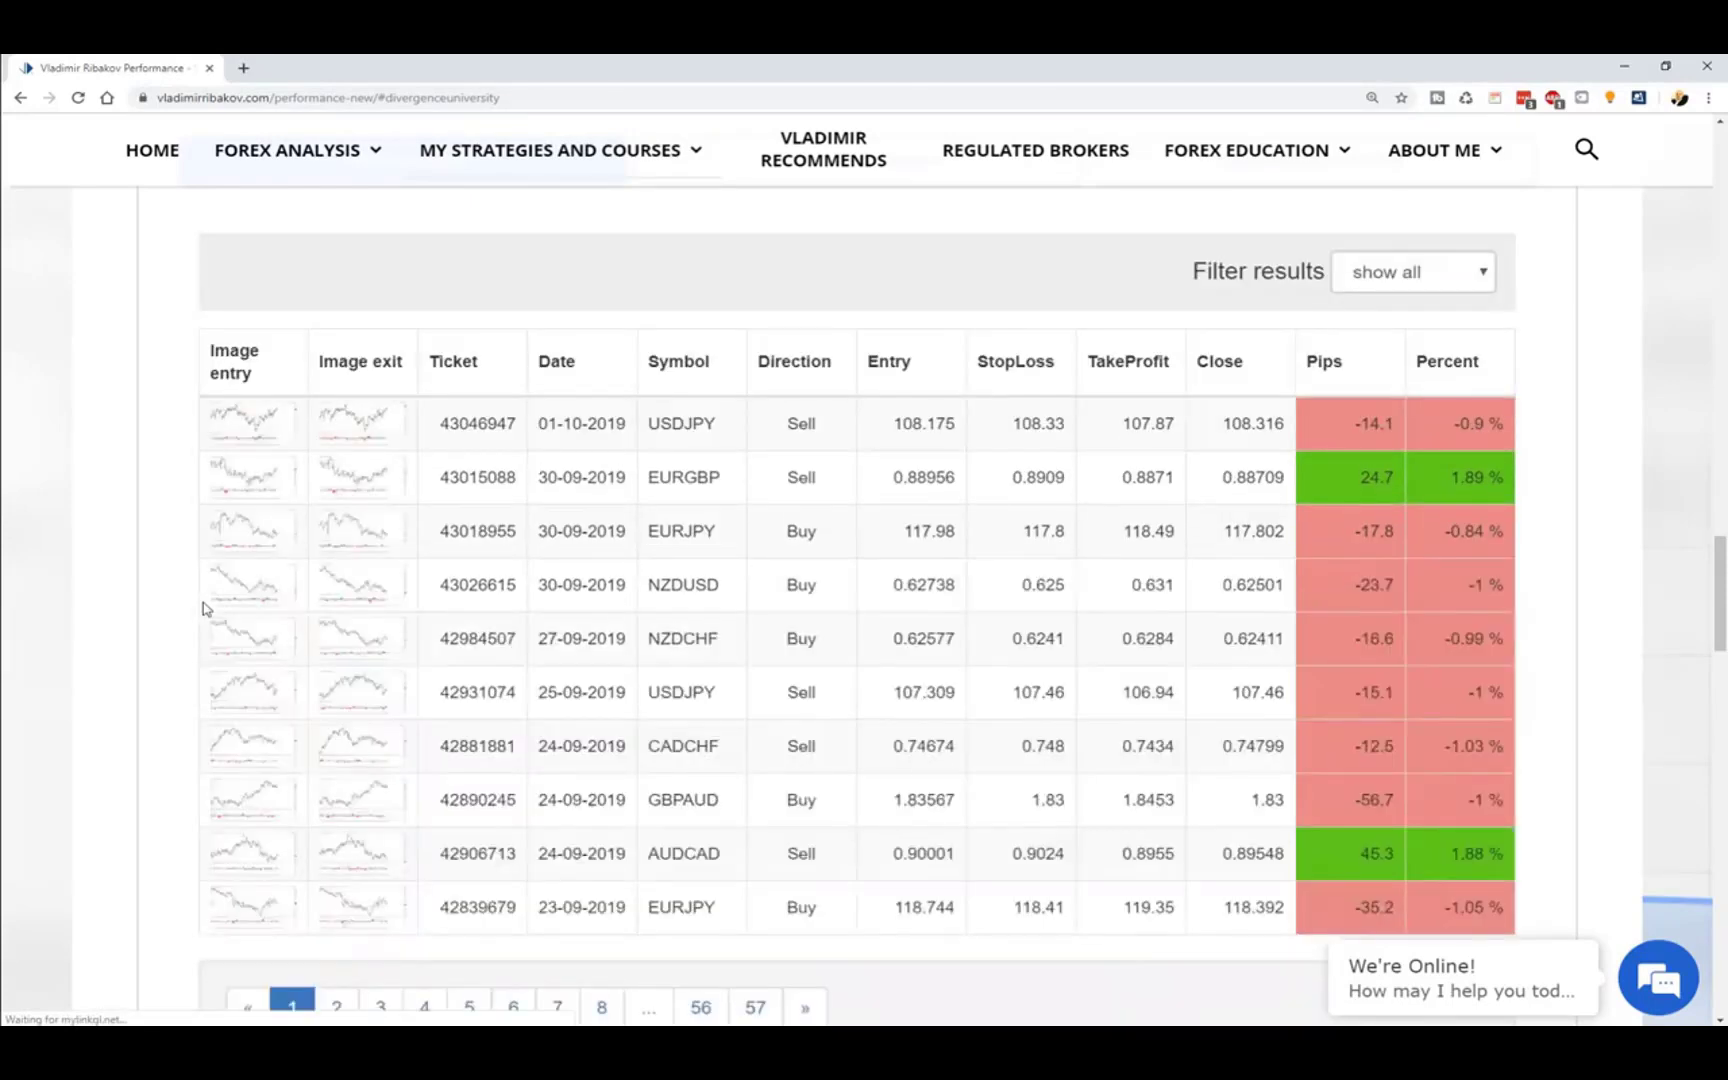